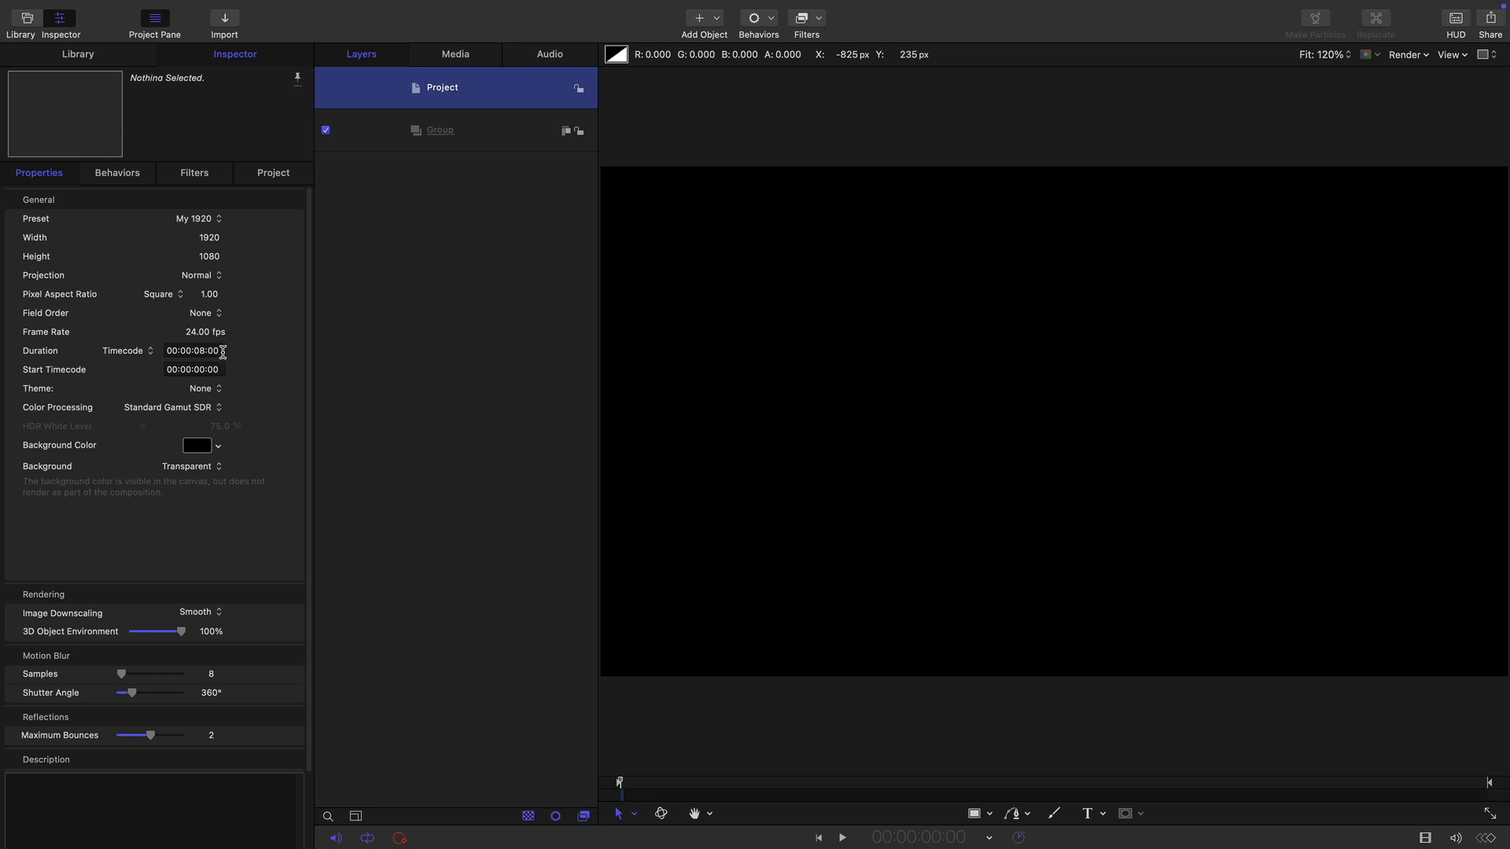
- Import Drum Loop.wav into the Group, play it back briefly, then reselect Group
click(440, 129)
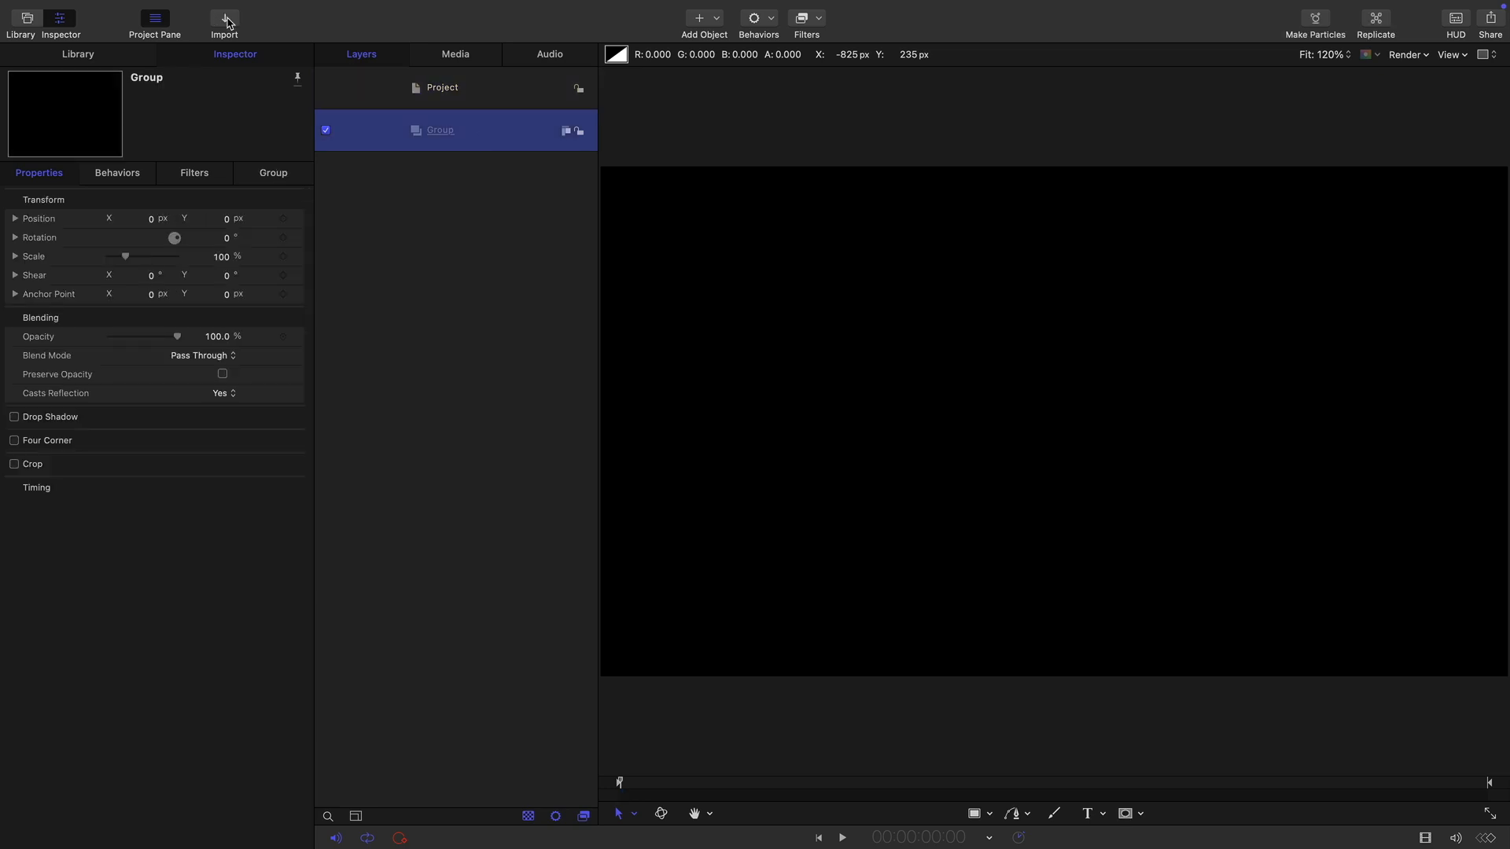
click(224, 17)
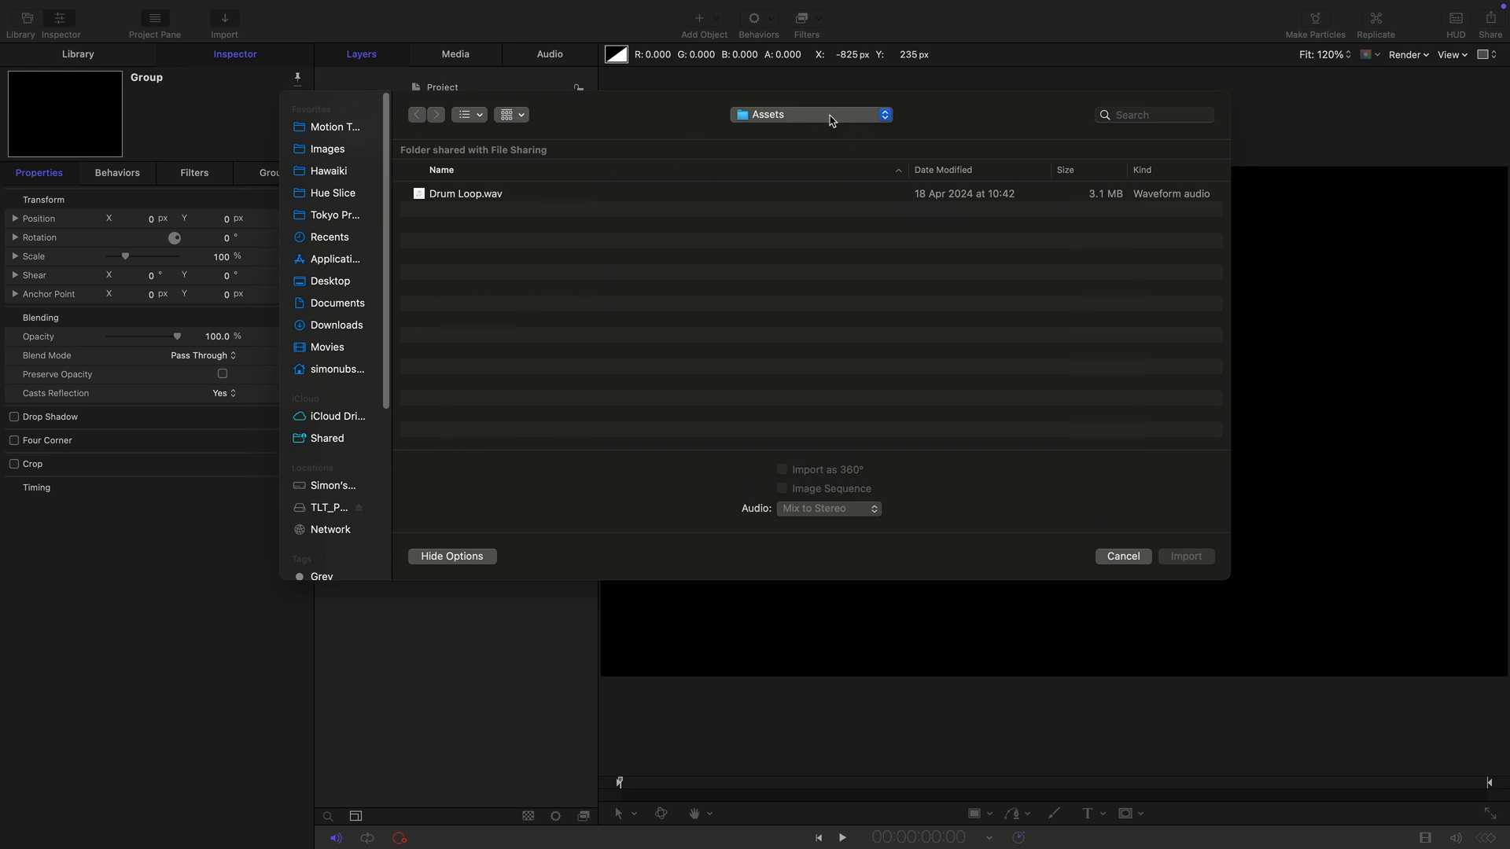
click(465, 194)
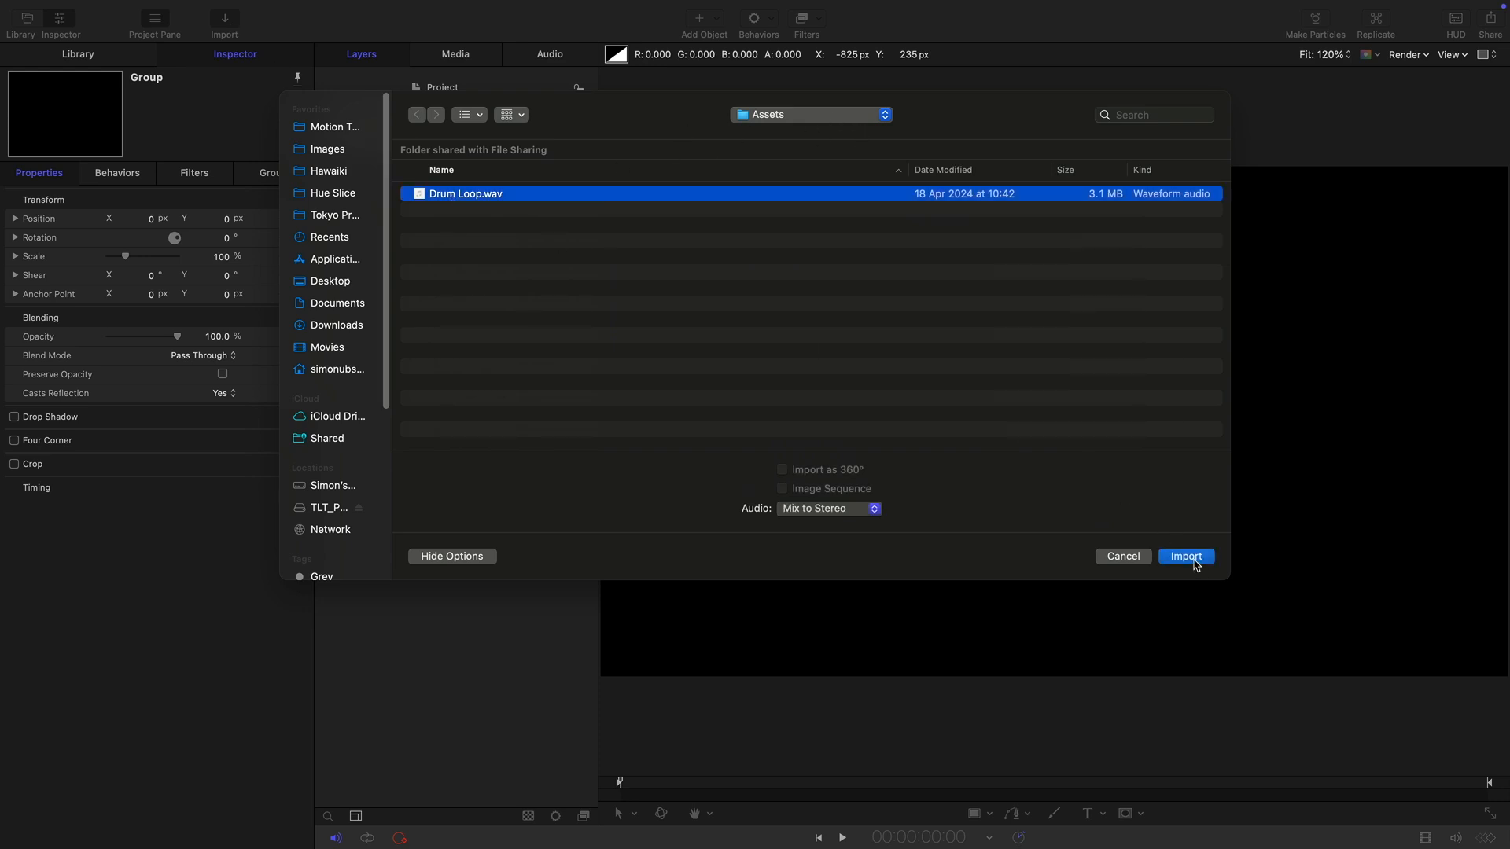
click(1185, 556)
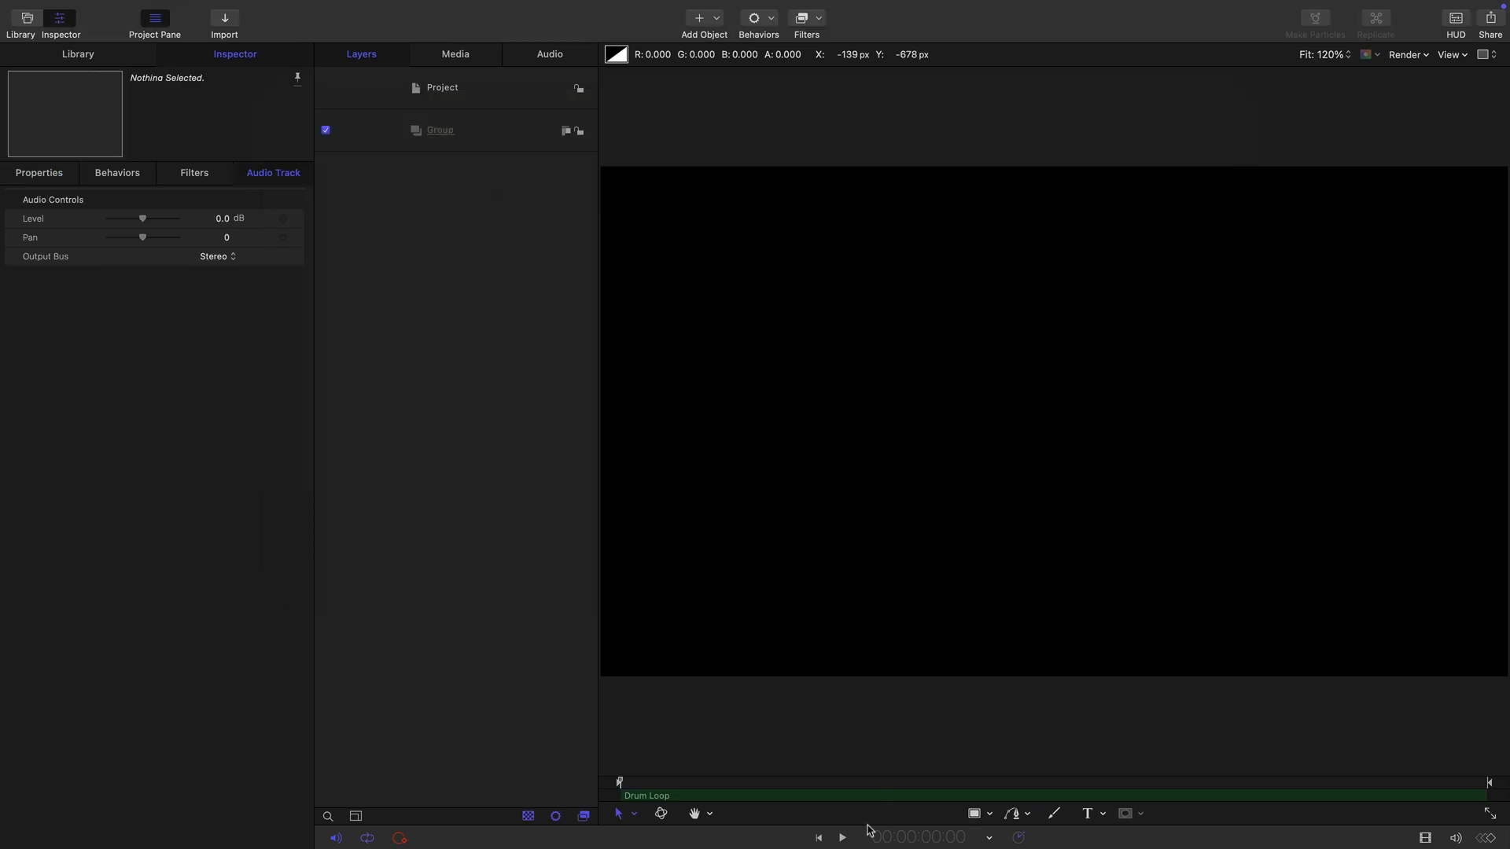
click(842, 837)
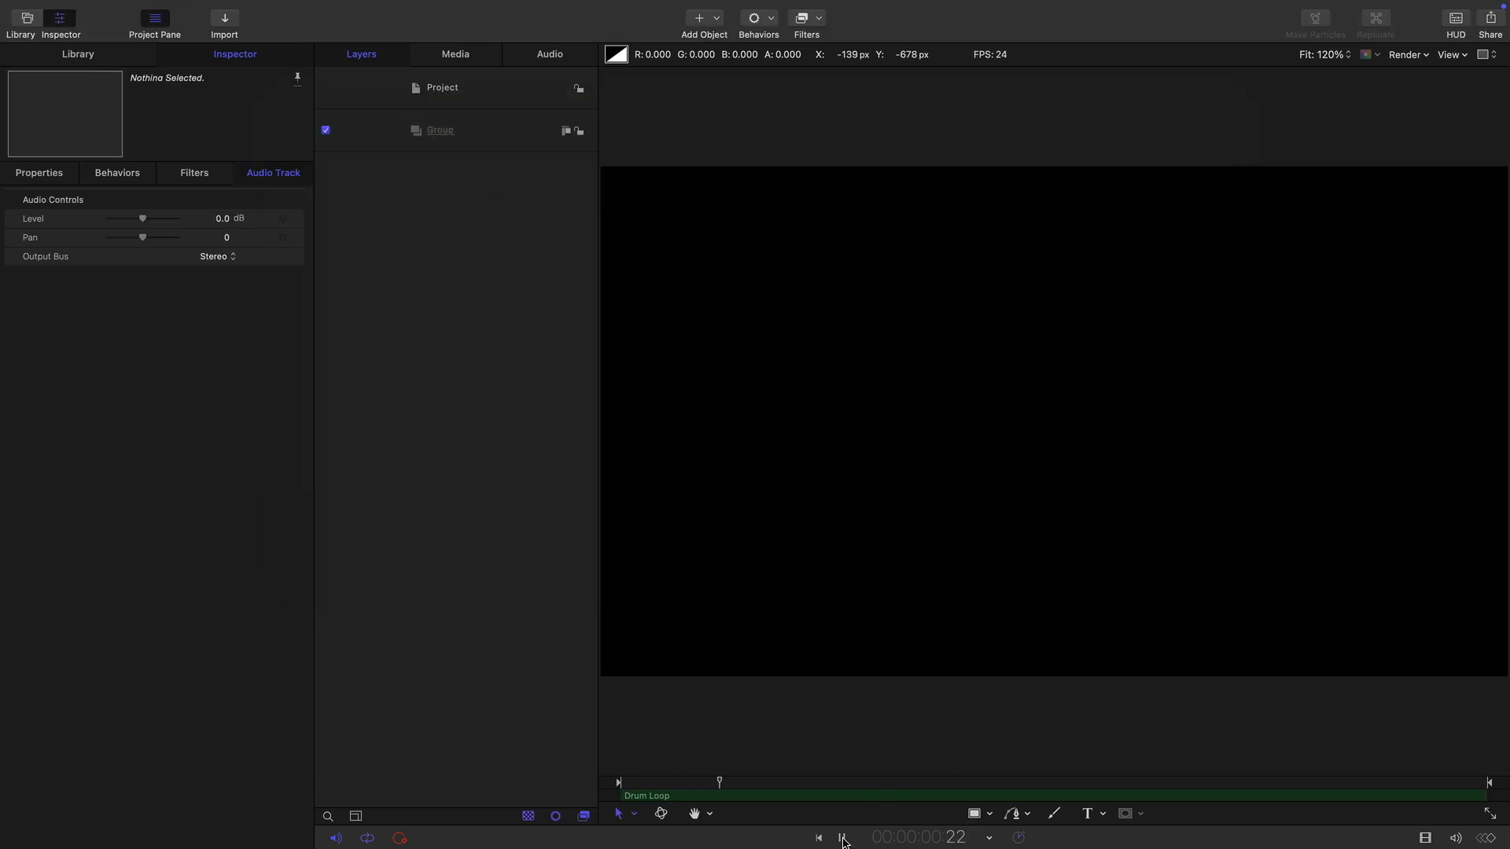
click(841, 837)
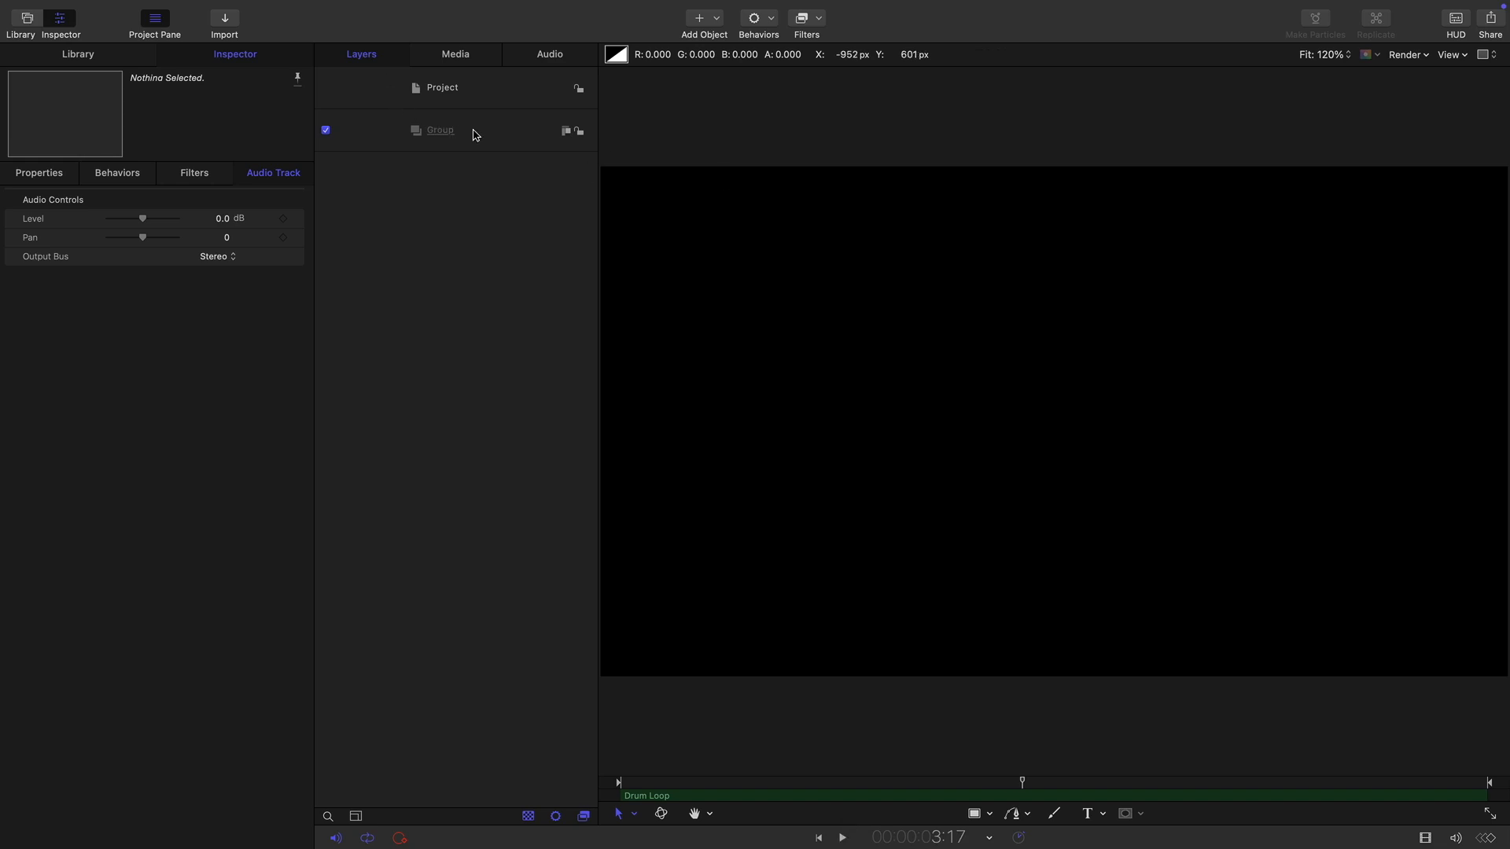
click(440, 130)
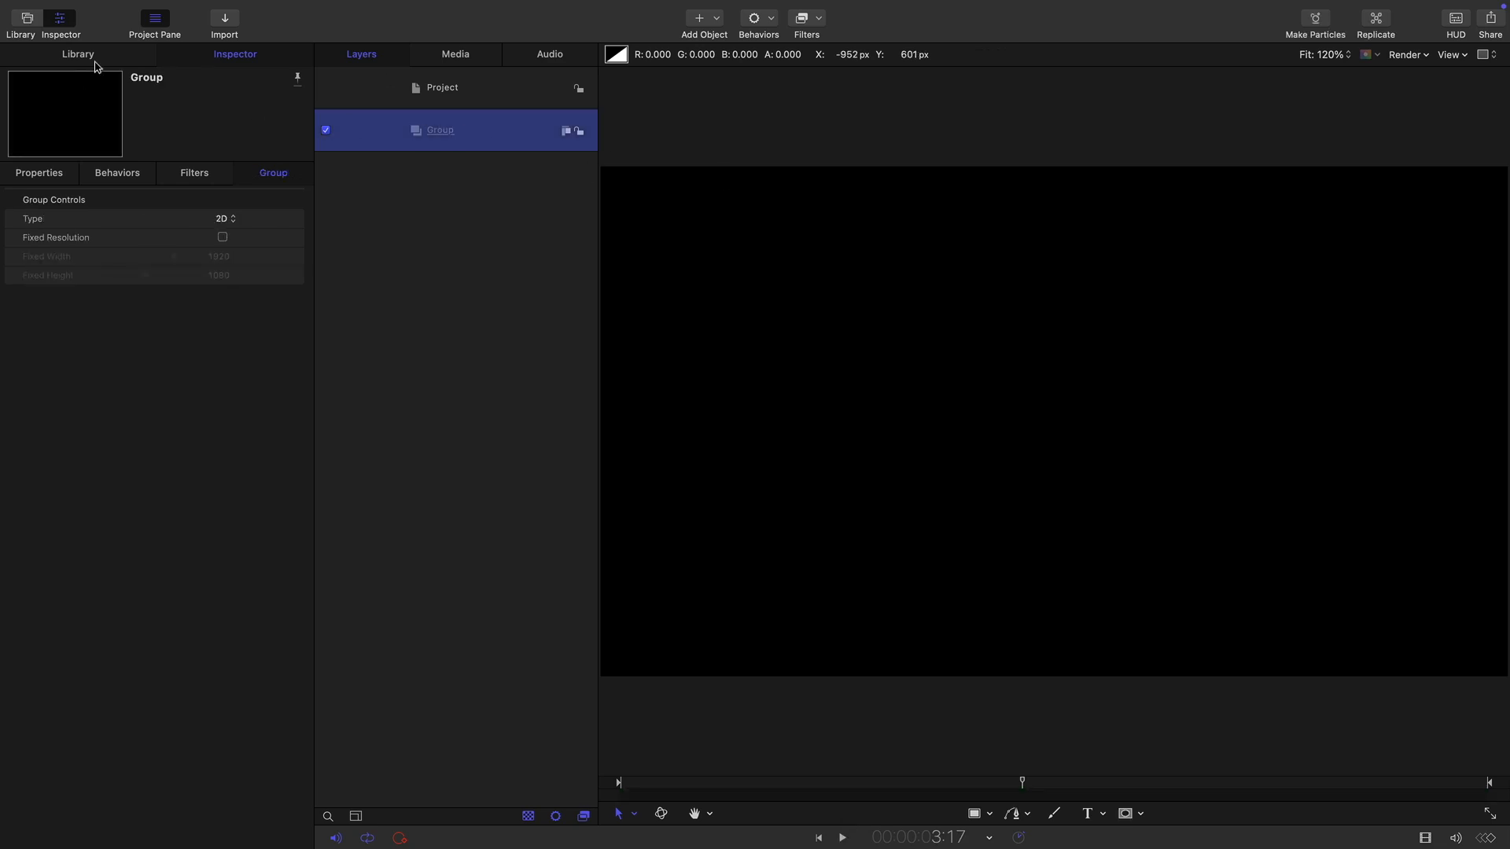
- Add a Clouds generator with Height 810 and the RedGreenSteps gradient preset
click(77, 55)
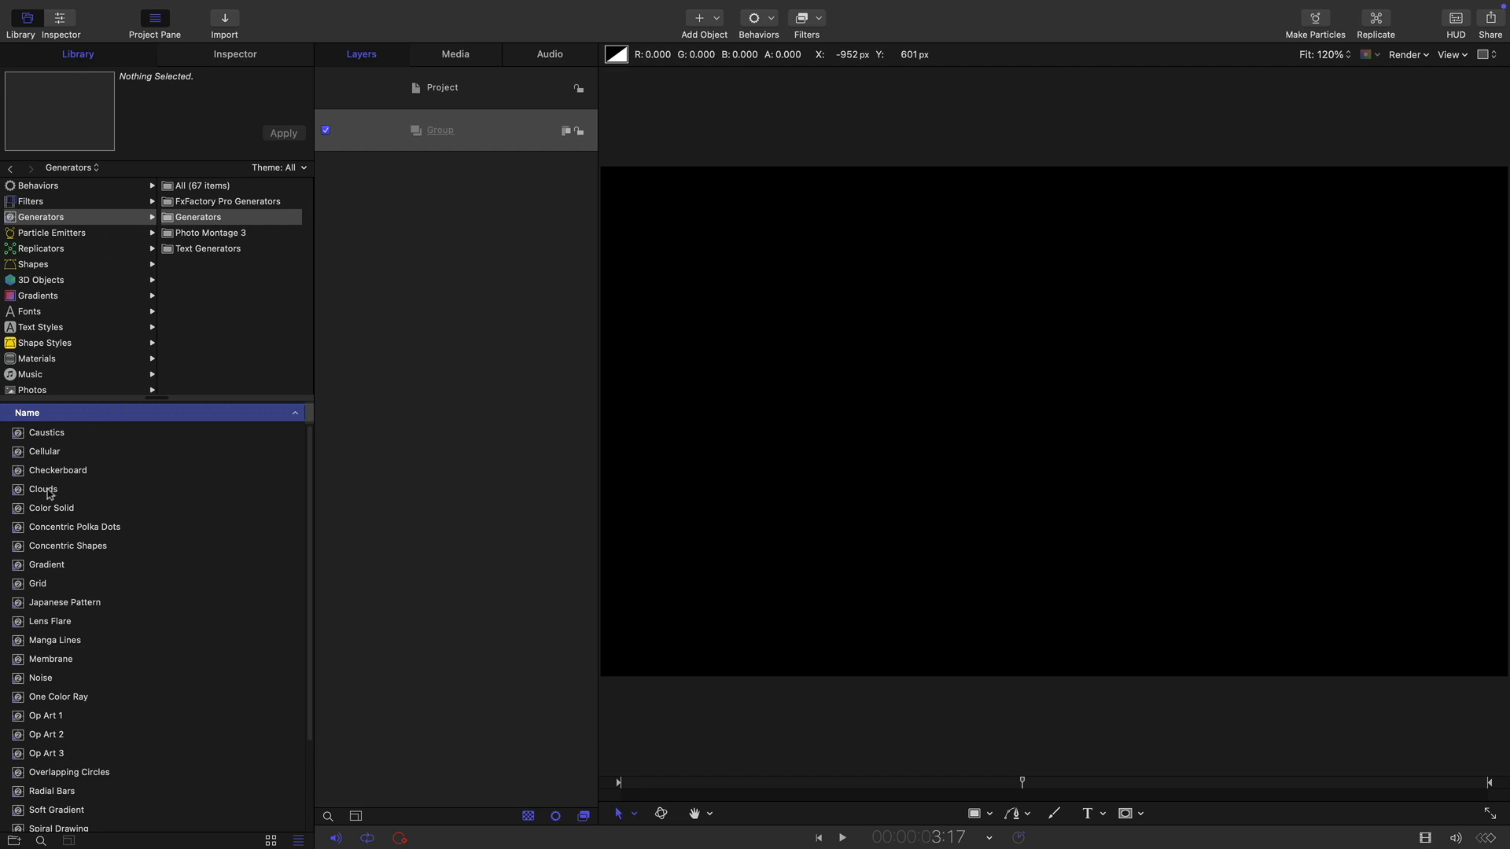
click(453, 129)
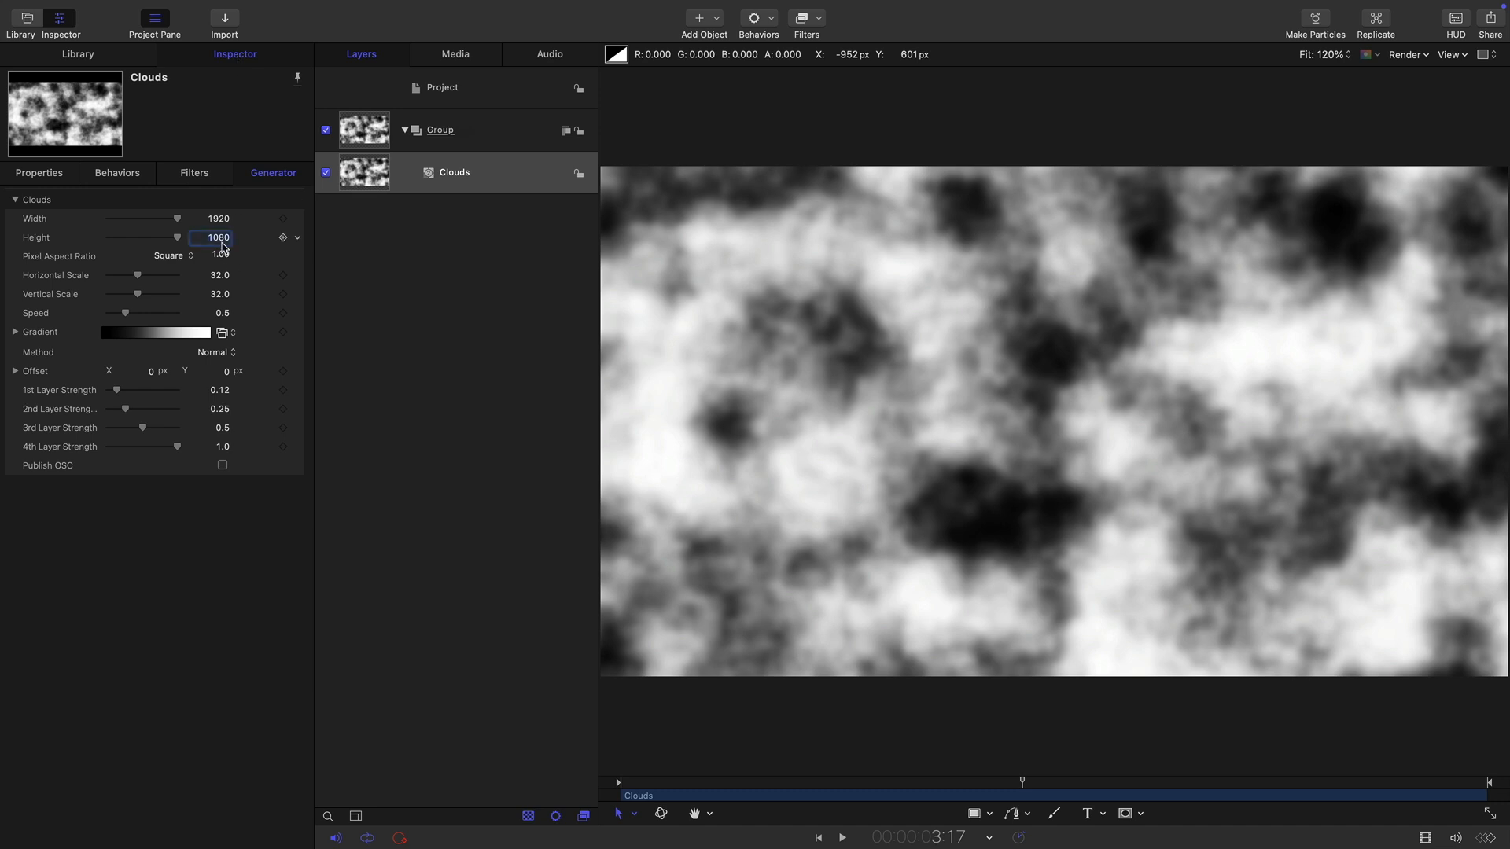
text(810)
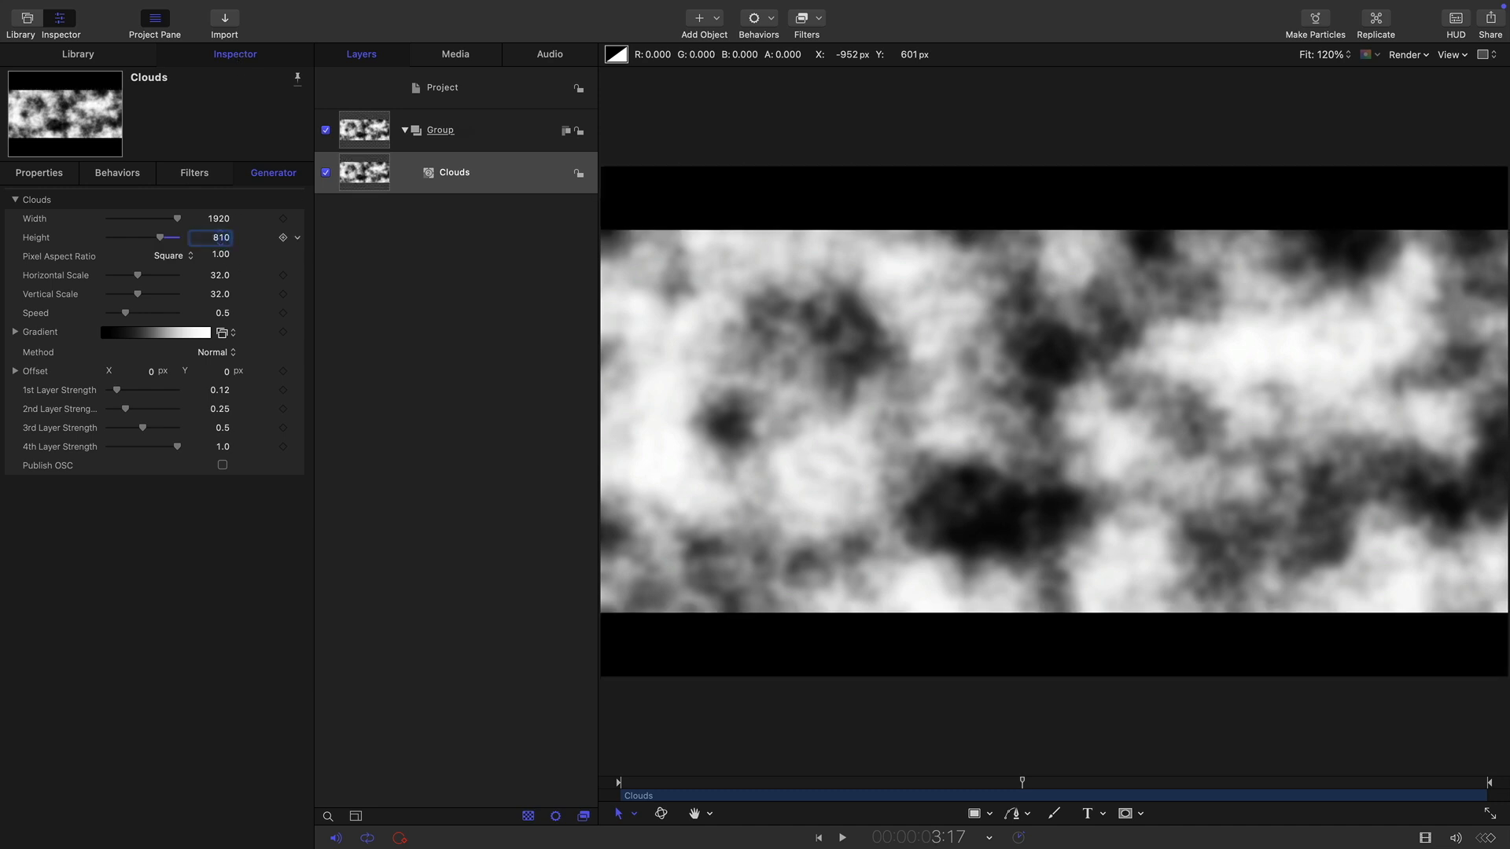
click(231, 331)
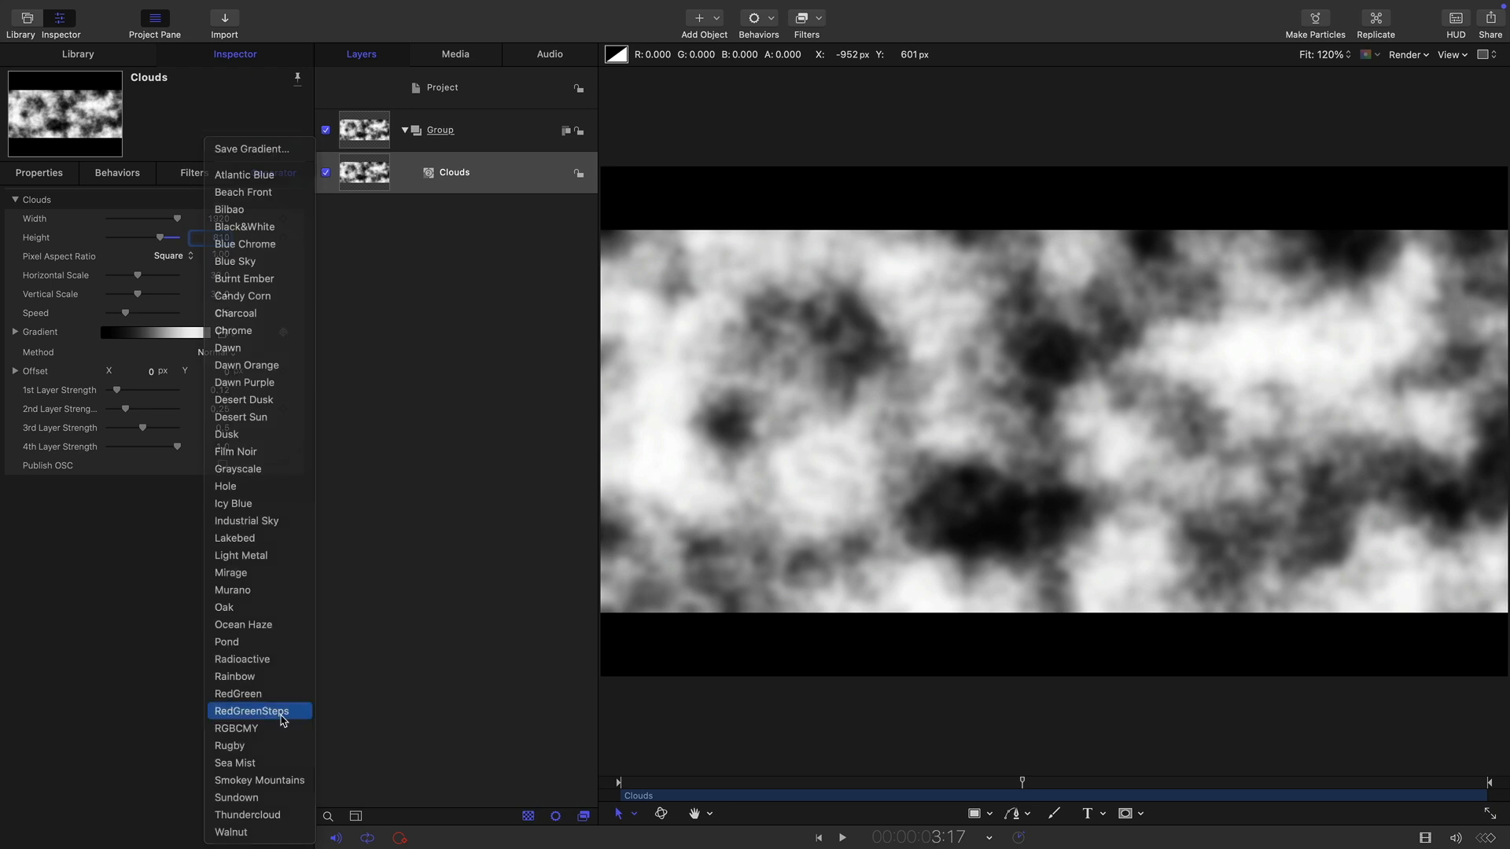
click(252, 711)
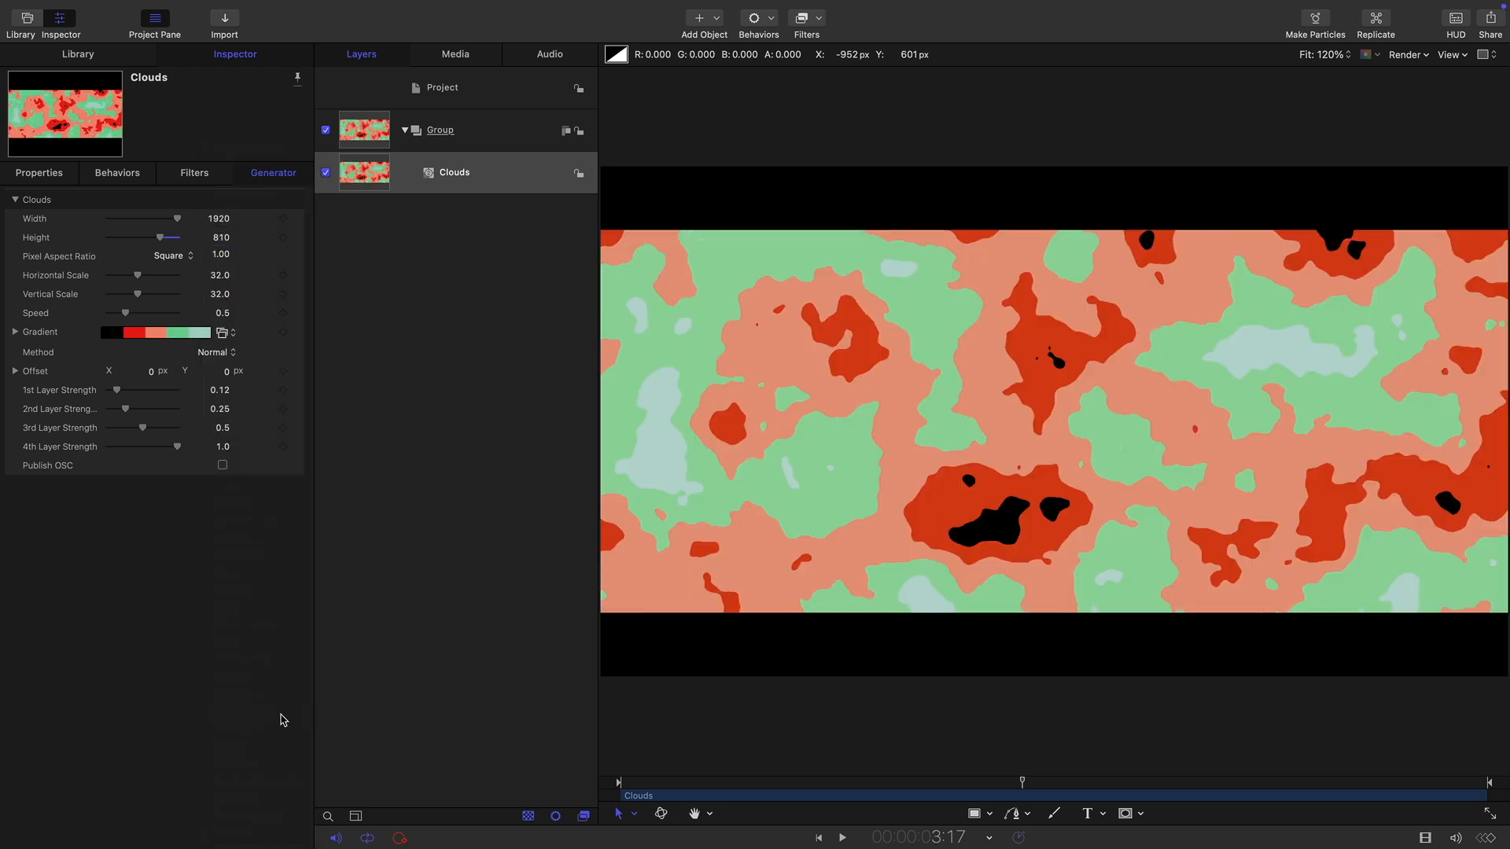
mouse_move(1176, 282)
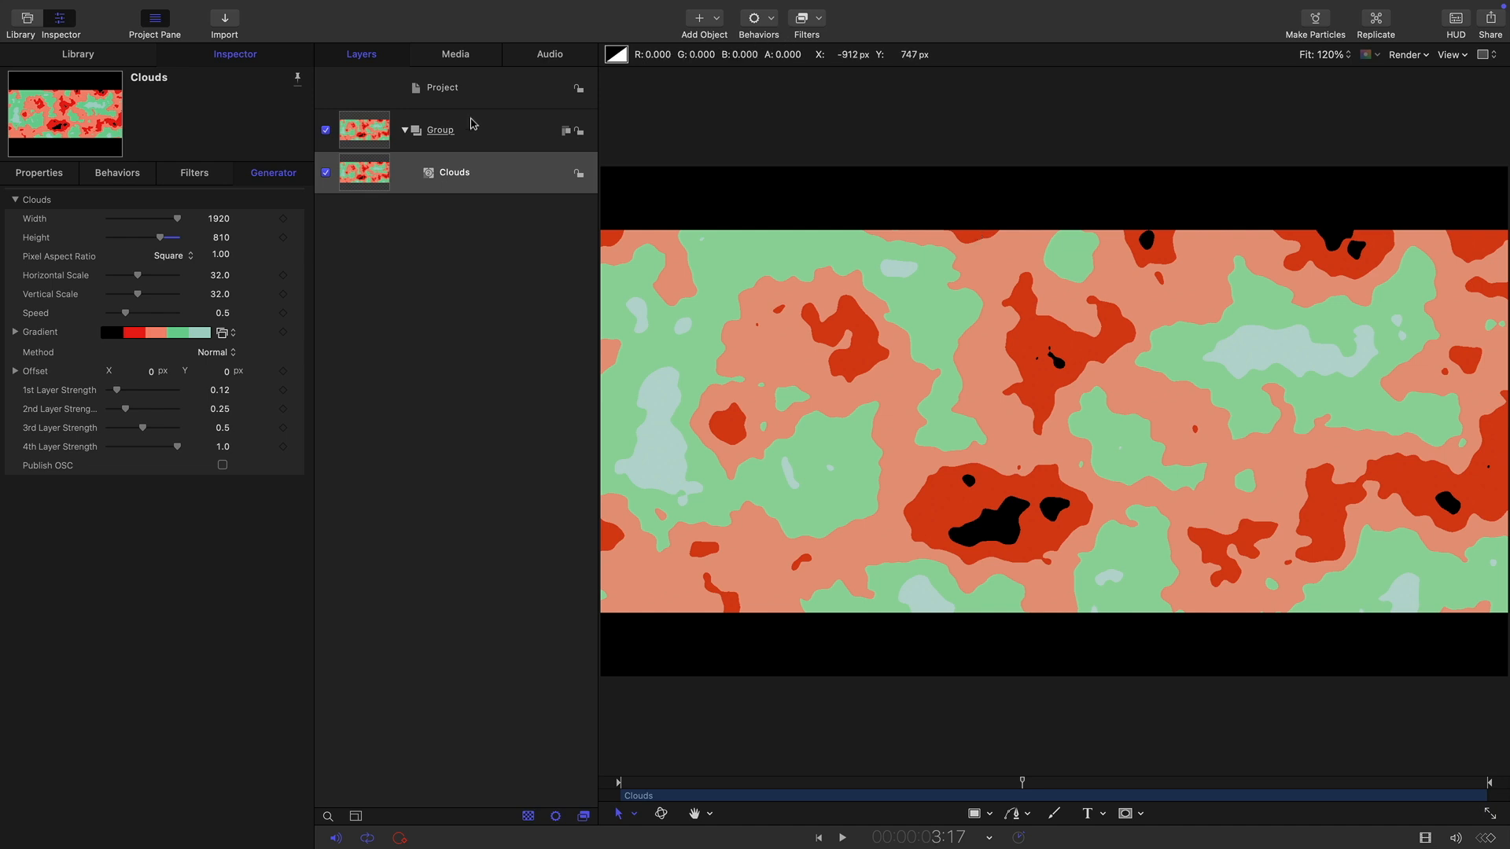
- Apply Mirror, duplicate it with a 90° angle, and add a 30° Radial Blur
click(806, 18)
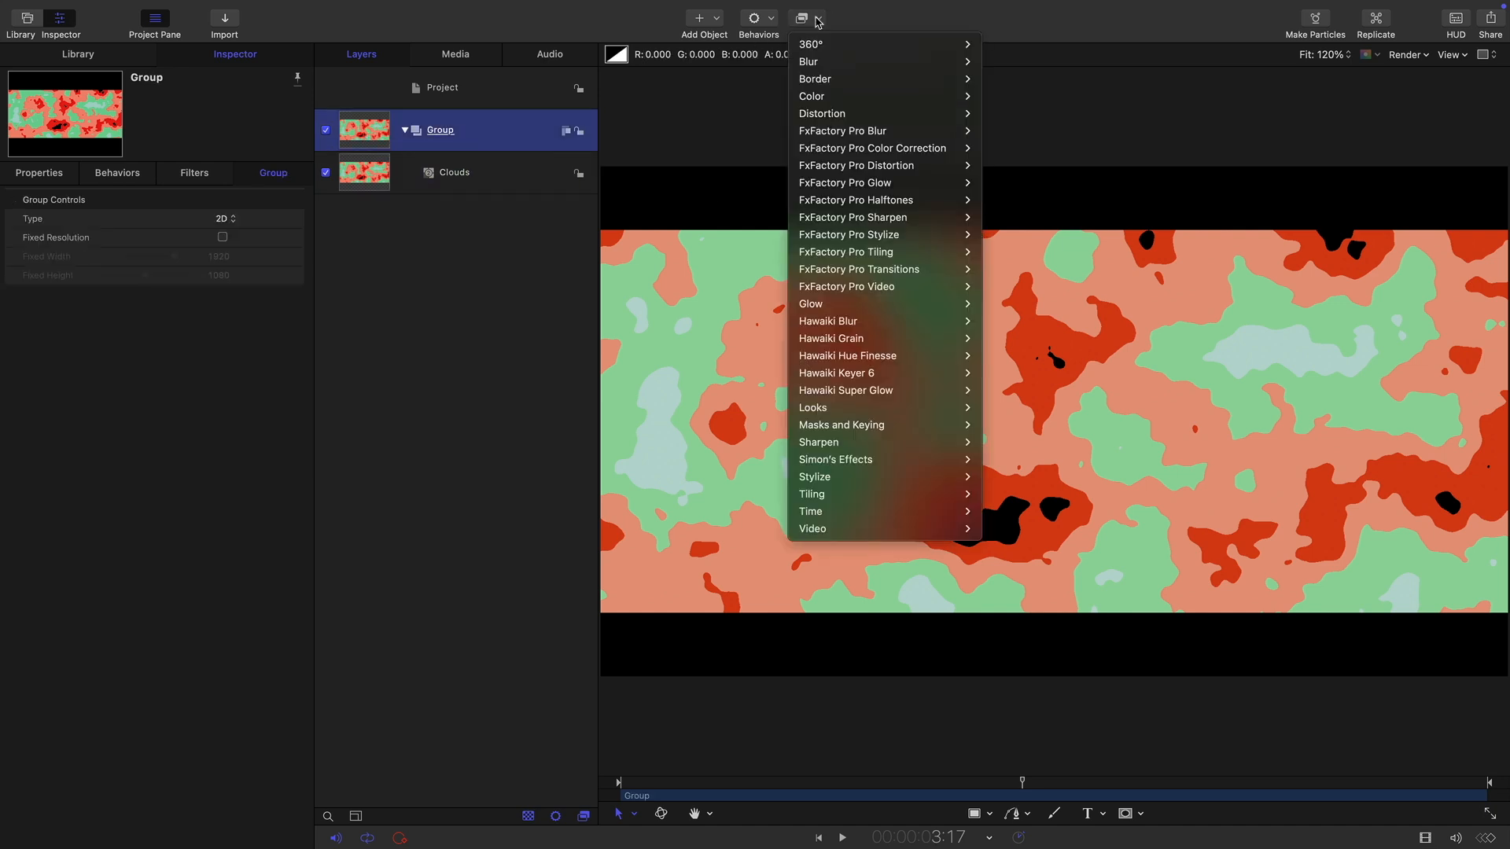
mouse_move(846, 112)
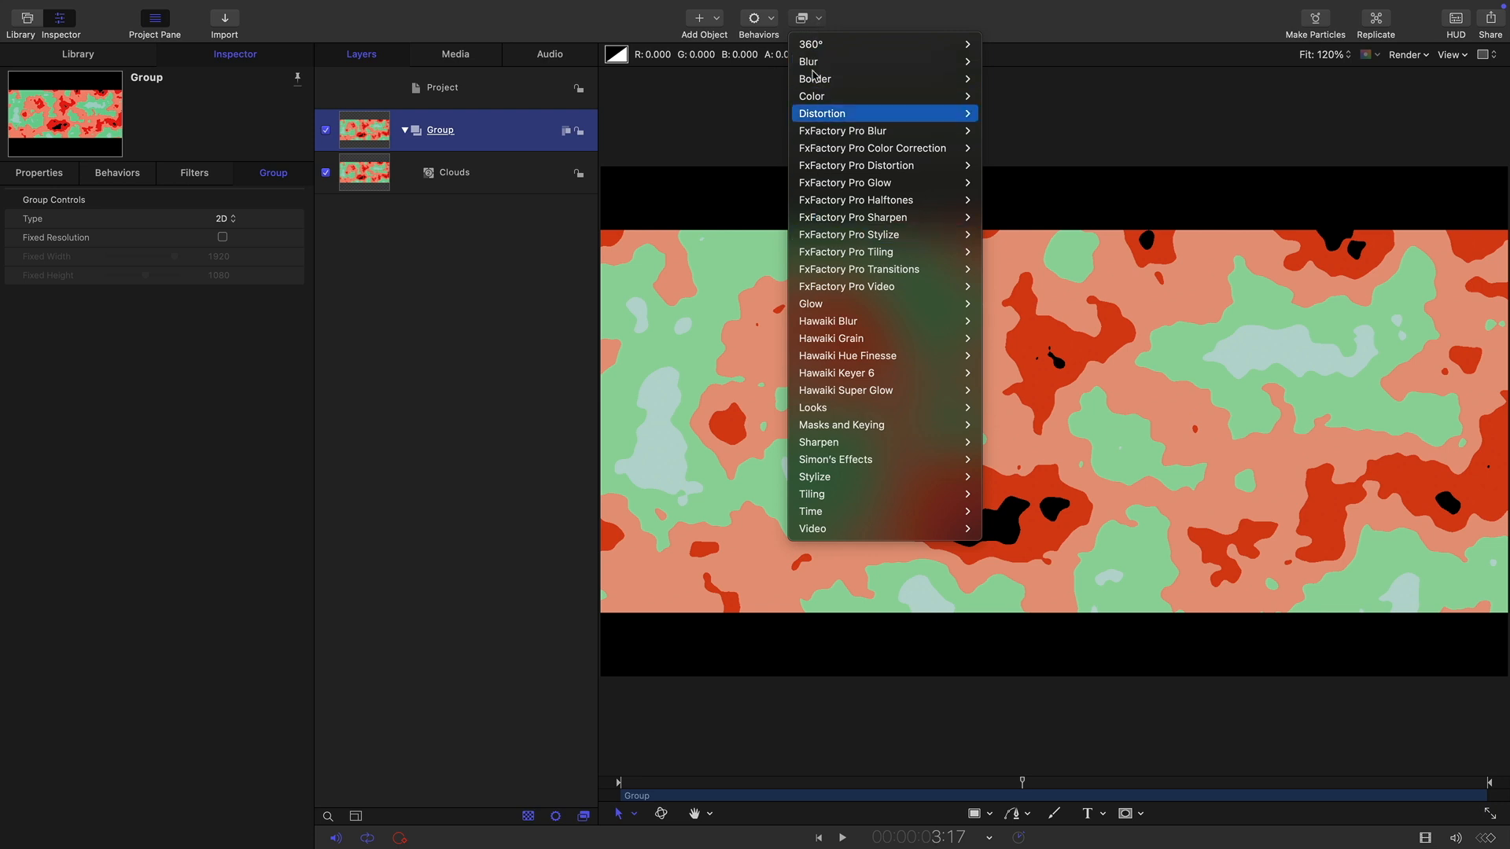
mouse_move(848, 113)
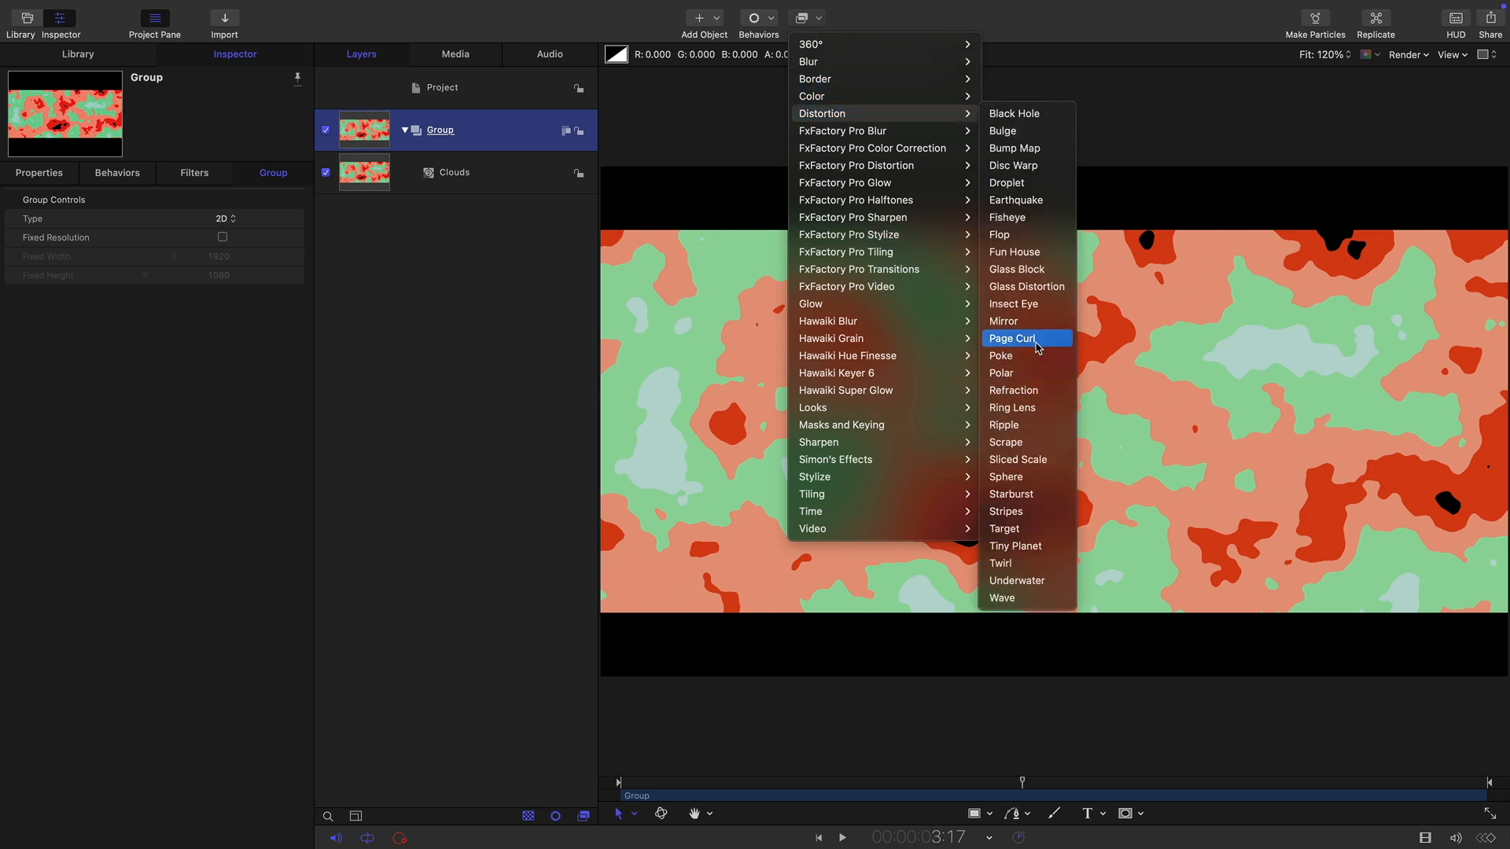
click(1004, 321)
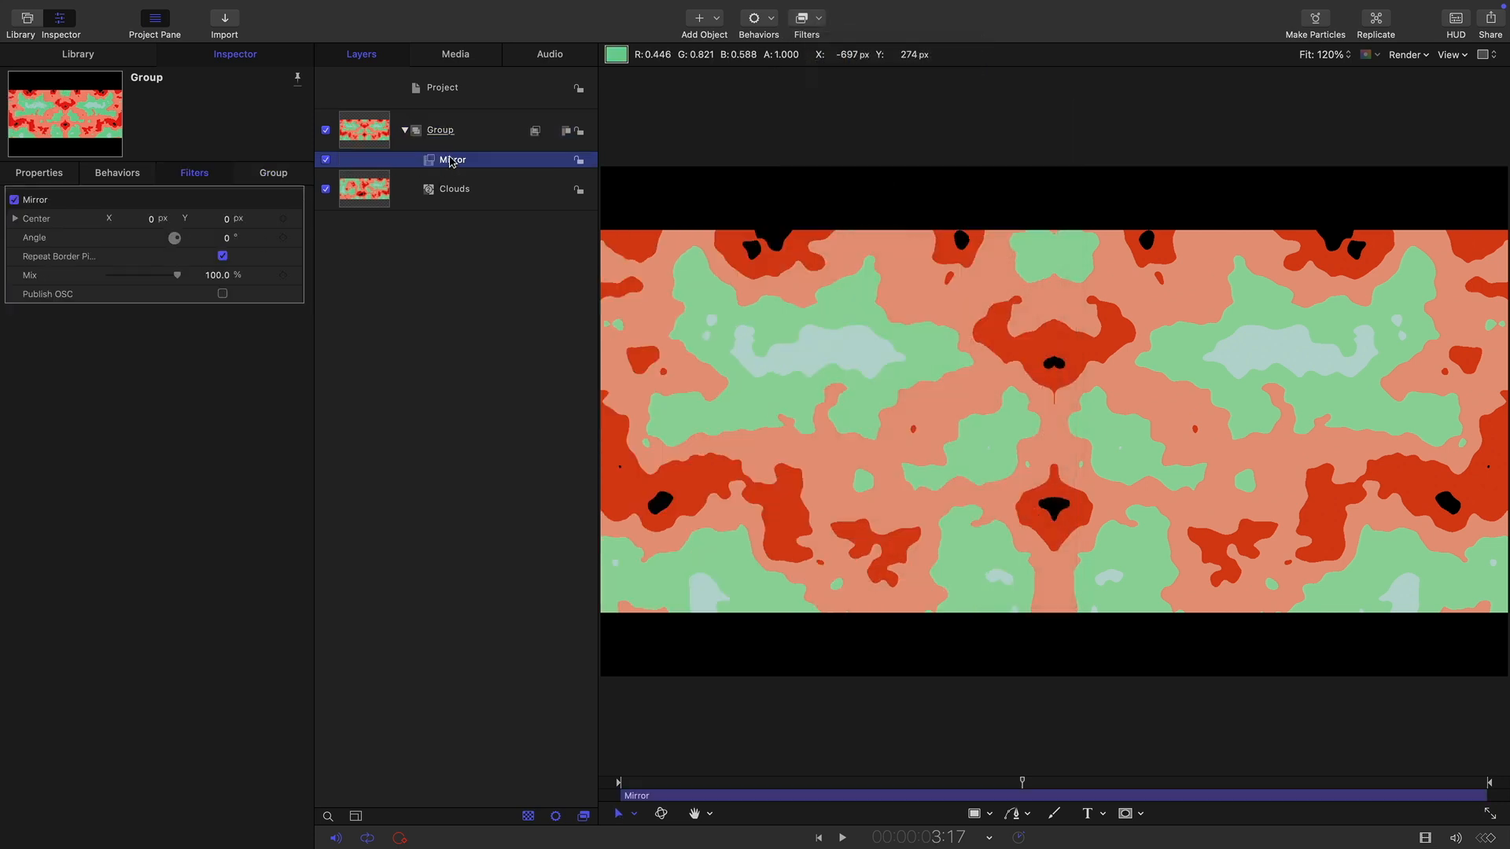
right_click(454, 159)
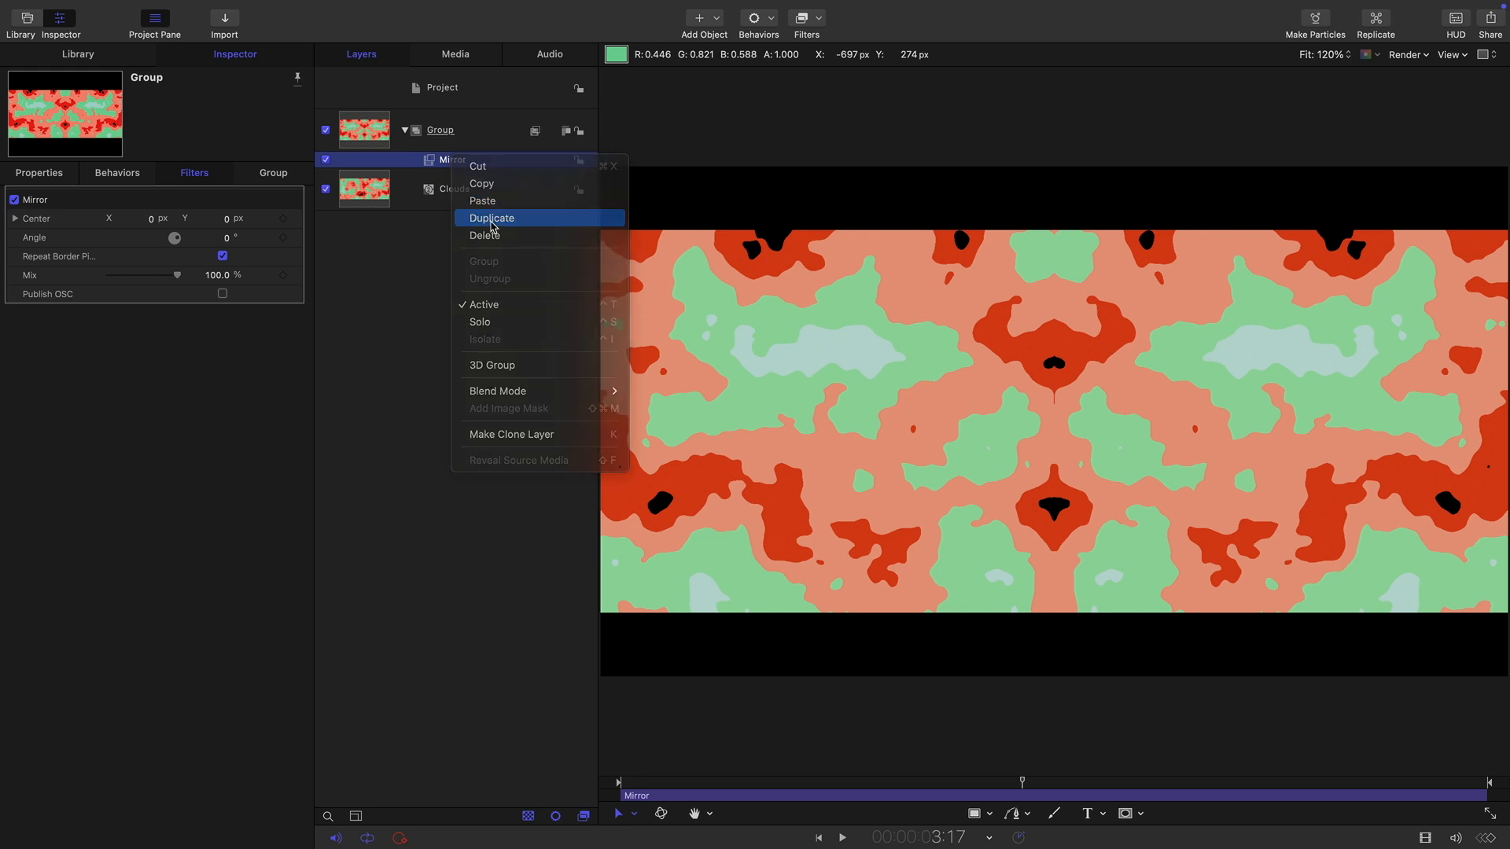
click(492, 218)
text(90)
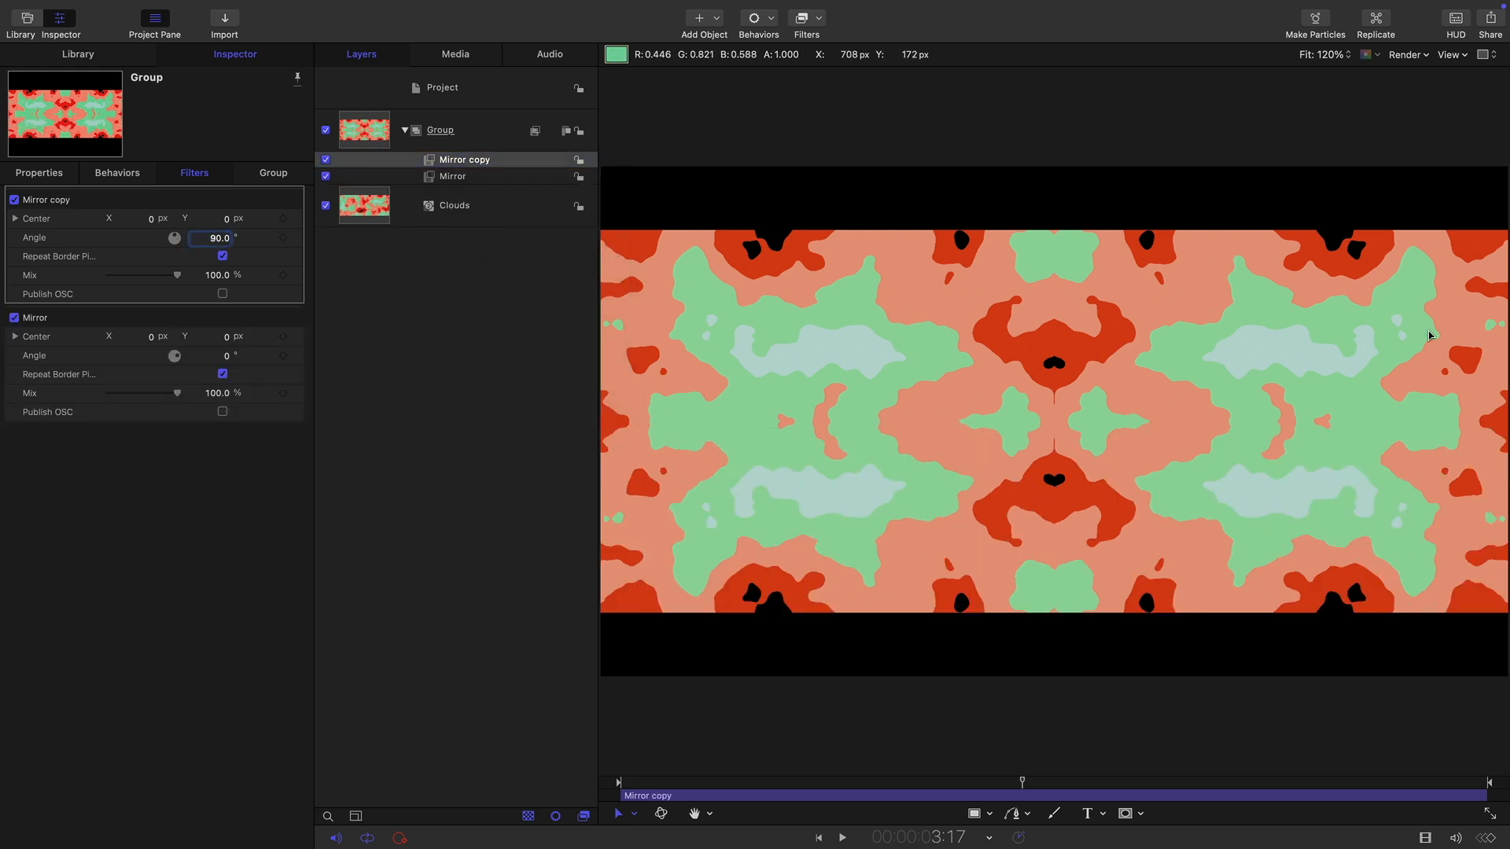
click(806, 18)
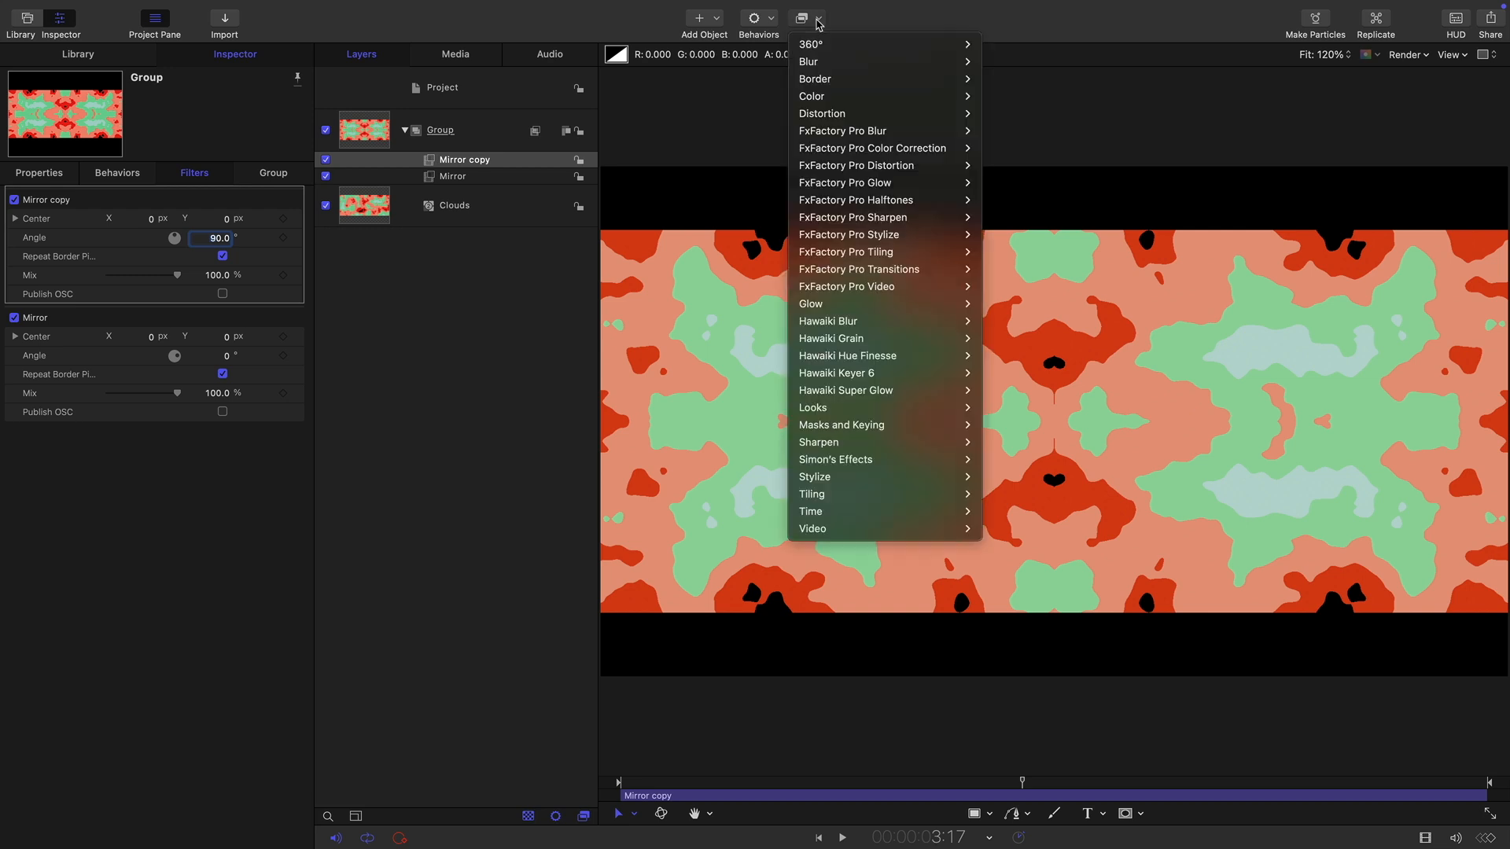
mouse_move(807, 61)
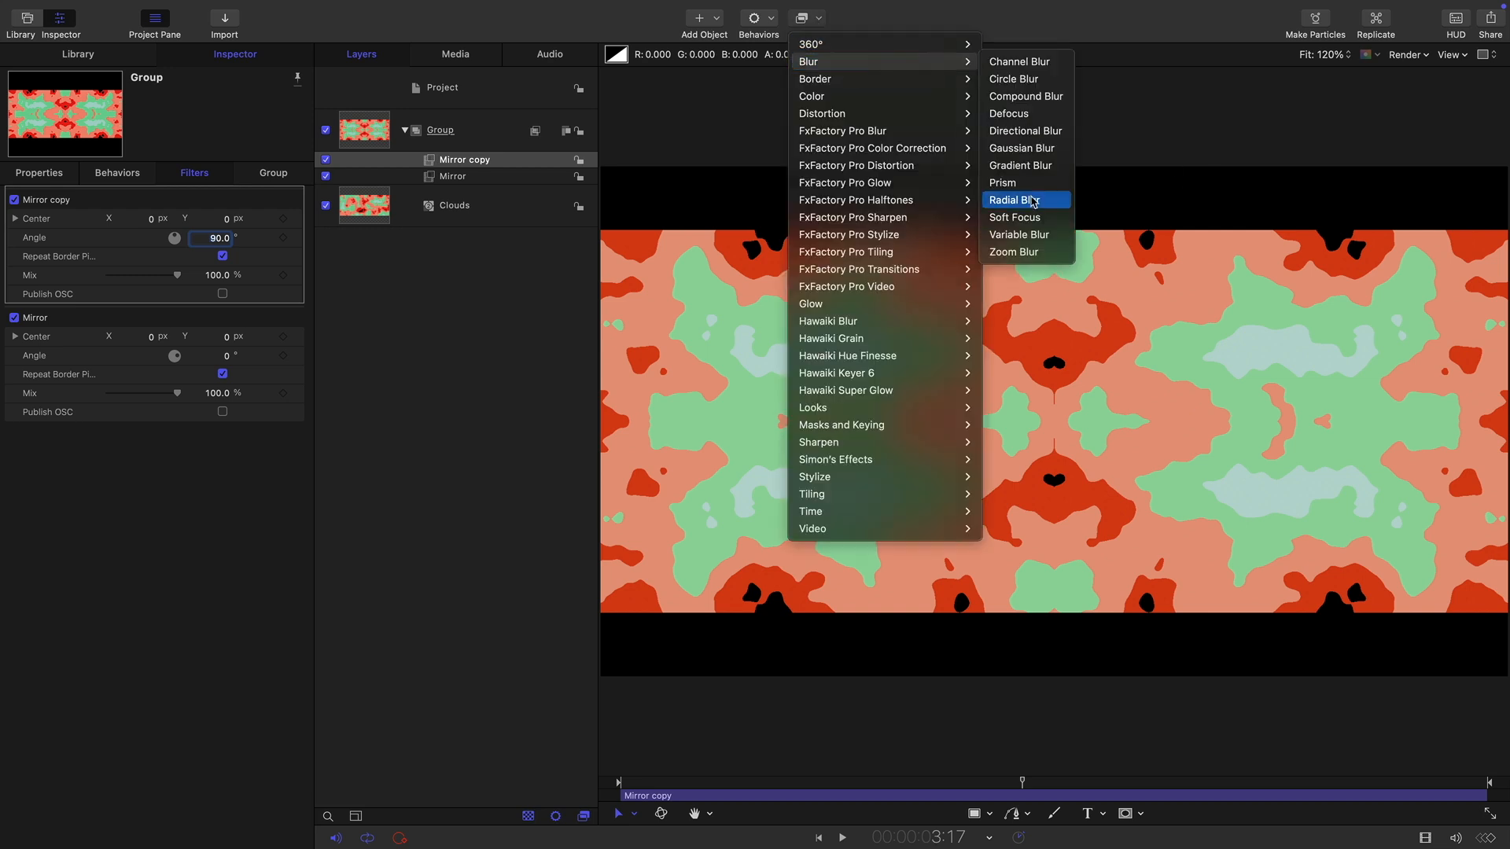
click(1012, 199)
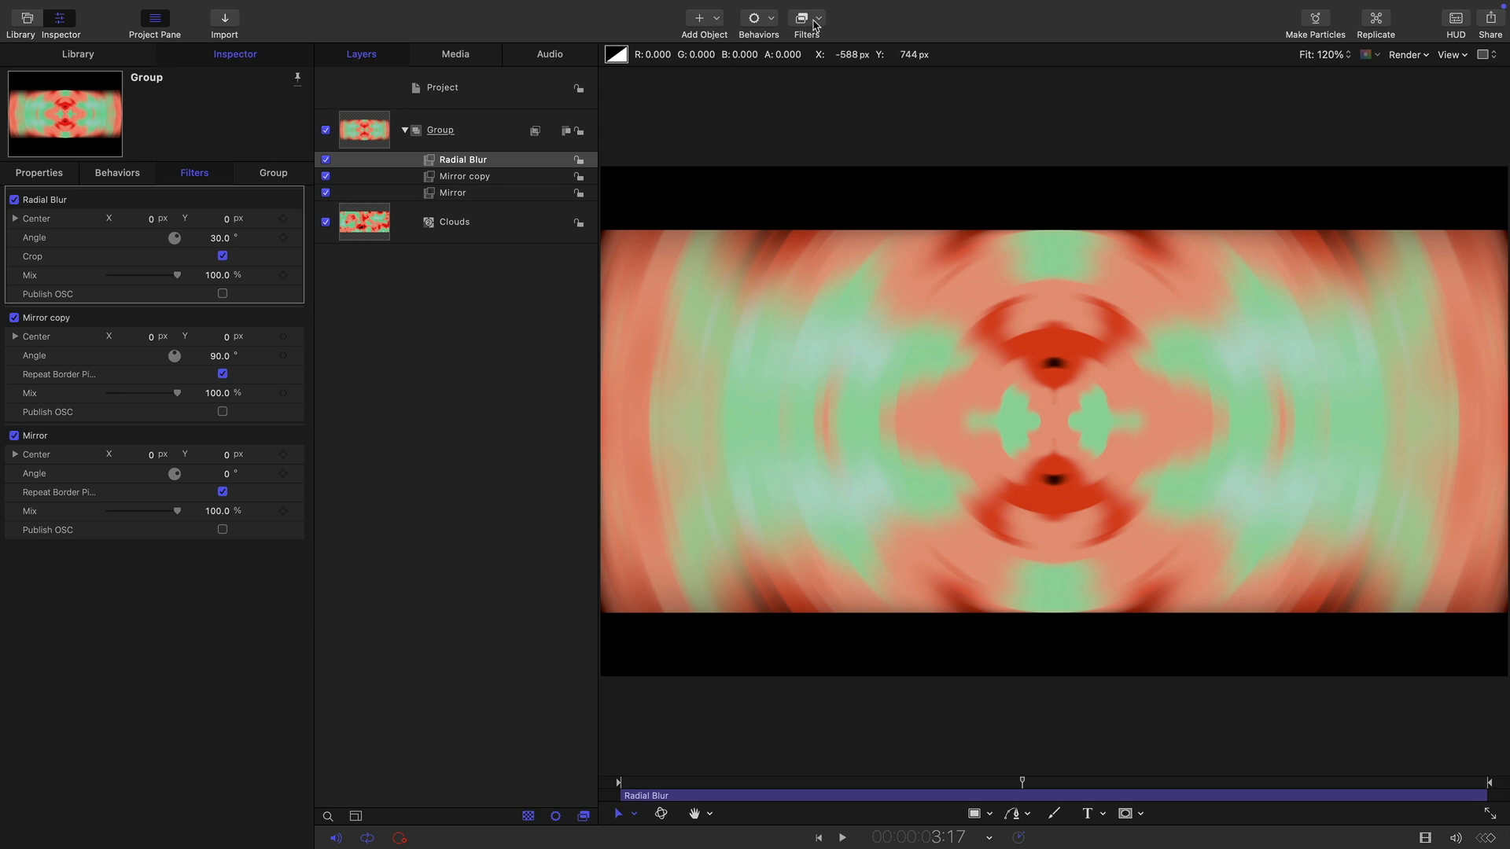
- Add Ring Lens with Radius 250, Thickness 0.2, Refraction 3.0, then reselect Group
click(802, 17)
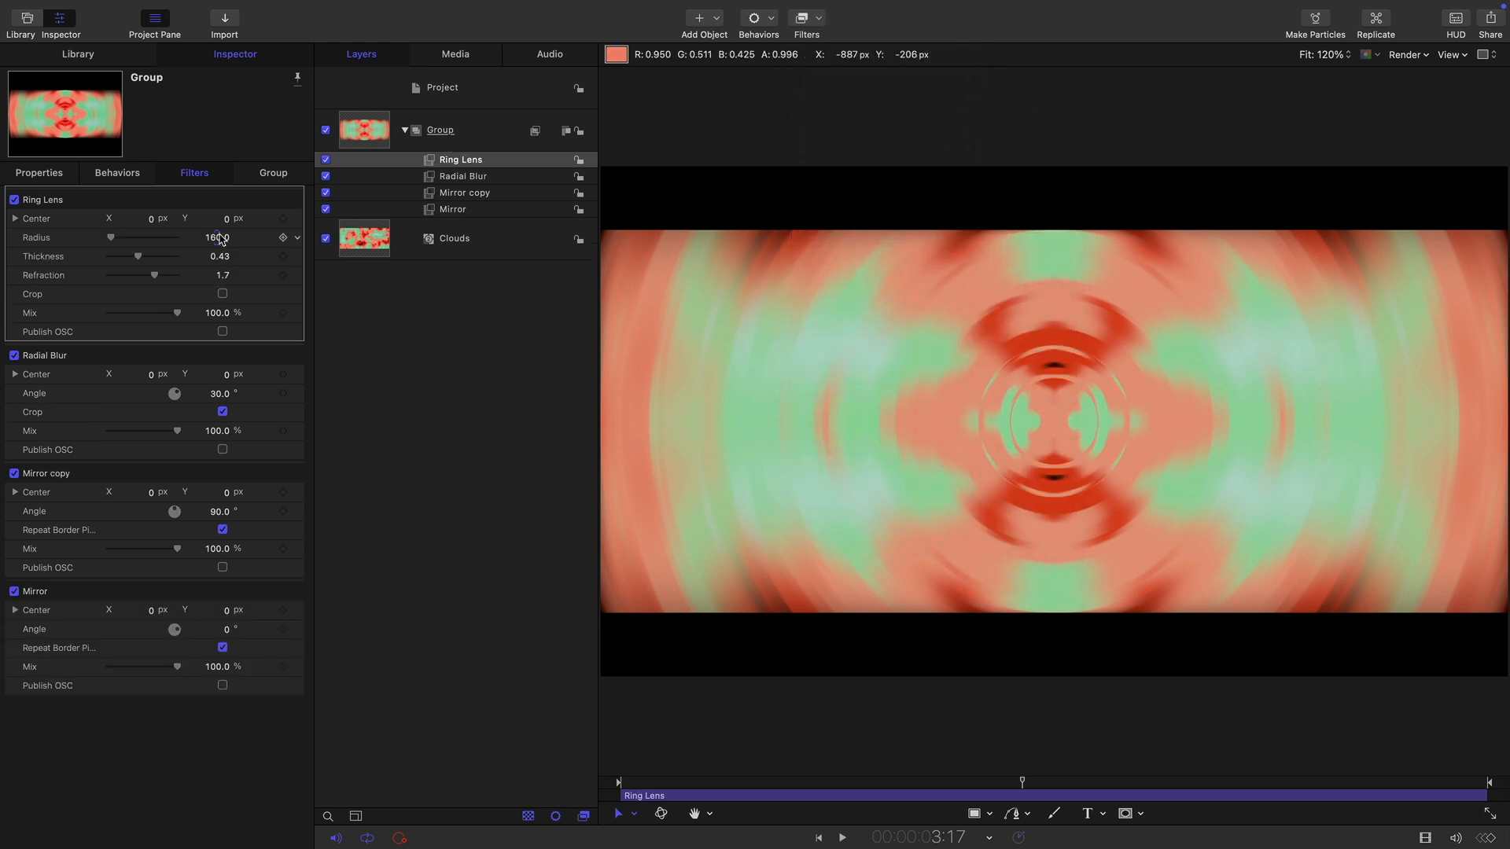
double_click(220, 238)
text(0.2)
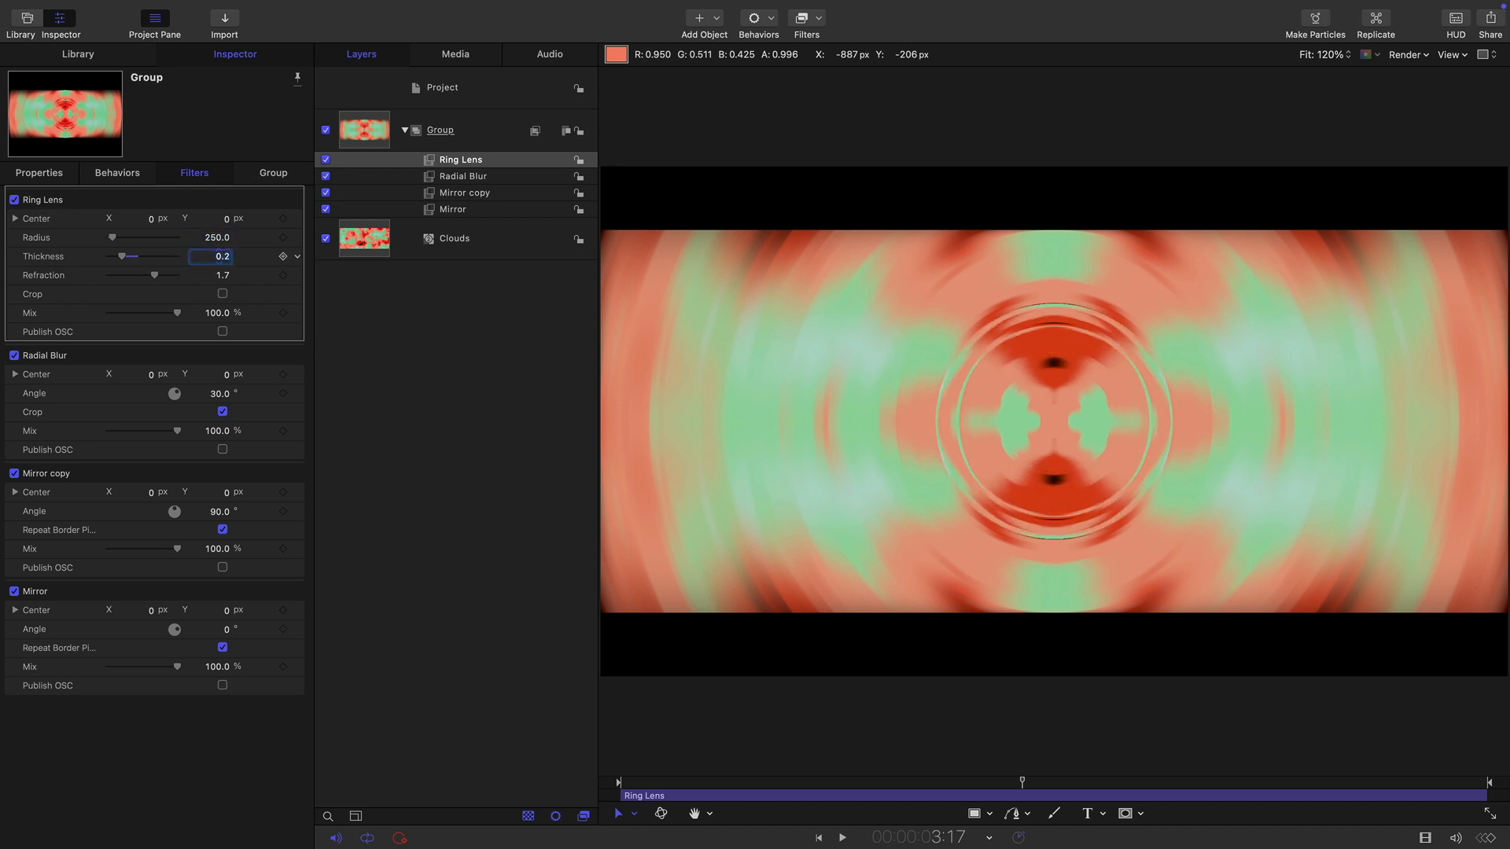
text(3.0)
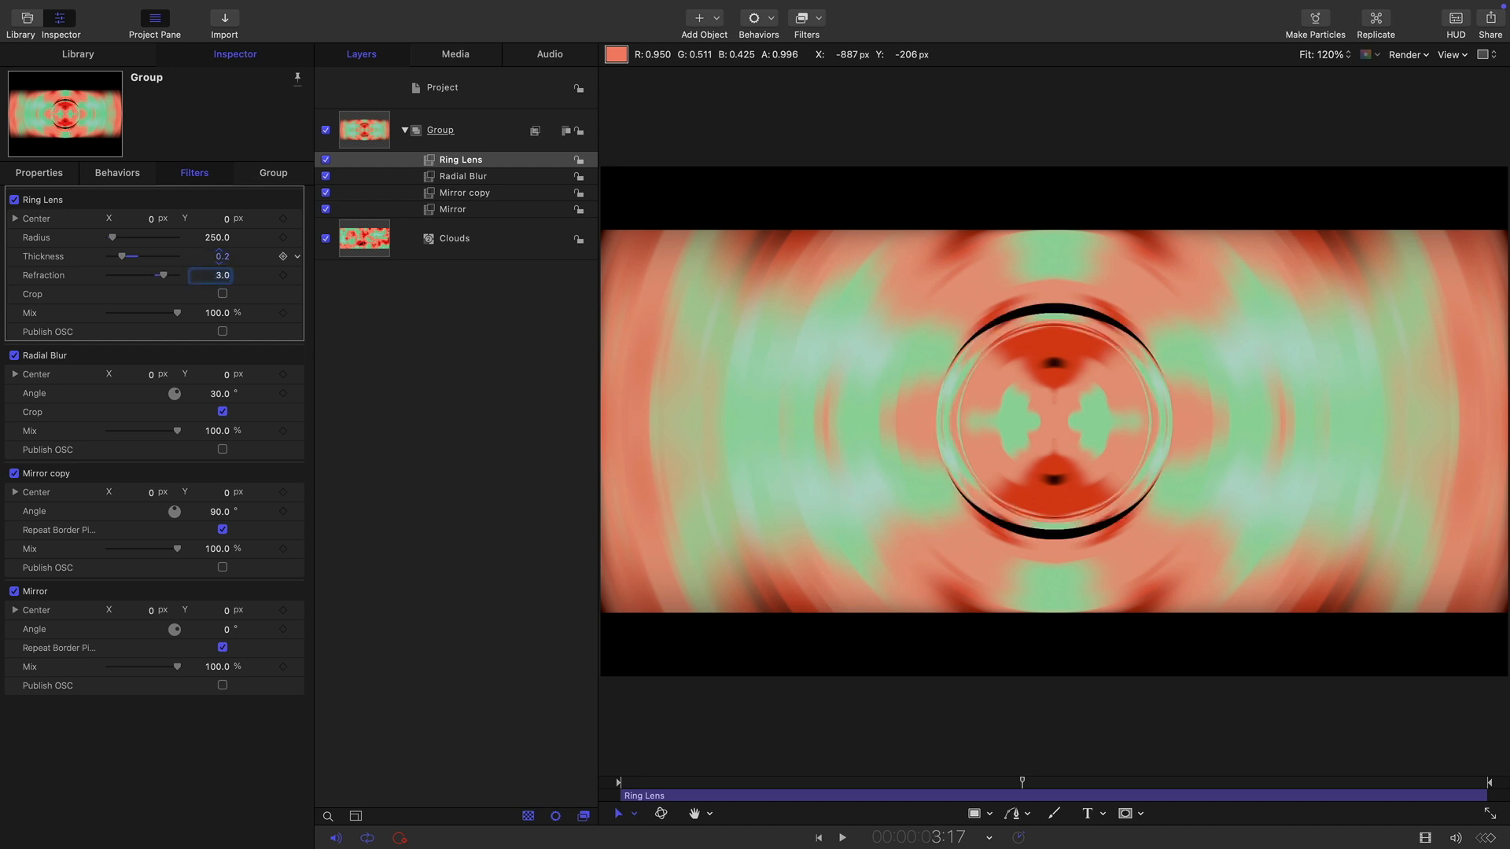
click(460, 159)
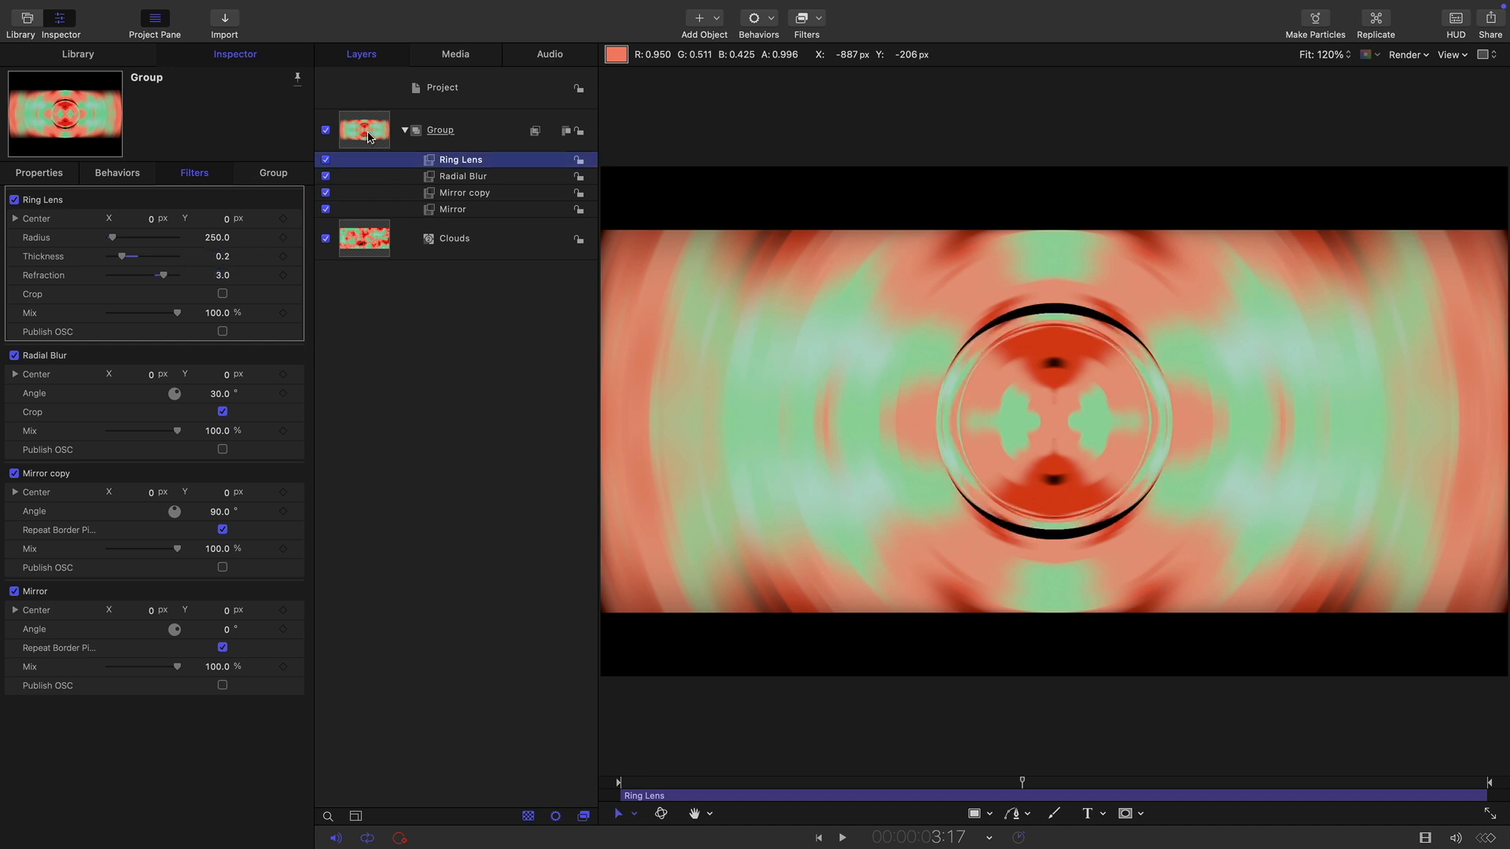
click(439, 129)
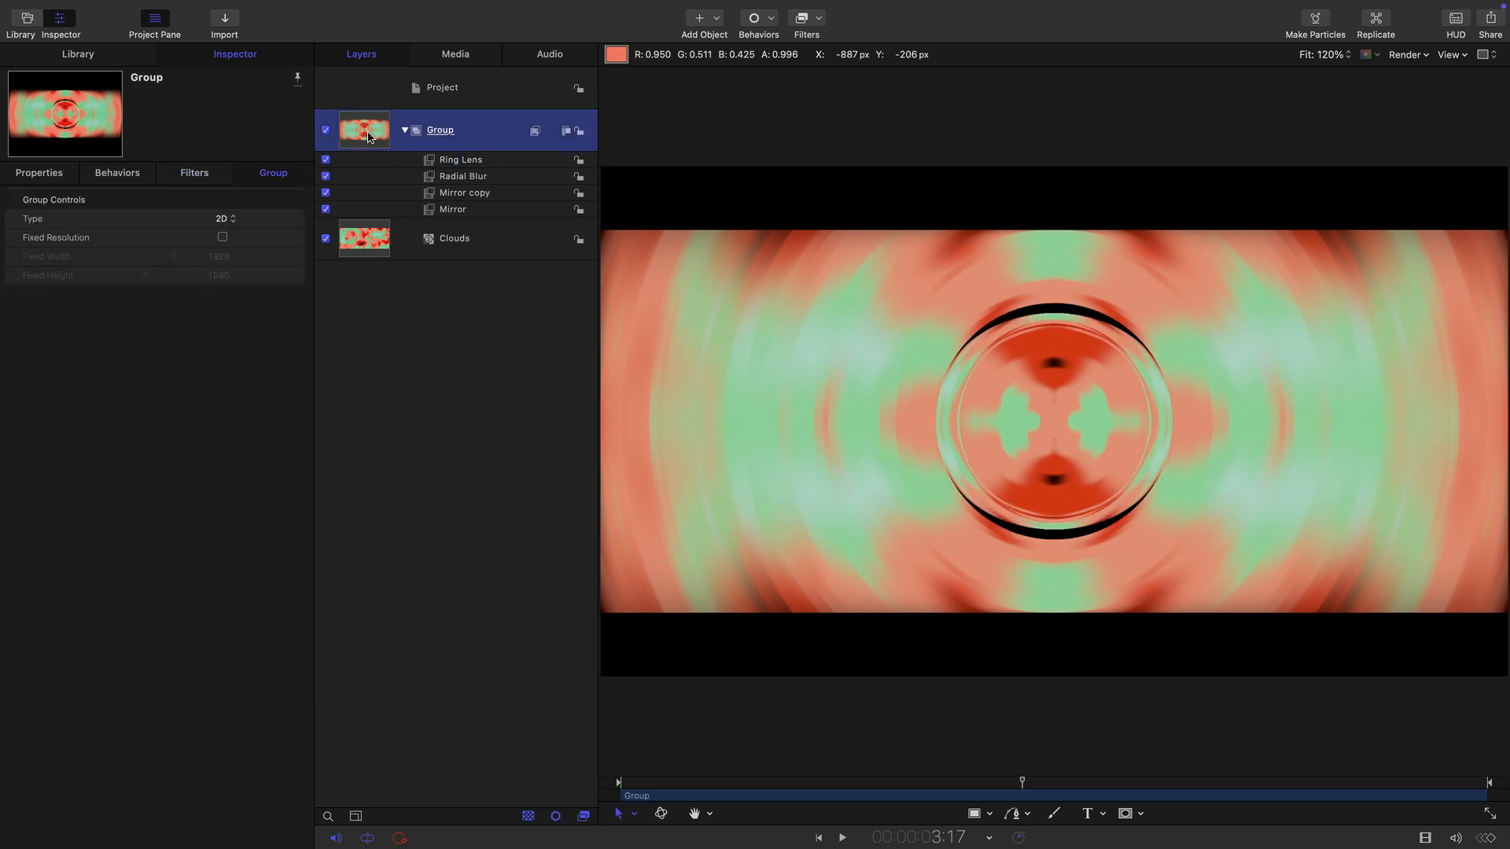
- Draw a Circle Mask, set its radius to 220, and reset its position to centre
click(1124, 814)
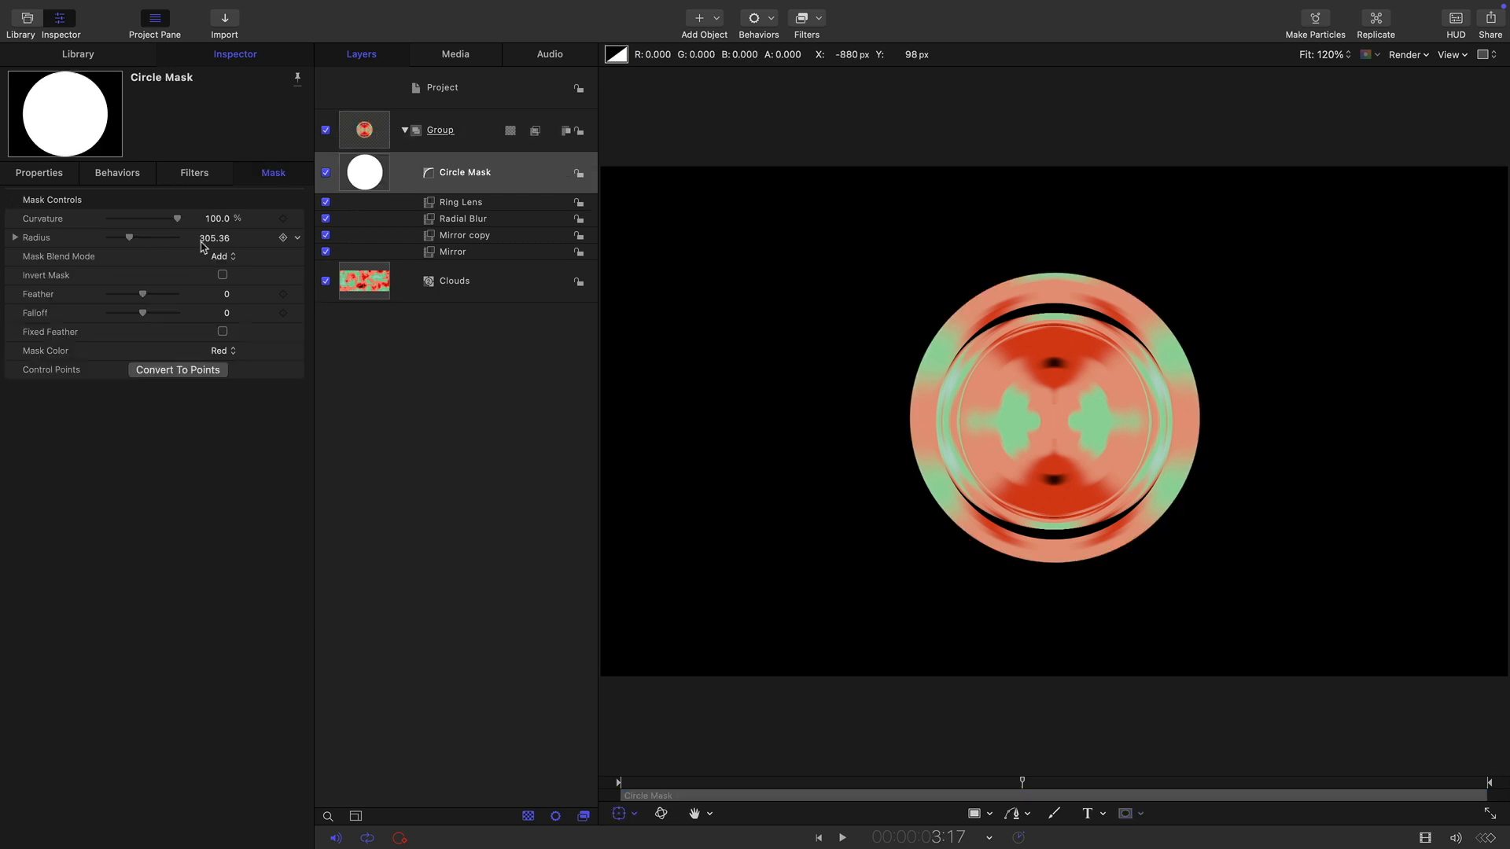
double_click(210, 238)
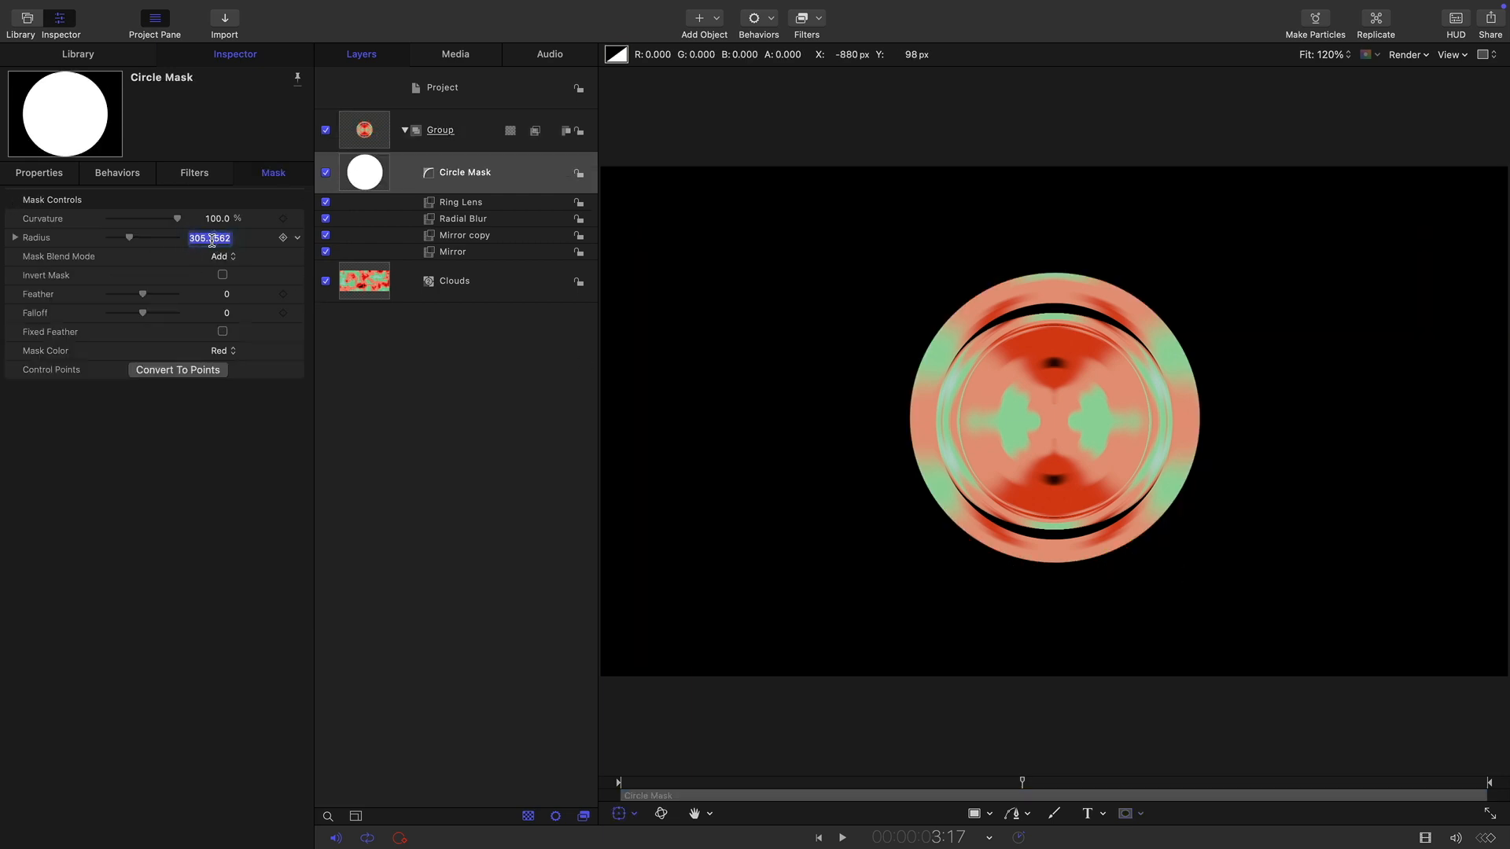
text(220)
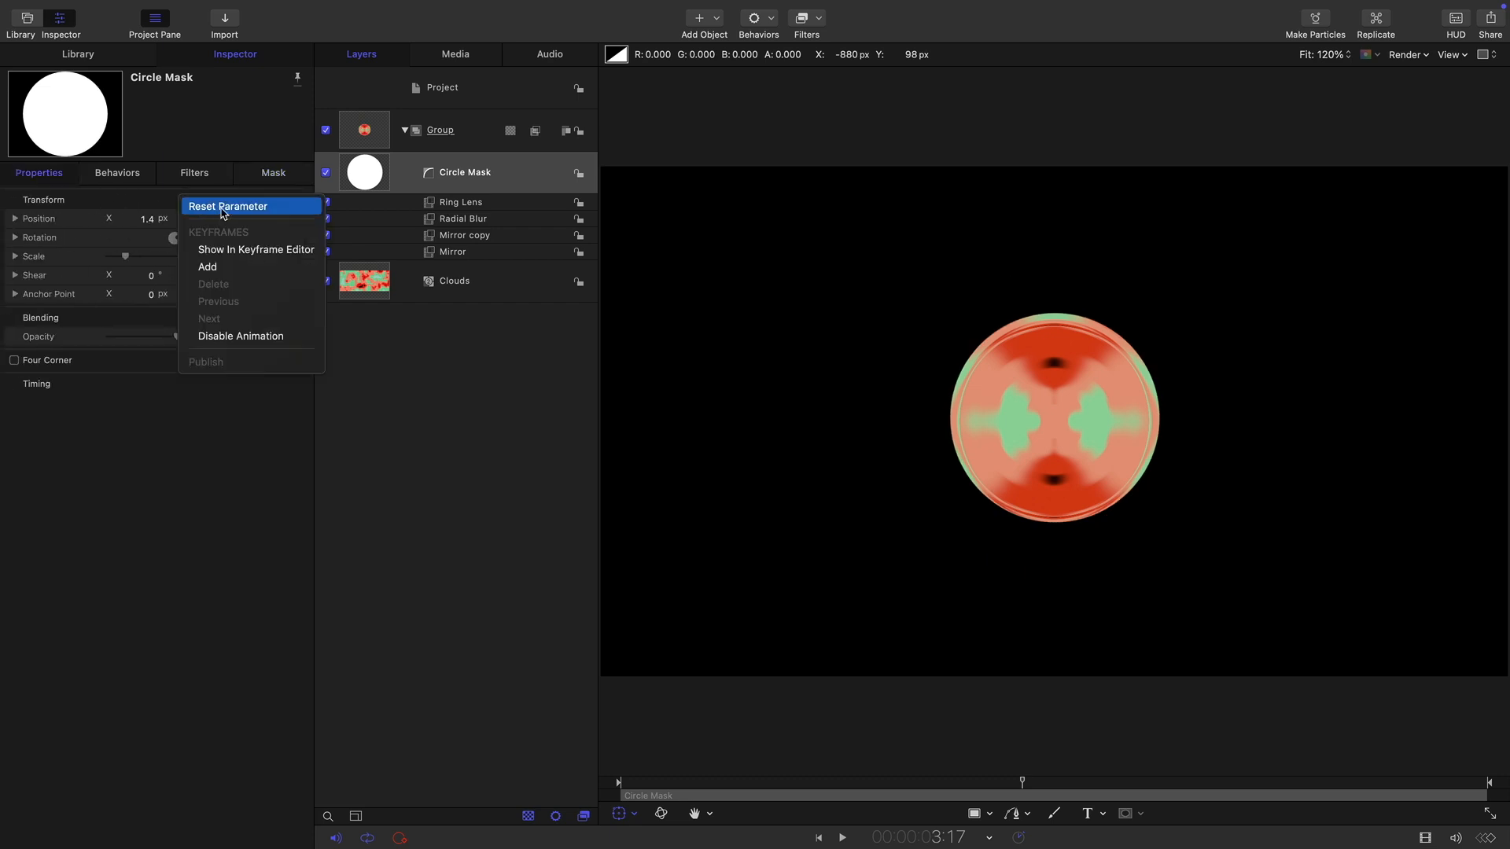
click(228, 206)
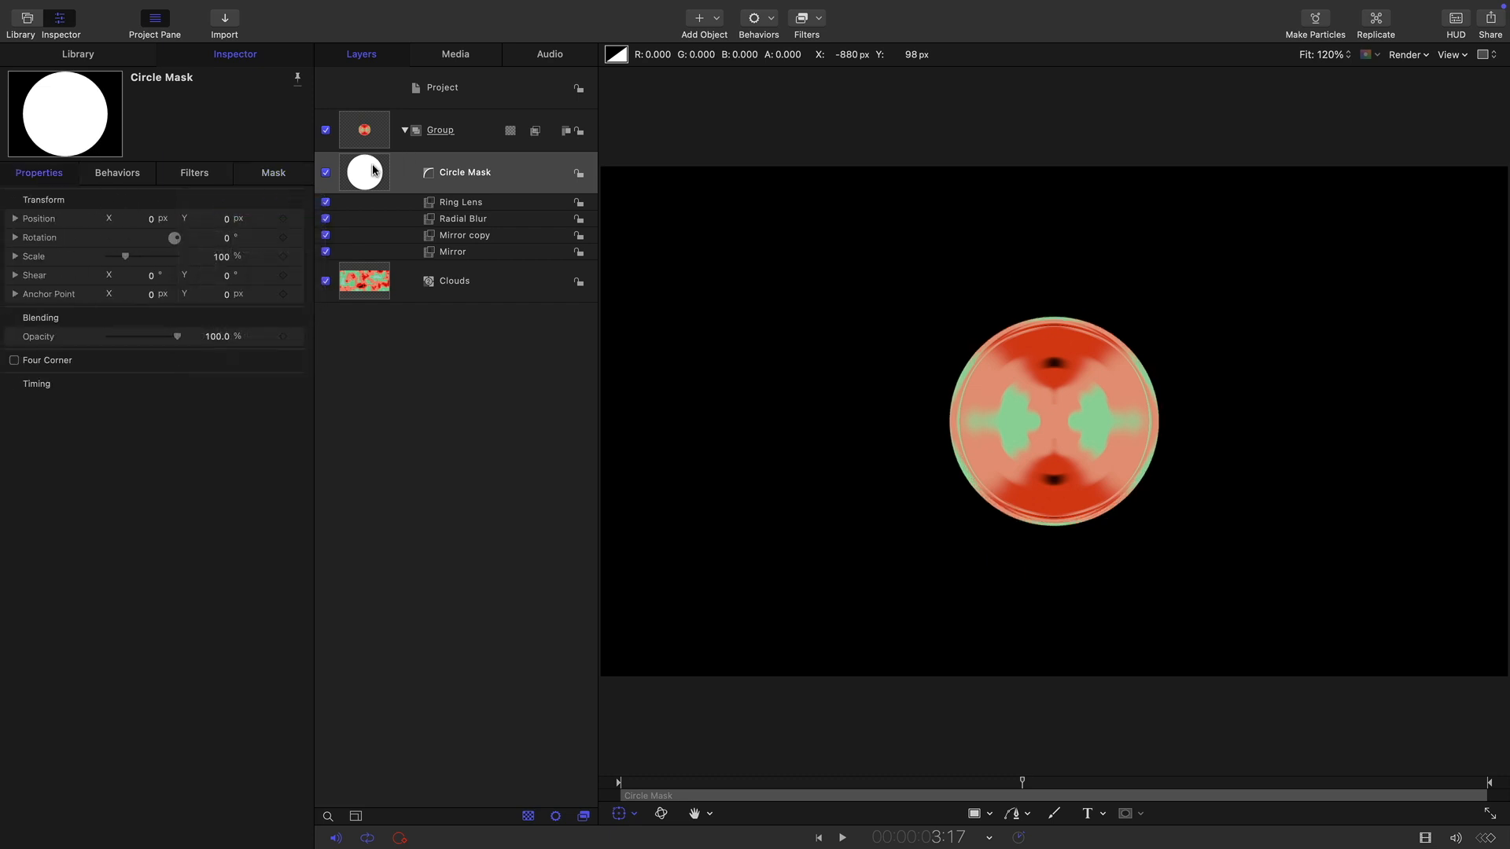
- Duplicate the mask as a Subtract-mode copy with radius 175
click(464, 173)
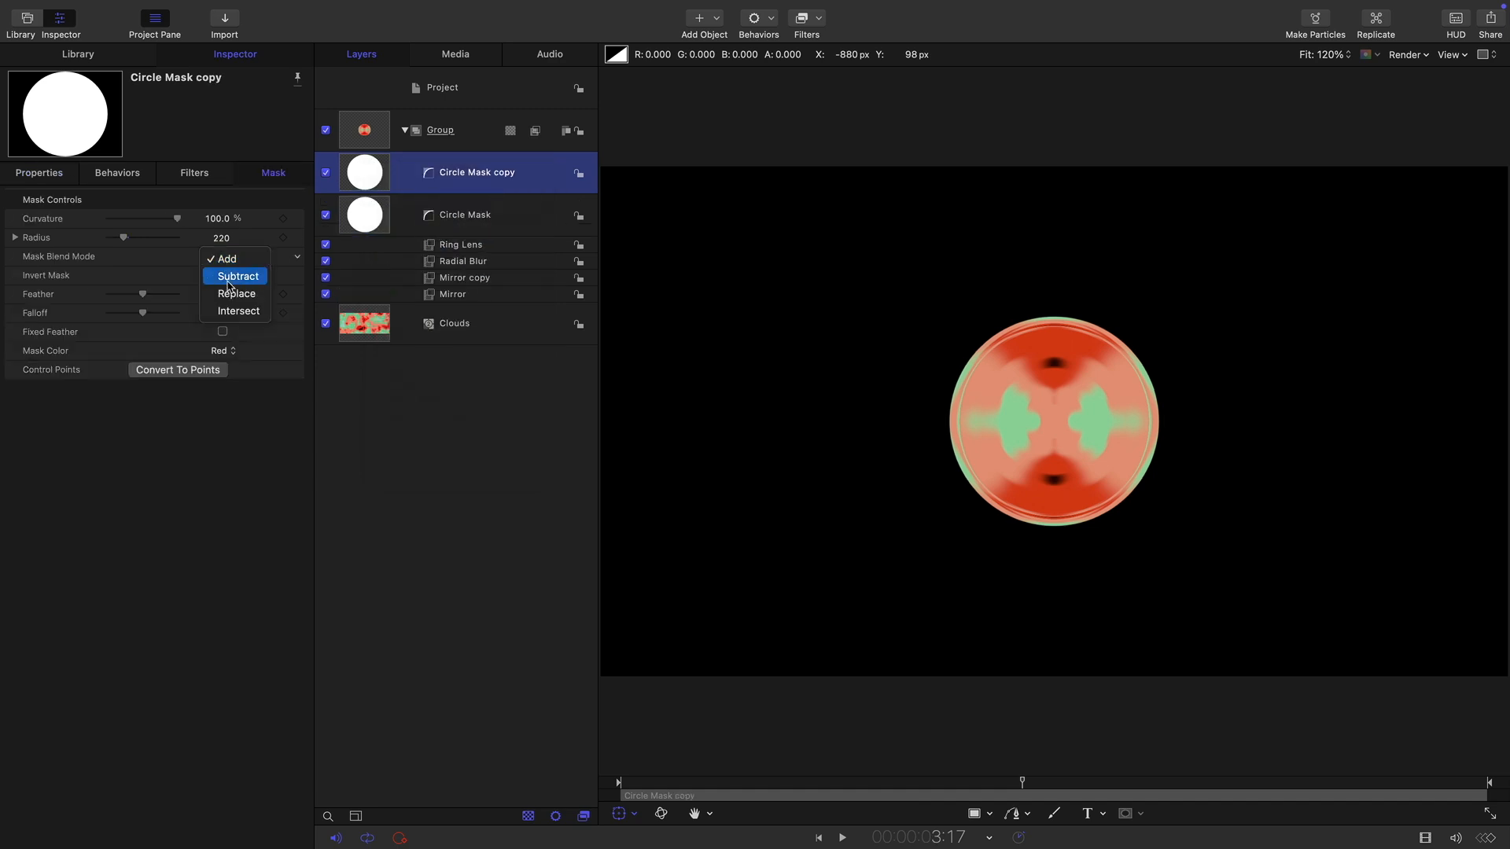
click(237, 276)
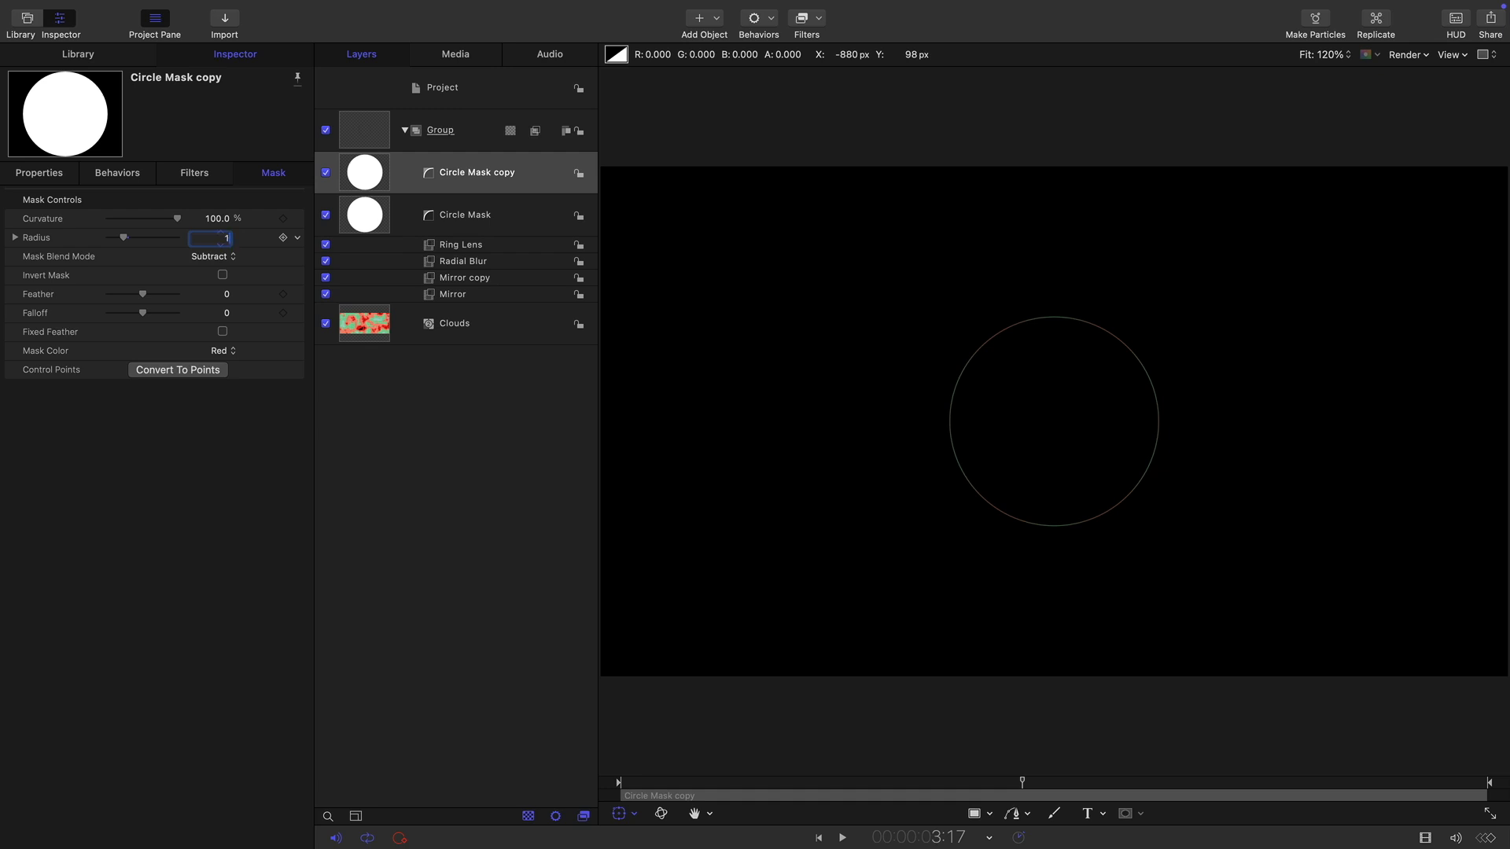
text(175)
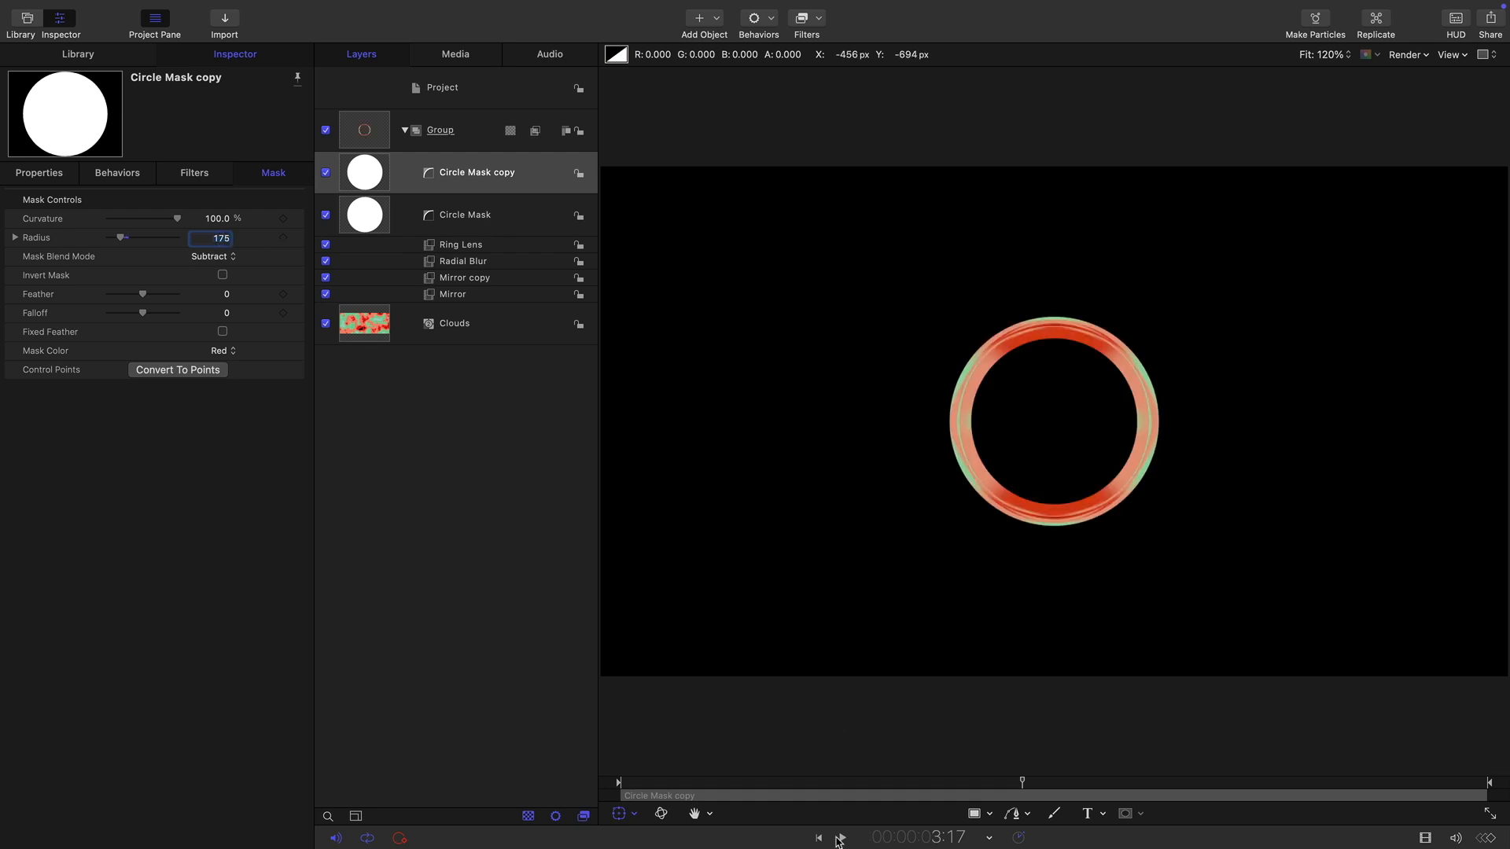
click(454, 322)
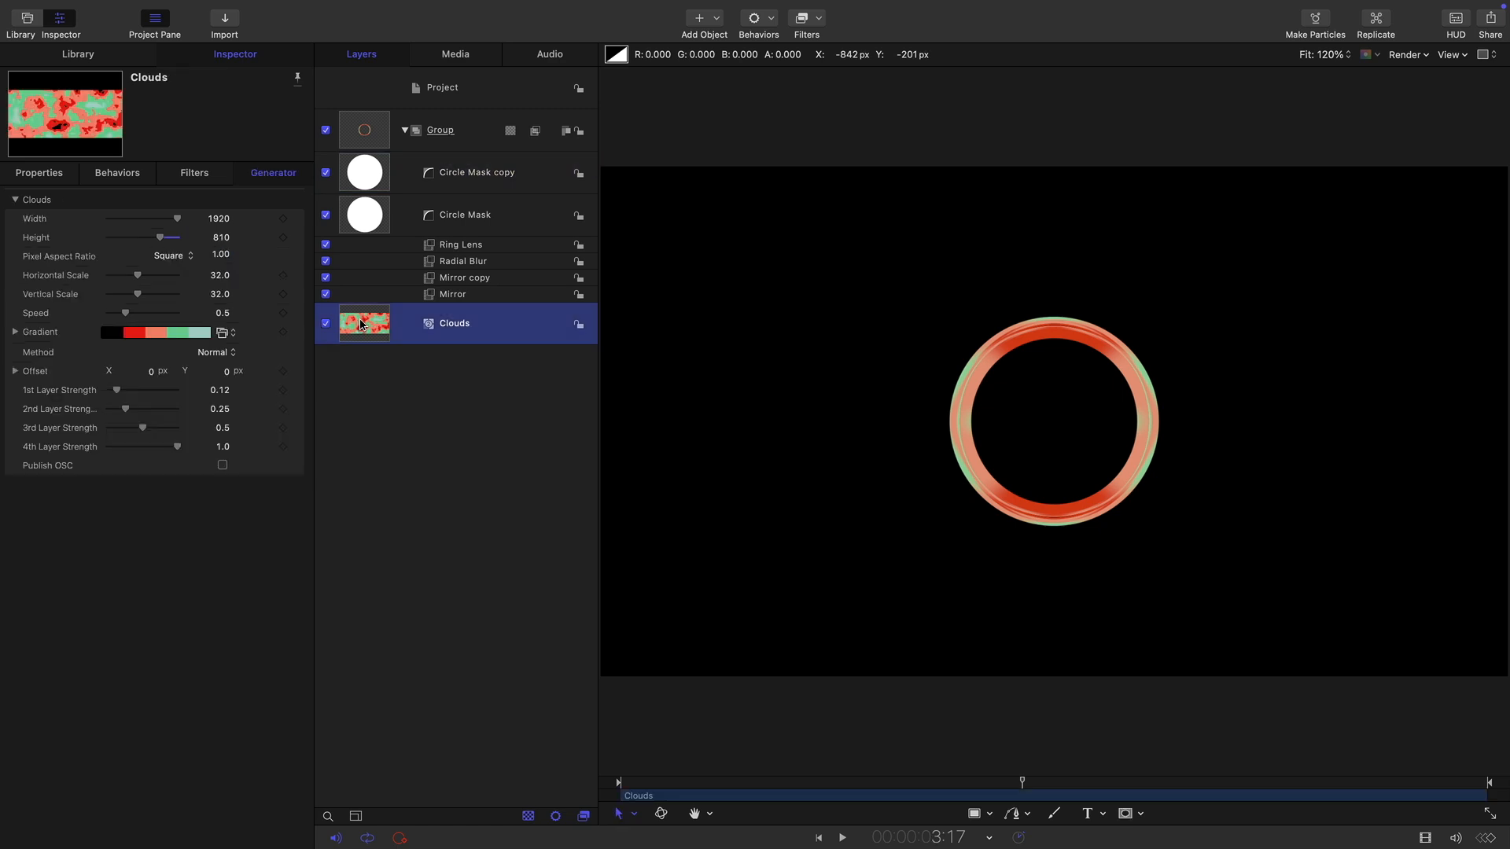
mouse_move(384, 143)
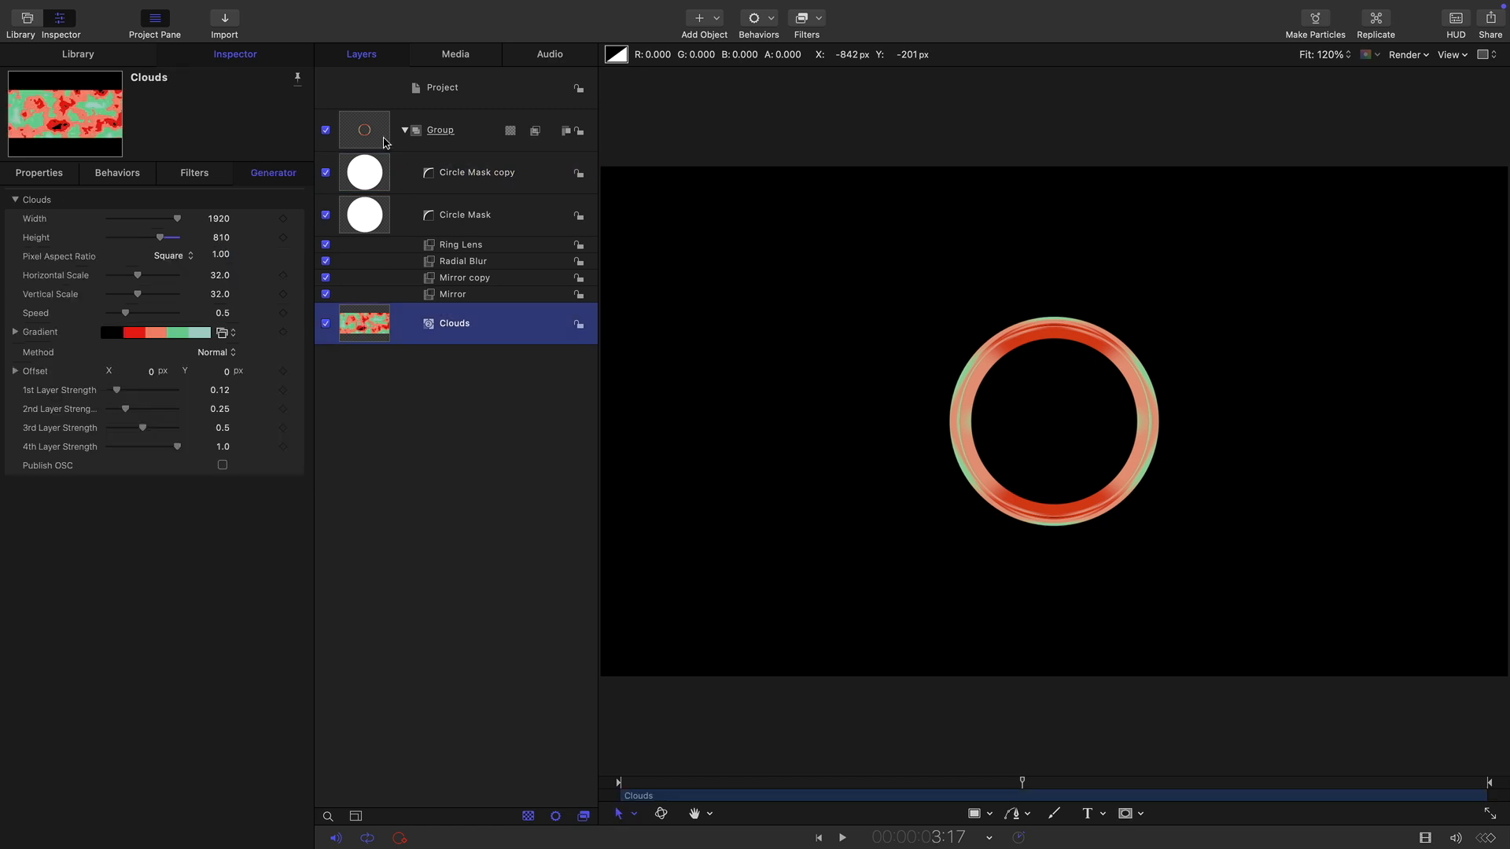
- Draw a line shape with Outline Width 100 and white brush colour
click(973, 814)
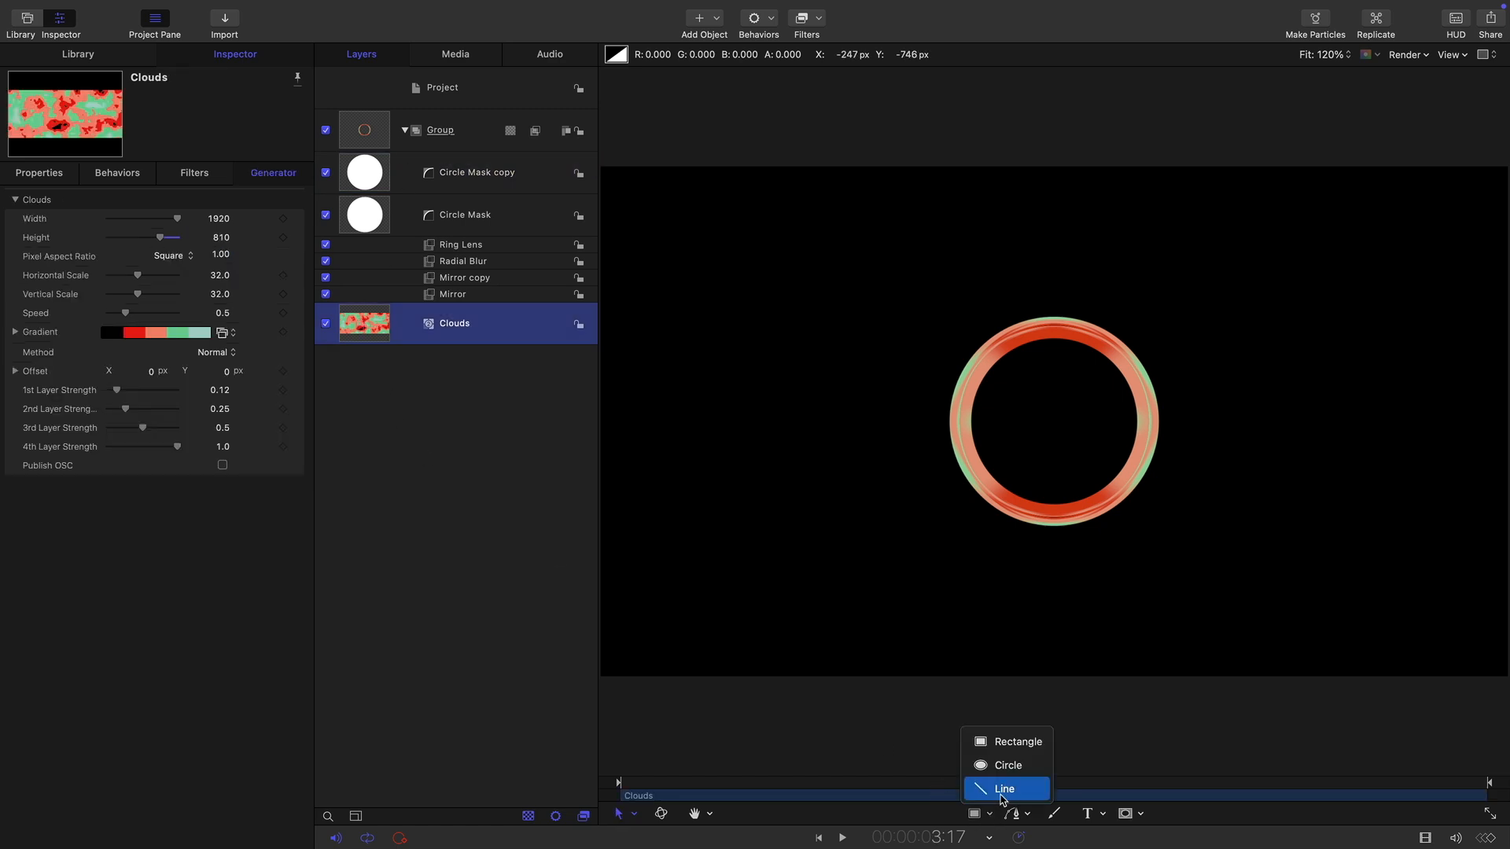
click(1004, 789)
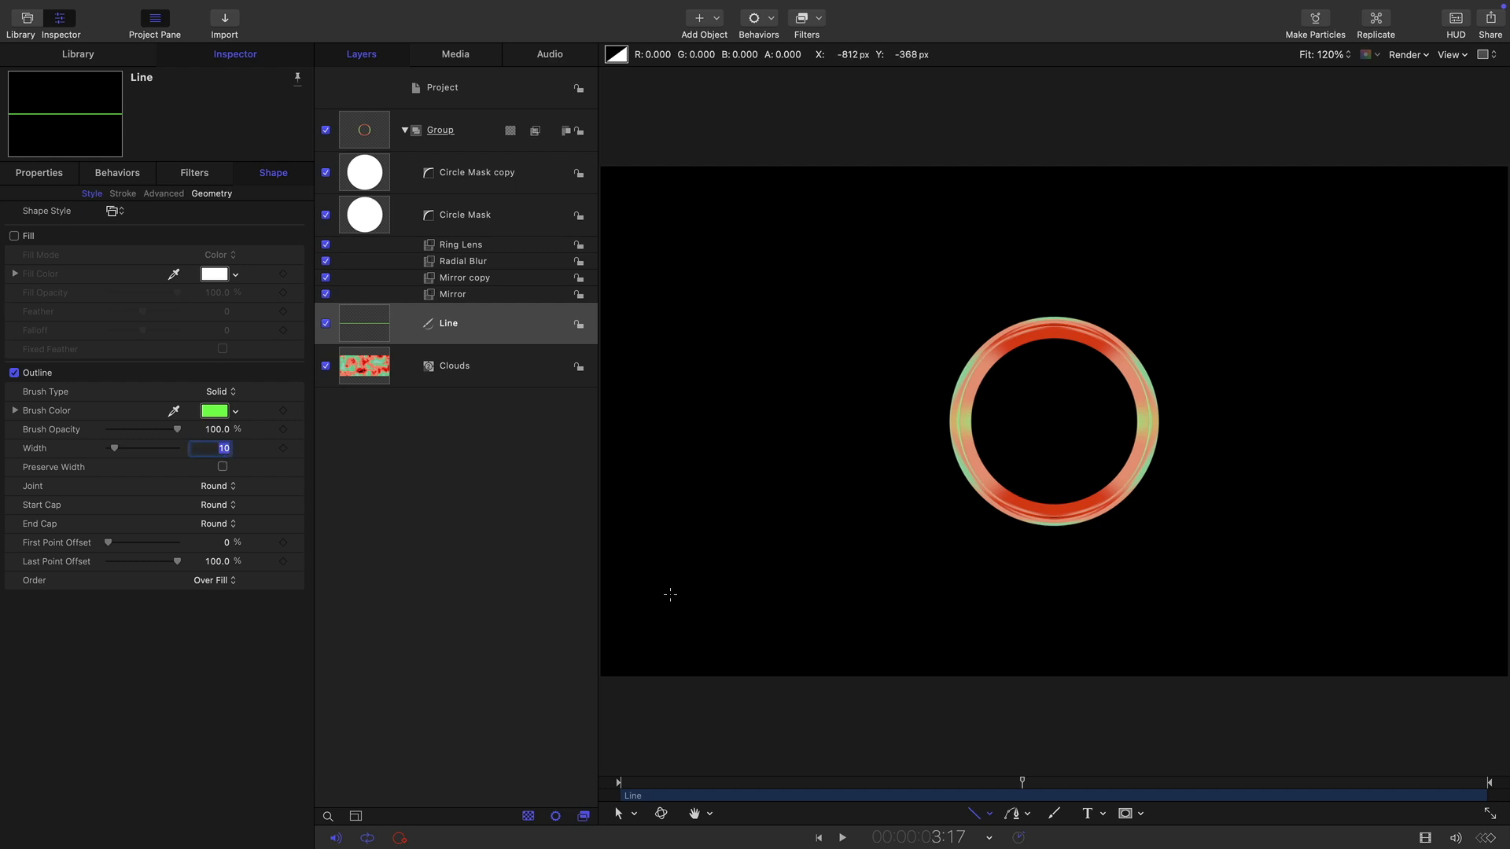
text(100)
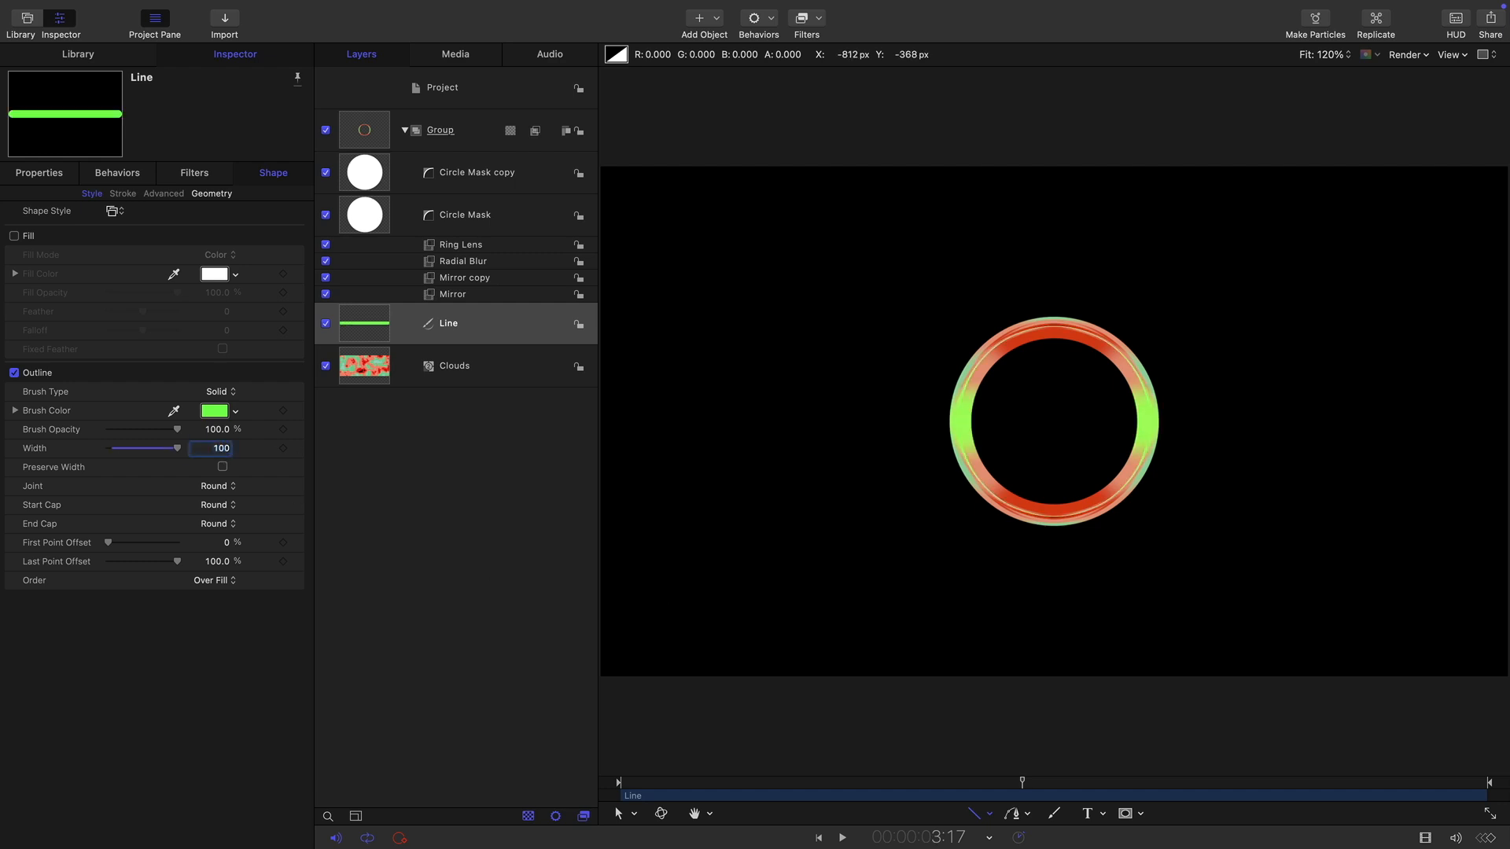
click(214, 410)
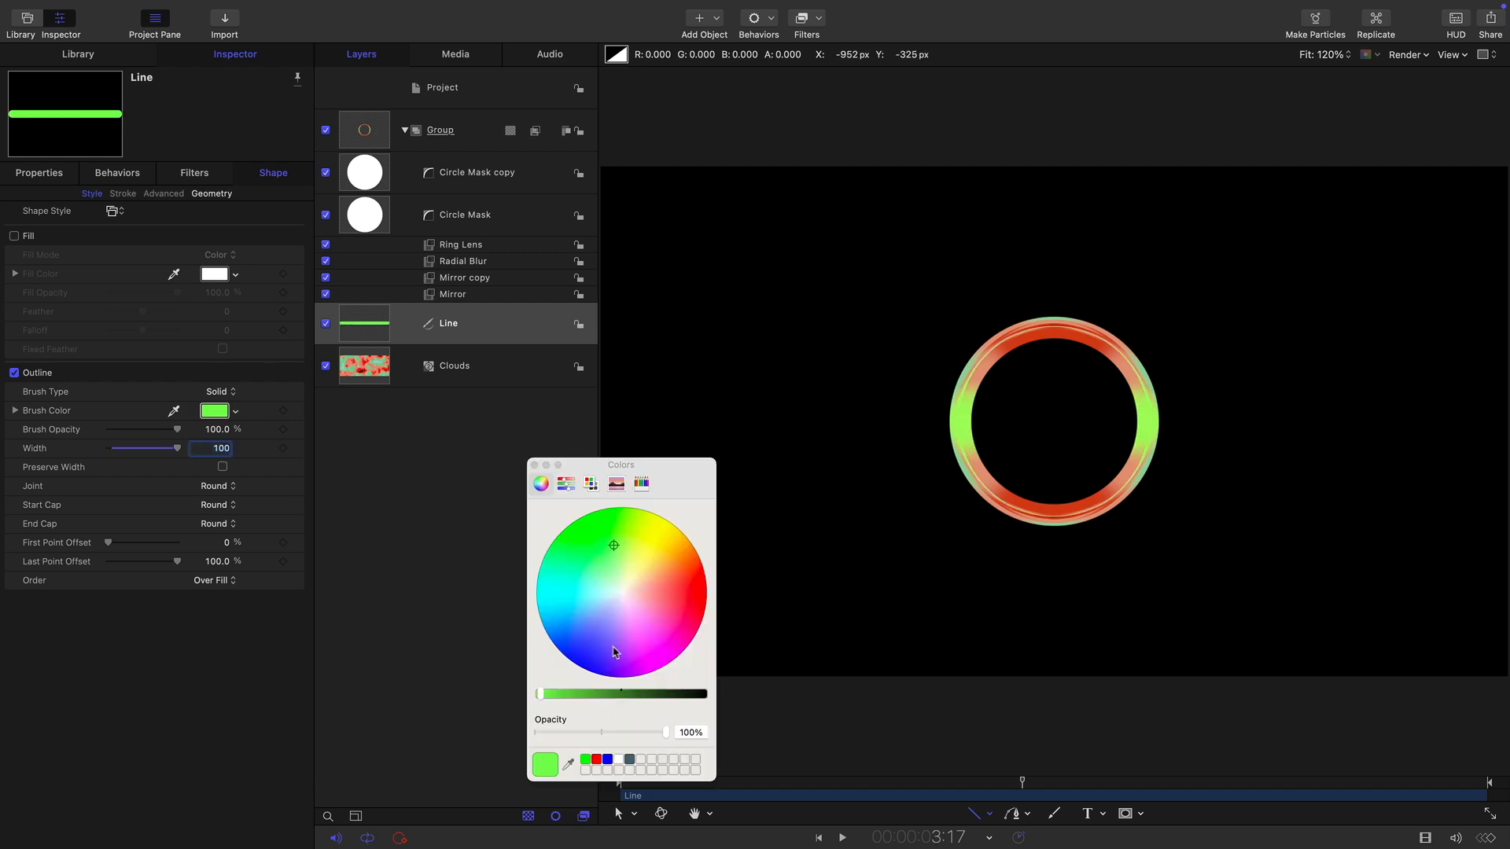
click(621, 592)
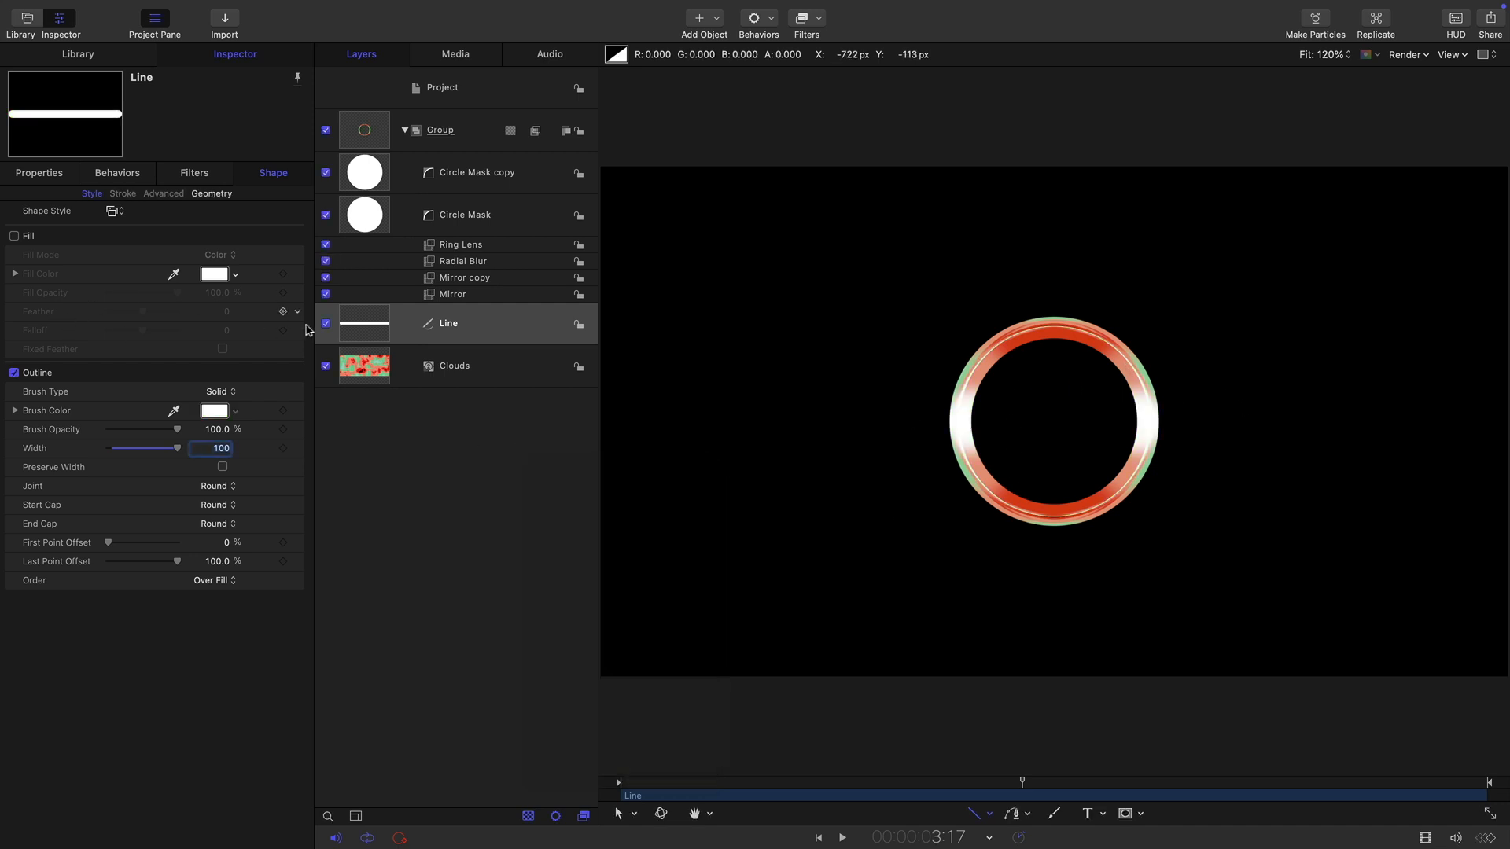
click(448, 322)
text(Mini)
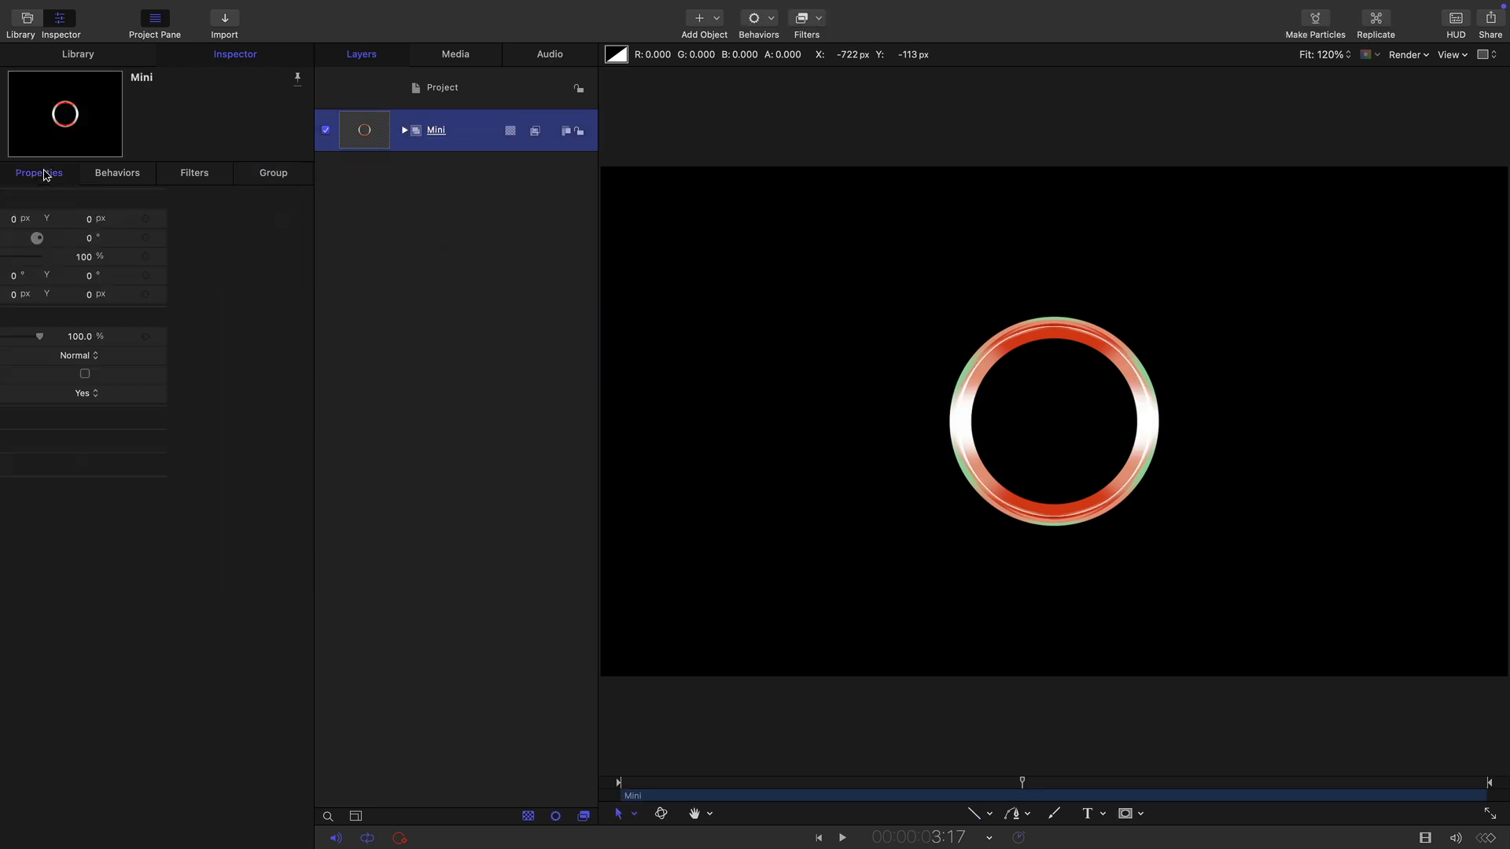
- Add an Audio behaviour to Mini's rotation: Output source, Smooth peaks, Scale 2, then preview
click(39, 172)
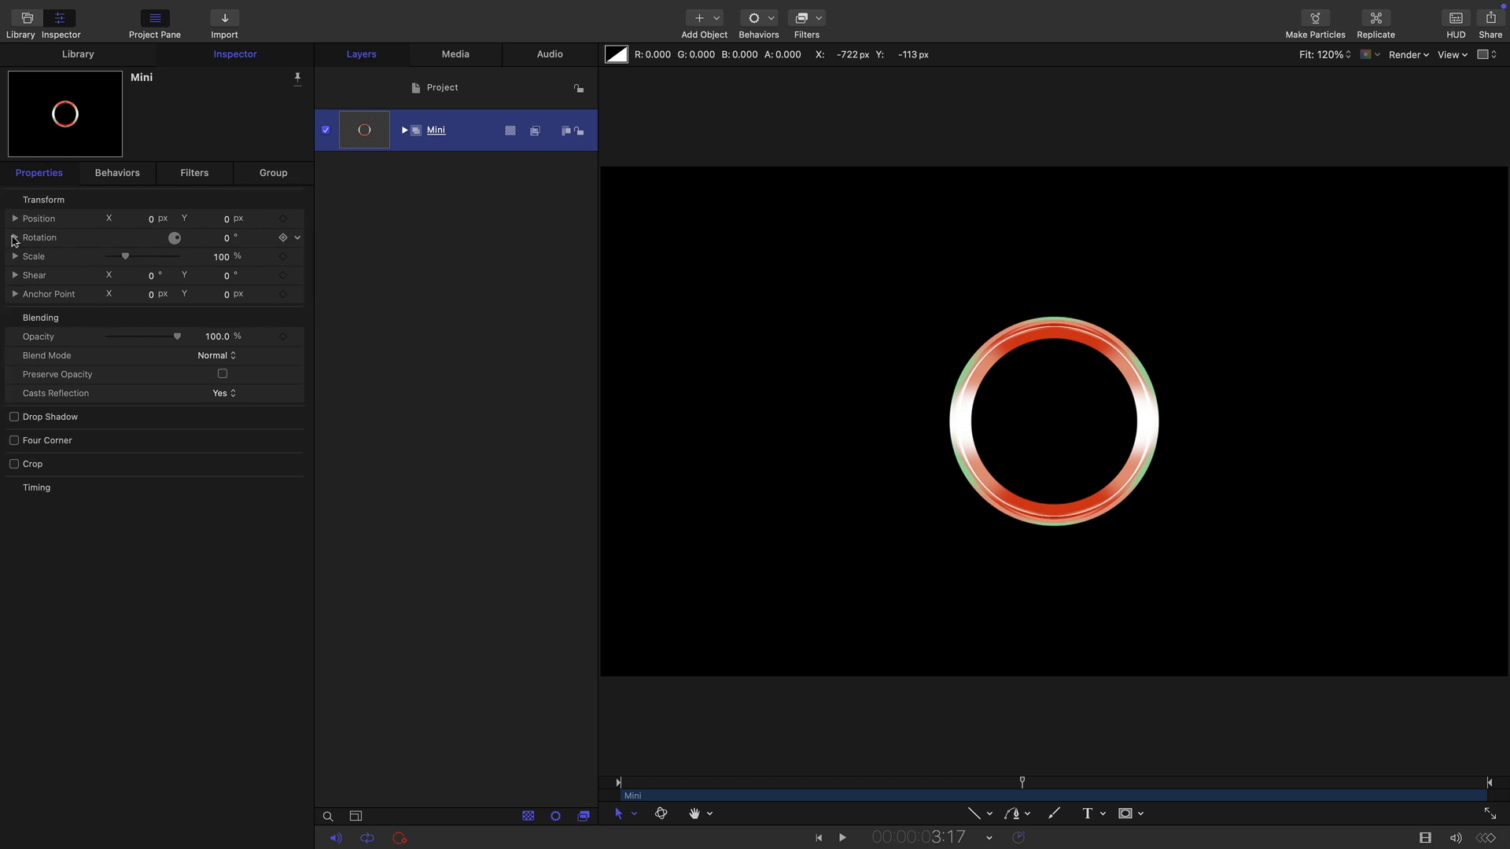
click(283, 237)
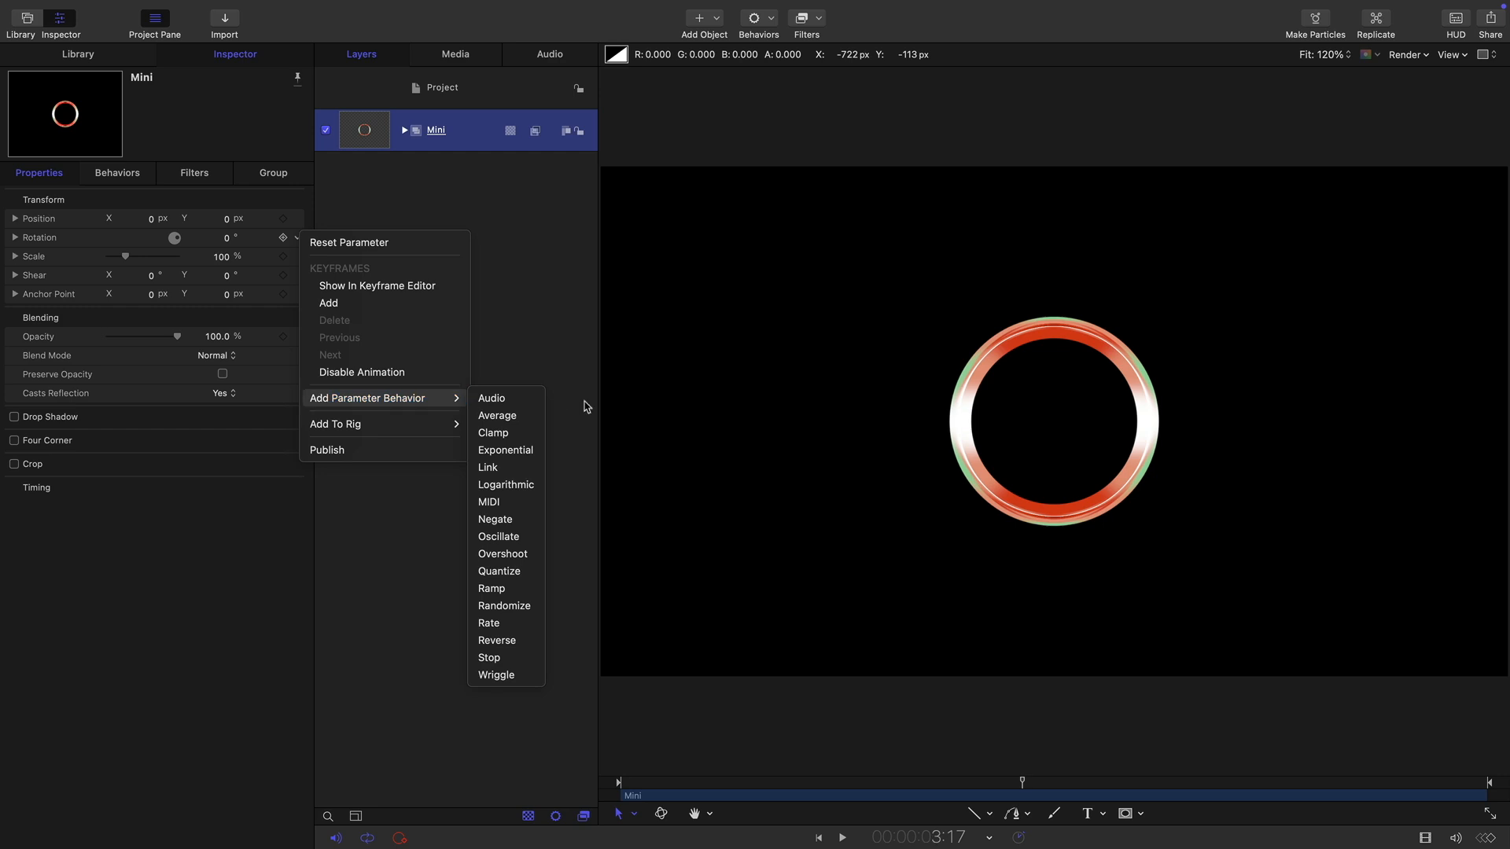
click(491, 398)
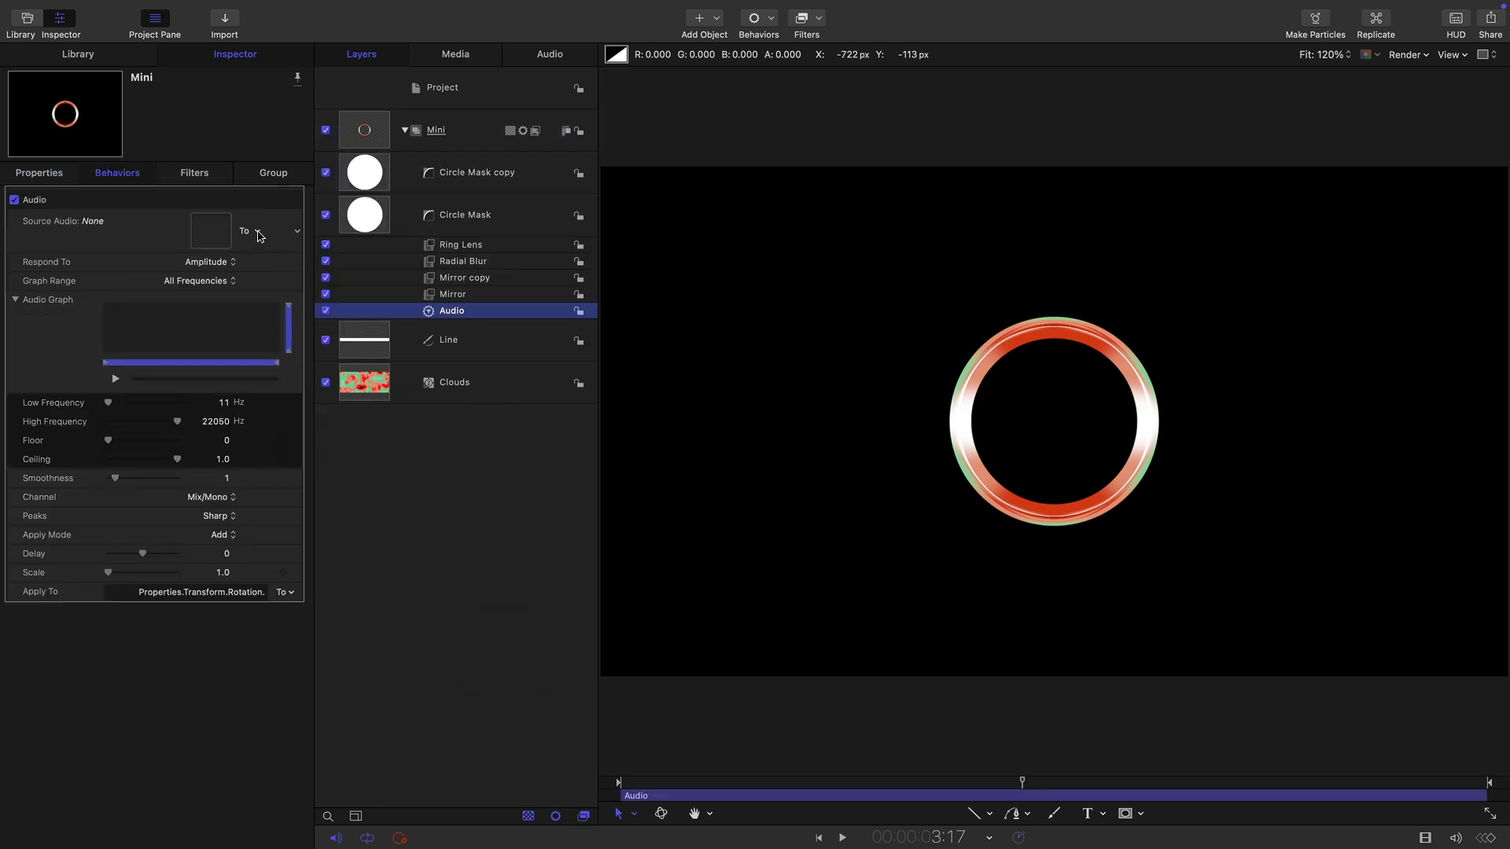
click(296, 231)
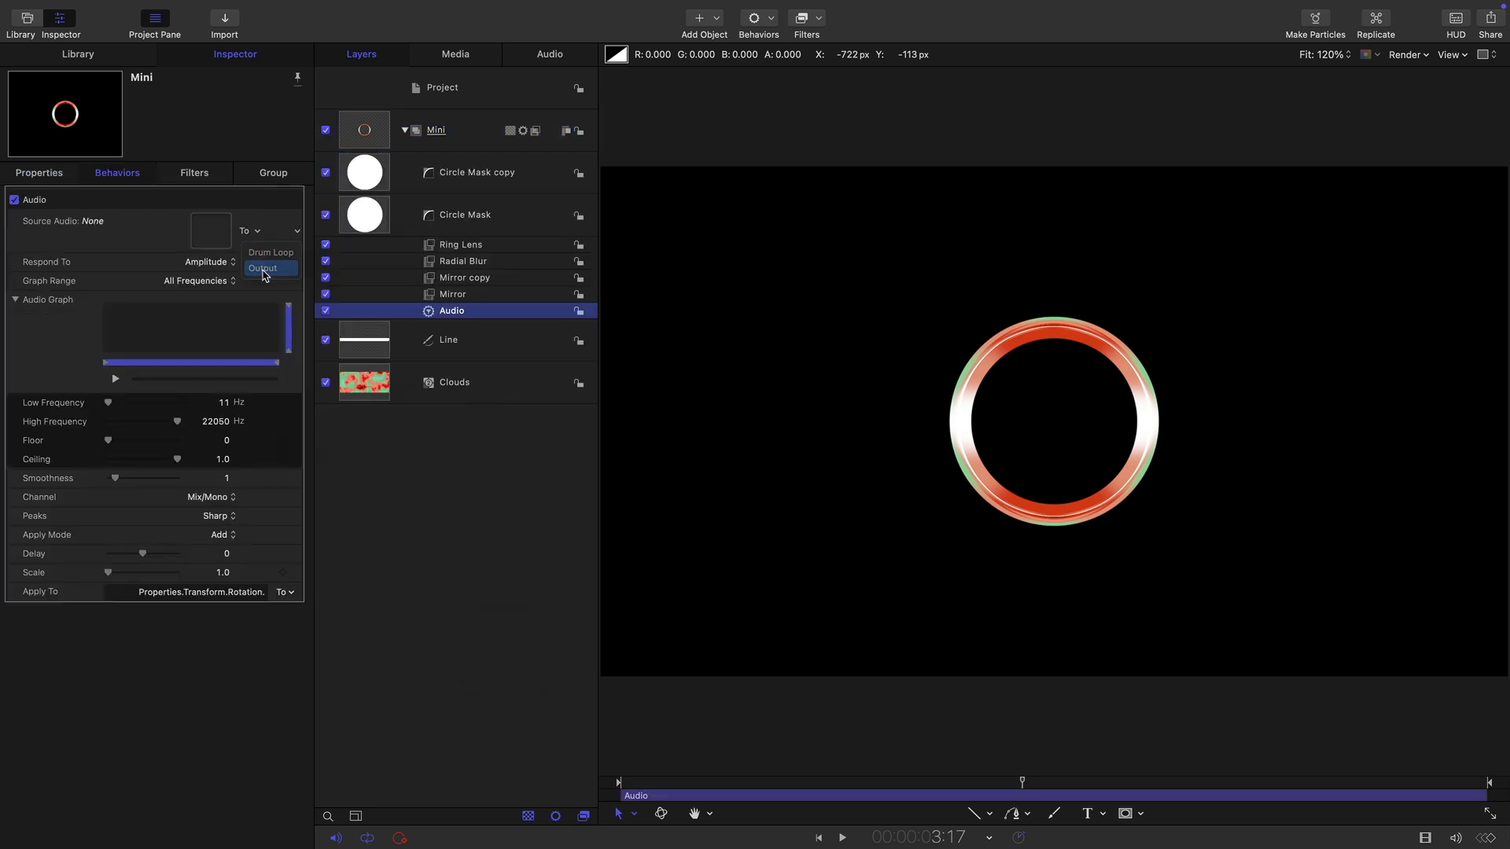
click(262, 267)
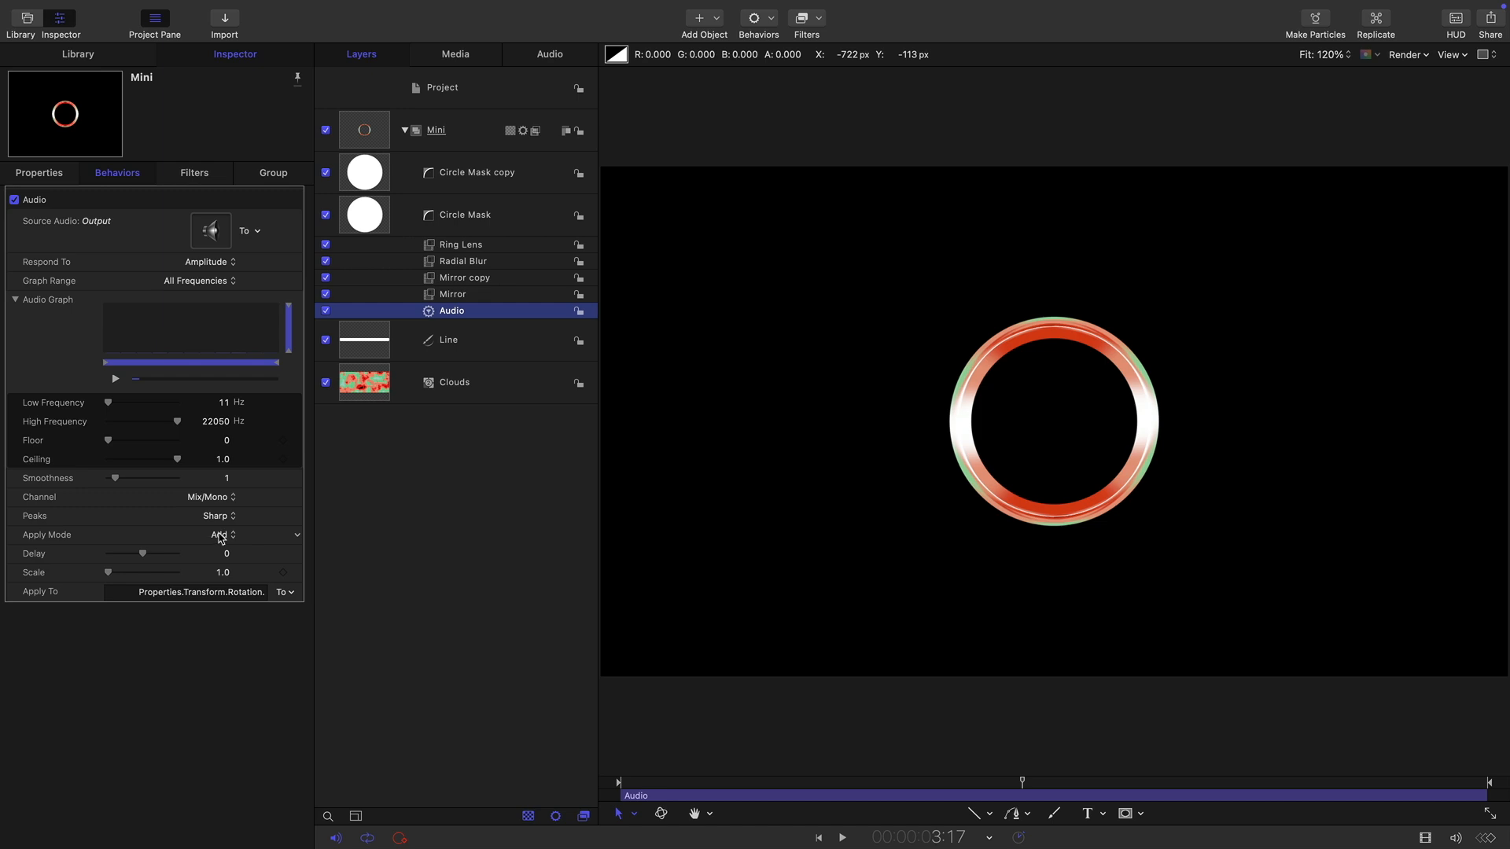
click(217, 515)
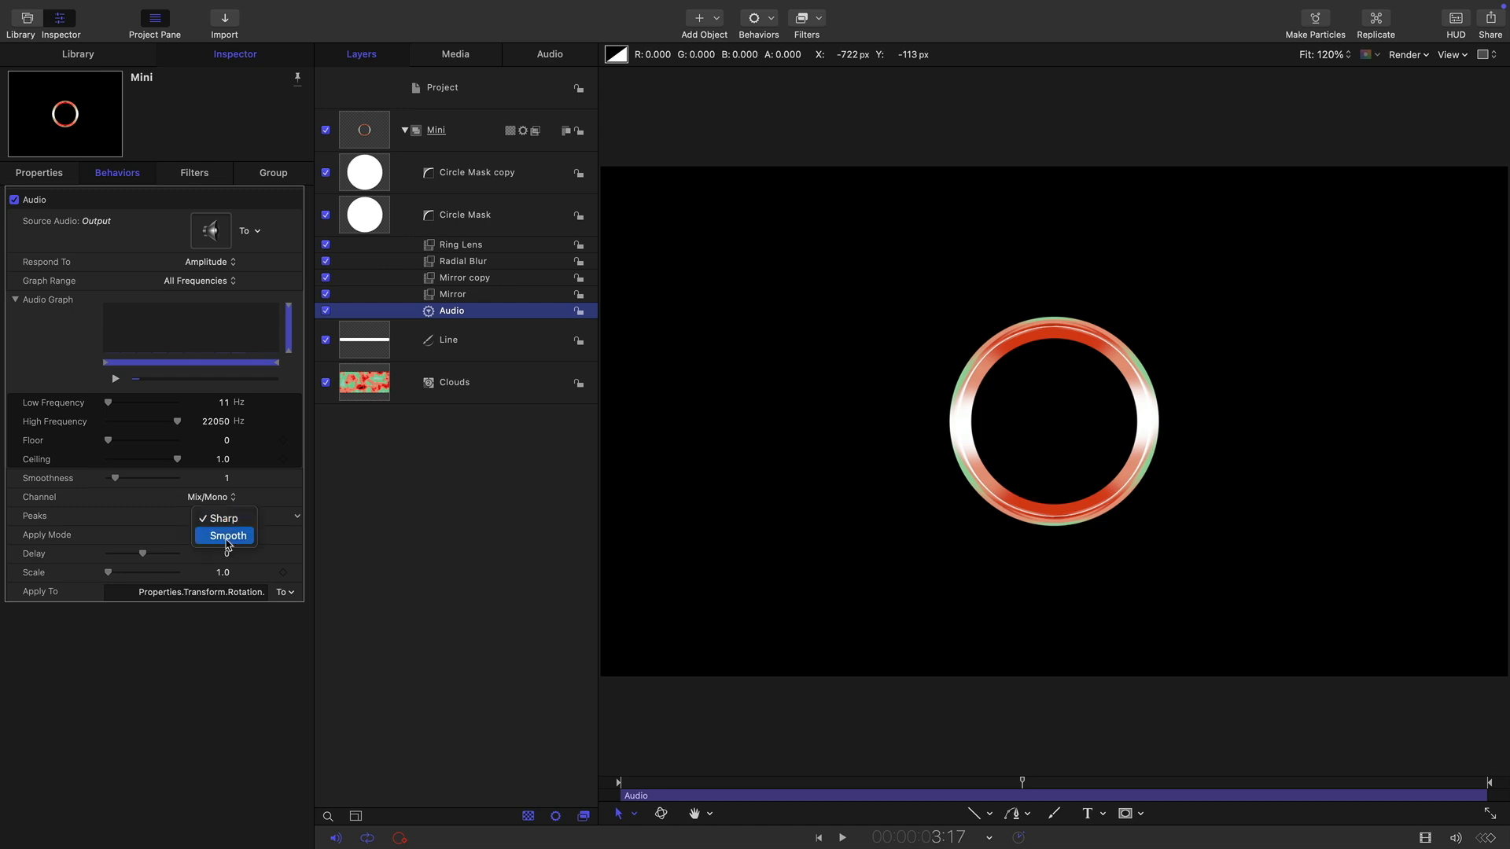
click(226, 535)
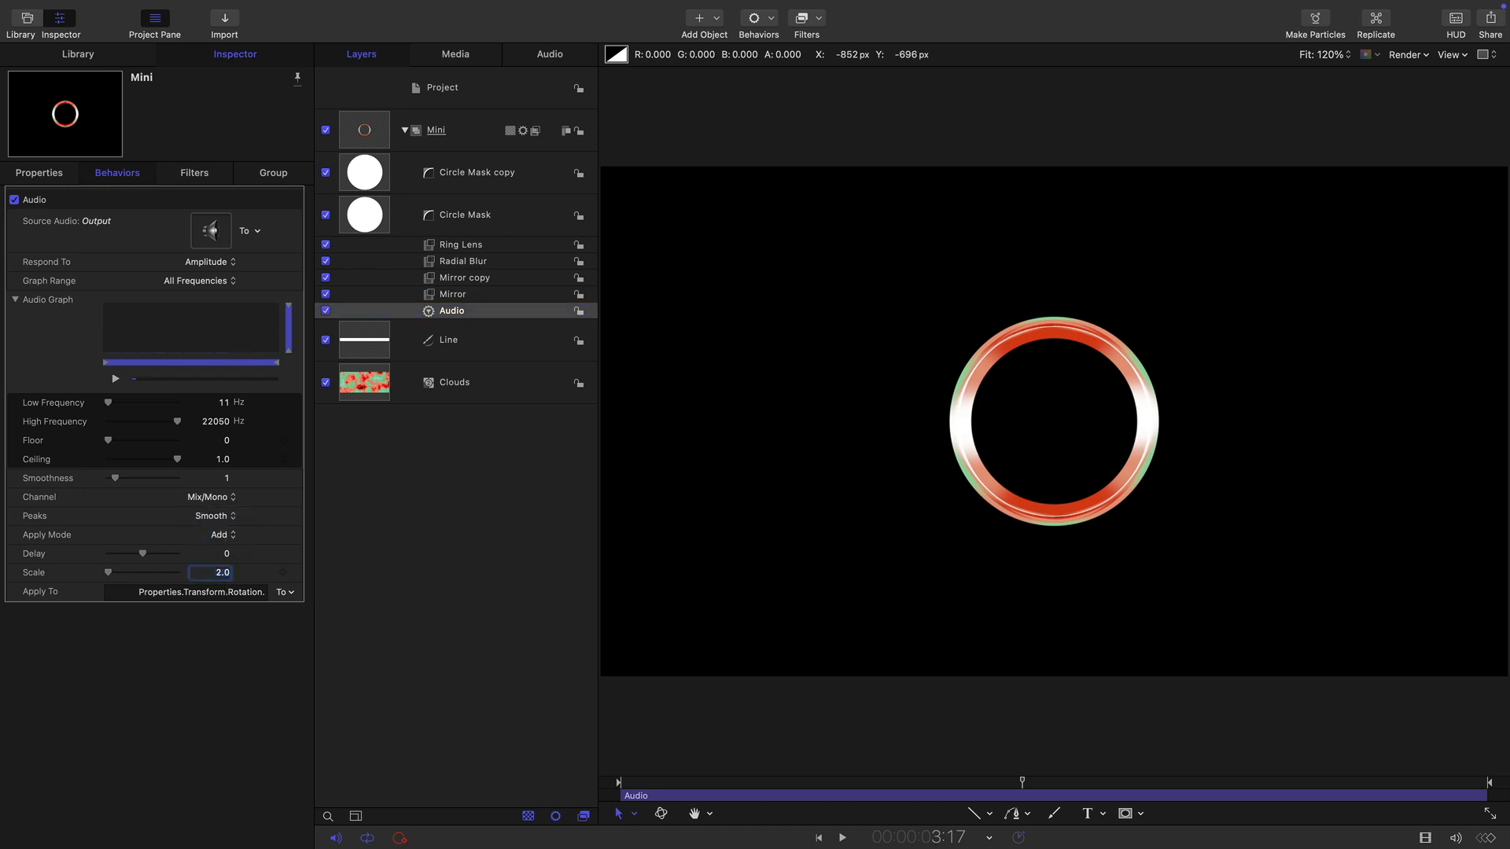
click(817, 837)
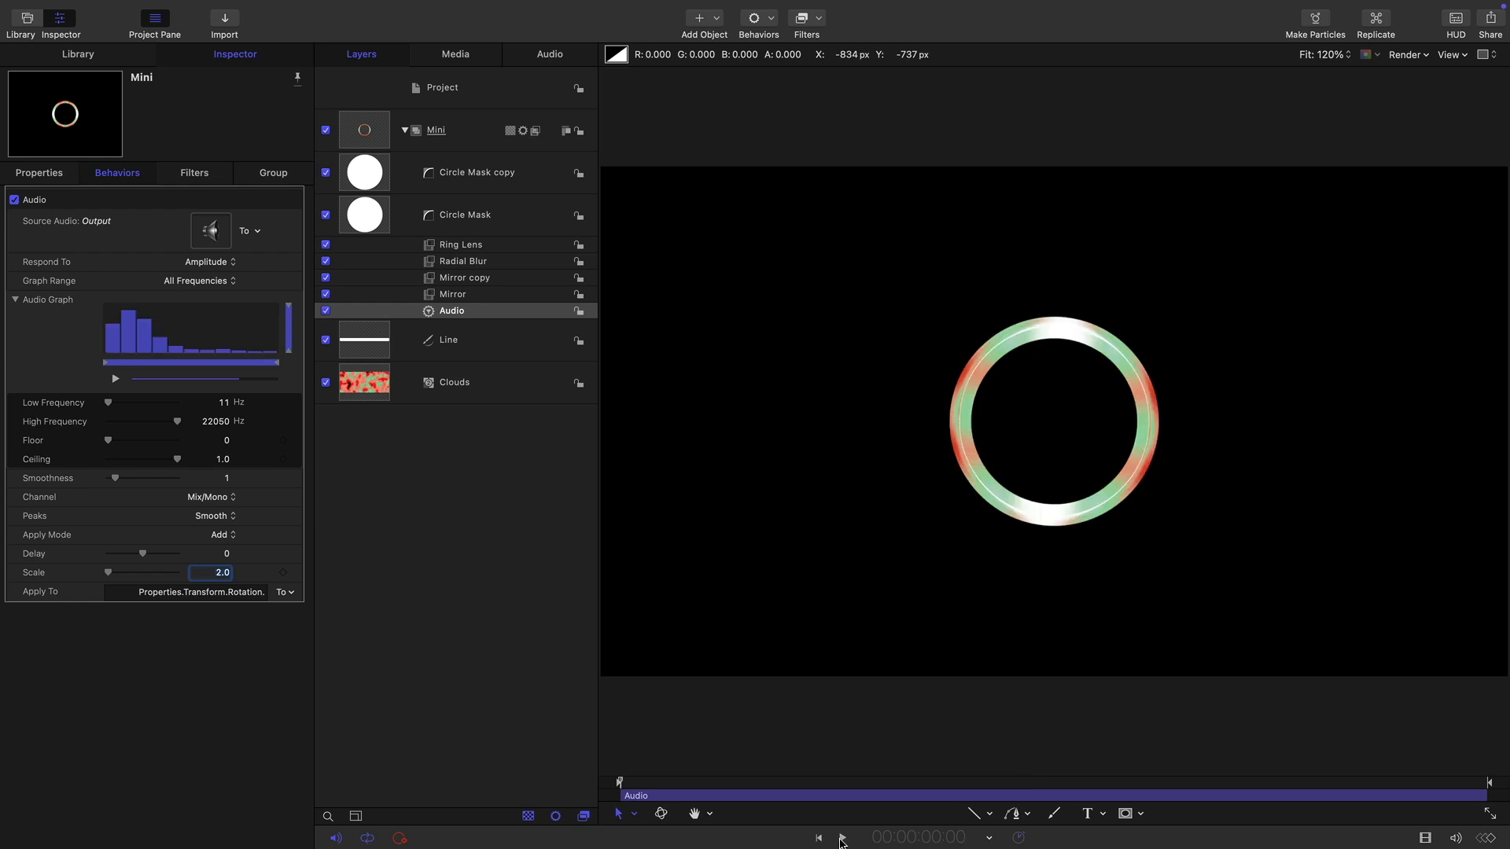
click(841, 837)
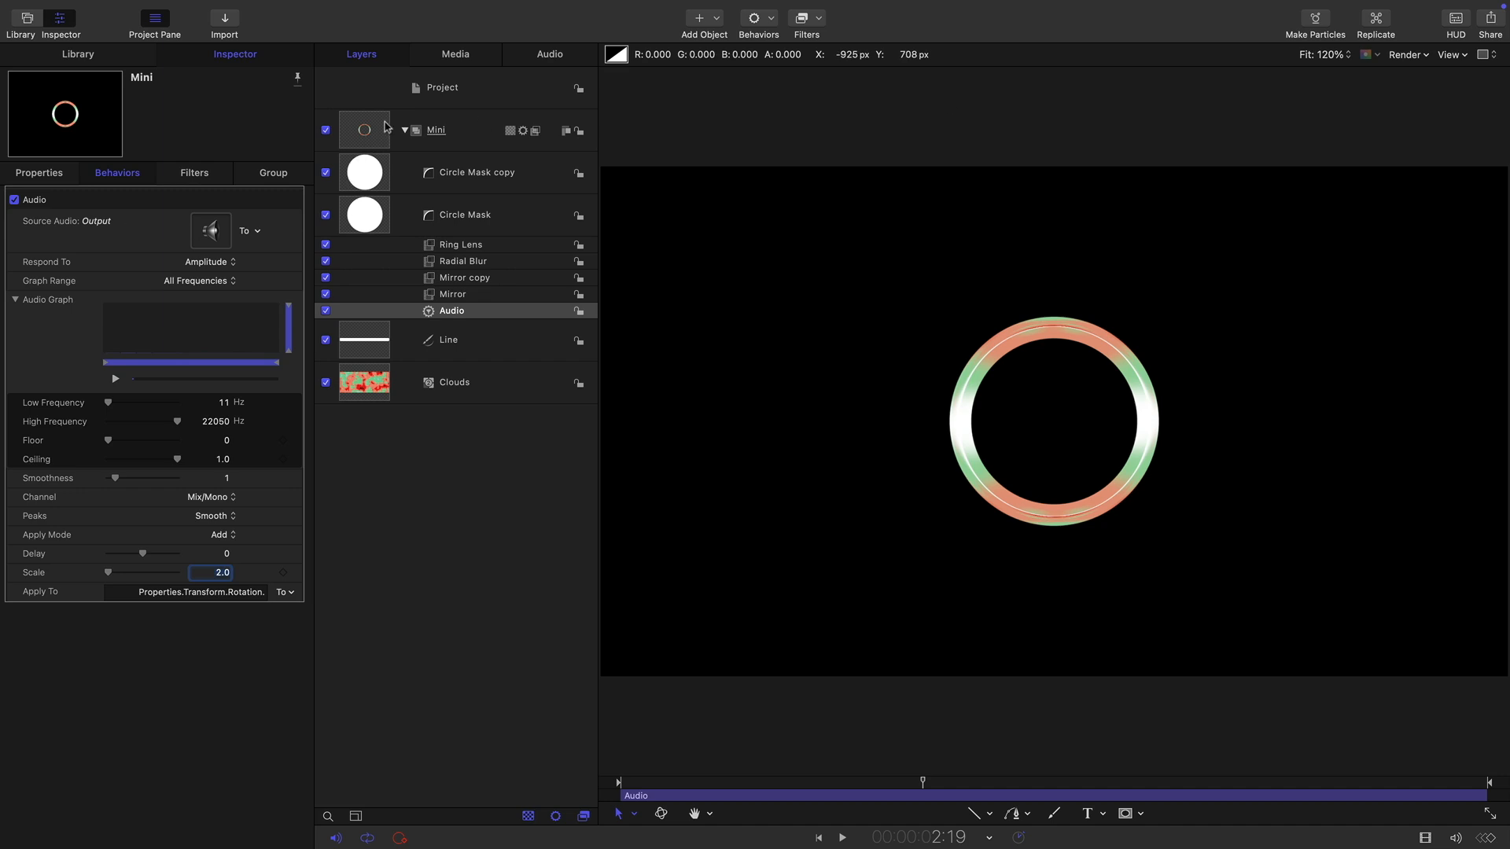
- Set the Small group's Audio behaviour to rotation with Scale -2.0
click(404, 129)
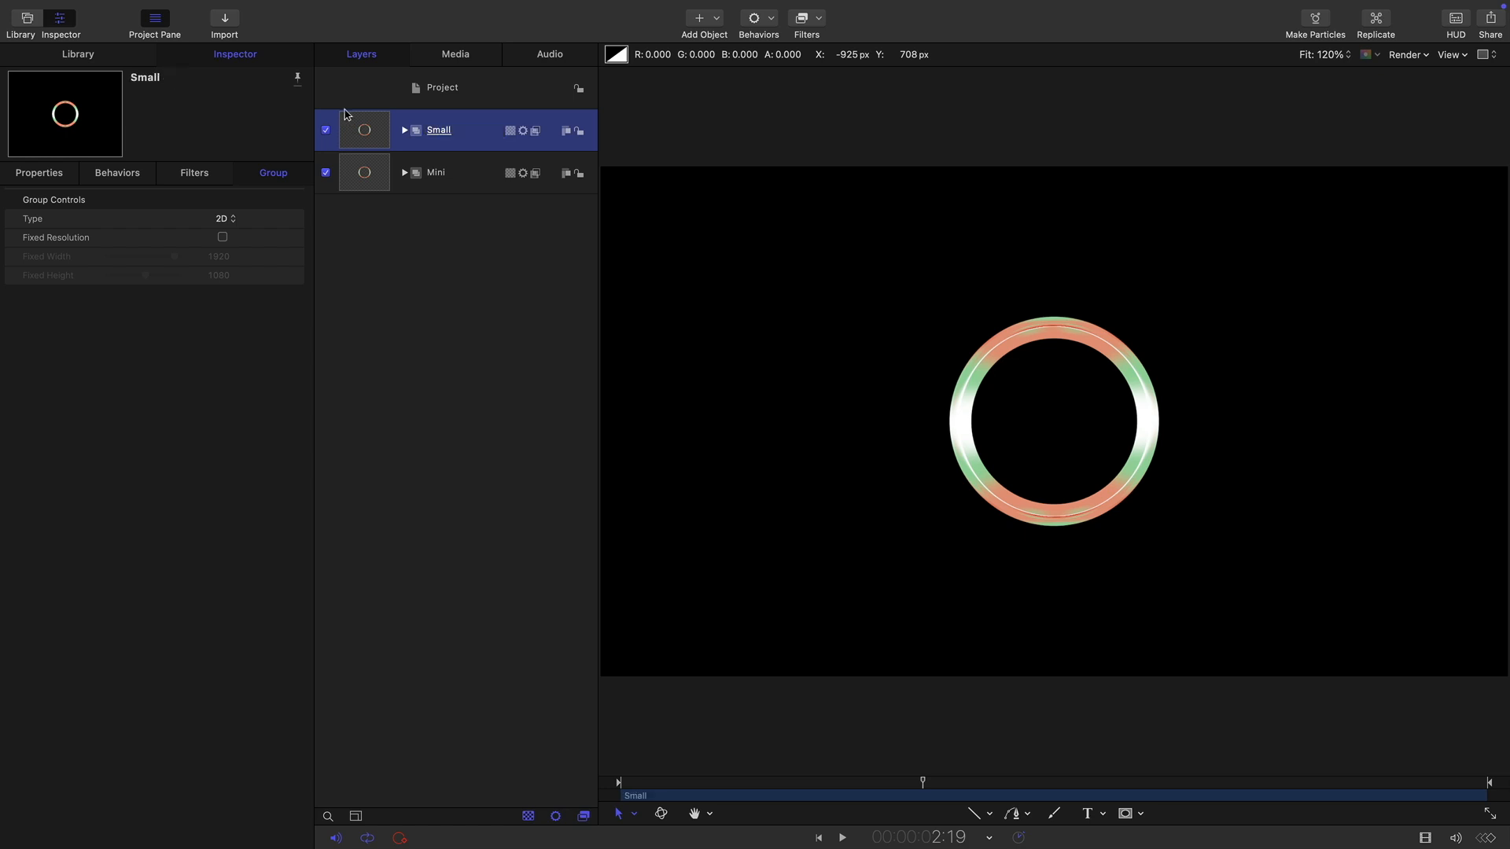
click(404, 130)
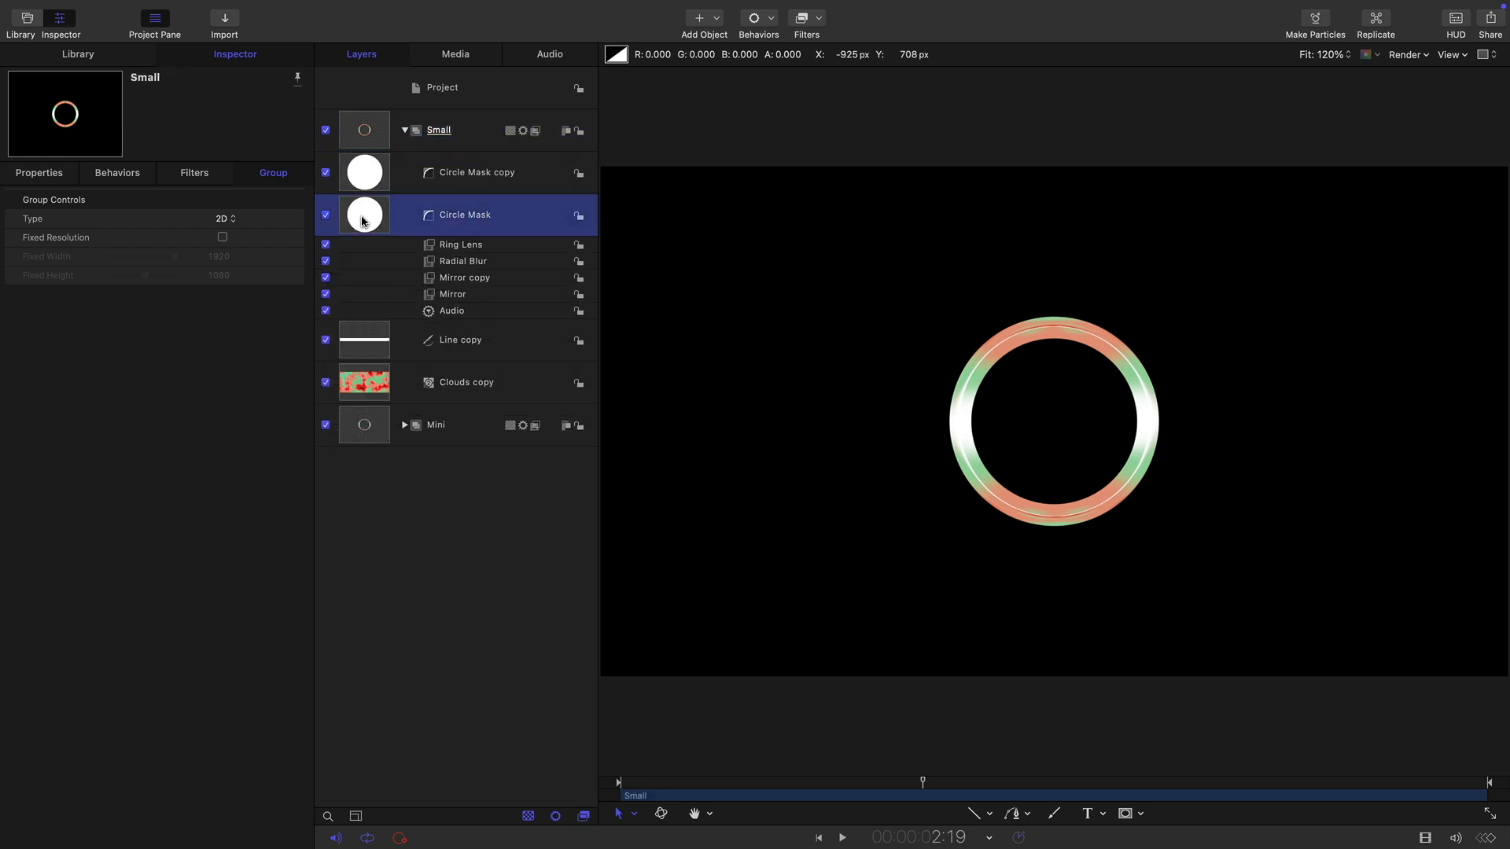
click(464, 215)
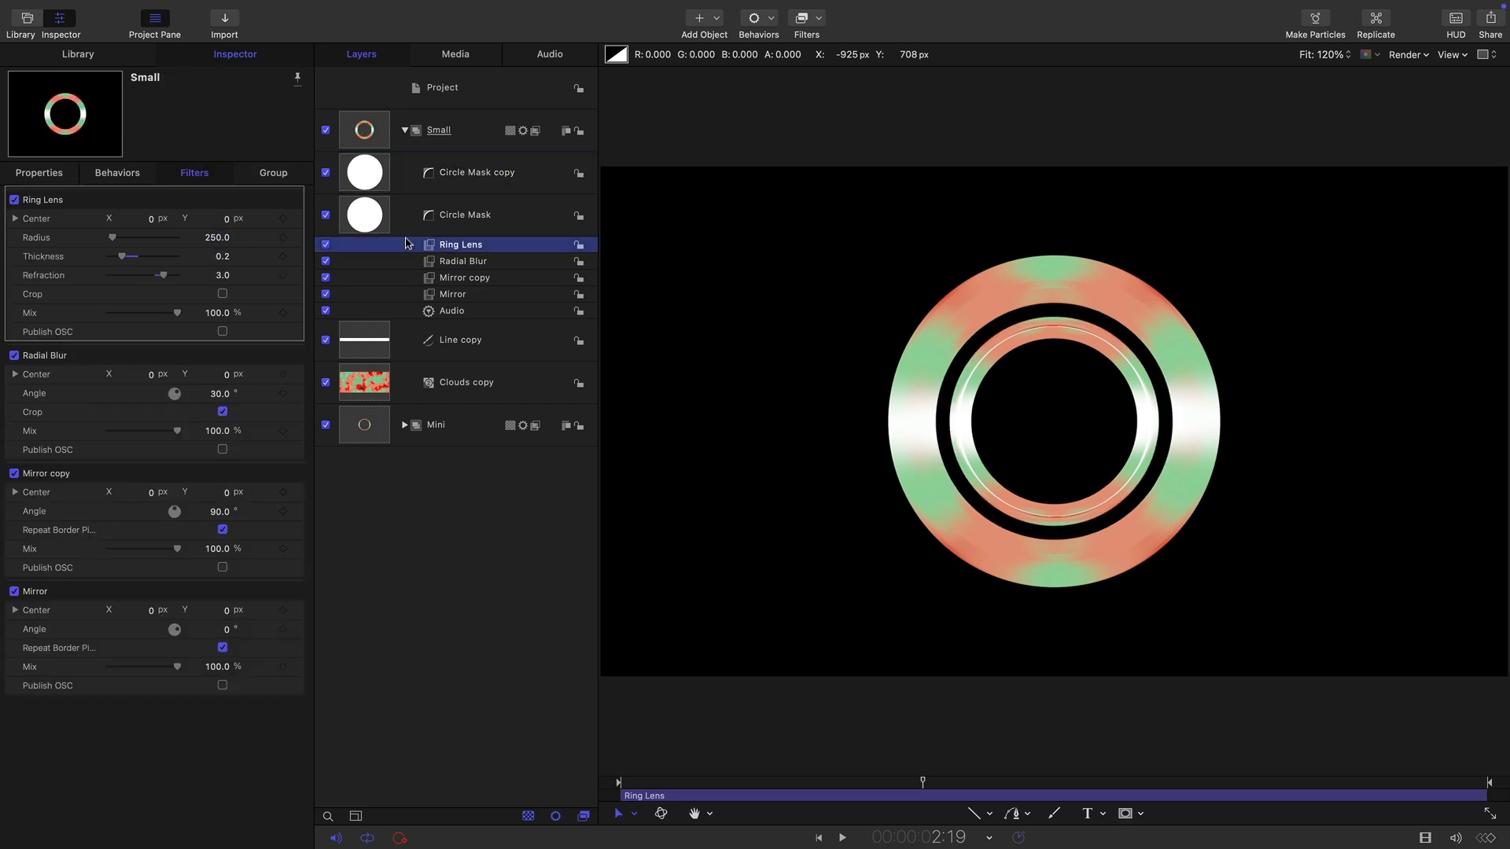
double_click(217, 237)
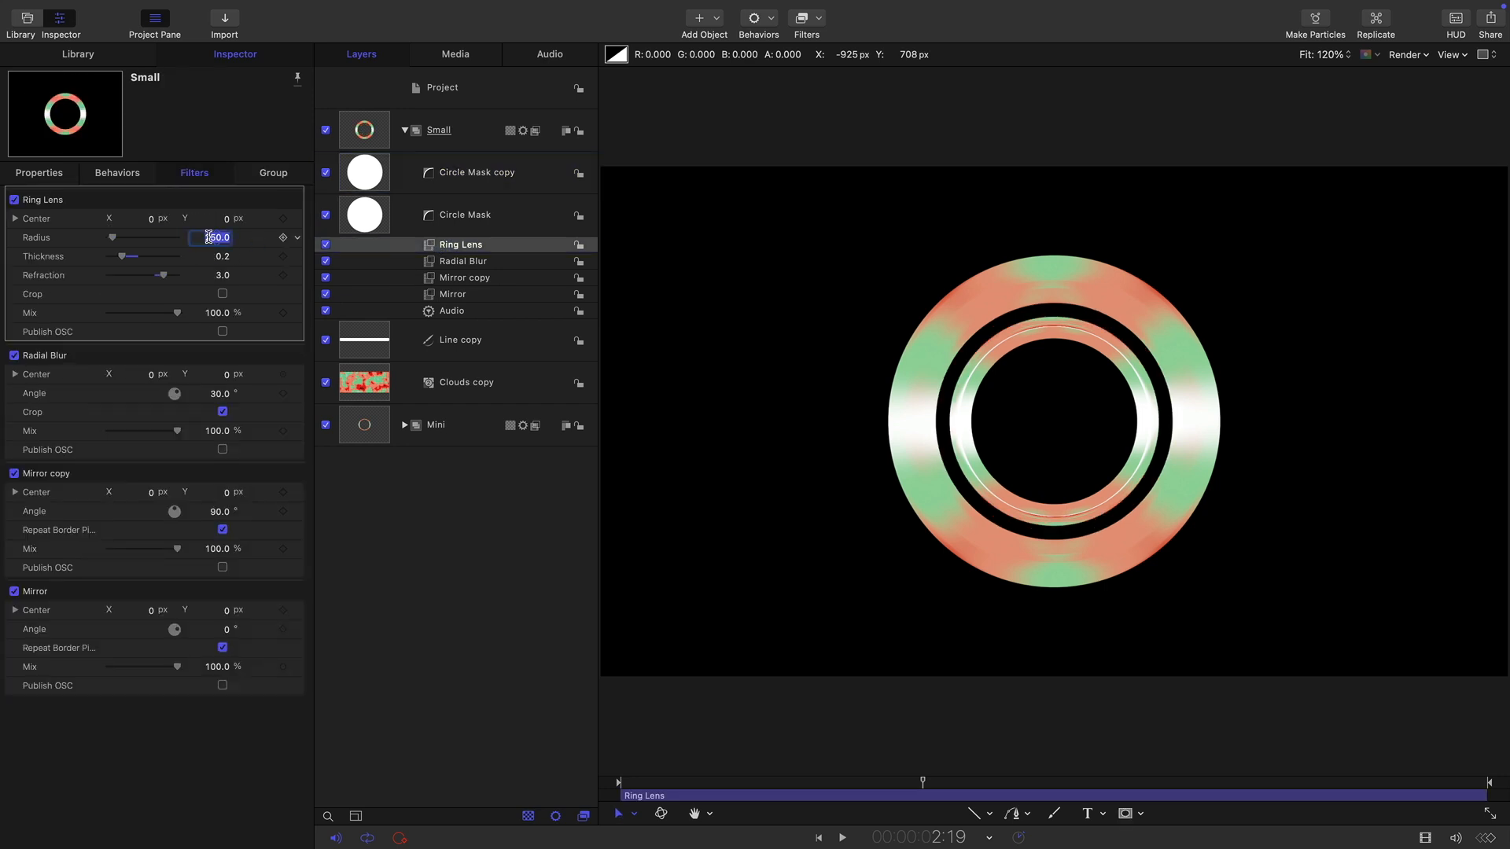
click(116, 173)
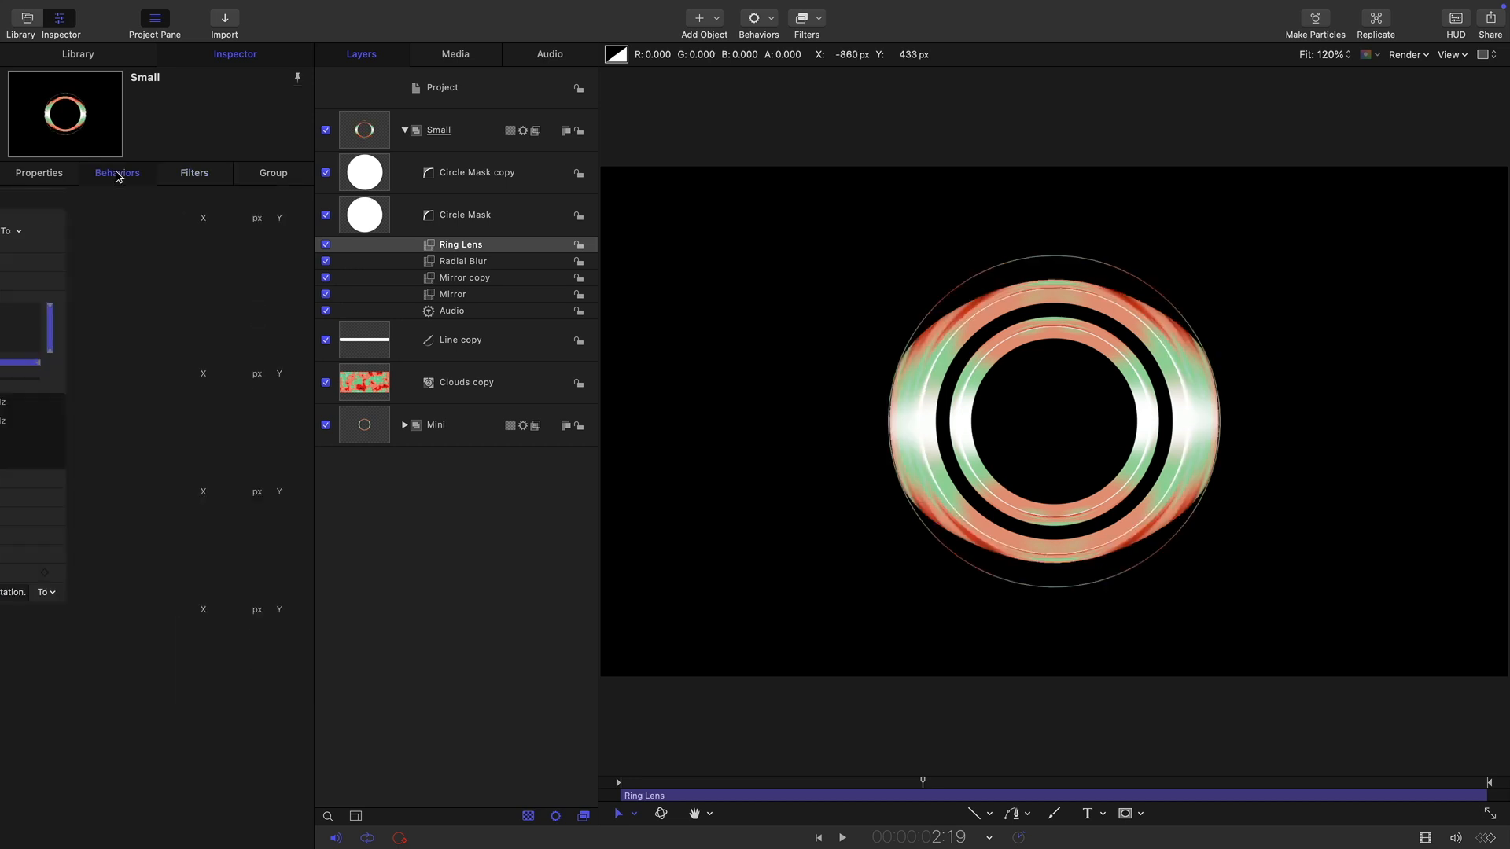
click(116, 173)
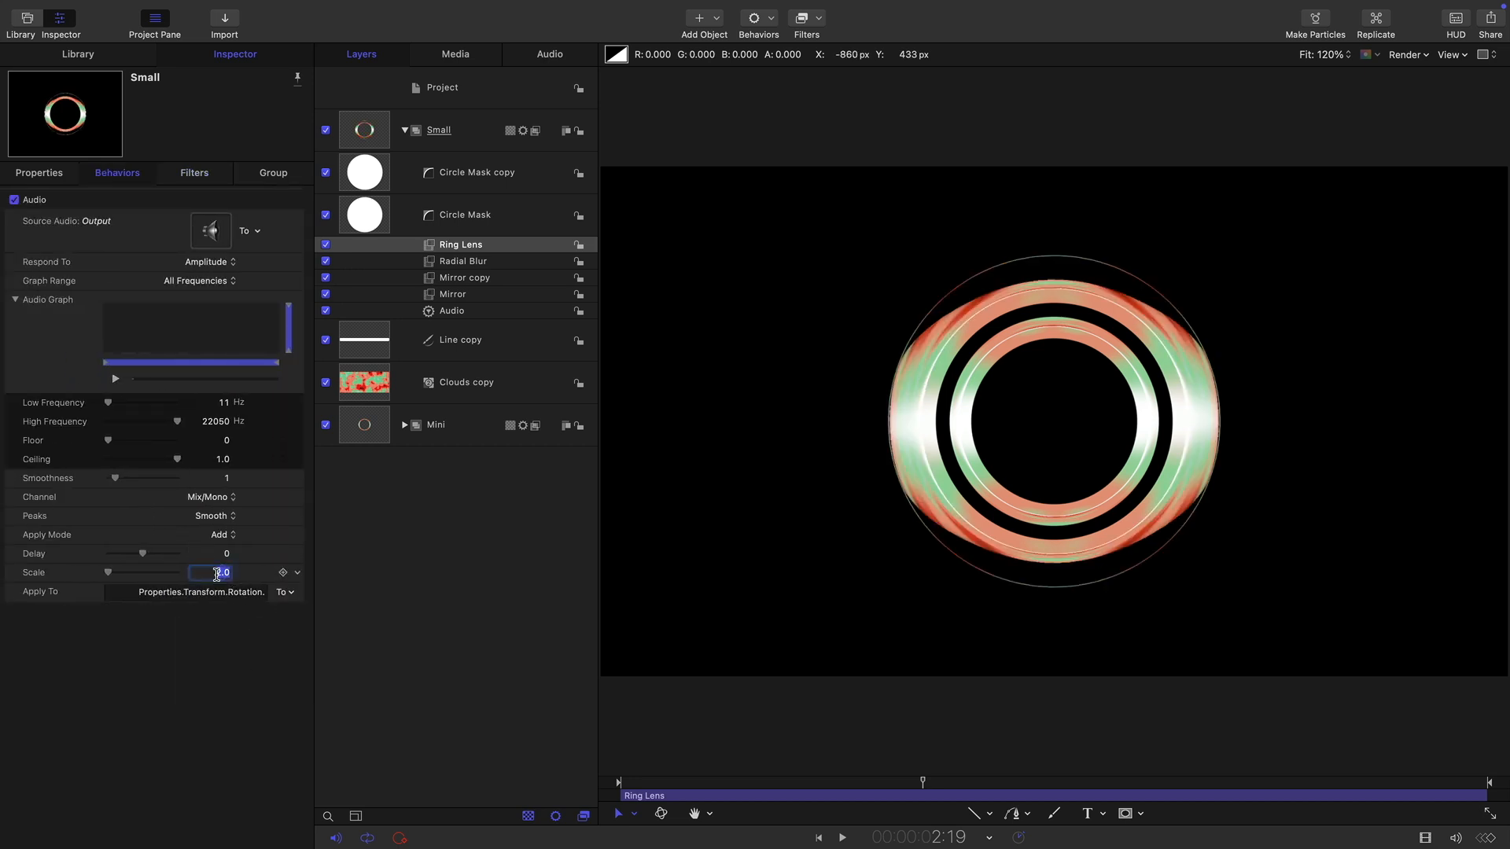
text(-2)
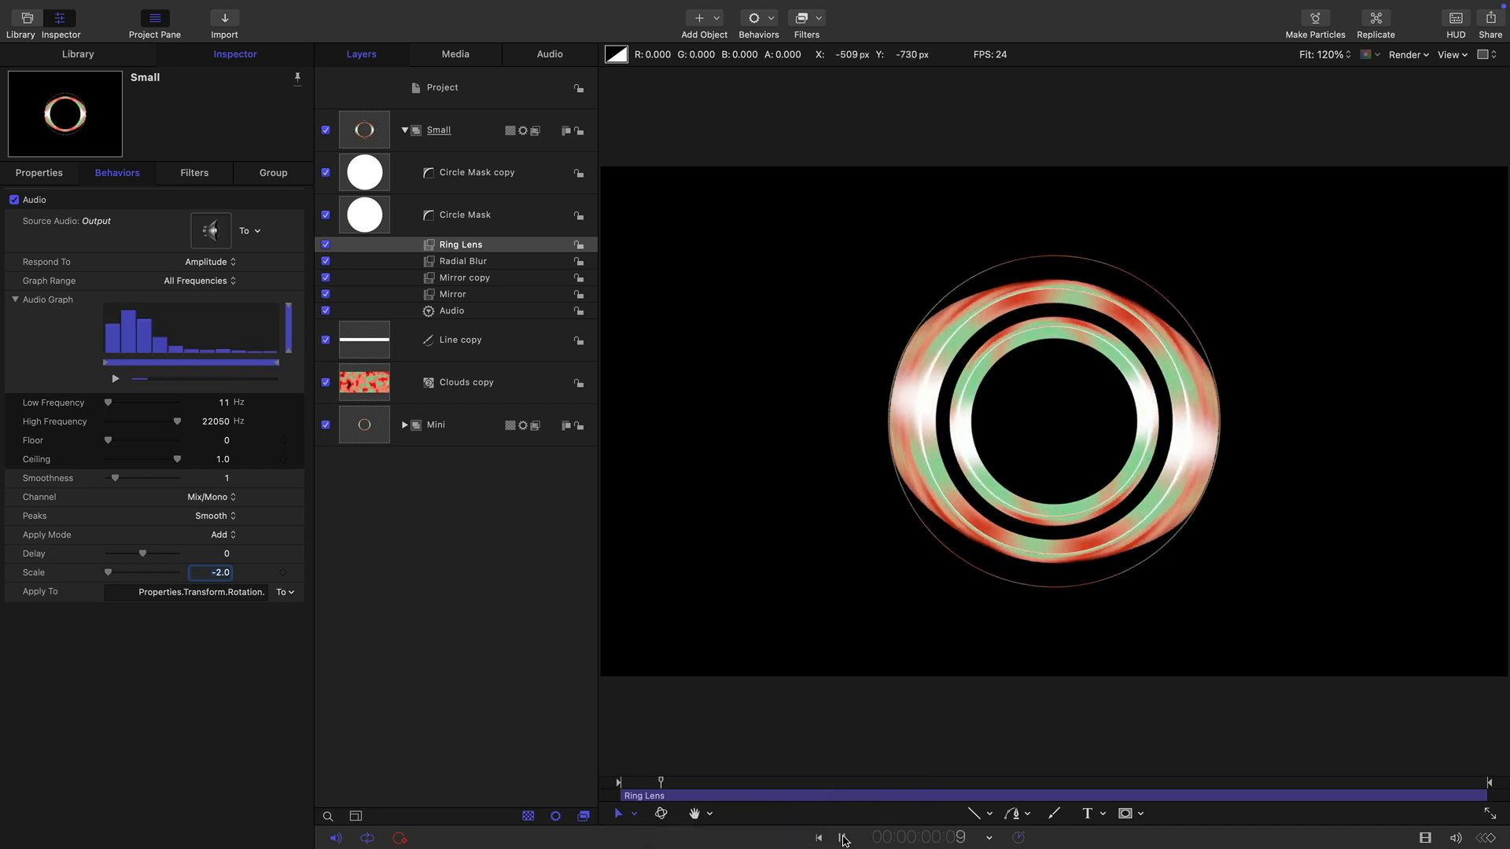
- Play and stop the preview of the counter-rotating Small ring
click(622, 815)
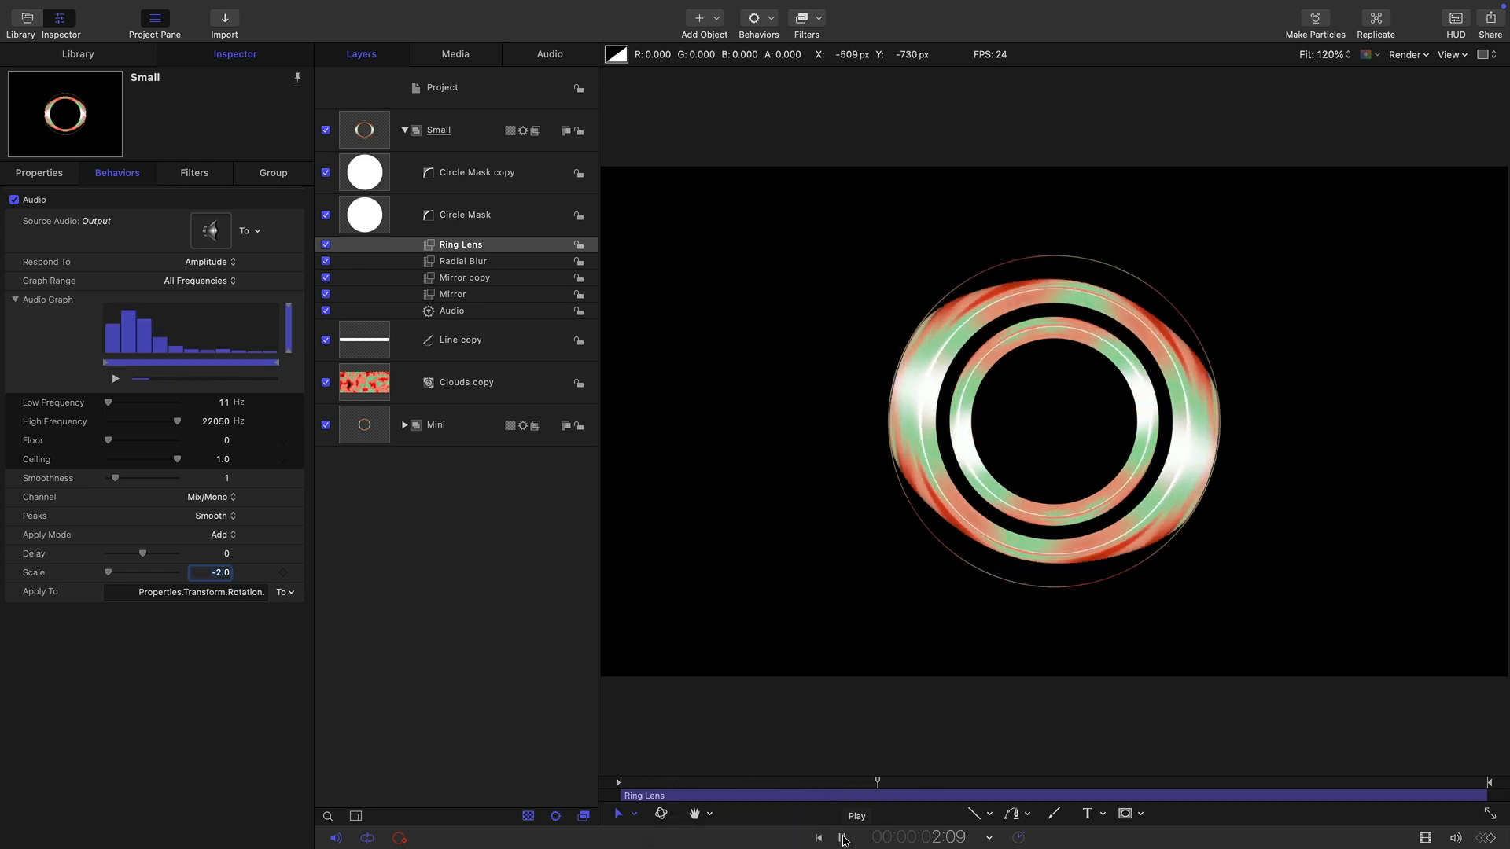
click(842, 837)
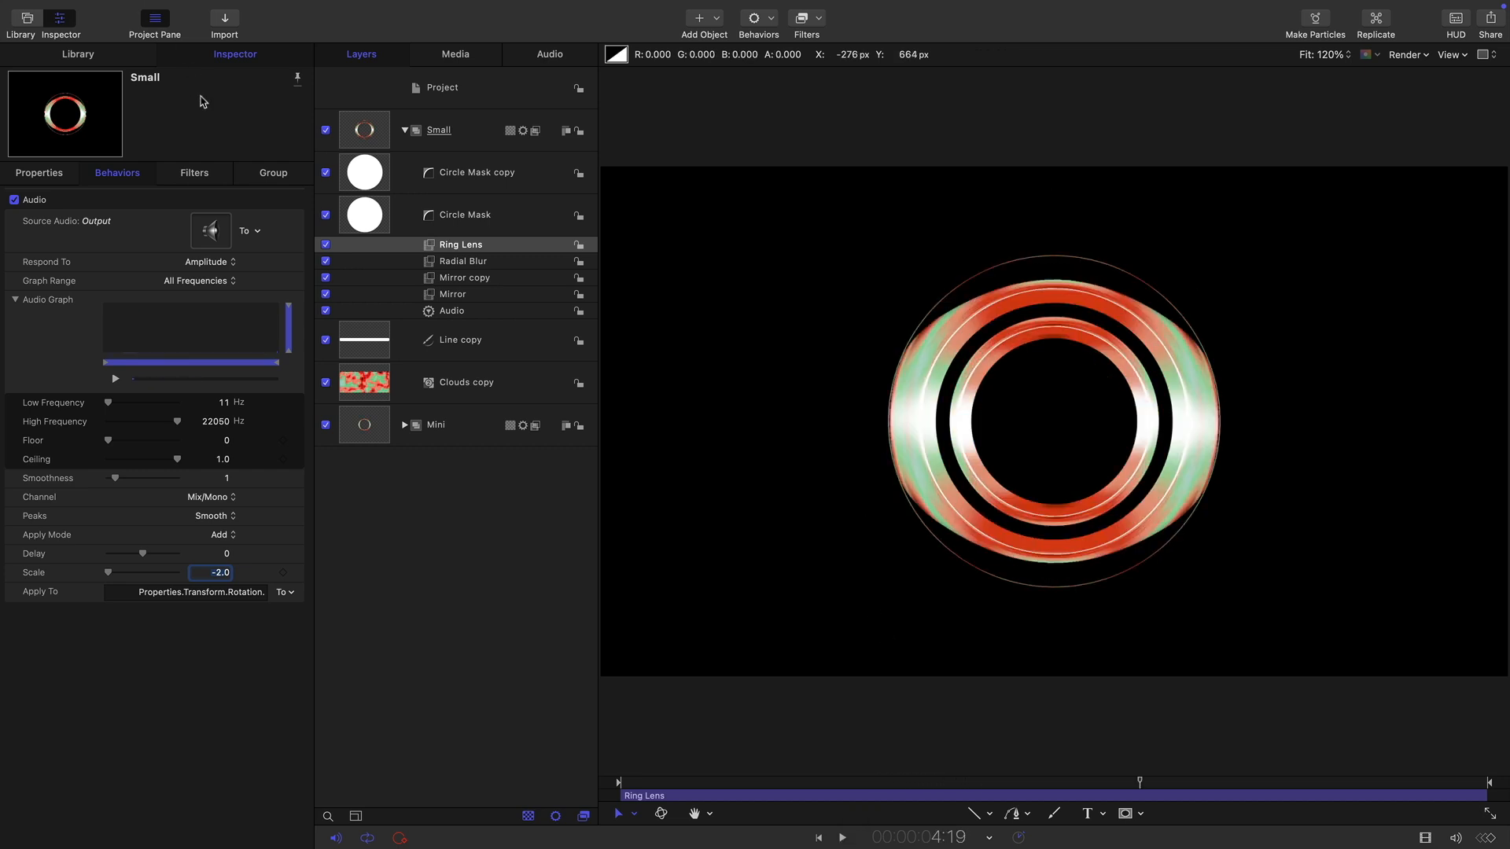
click(405, 130)
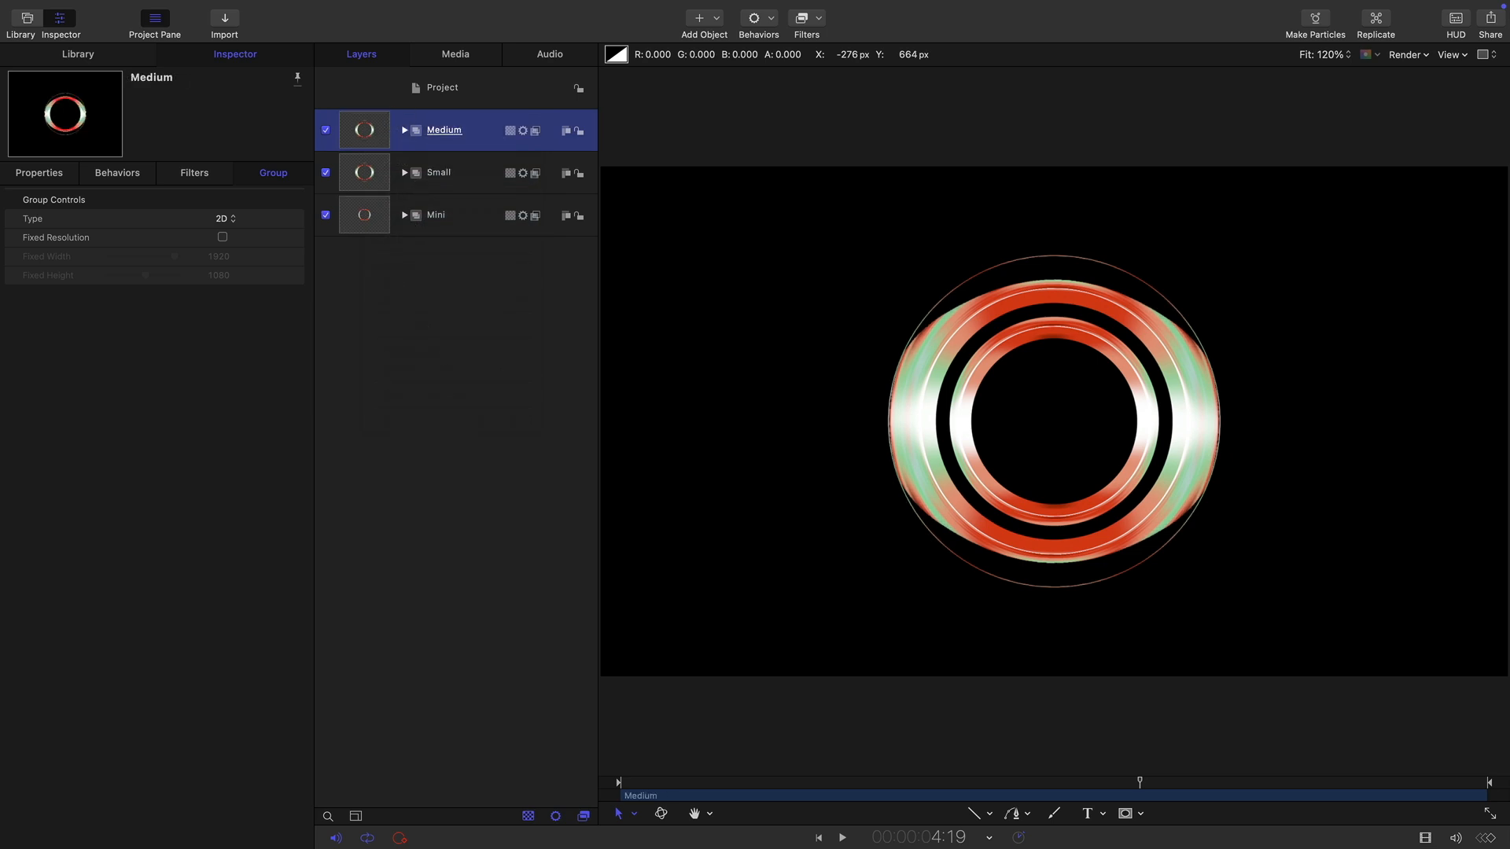
- Enlarge Medium's Circle Mask radii, subtracting copy to 350, and its Ring Lens radius
click(404, 130)
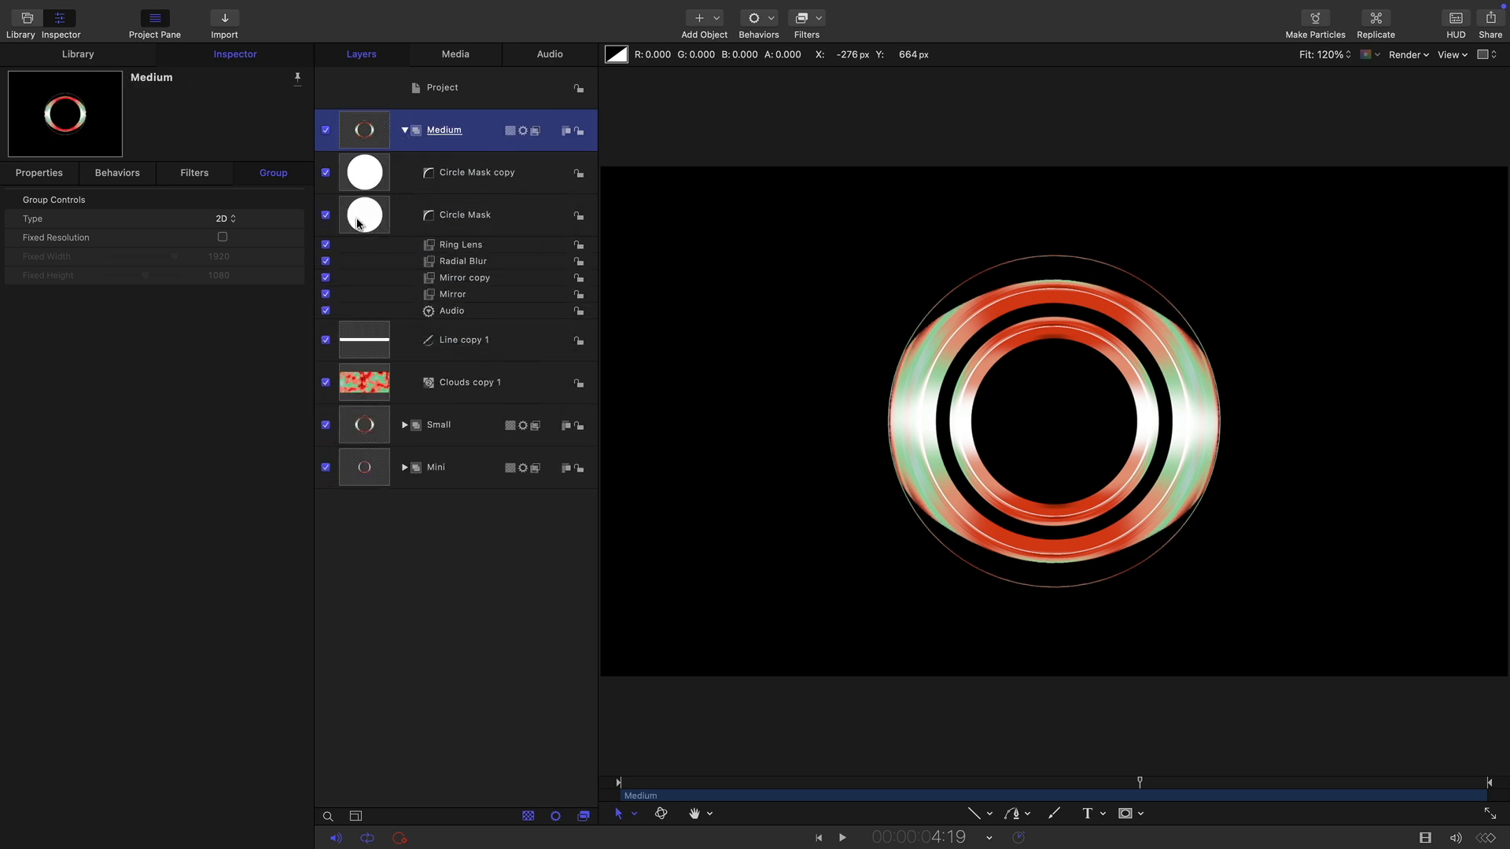
click(464, 214)
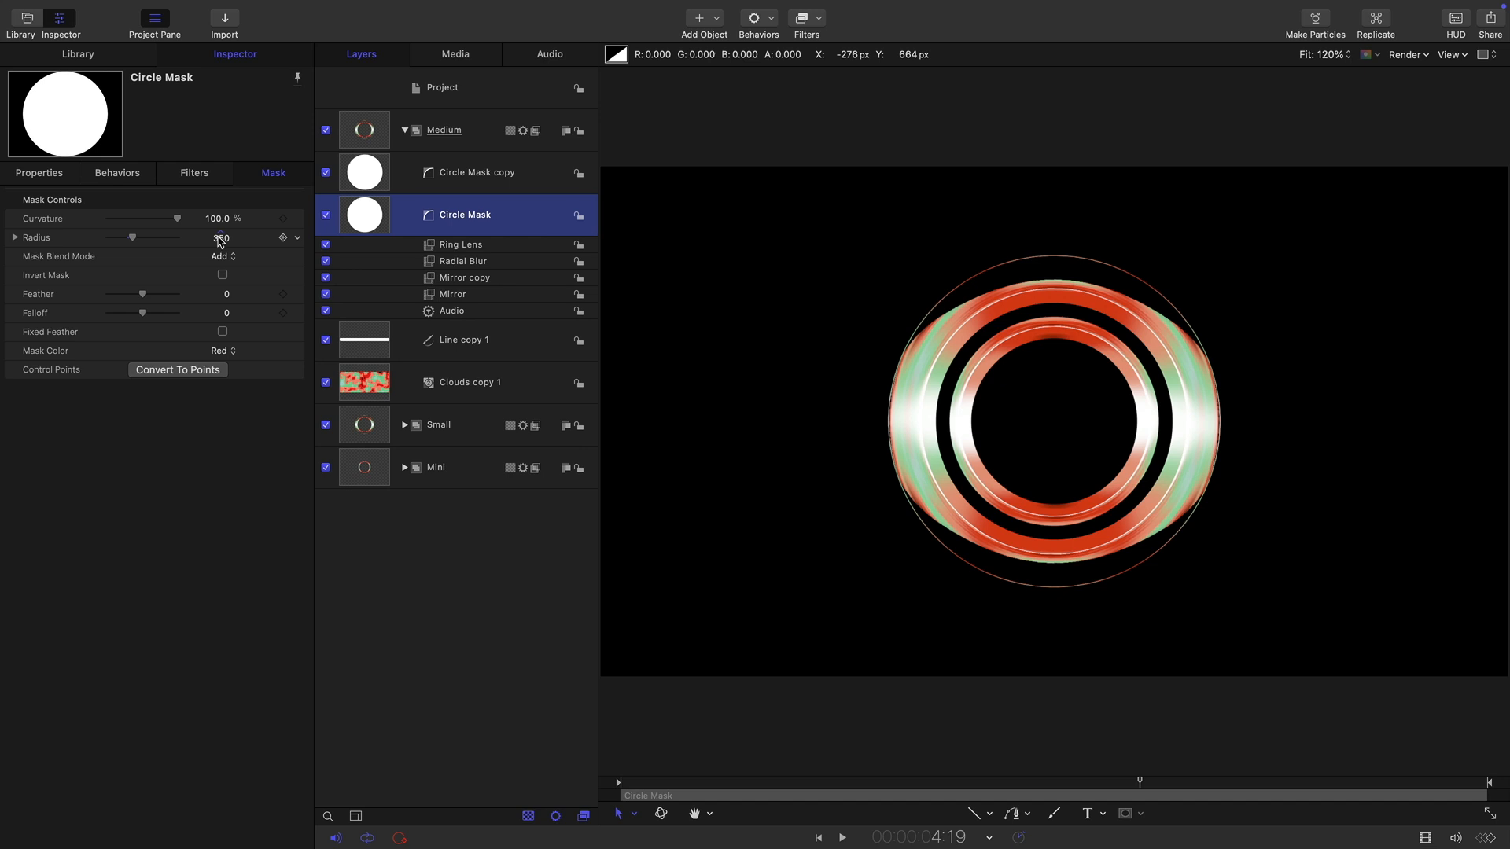
click(219, 237)
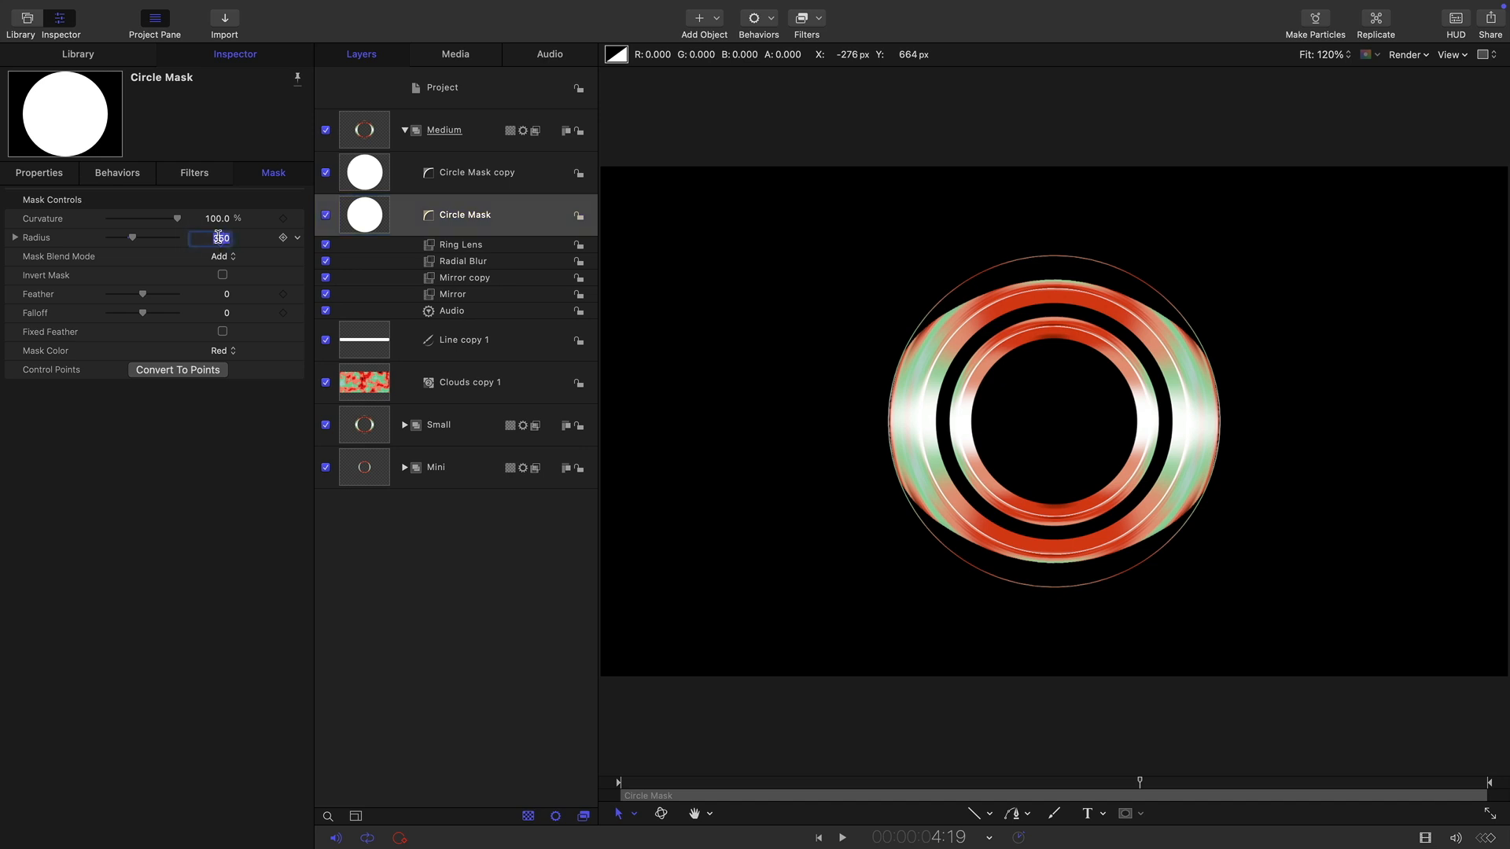
click(475, 172)
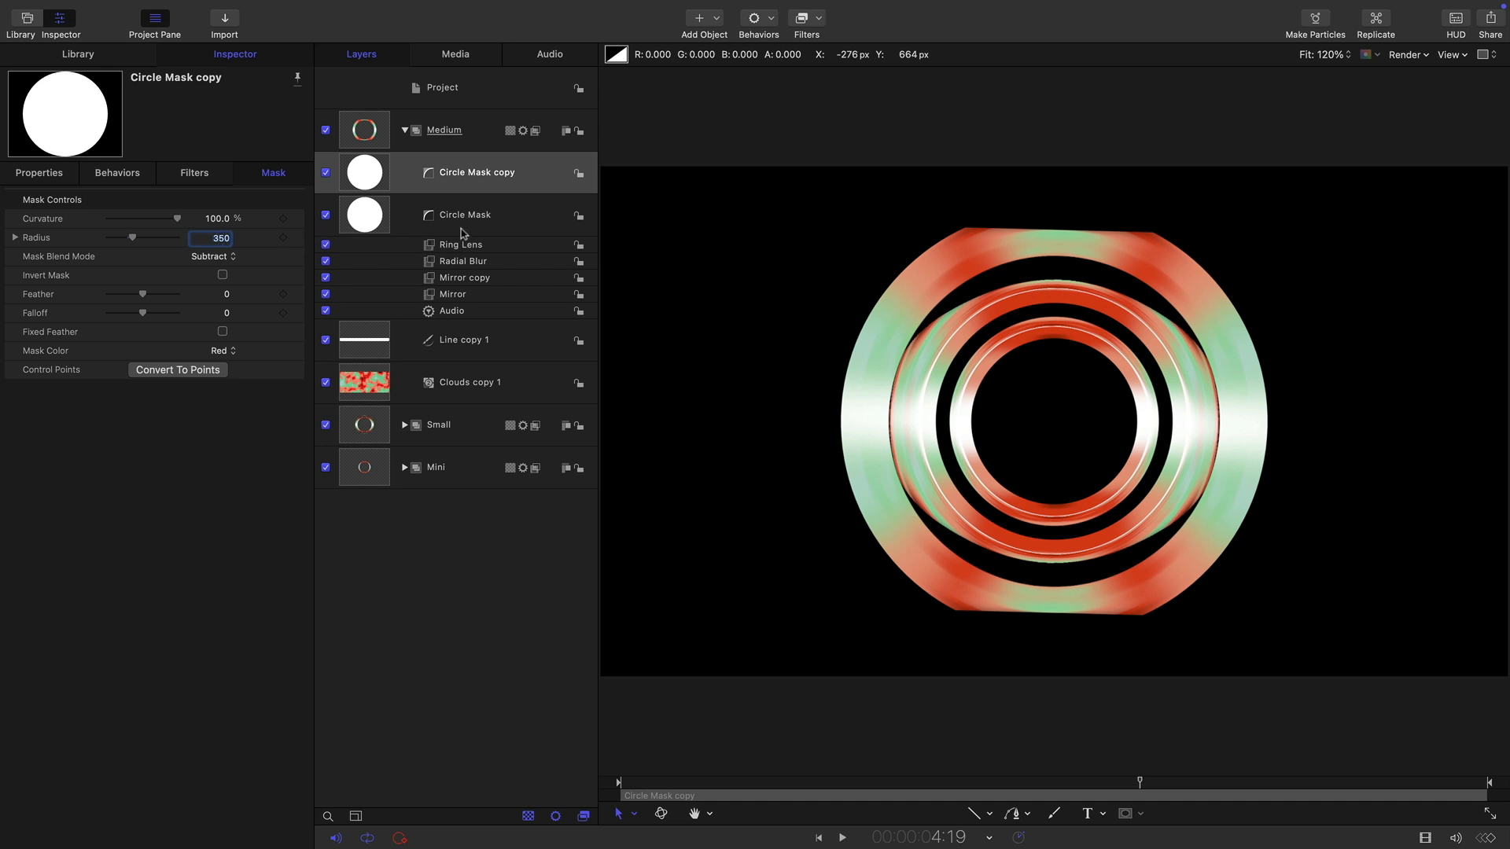
click(460, 244)
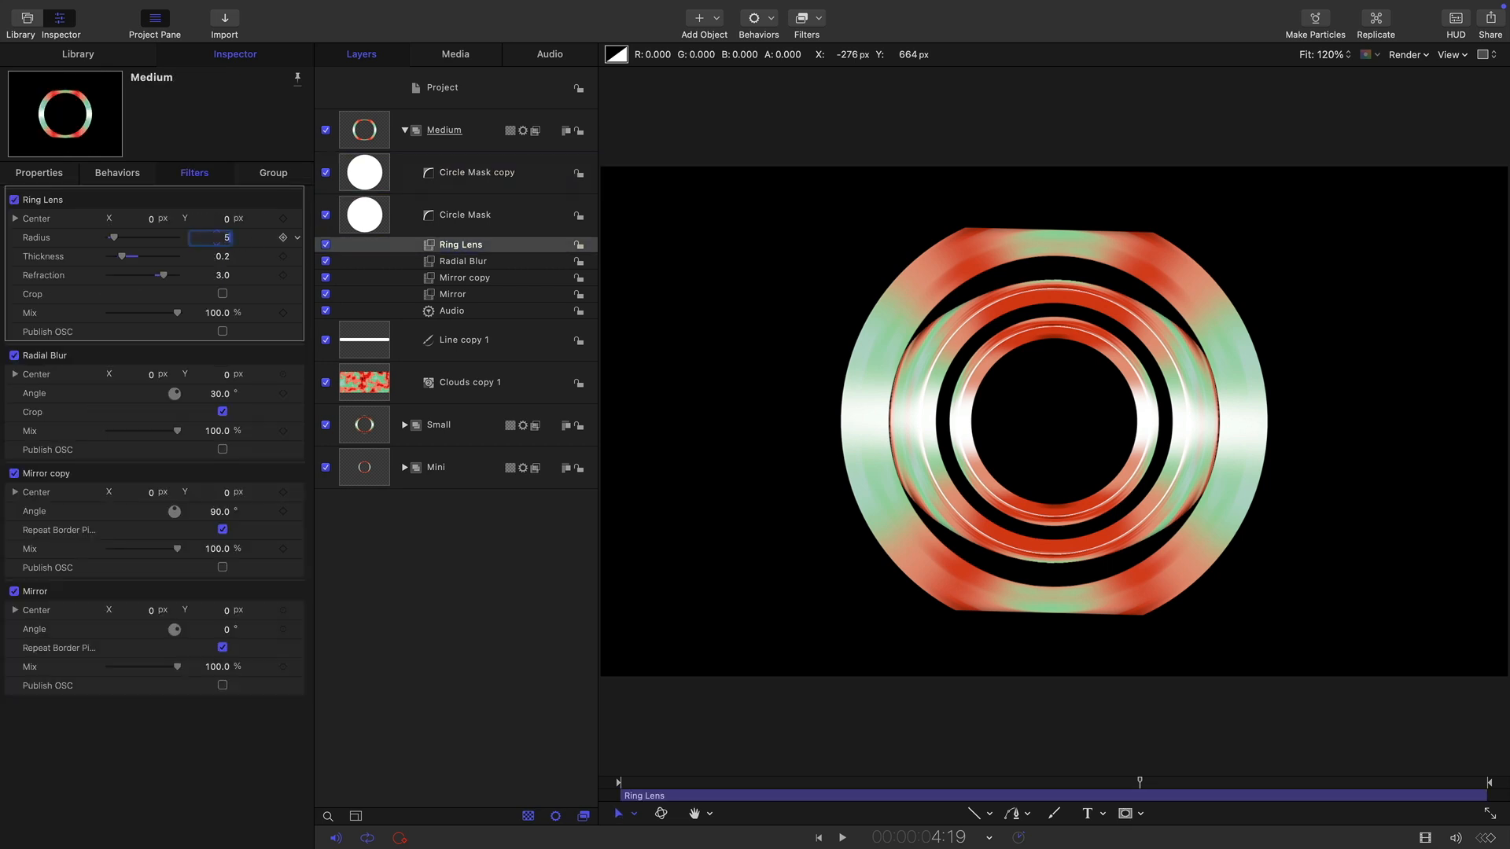
click(117, 172)
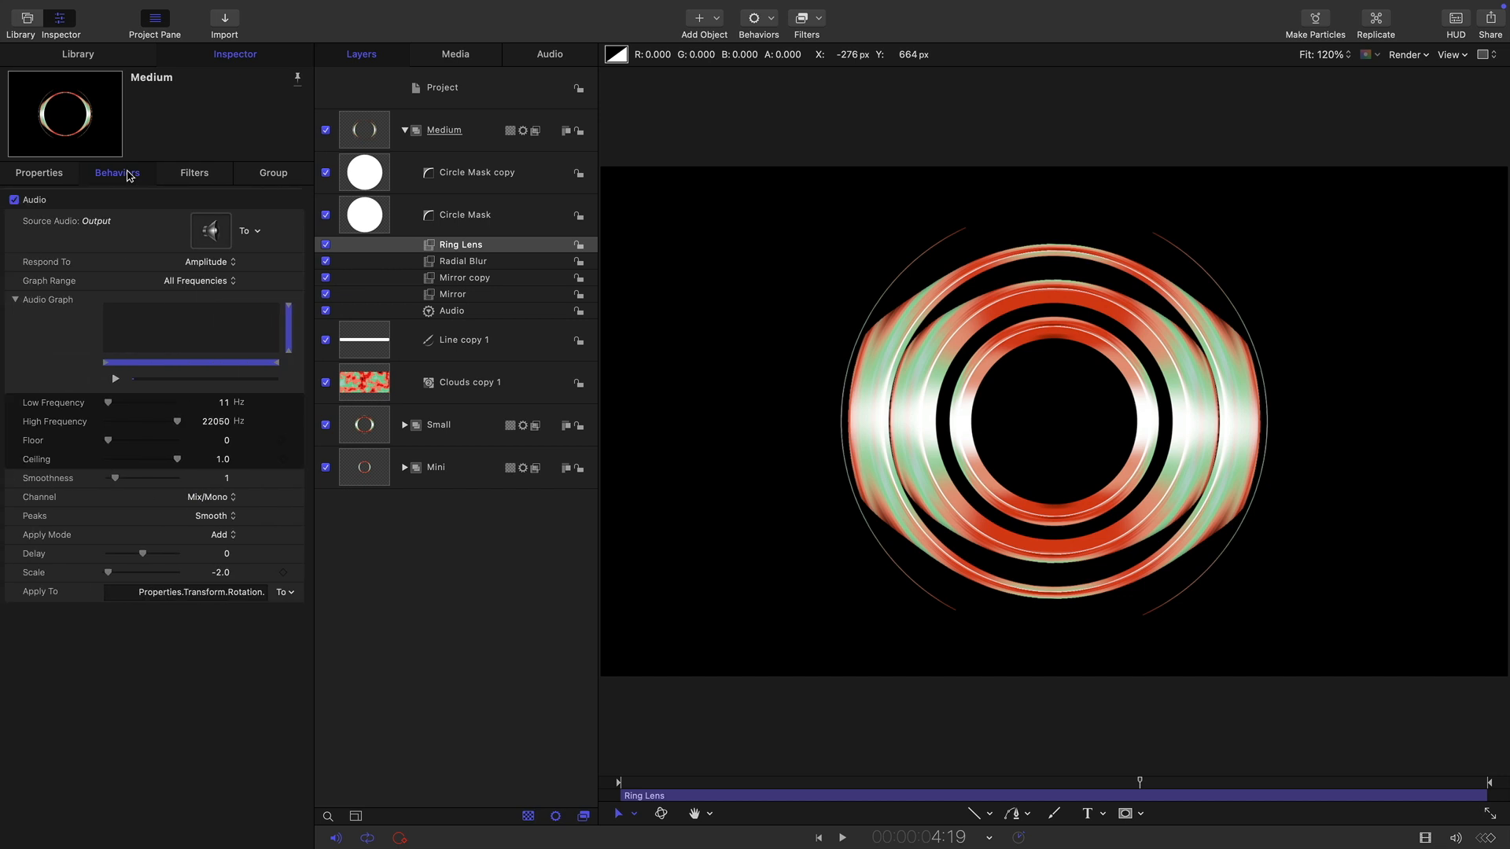
click(220, 572)
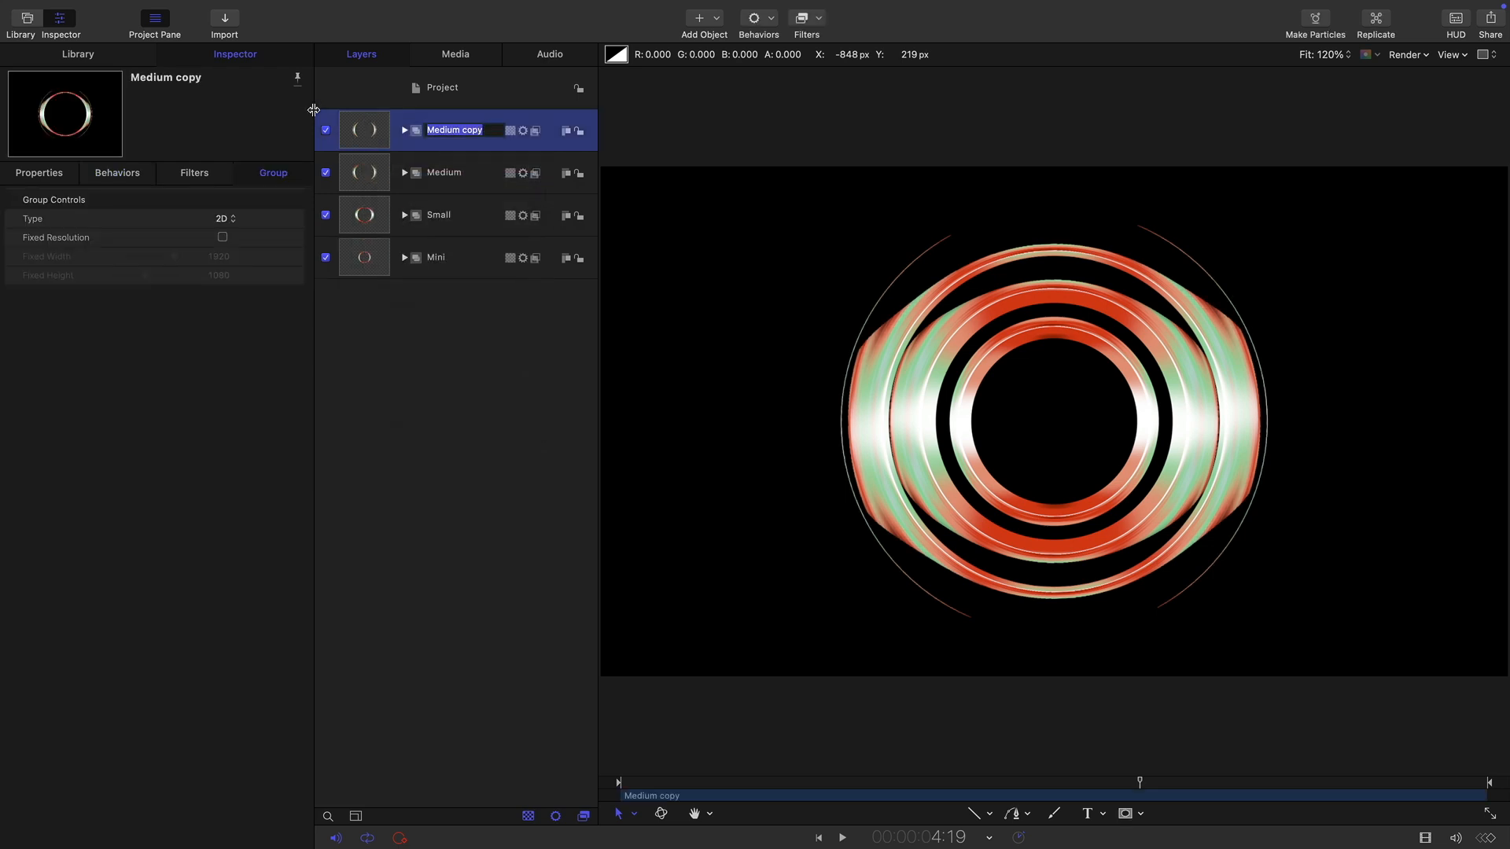
- Set LArge's Circle Mask radius to 450 and the subtracting copy to 400
click(404, 130)
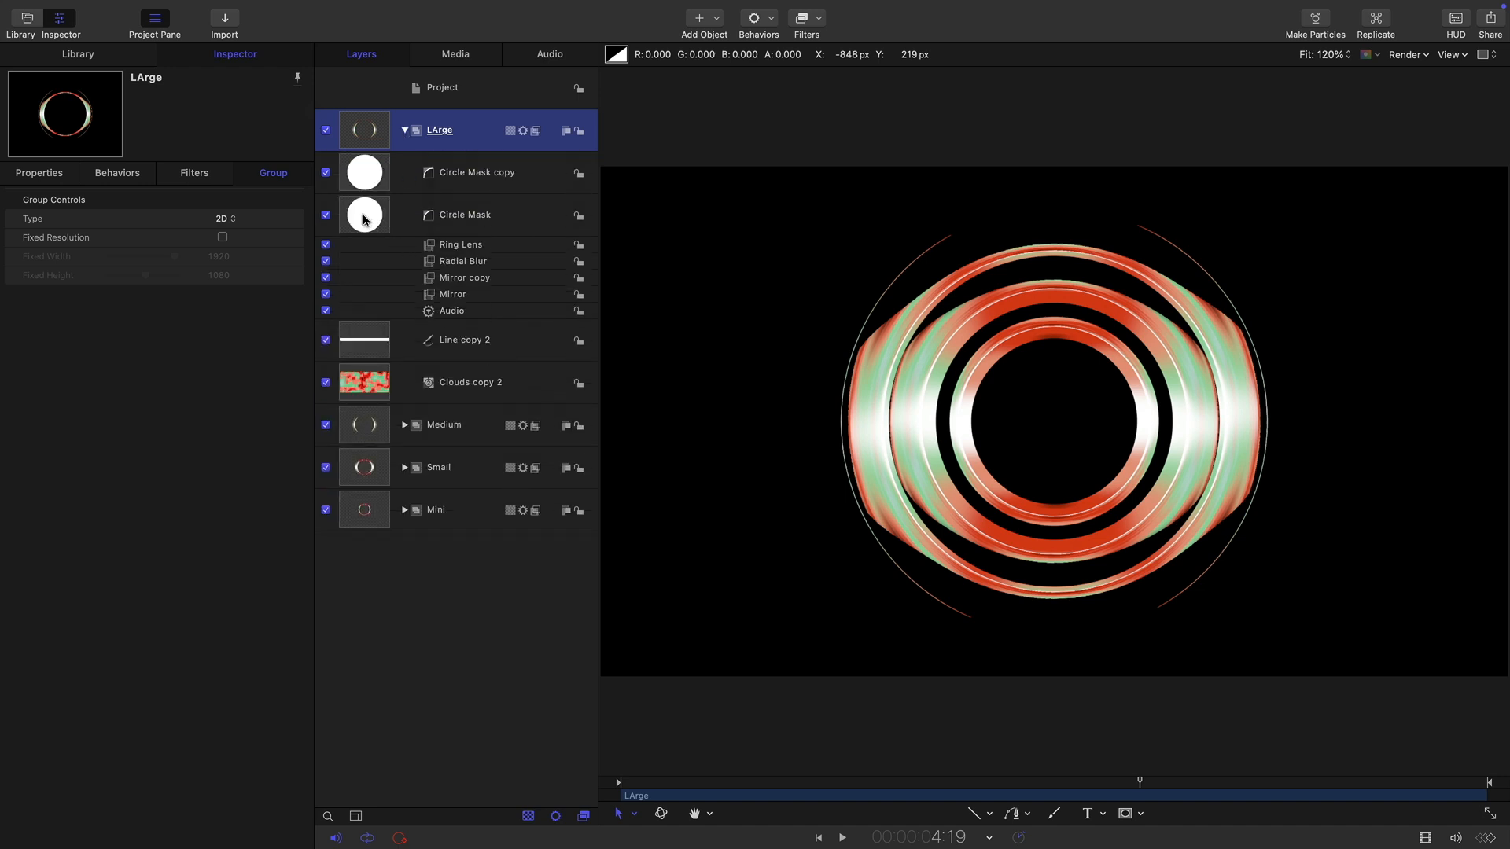
click(463, 215)
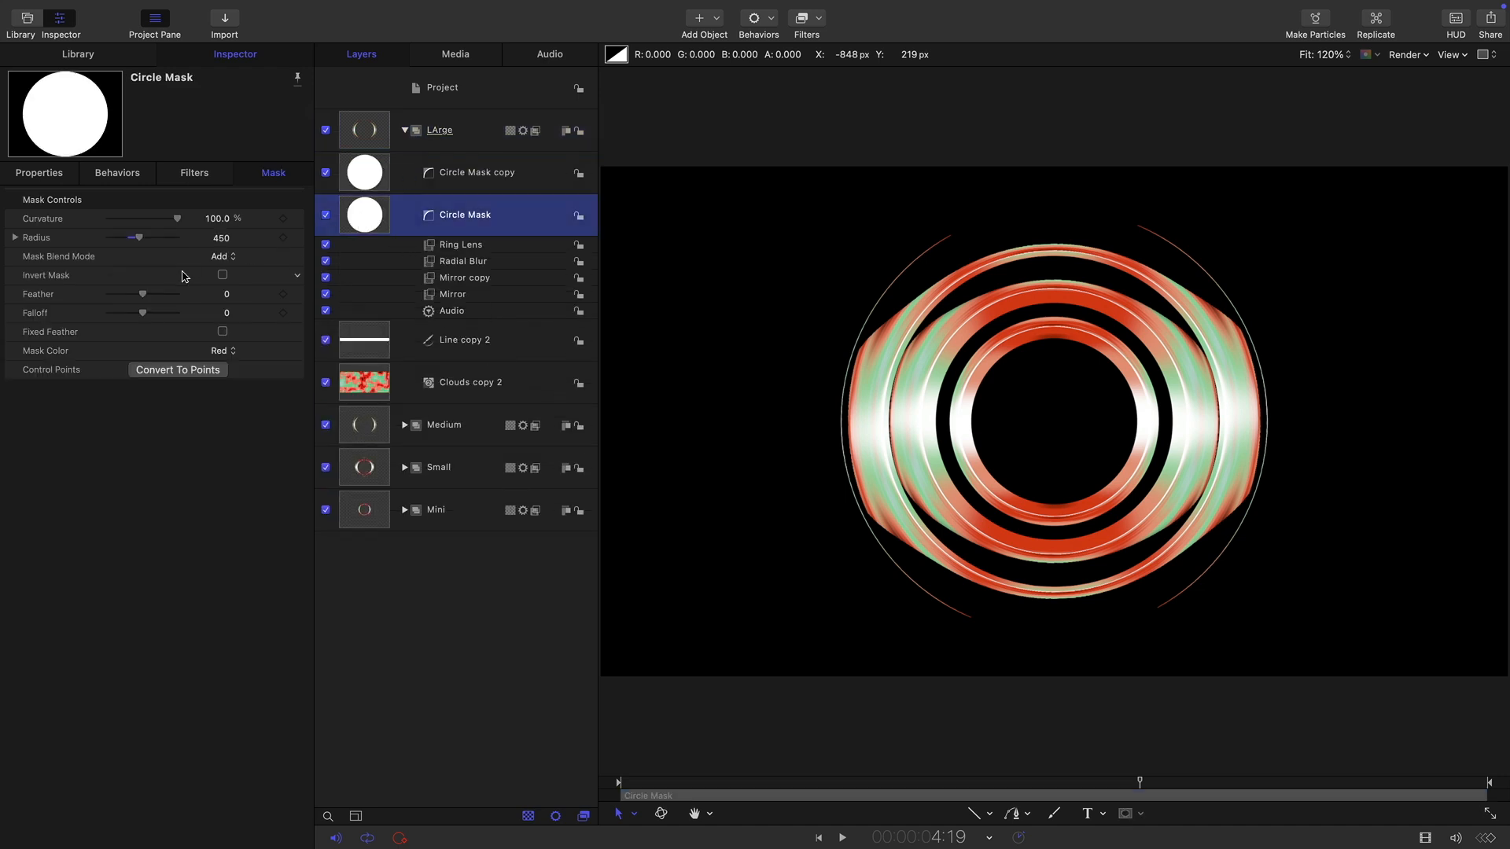
click(219, 238)
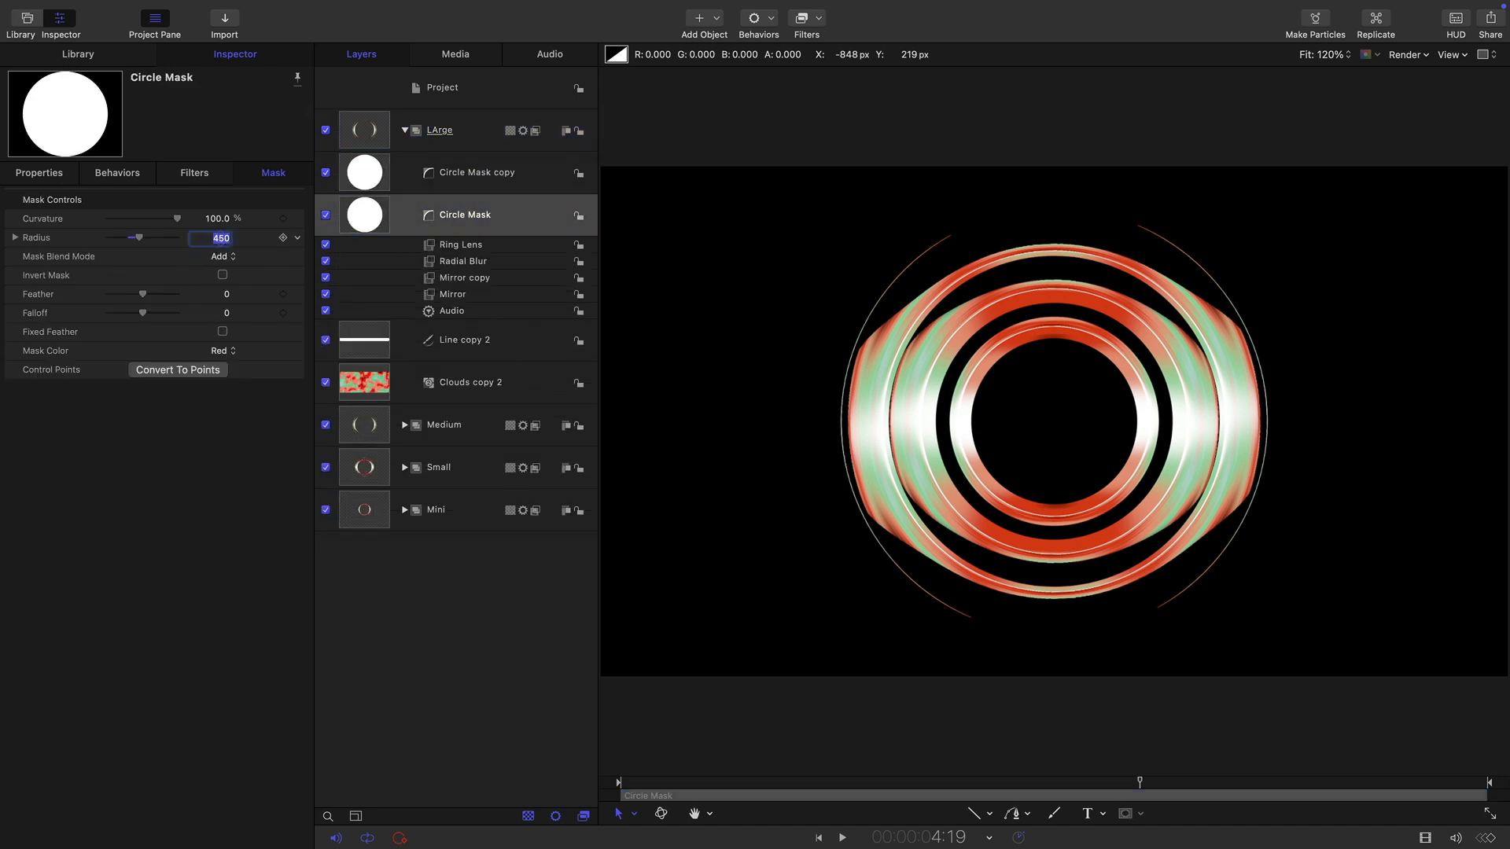
click(475, 172)
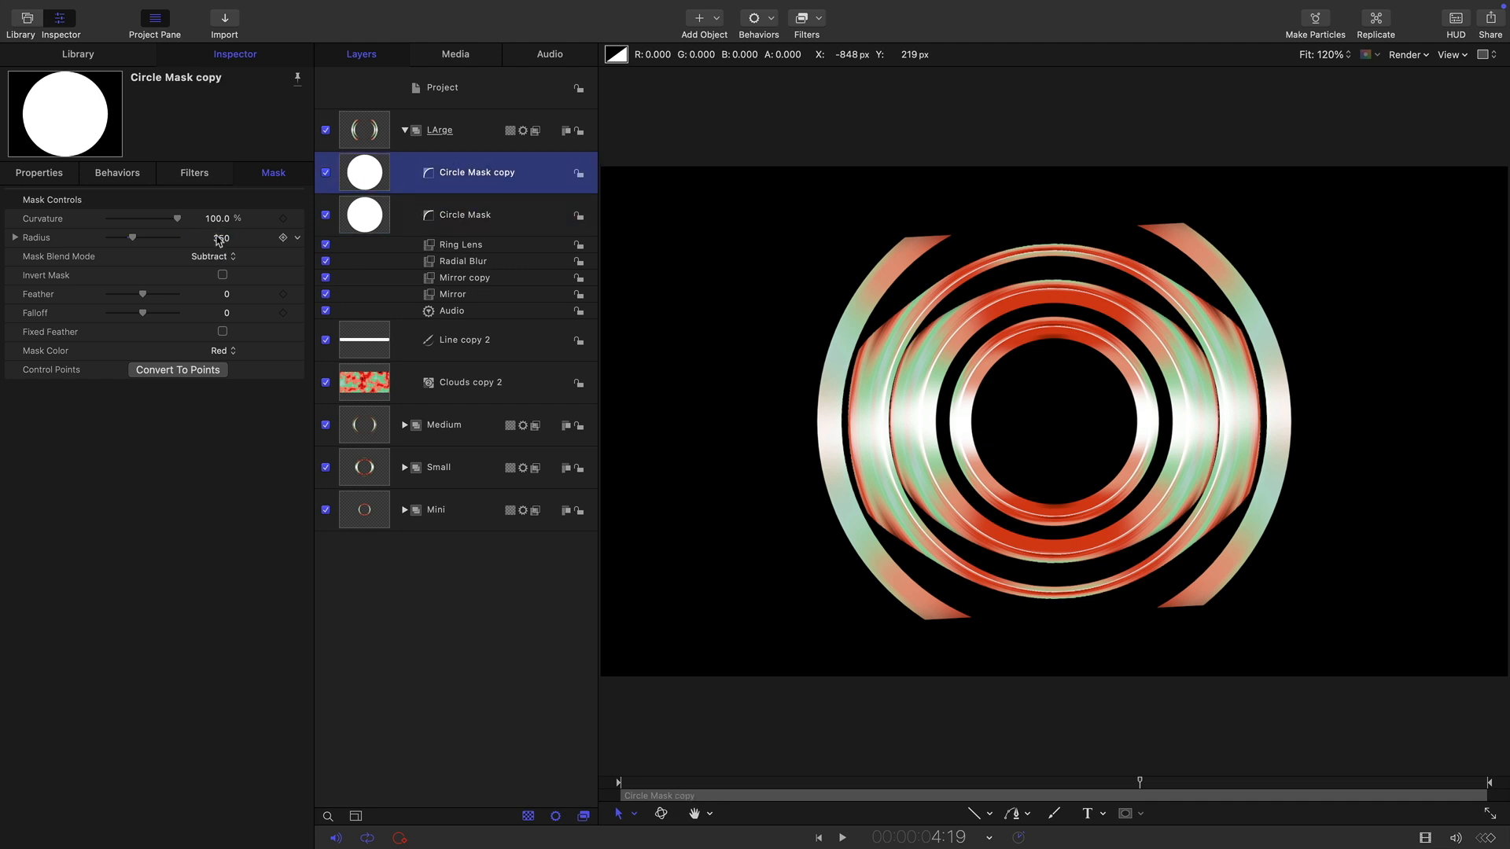
text(400)
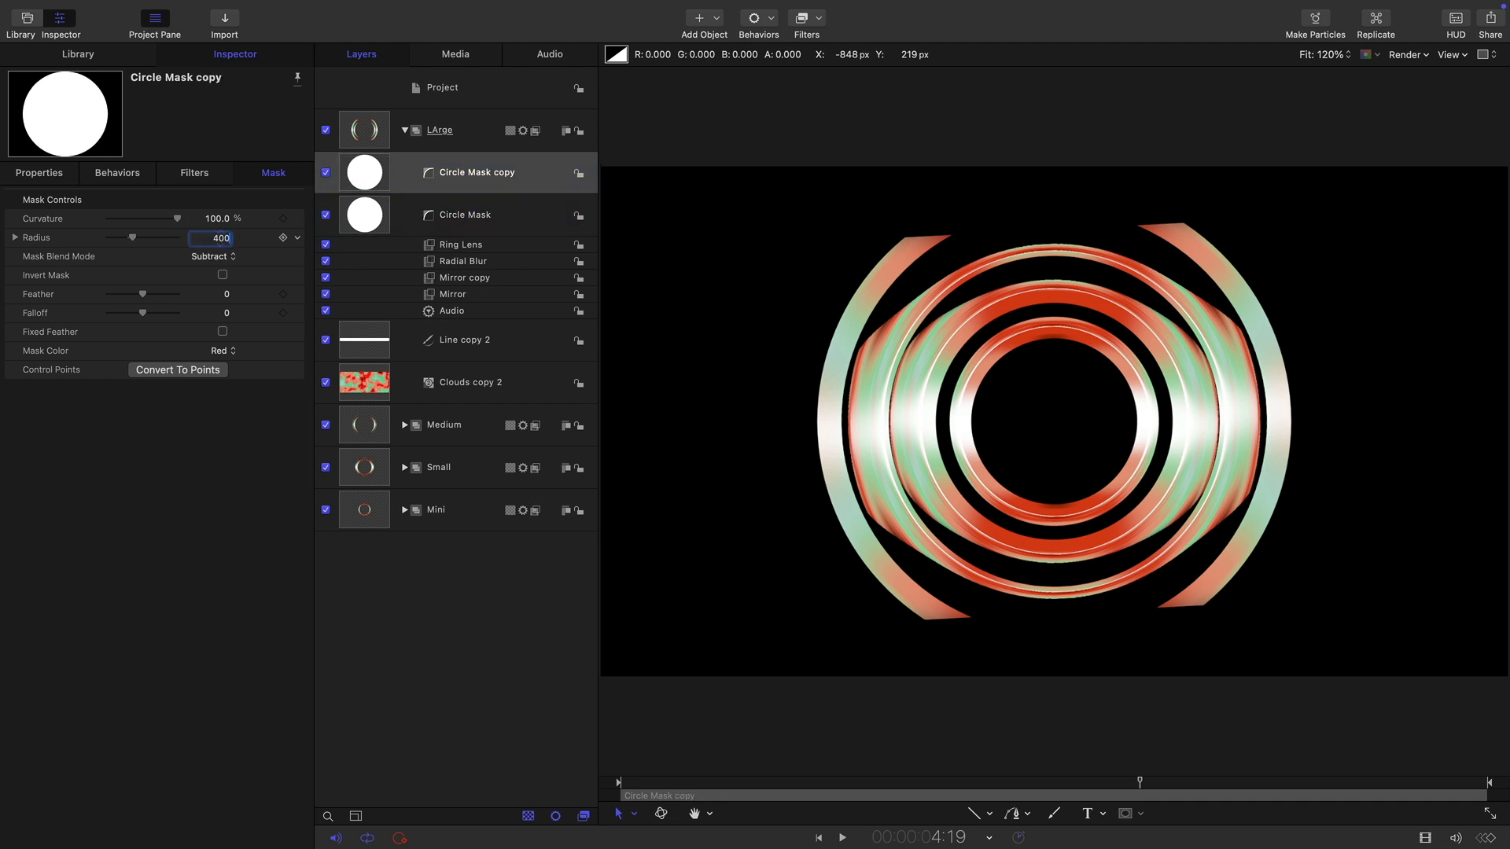
- Set LArge's Ring Lens to radius 500 and refraction 4.0, then collapse the group
click(460, 244)
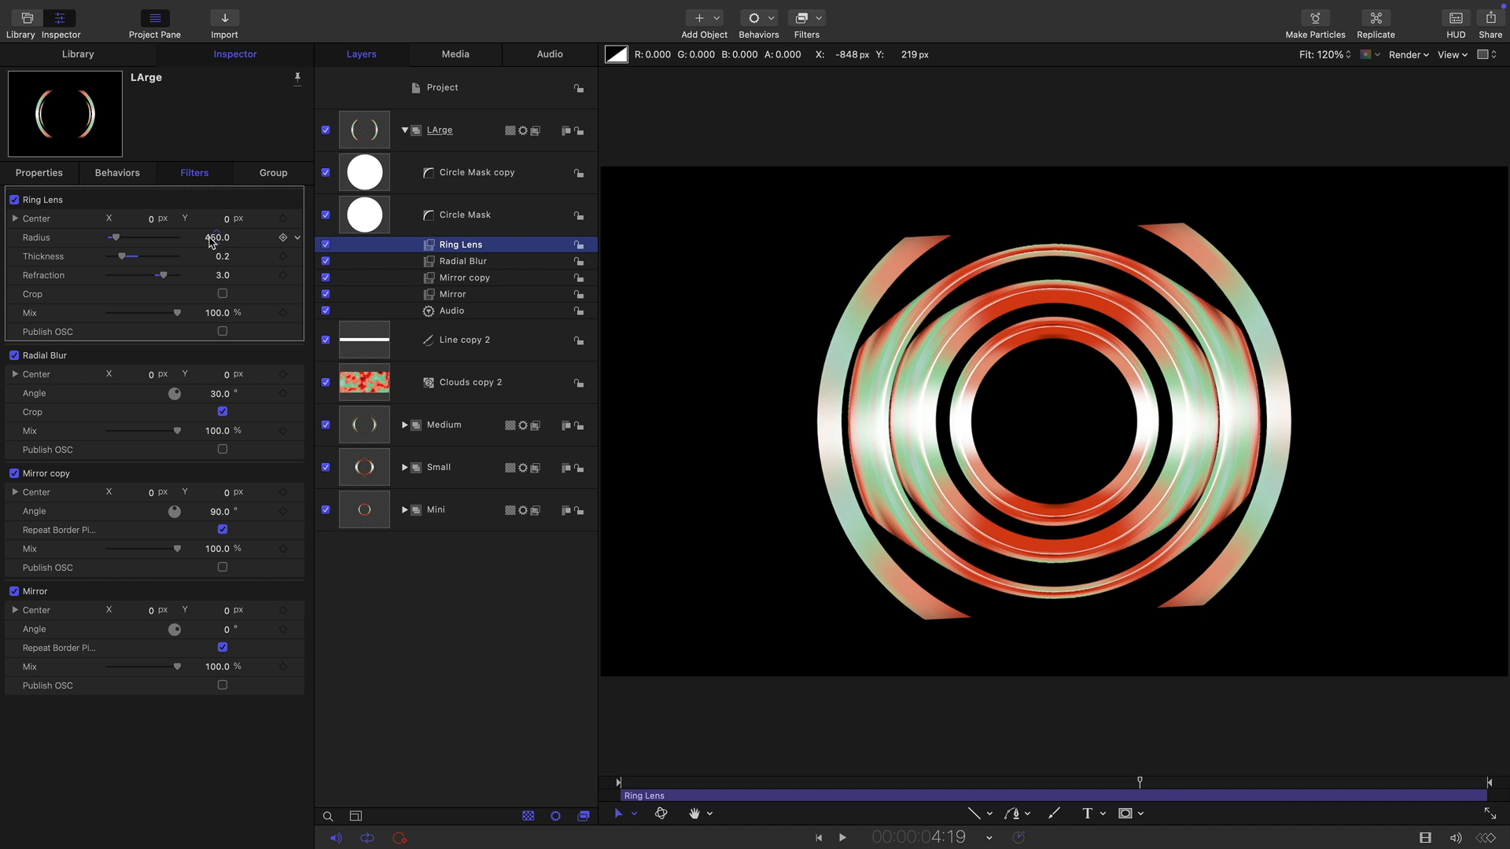
text(500.0)
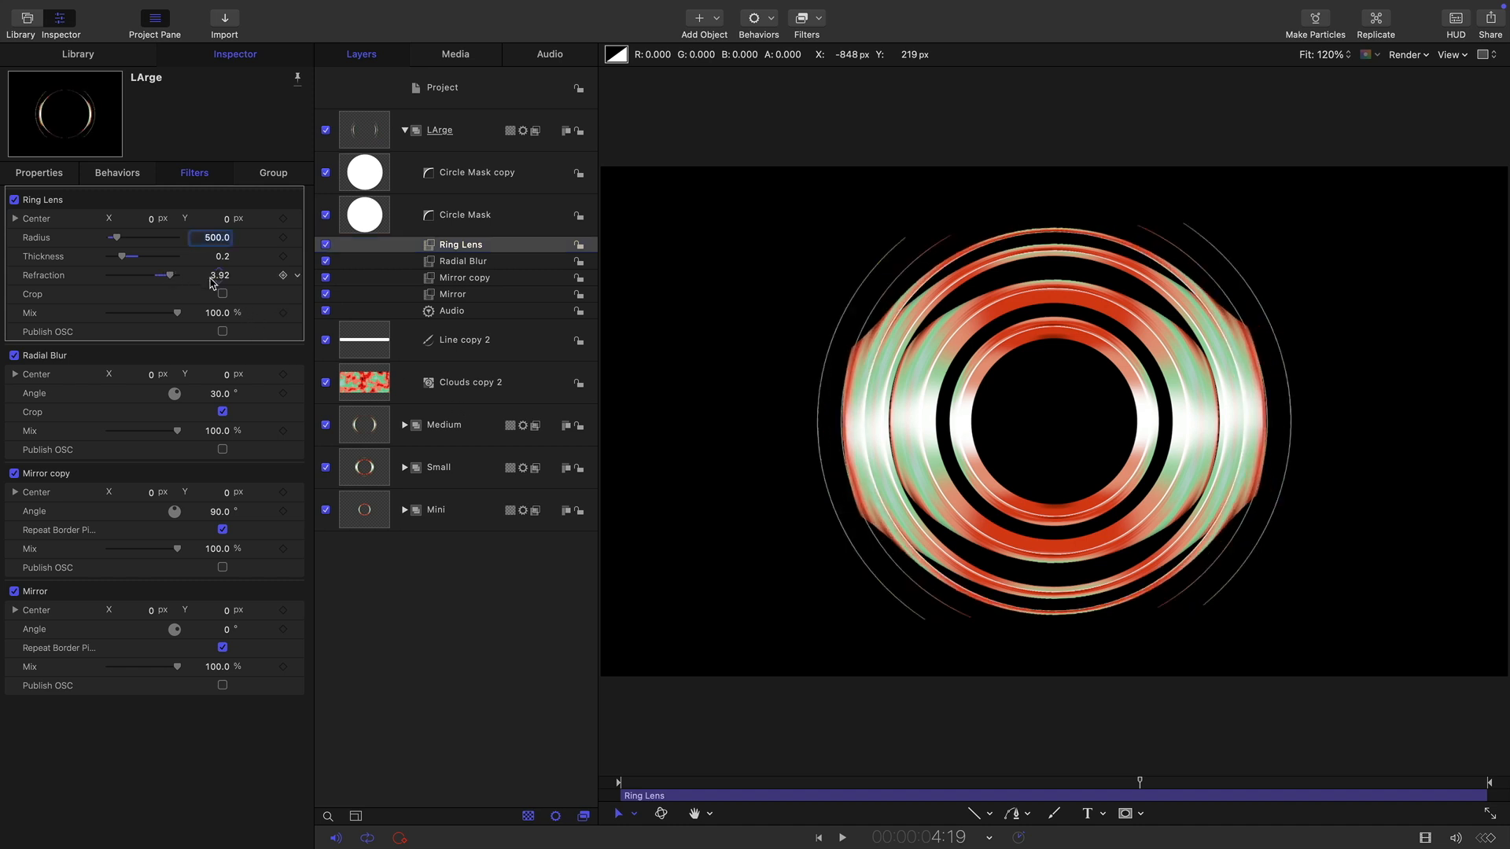
text(4.0)
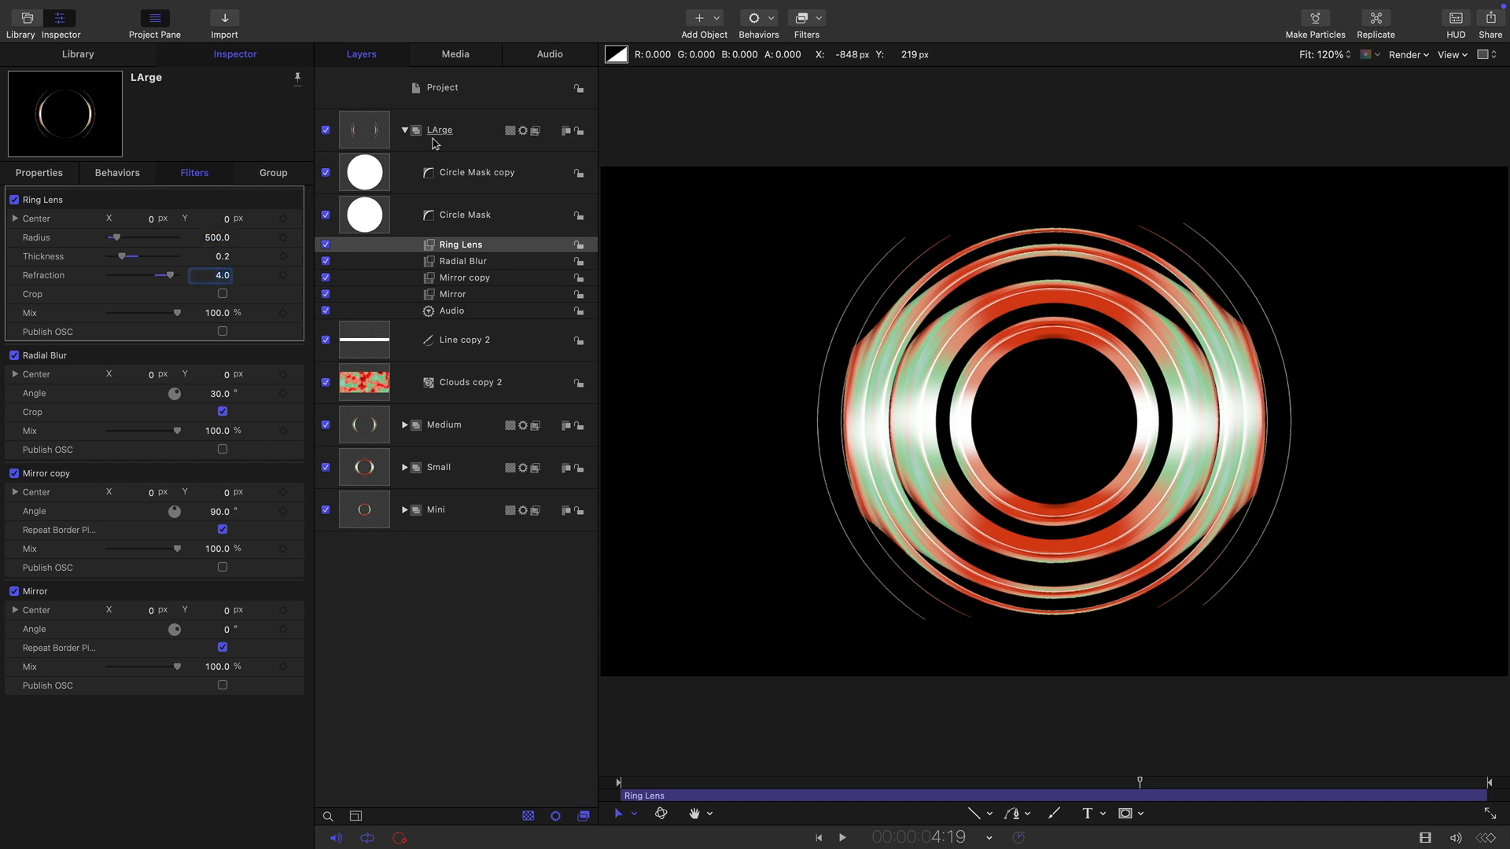
click(403, 129)
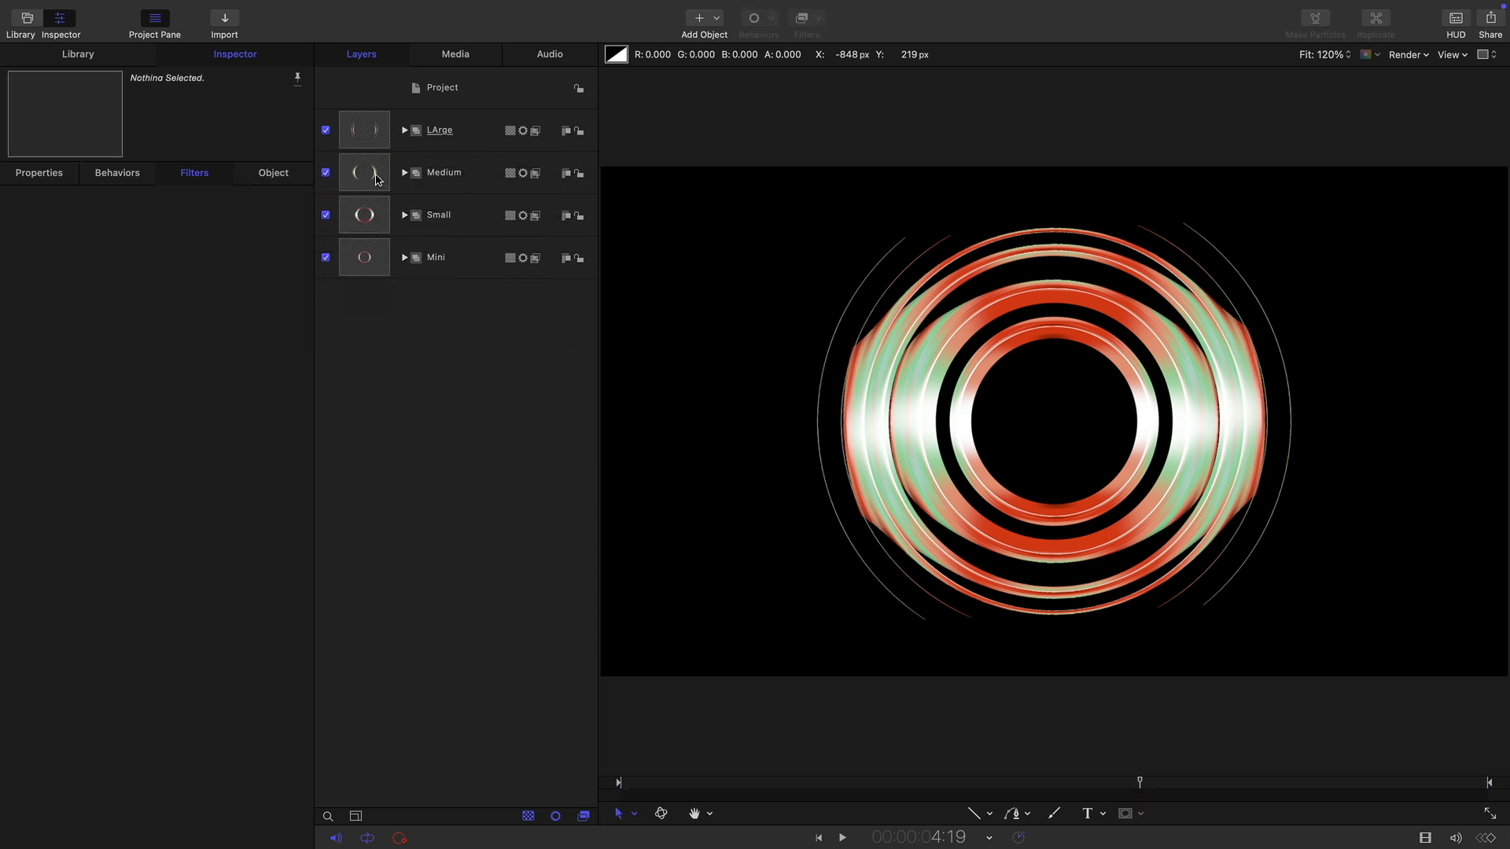
- Add an Extrude filter with back size 0.7 to the Medium ring group, then select LArge
click(803, 18)
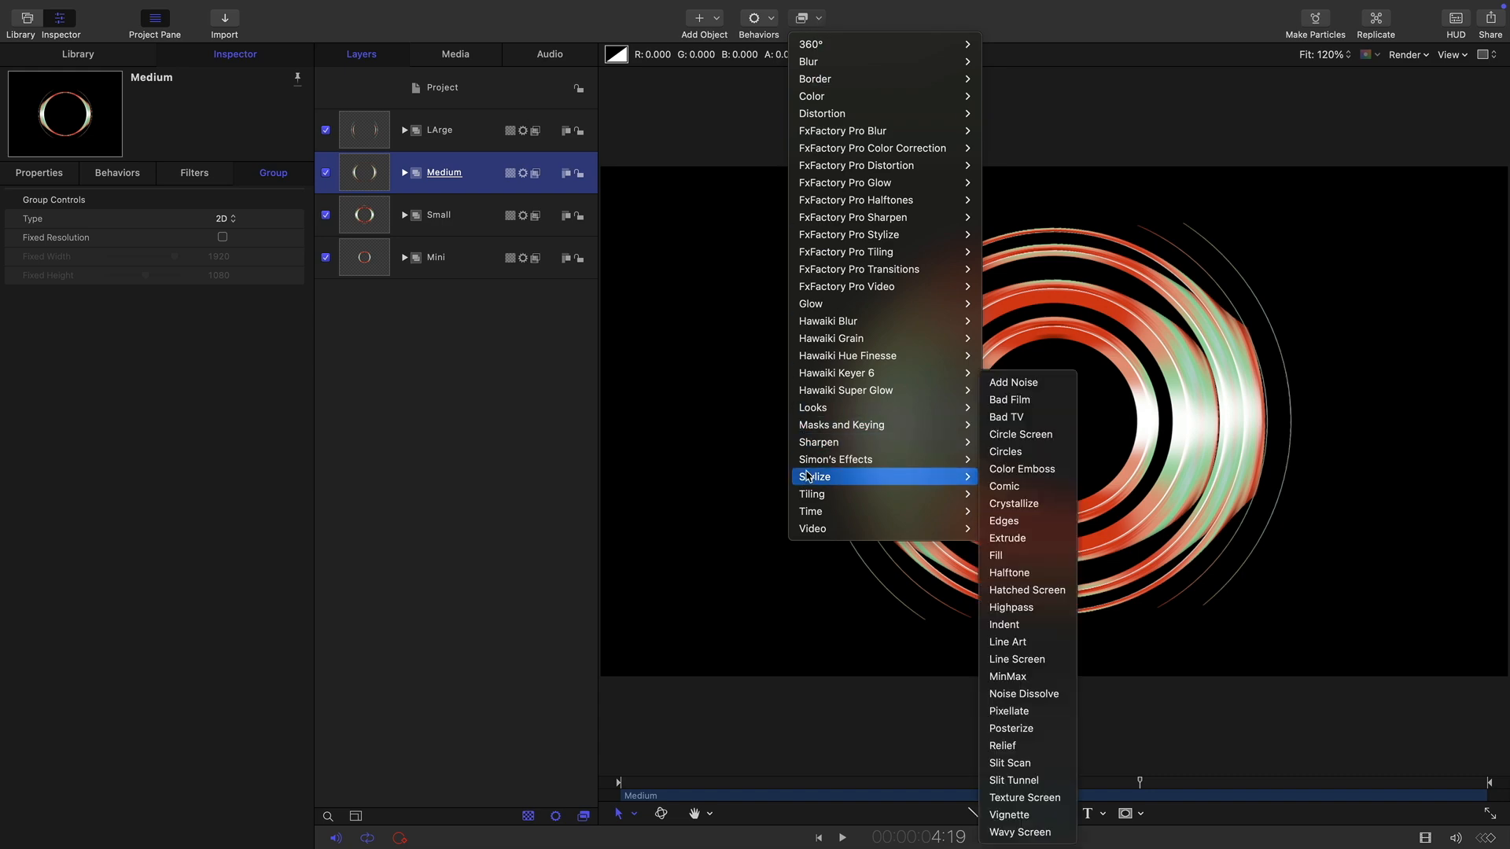
click(1007, 538)
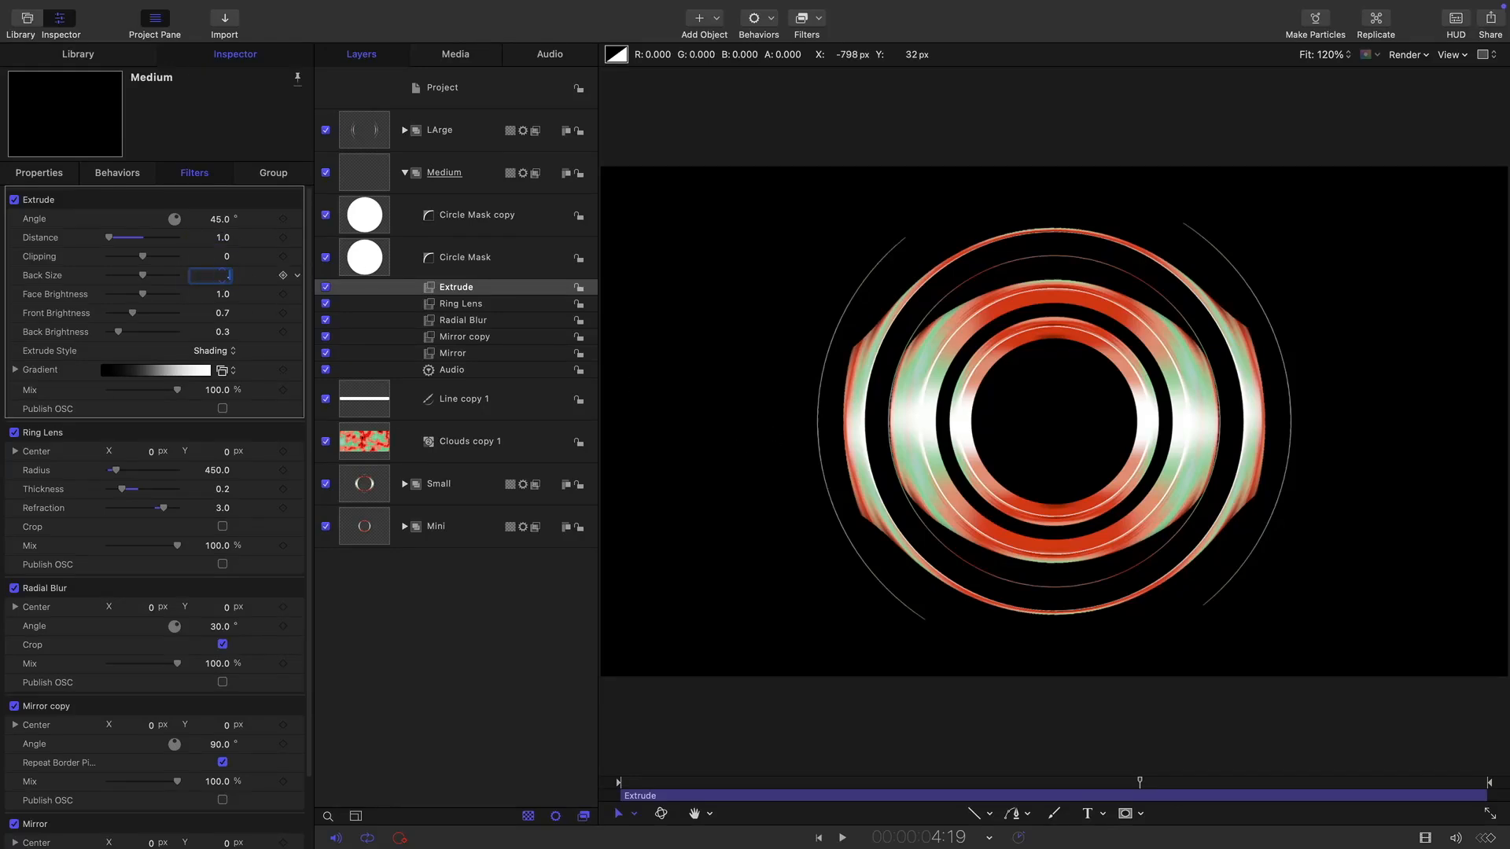
text(0.7)
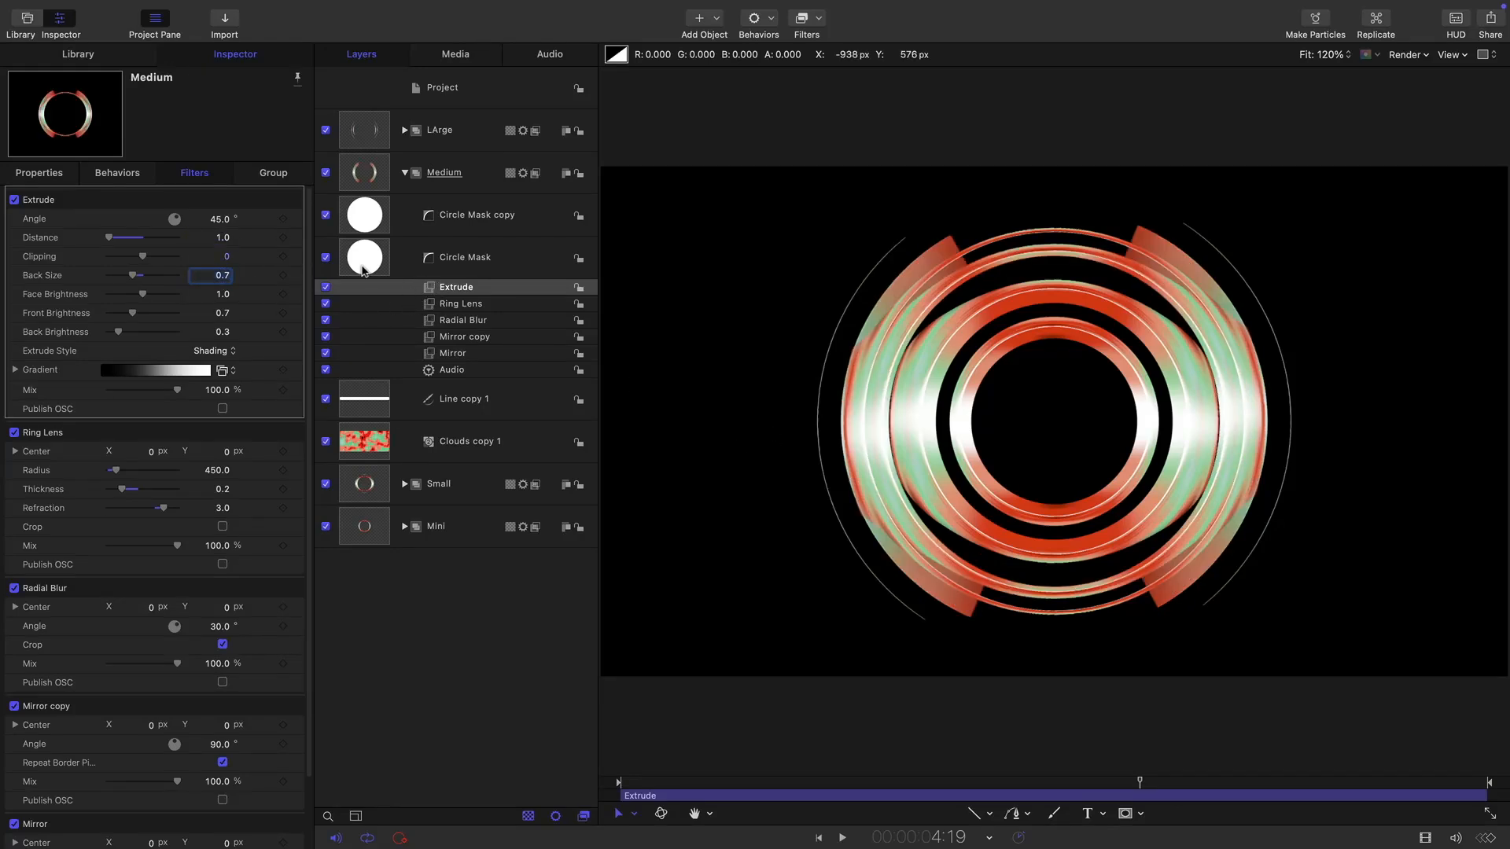
click(455, 287)
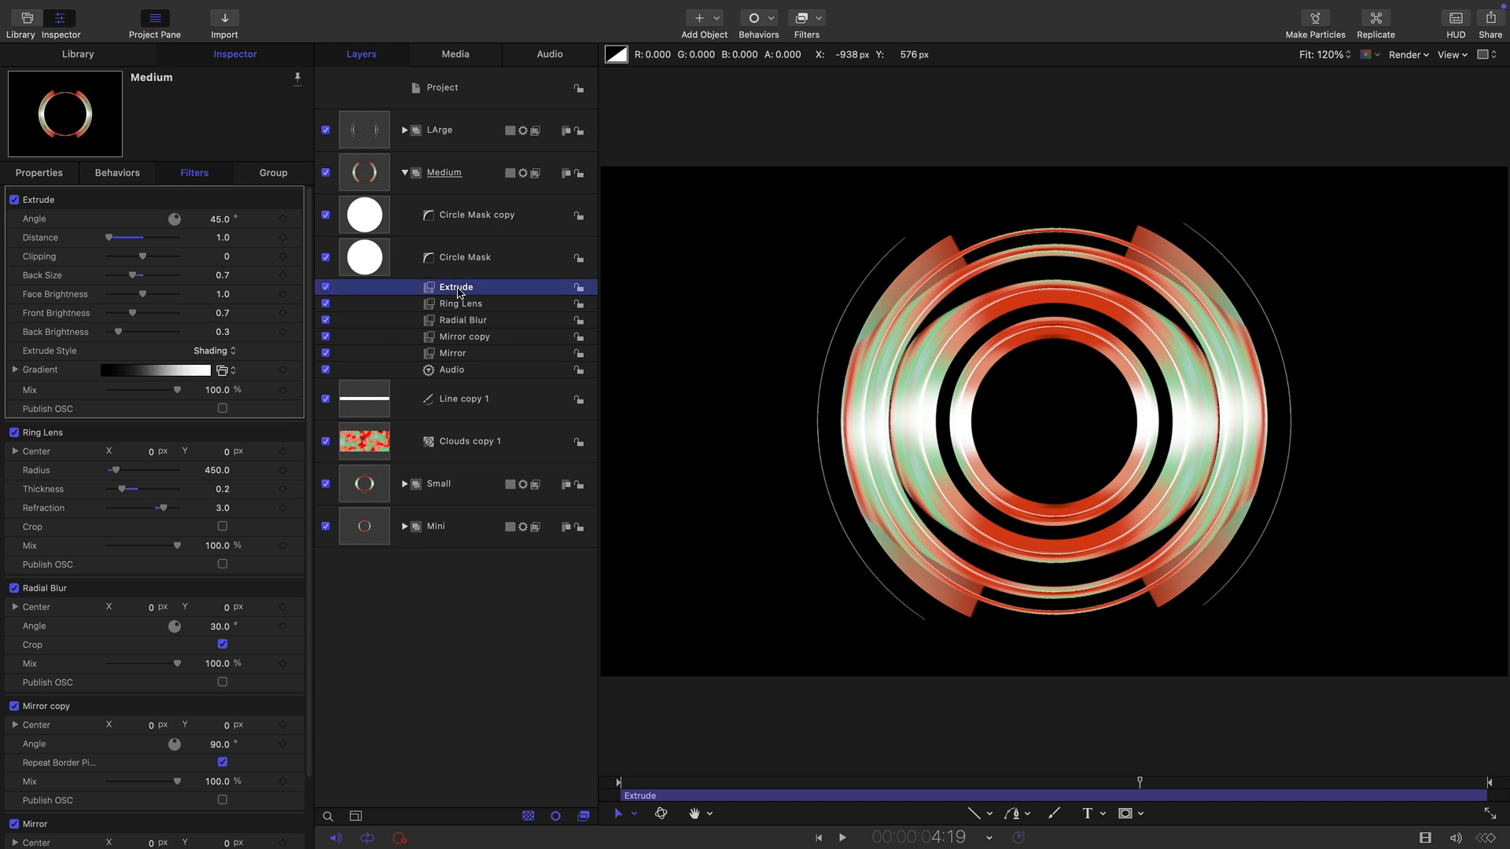
click(439, 130)
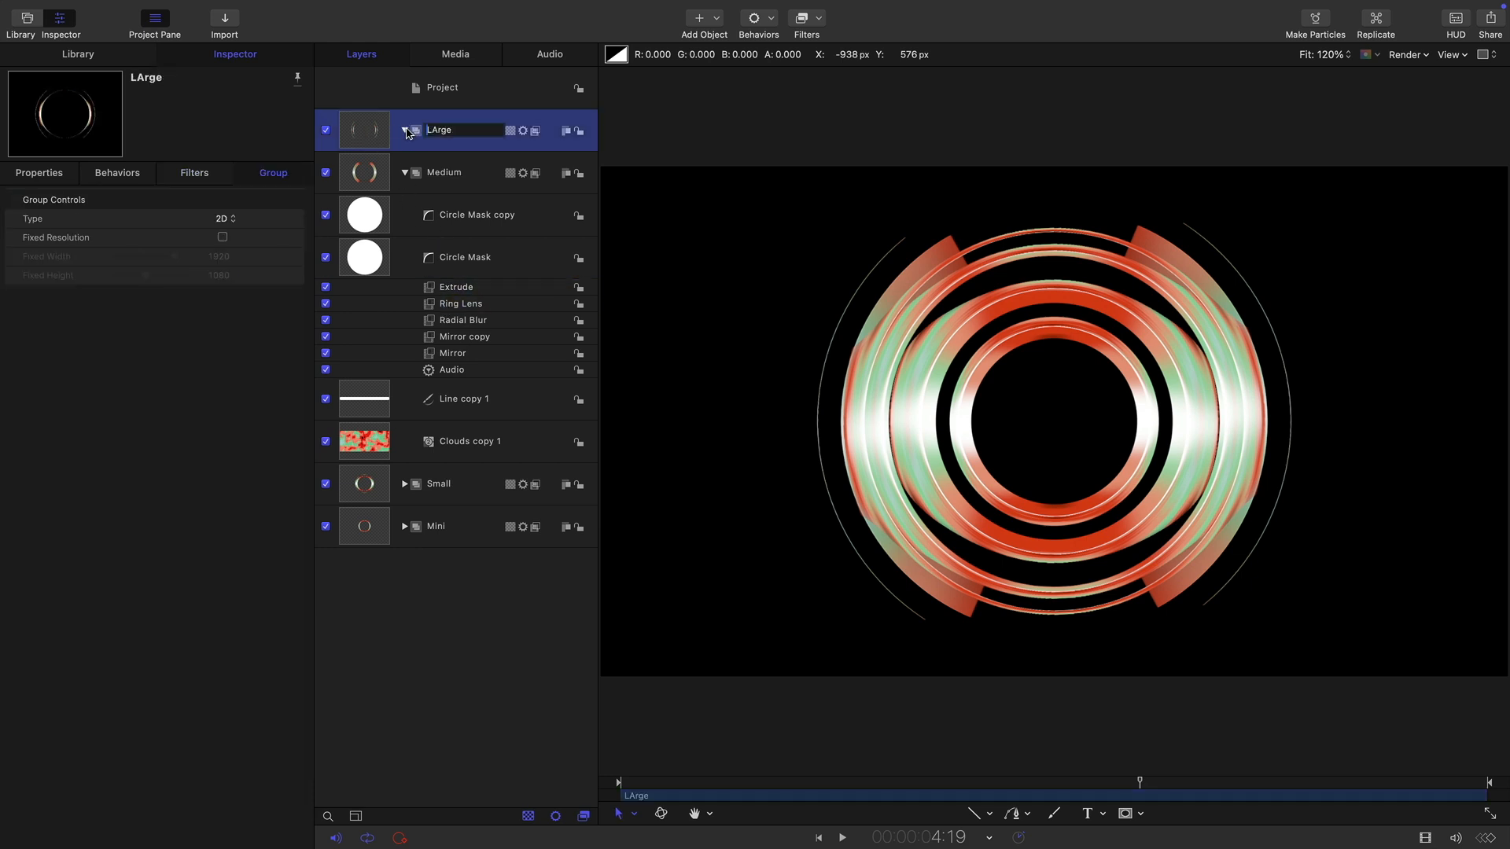
click(405, 130)
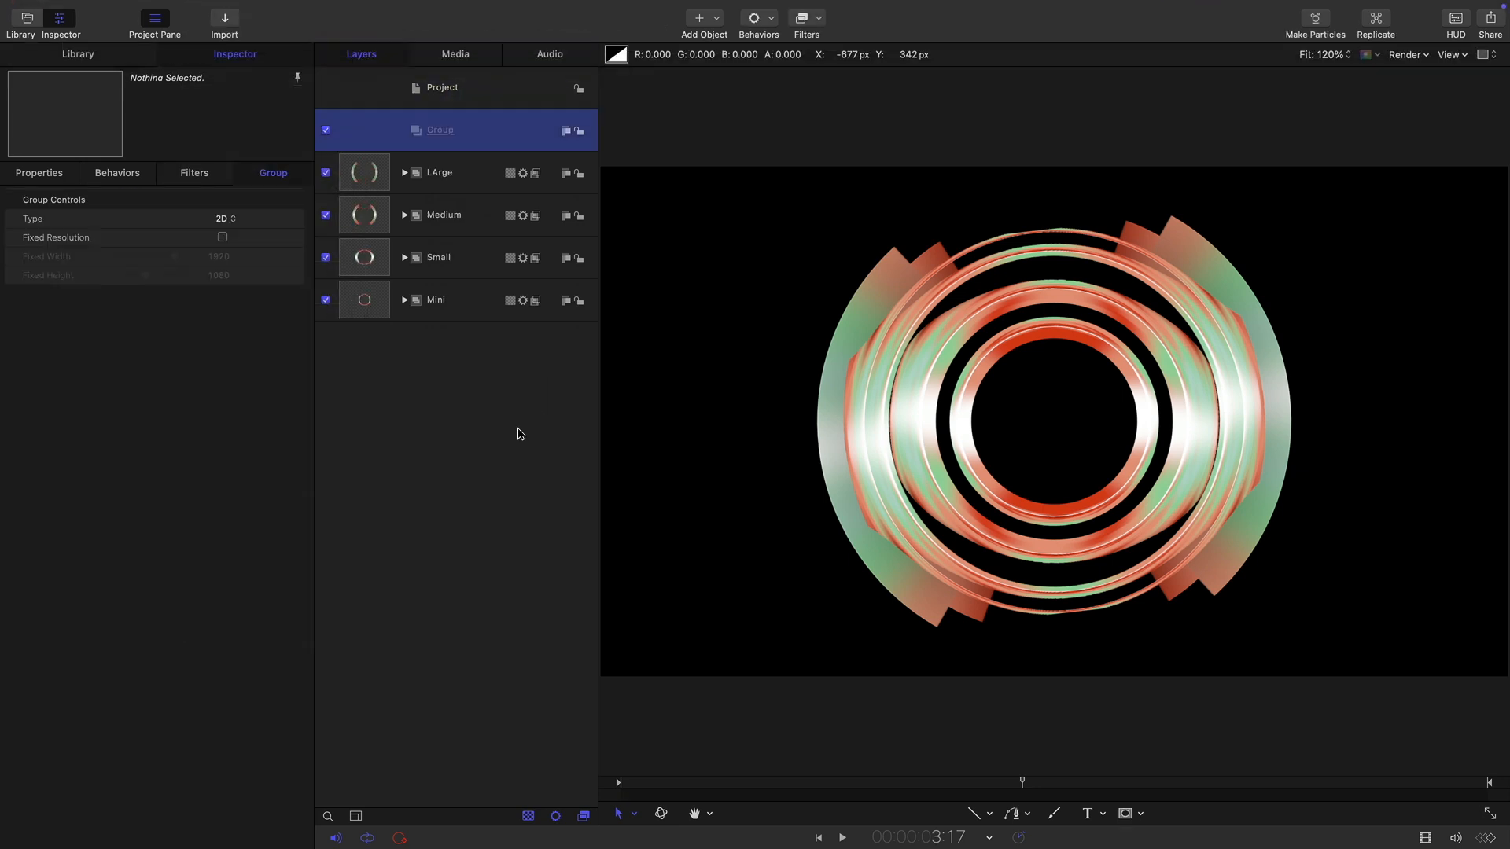
- Clone the combined ring group and apply a Threshold filter to the clone layer
click(439, 130)
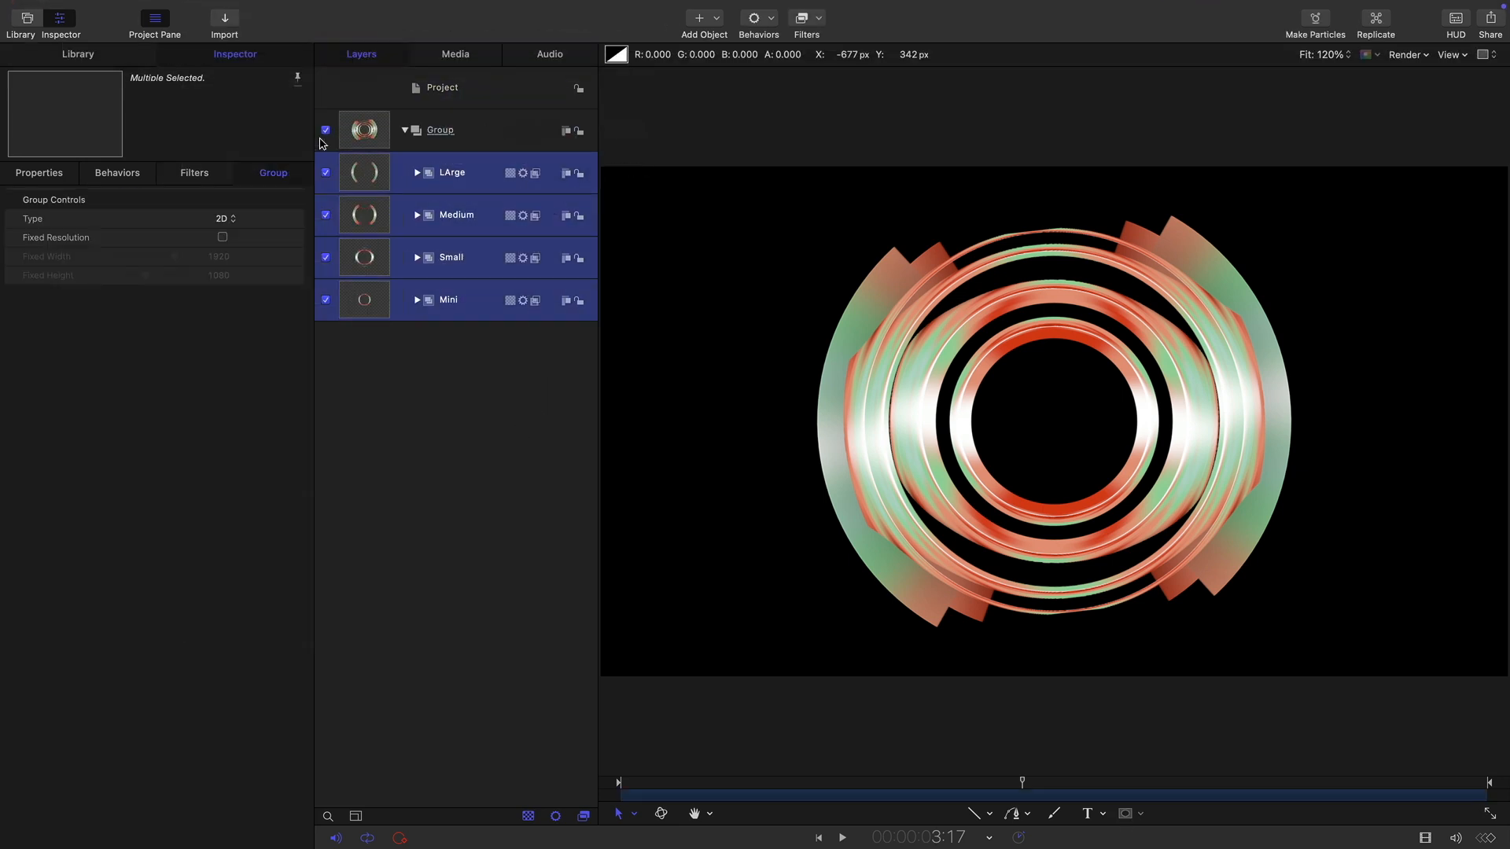
right_click(364, 128)
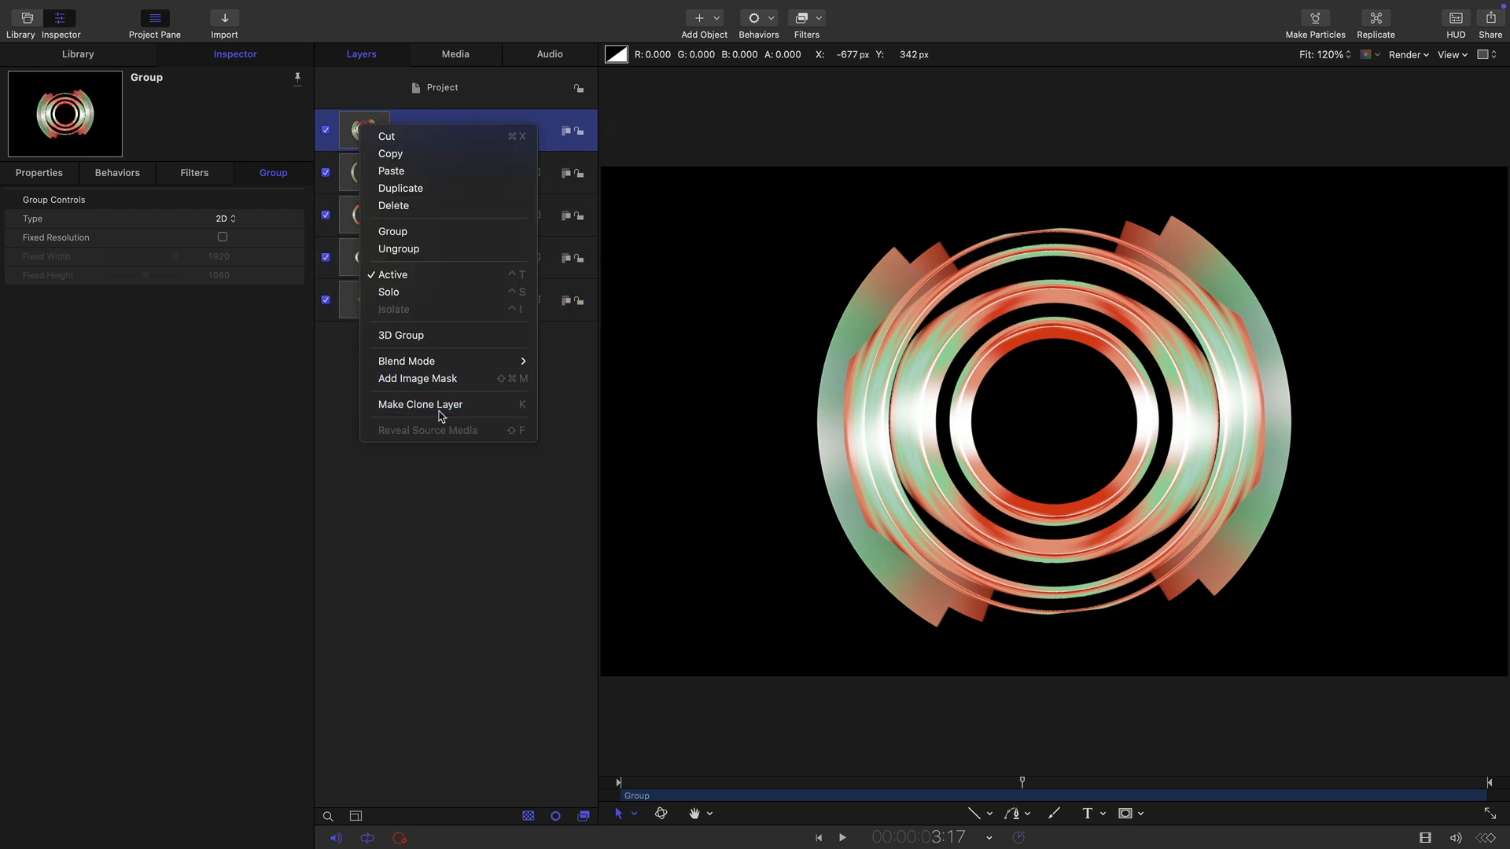
click(419, 404)
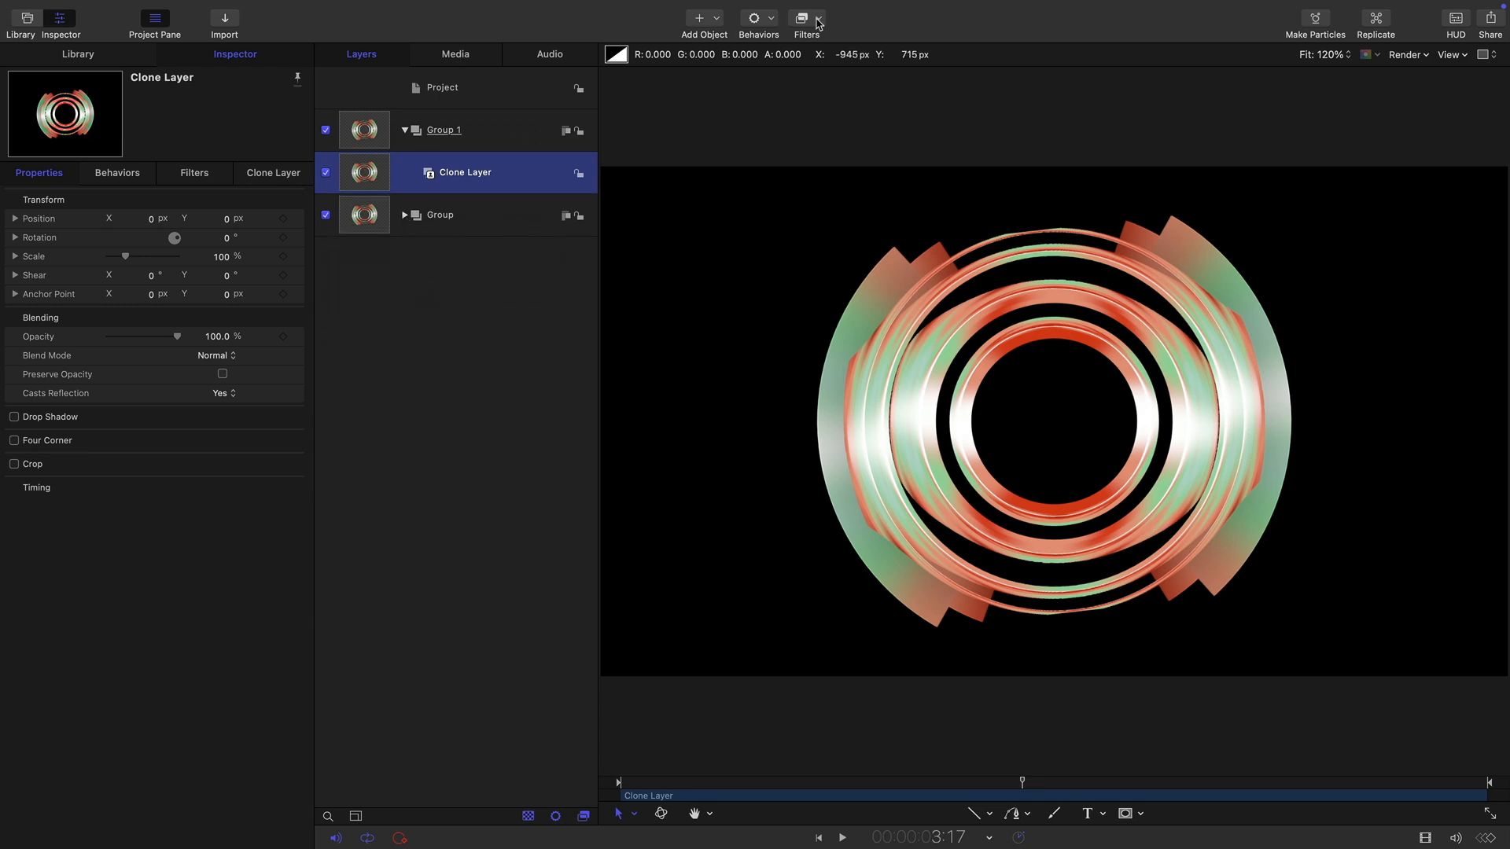
click(806, 17)
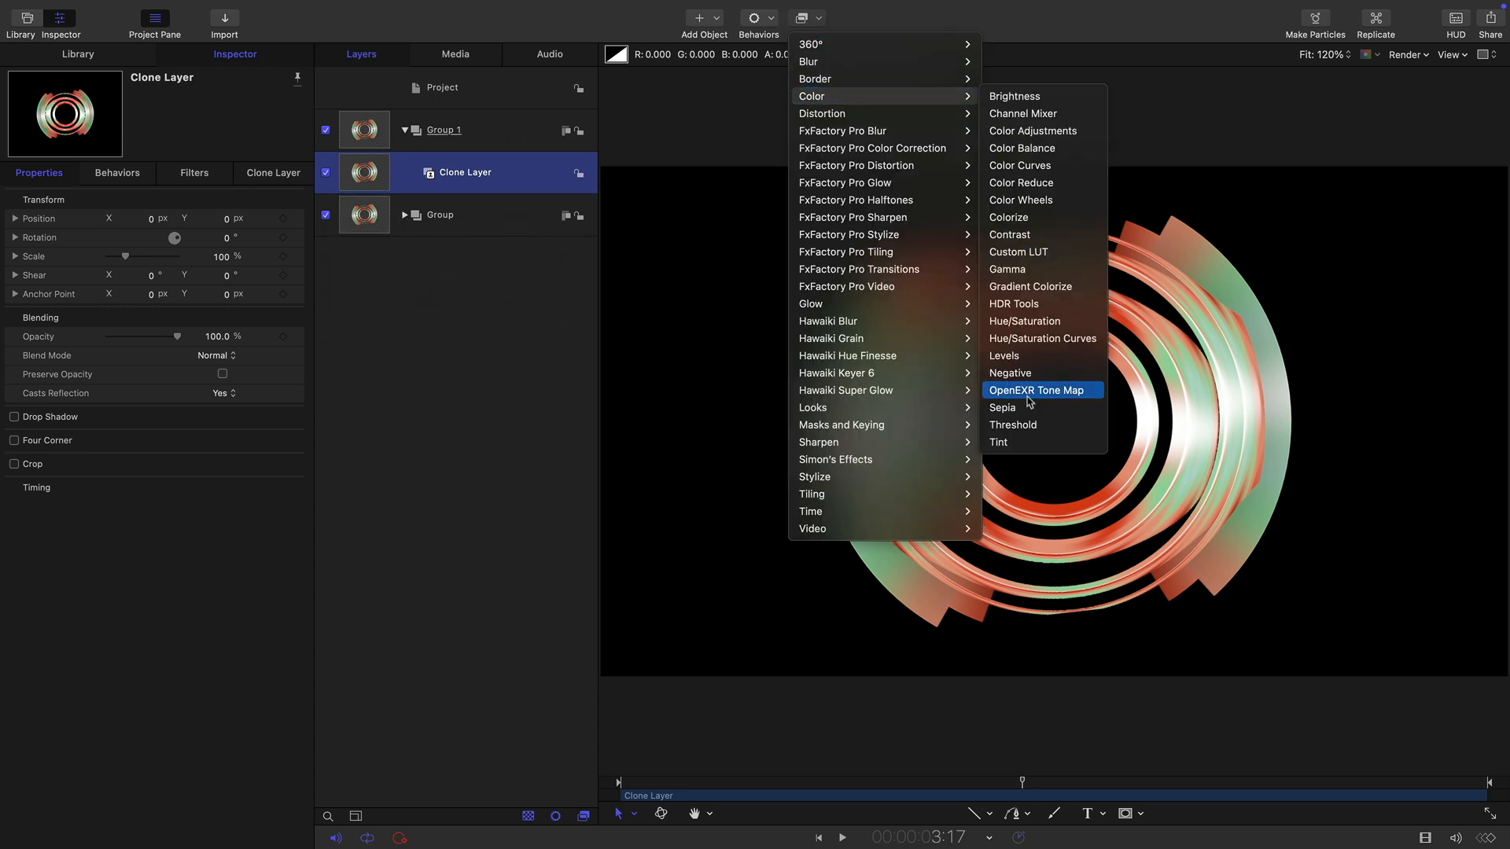
click(1012, 425)
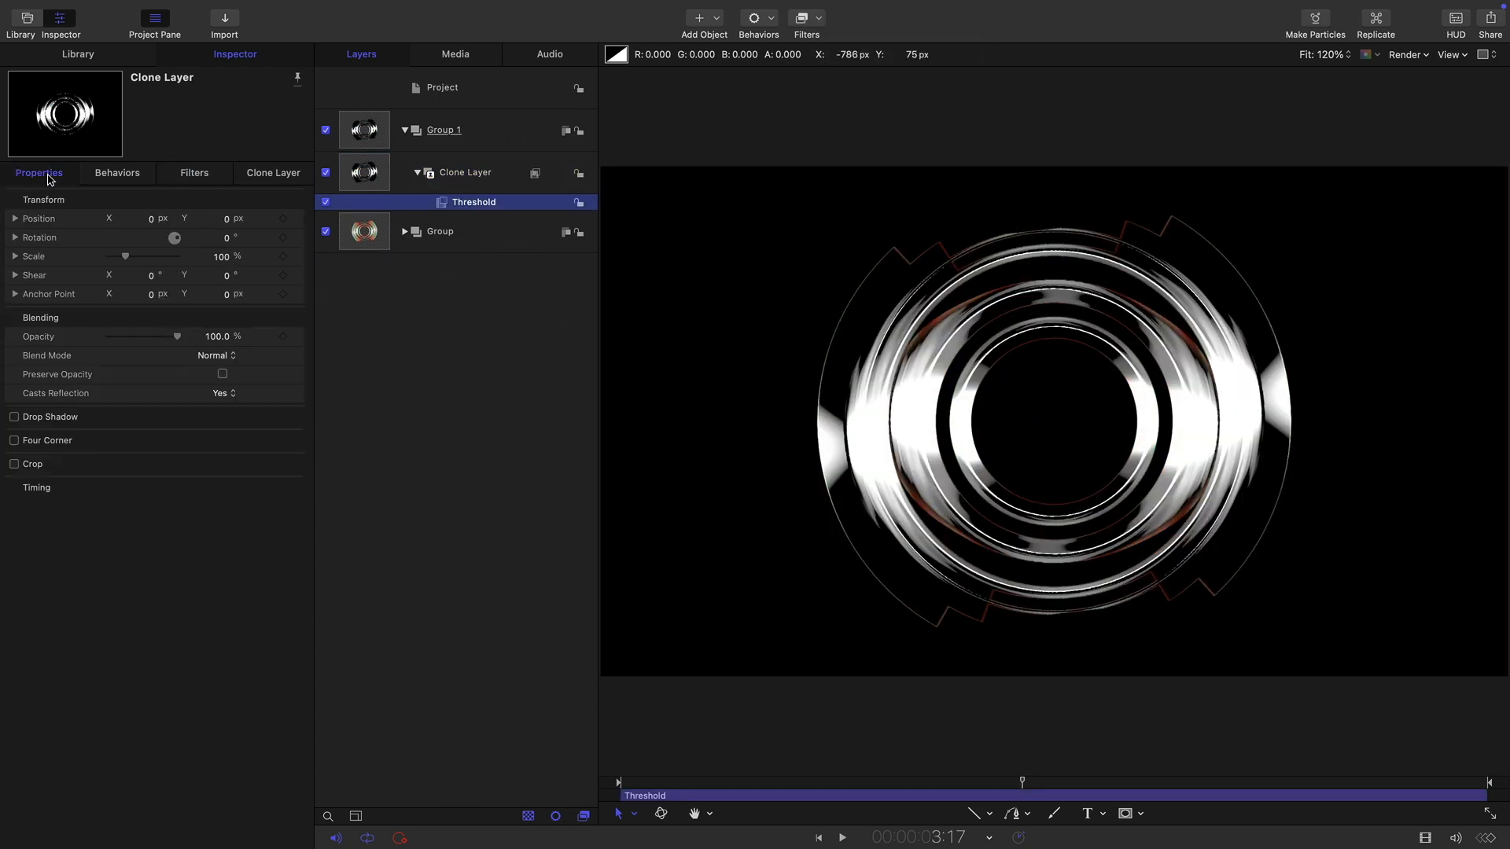
- Blend the clone with Linear Dodge, toggling Group 1 and playing to compare
click(215, 356)
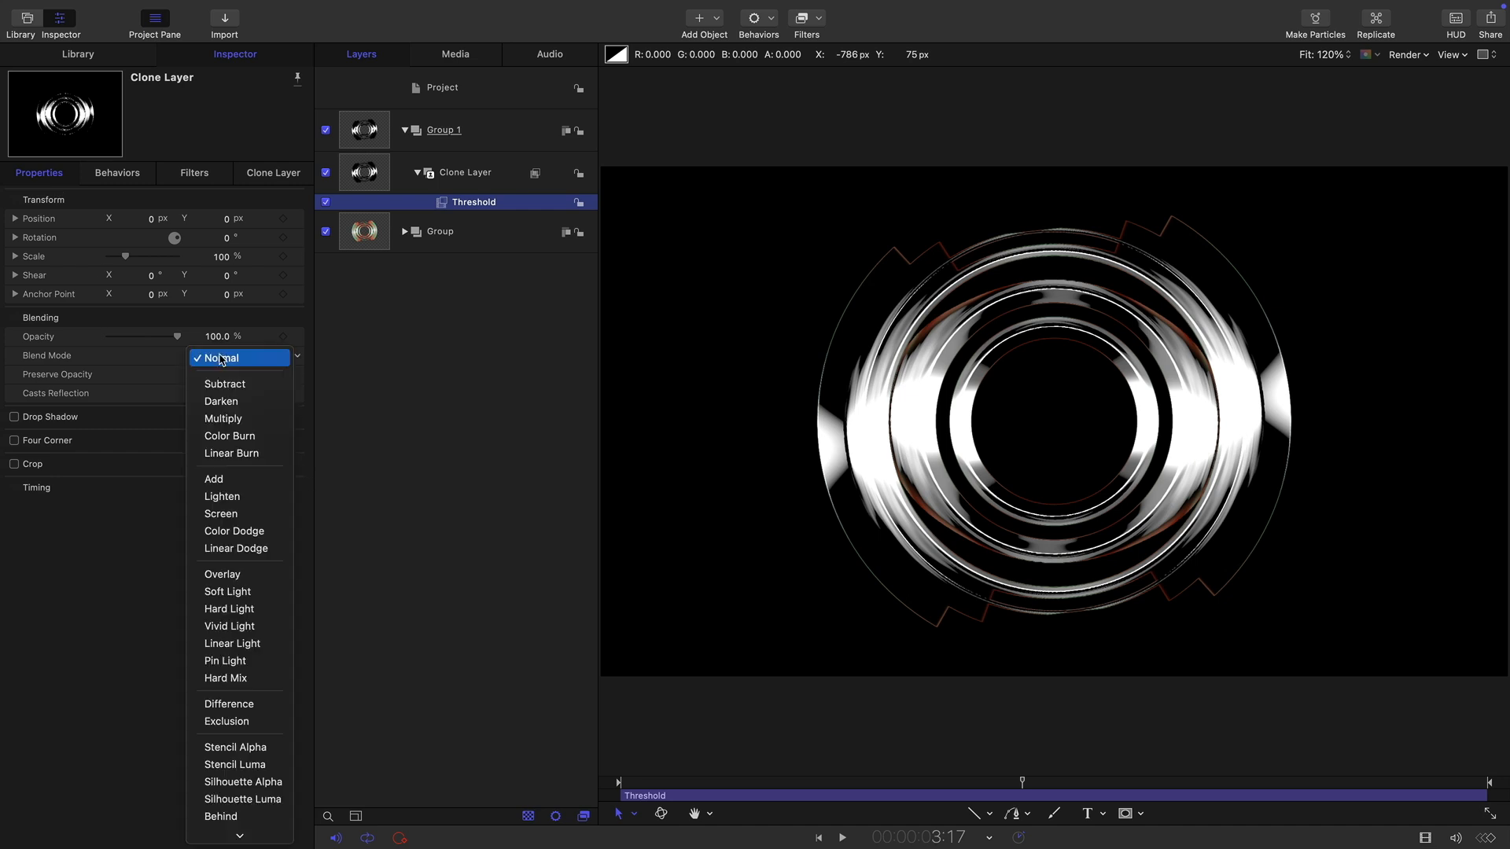
click(235, 548)
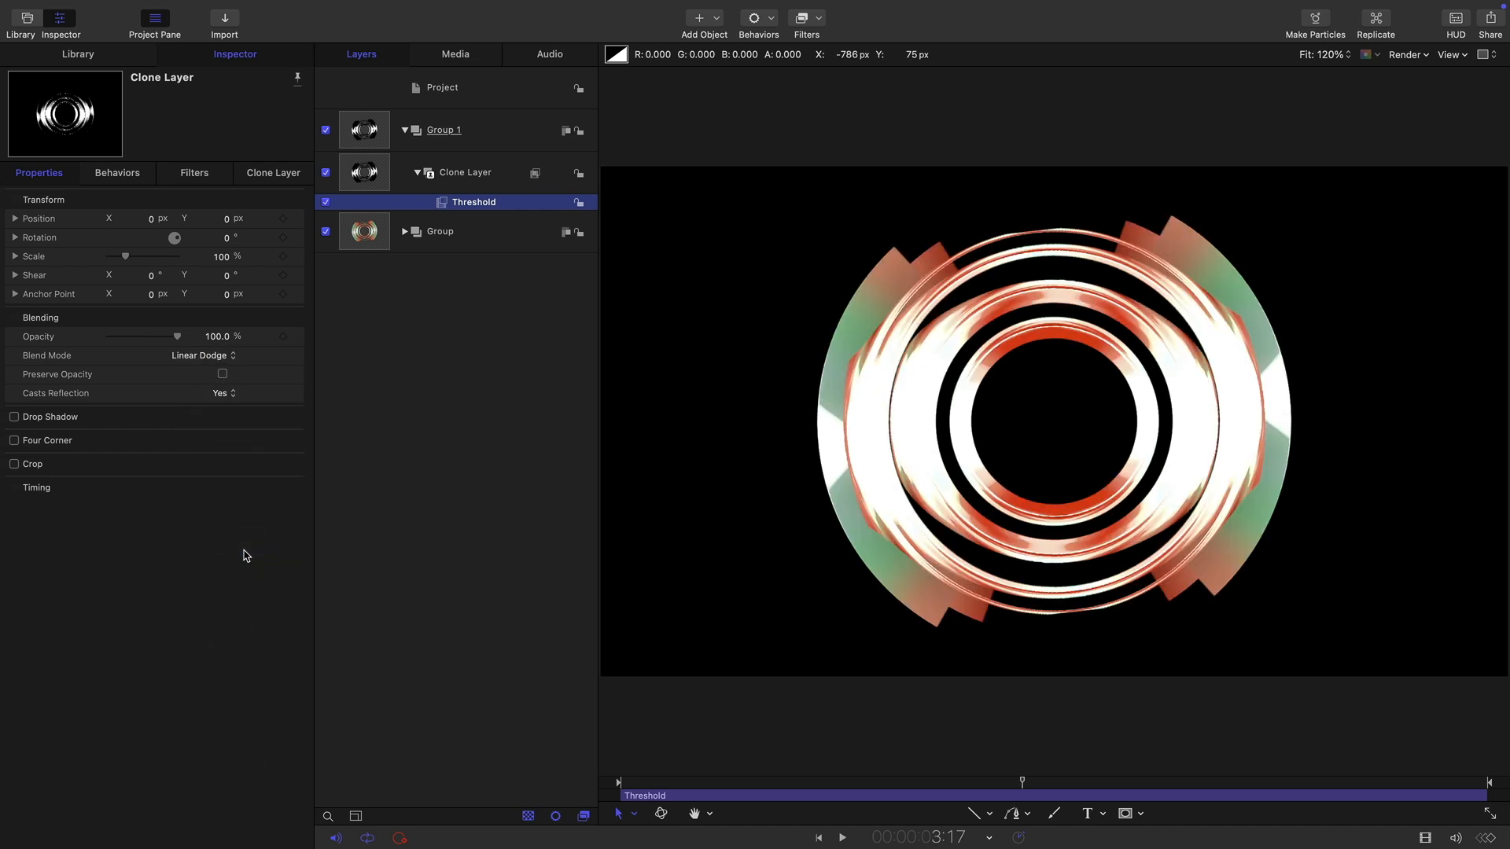
click(325, 130)
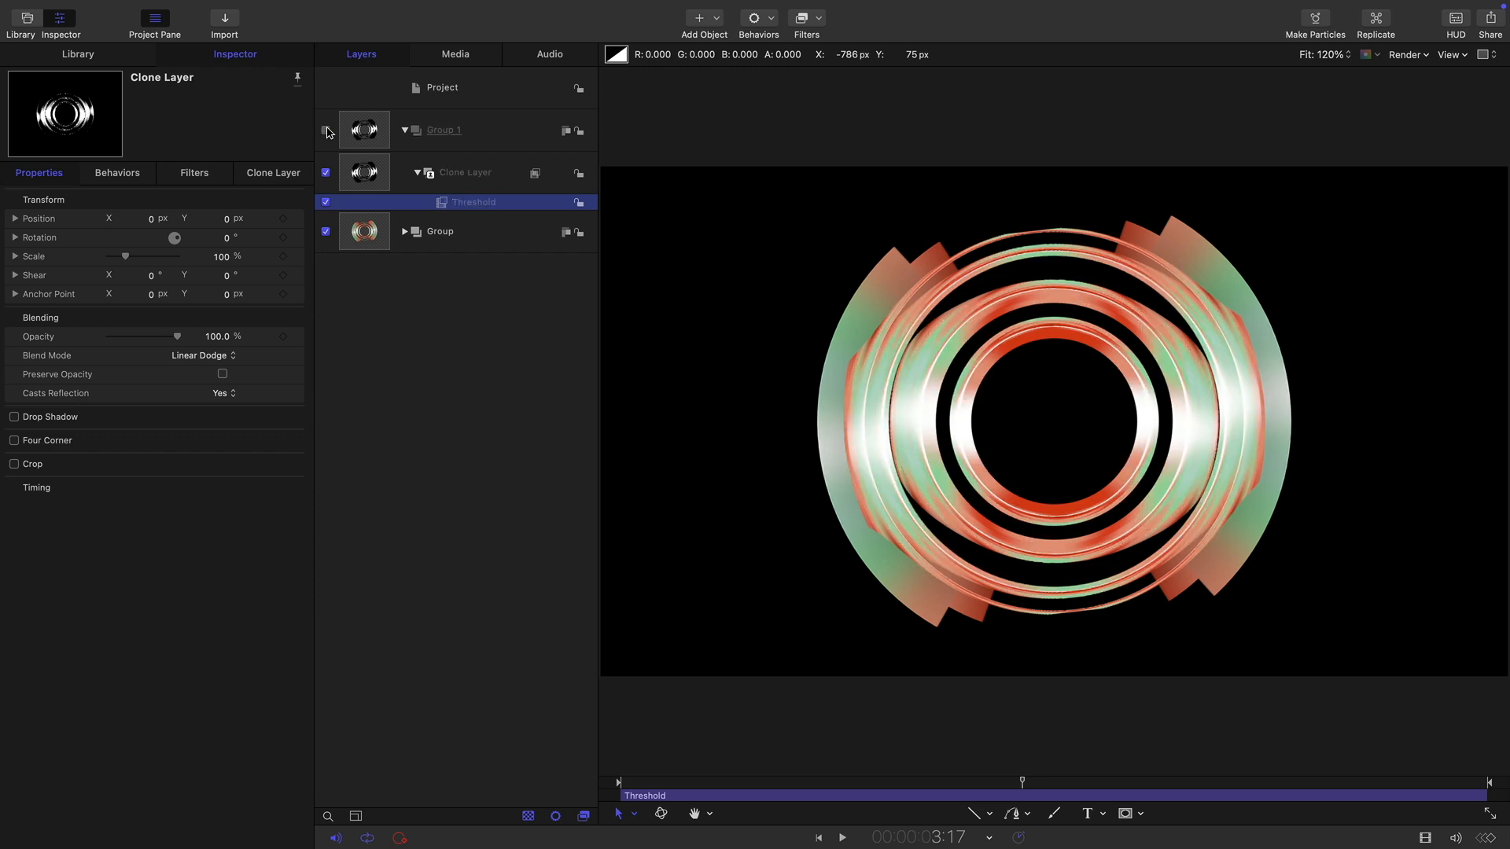
click(840, 837)
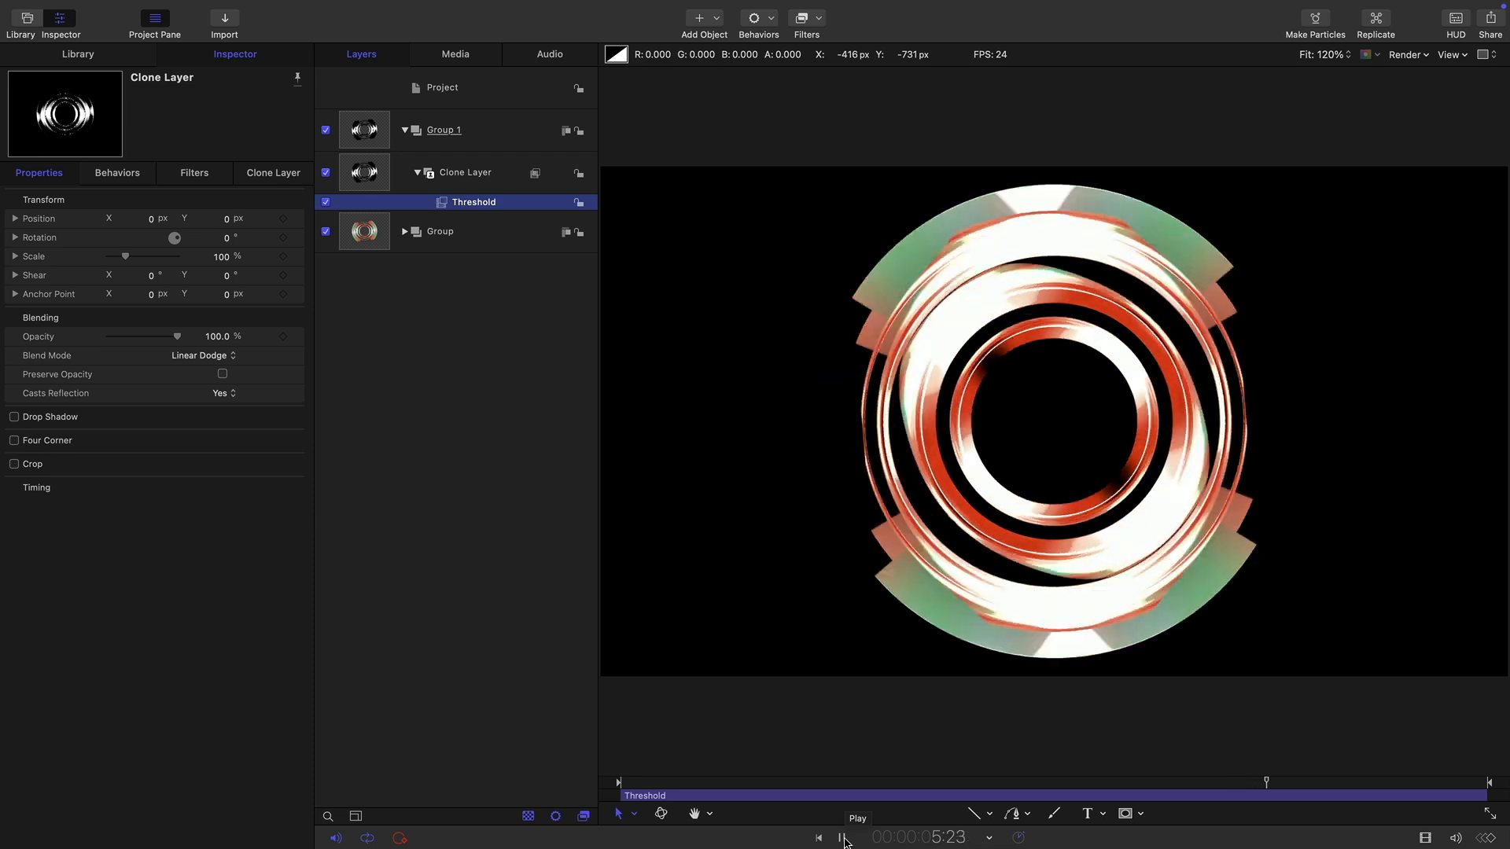
click(841, 837)
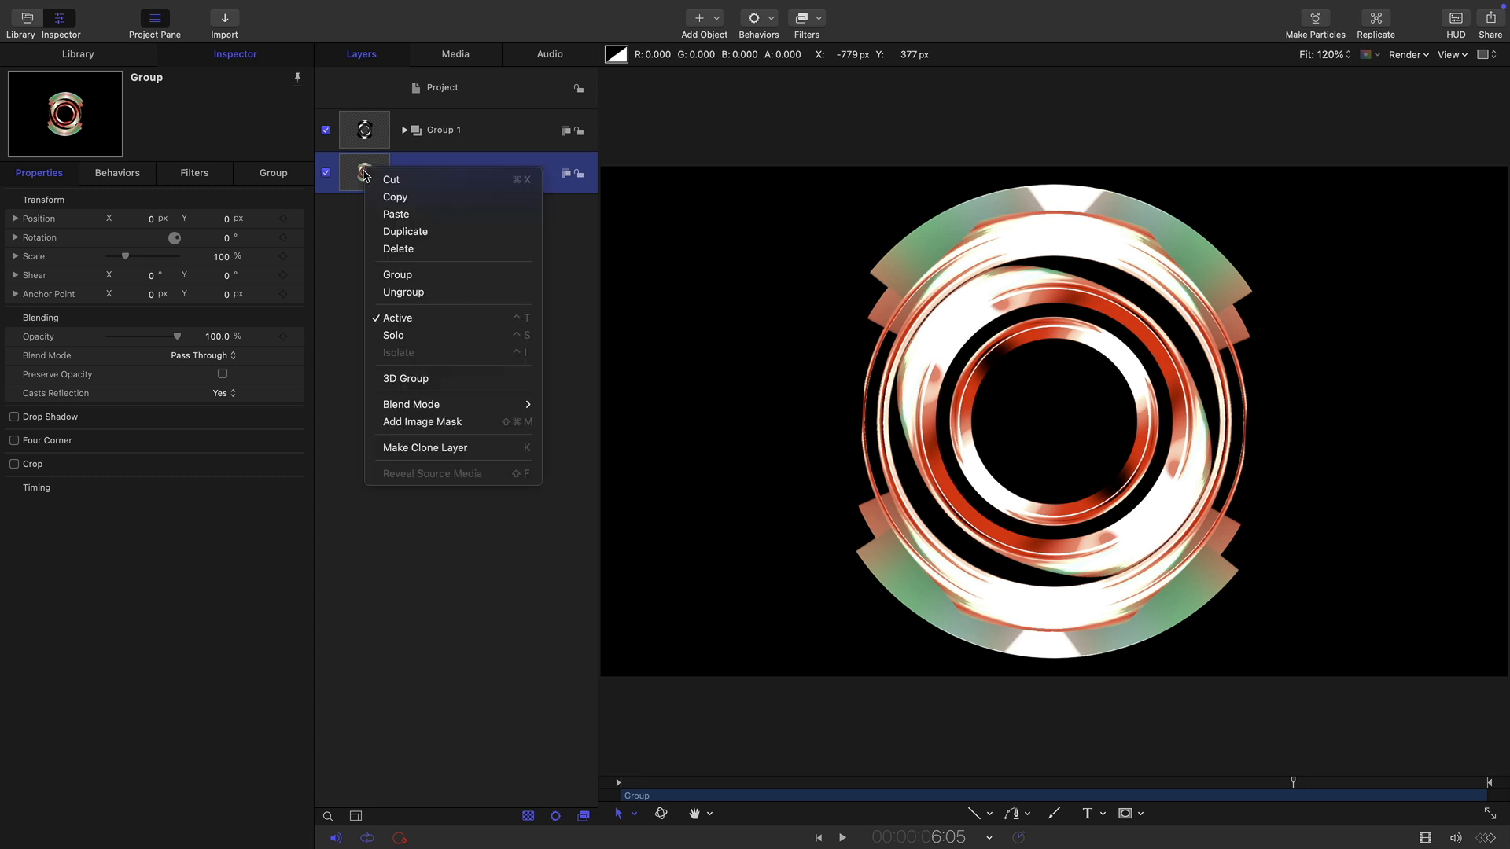
- Clone the Group layer and set Clone Layer 1 to 240% scale, 5% opacity, 180° Y rotation
click(425, 448)
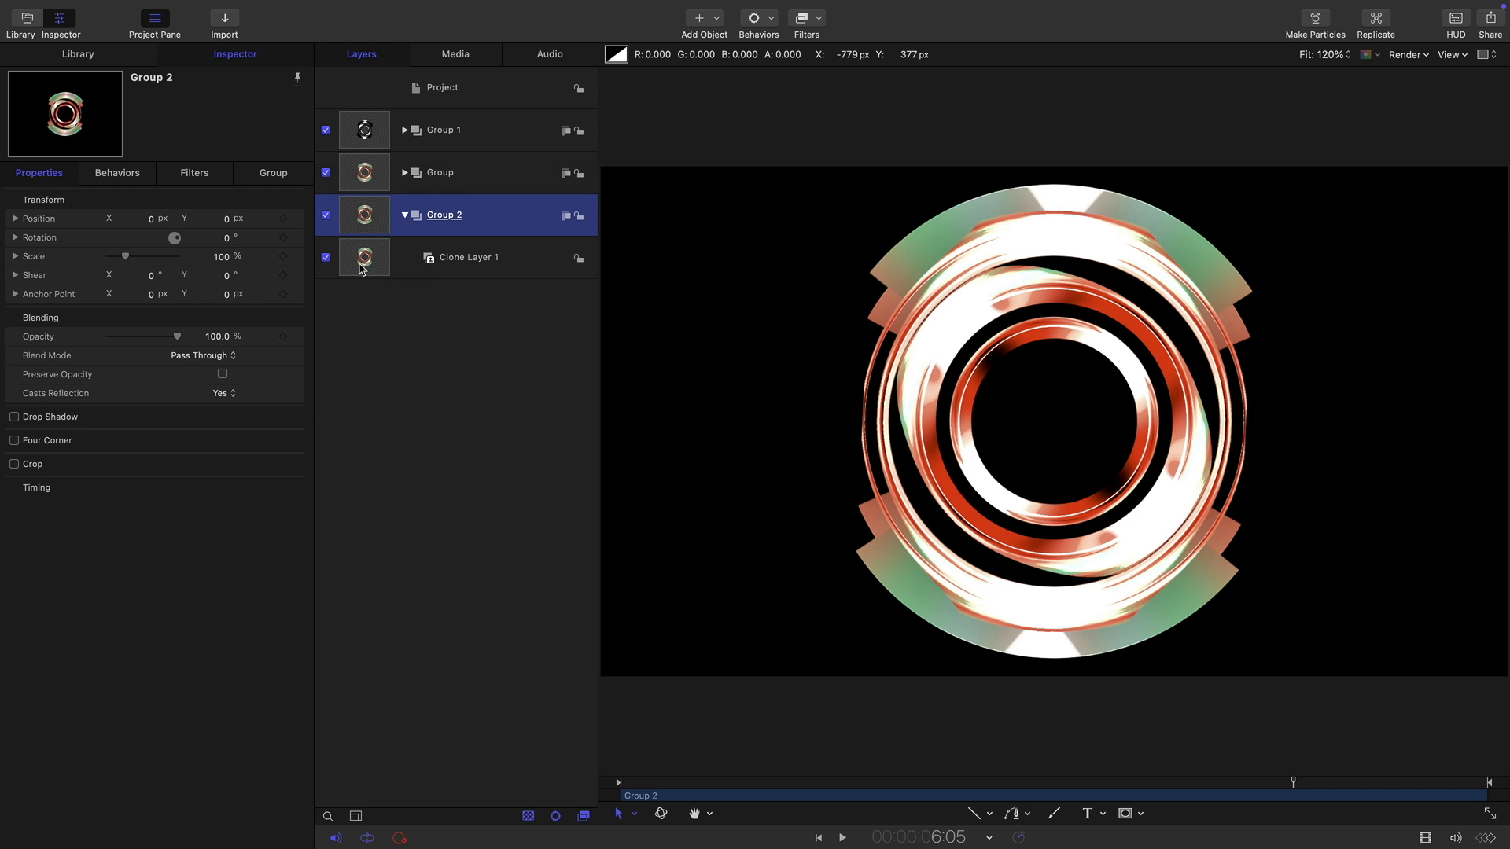
click(471, 257)
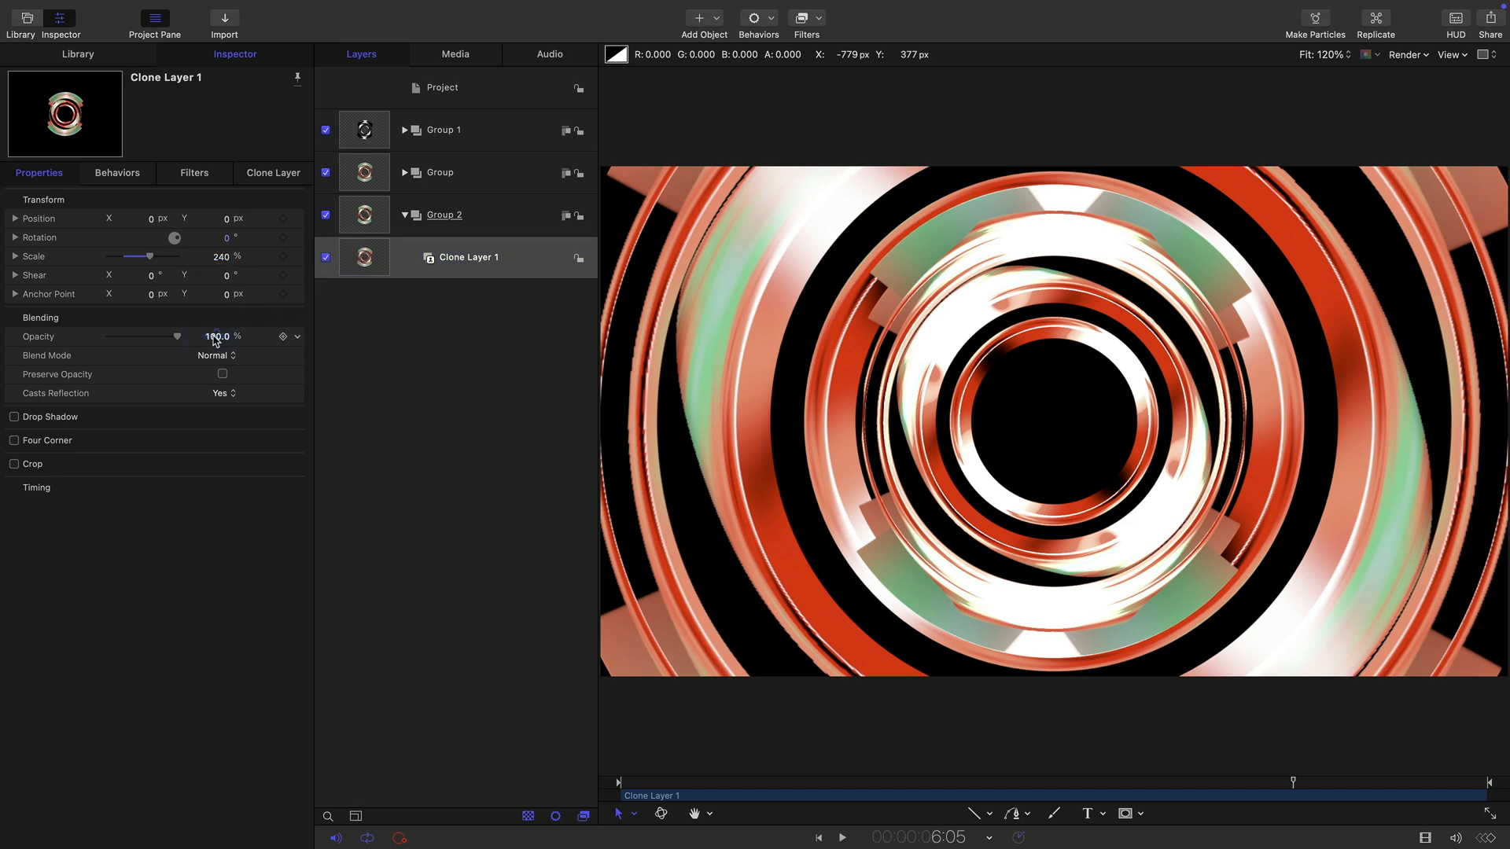
drag(177, 336, 110, 336)
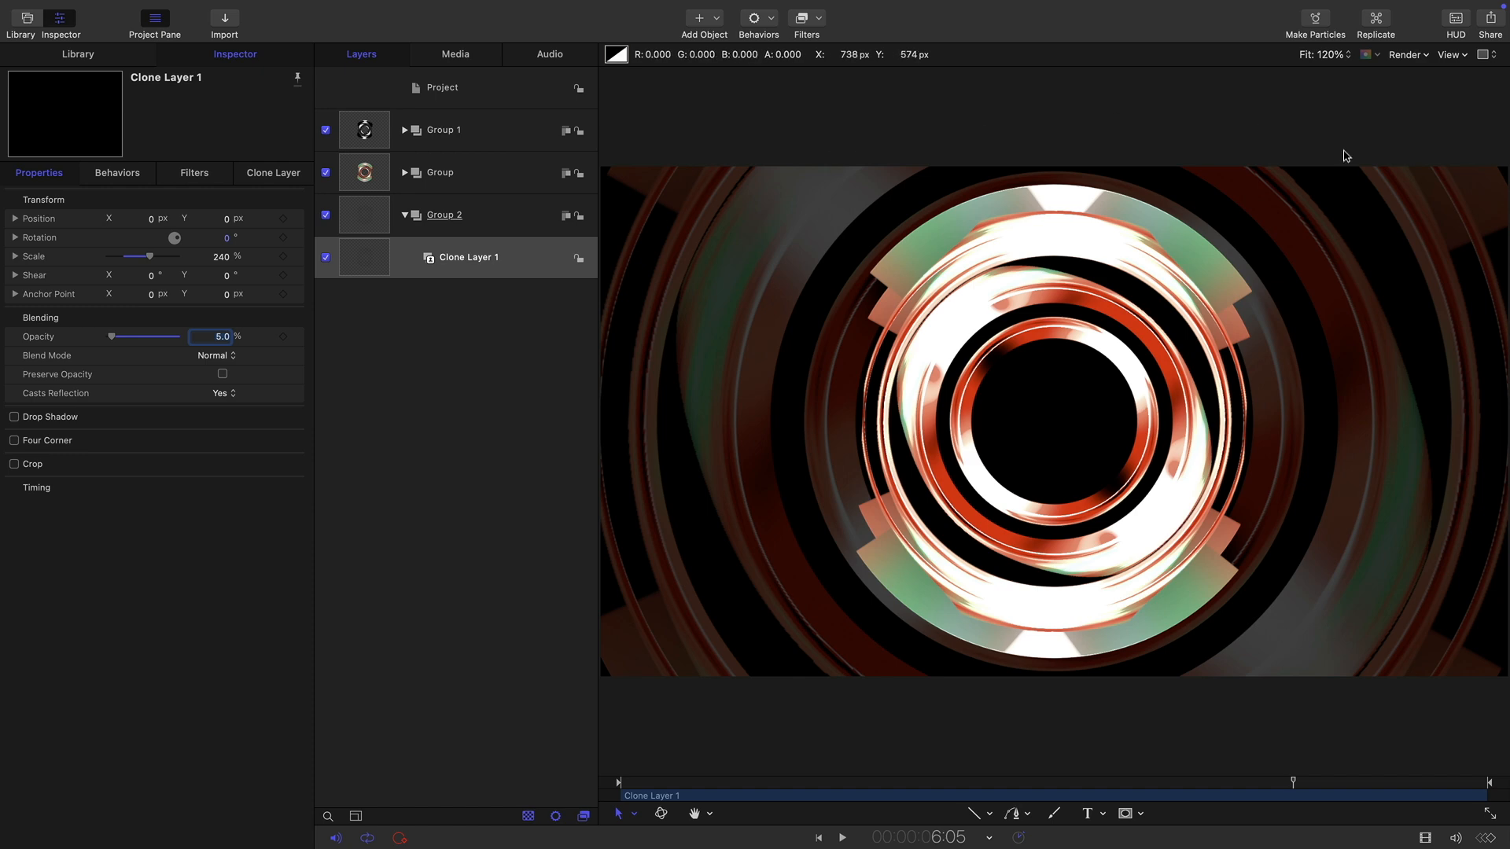
mouse_move(28, 243)
text(180)
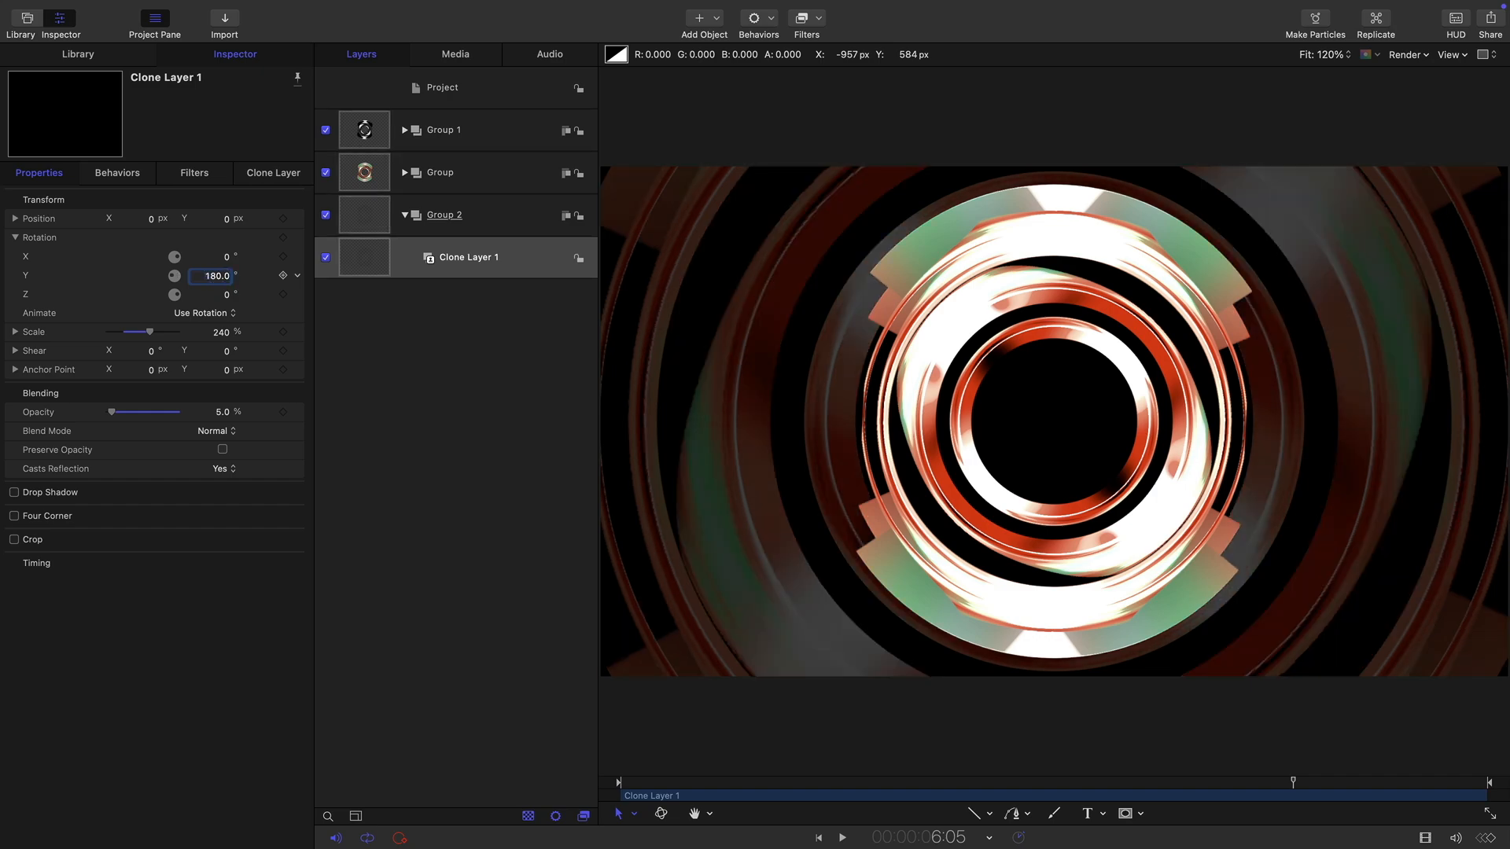
click(841, 837)
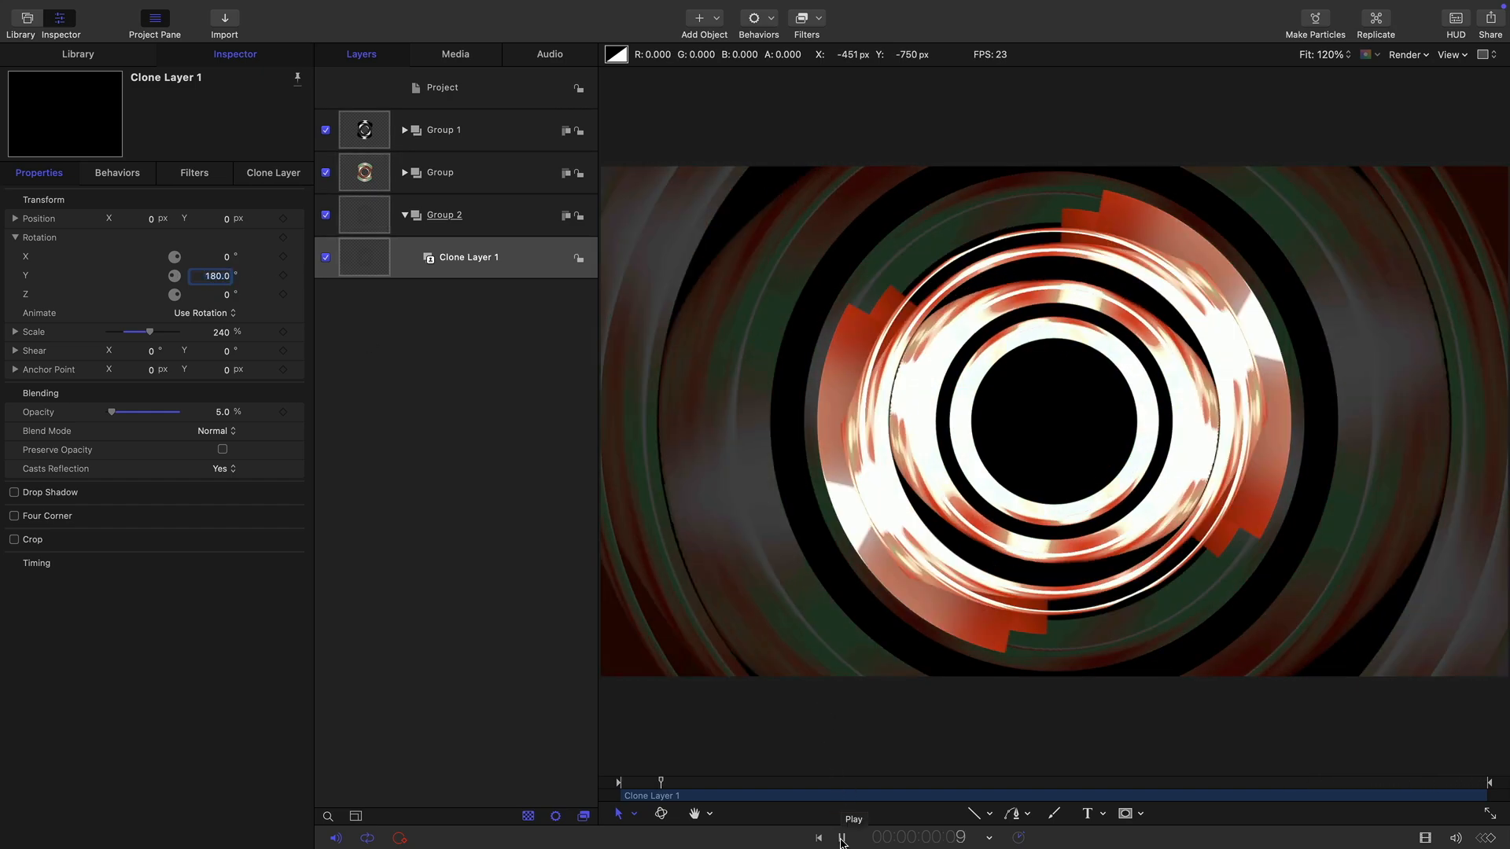
click(841, 837)
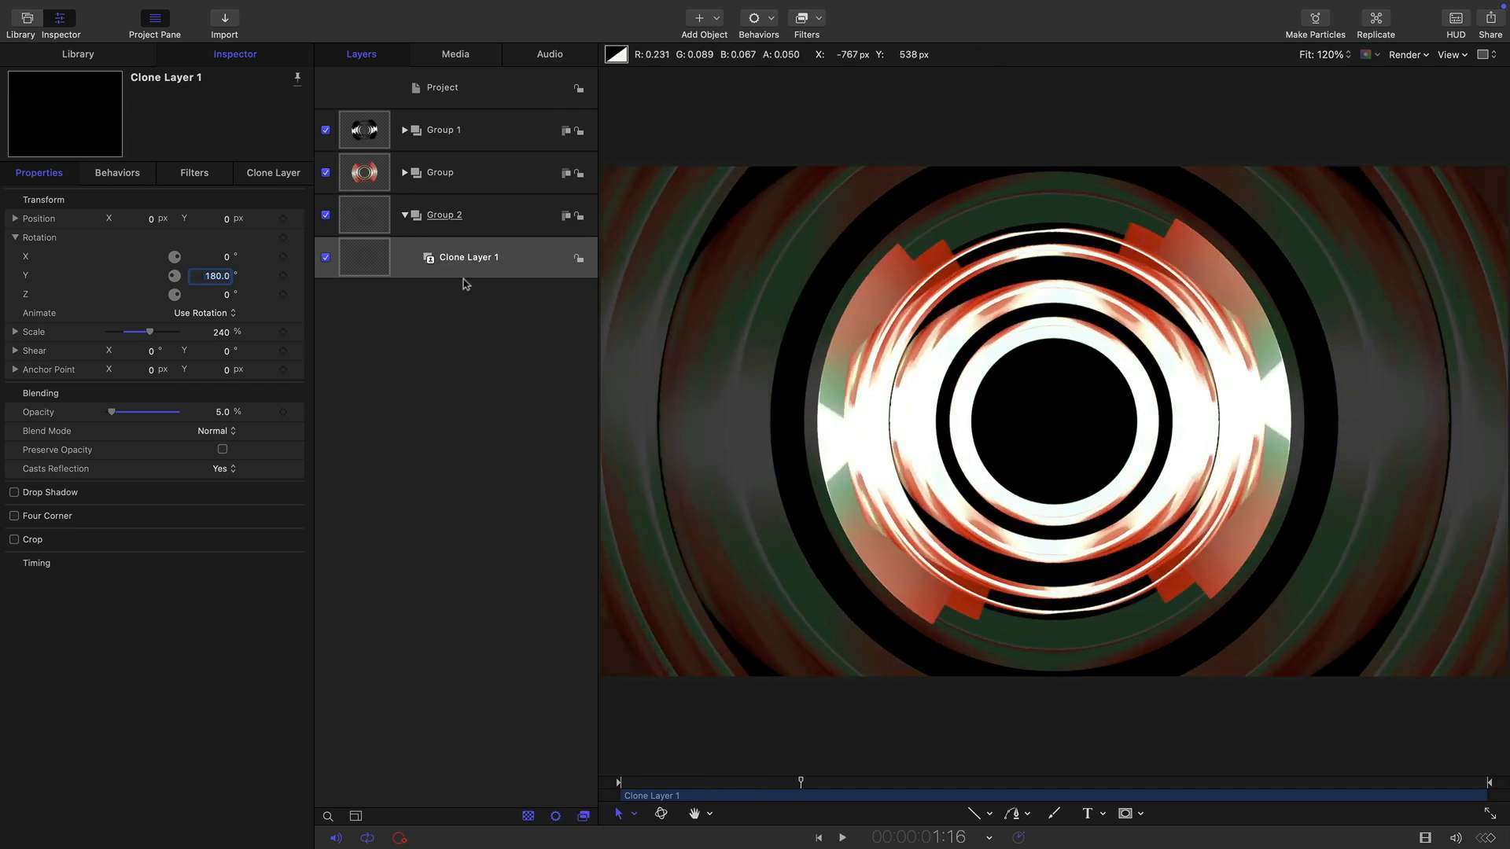
- Add a Color Solid generator to Group 2 and change its colour to black
click(438, 171)
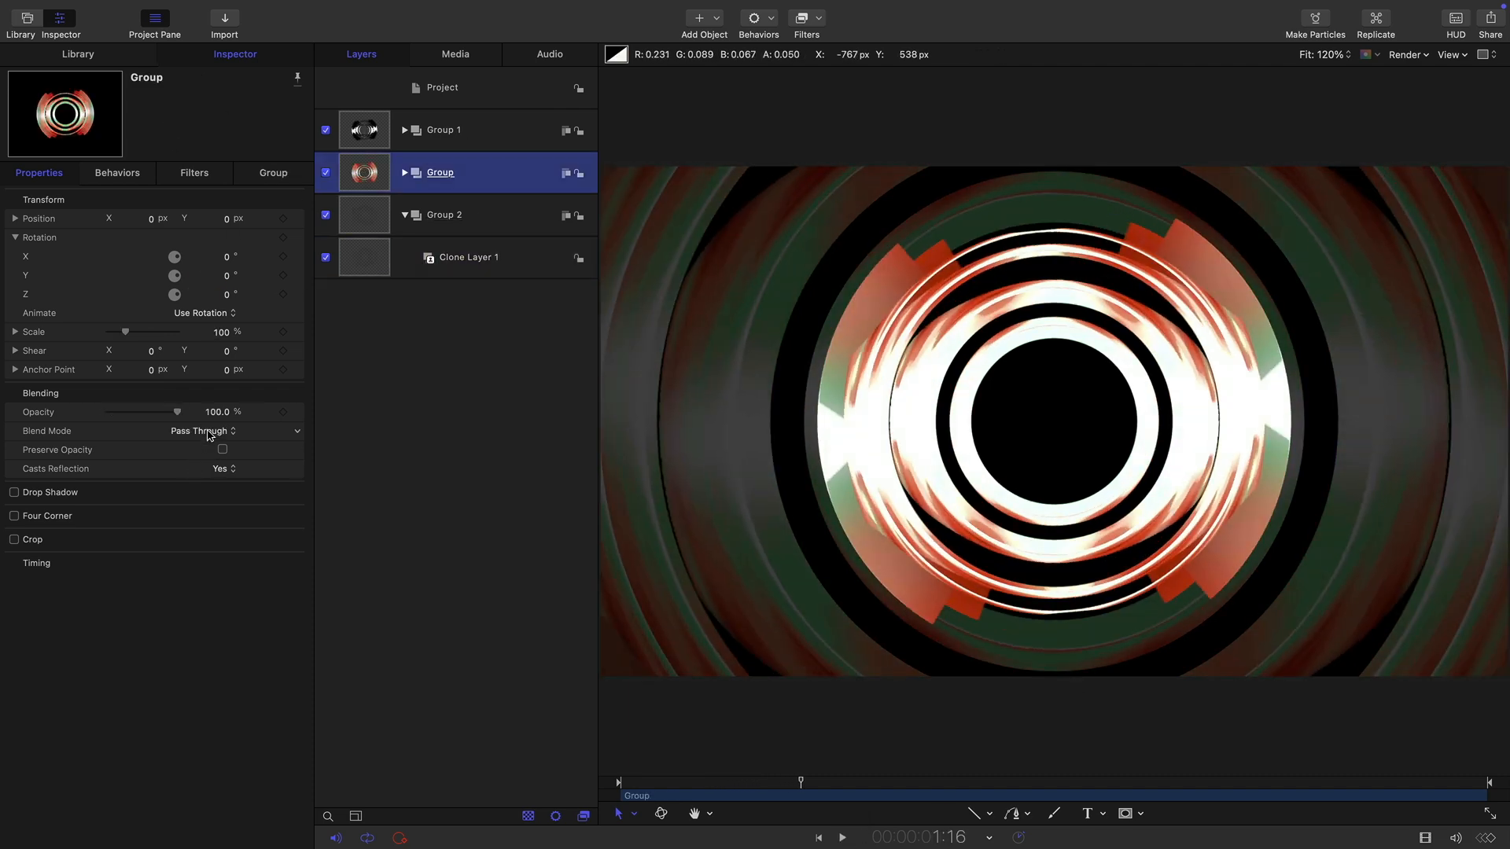
click(202, 430)
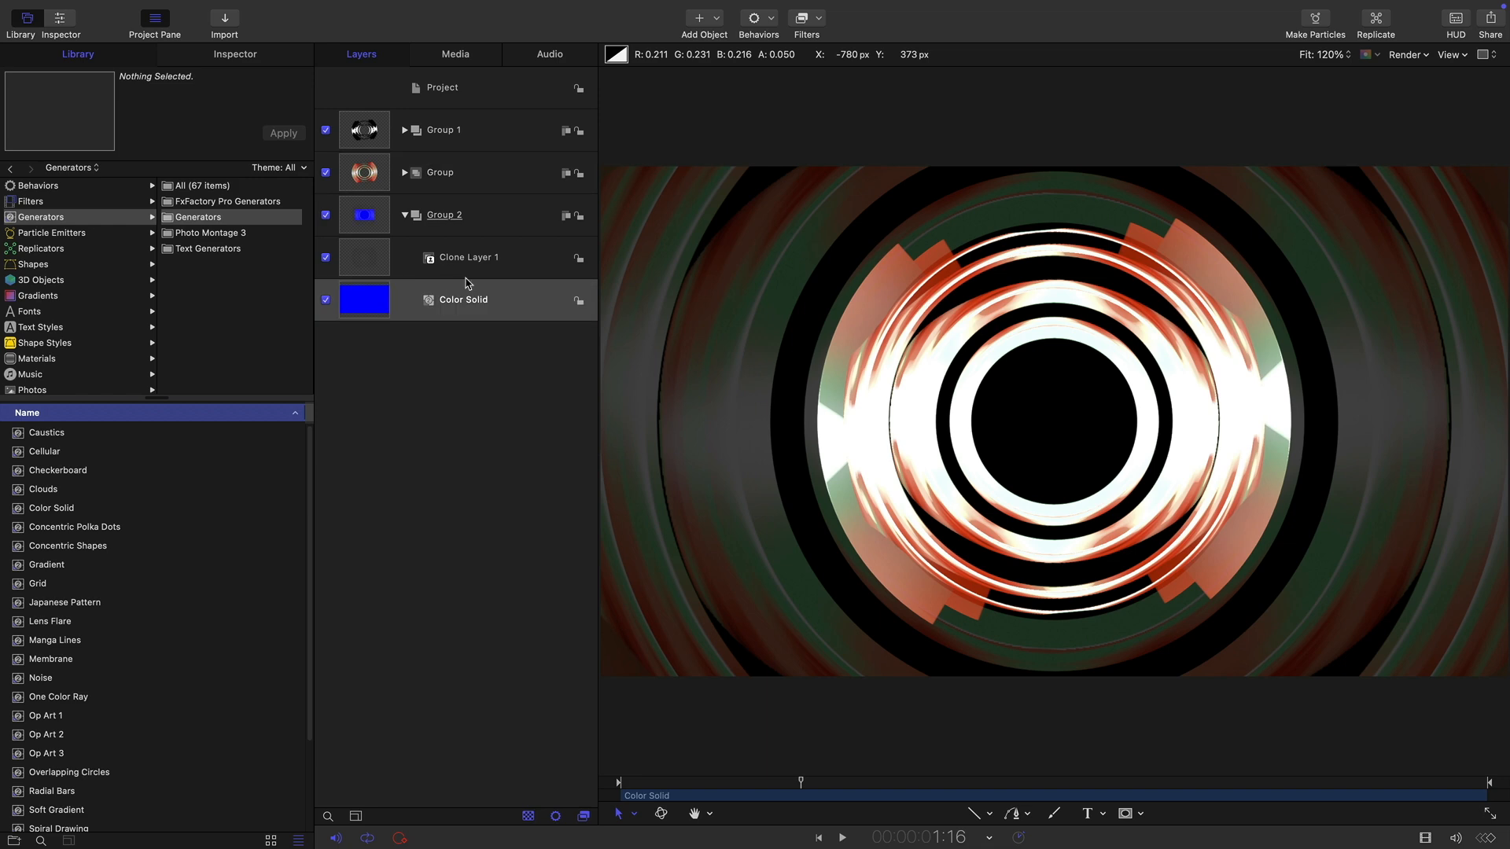
click(463, 300)
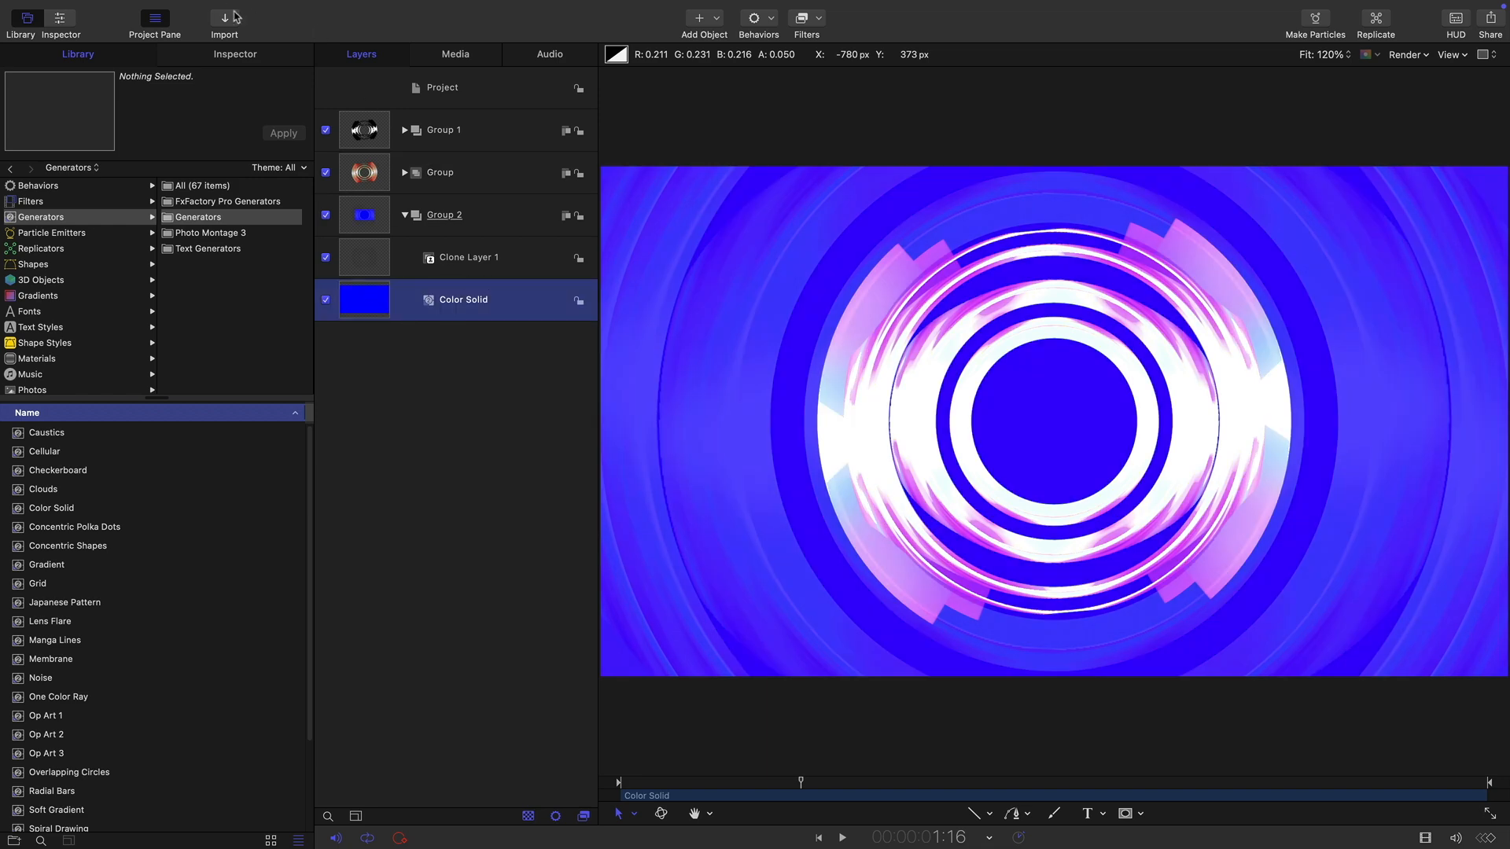
click(214, 275)
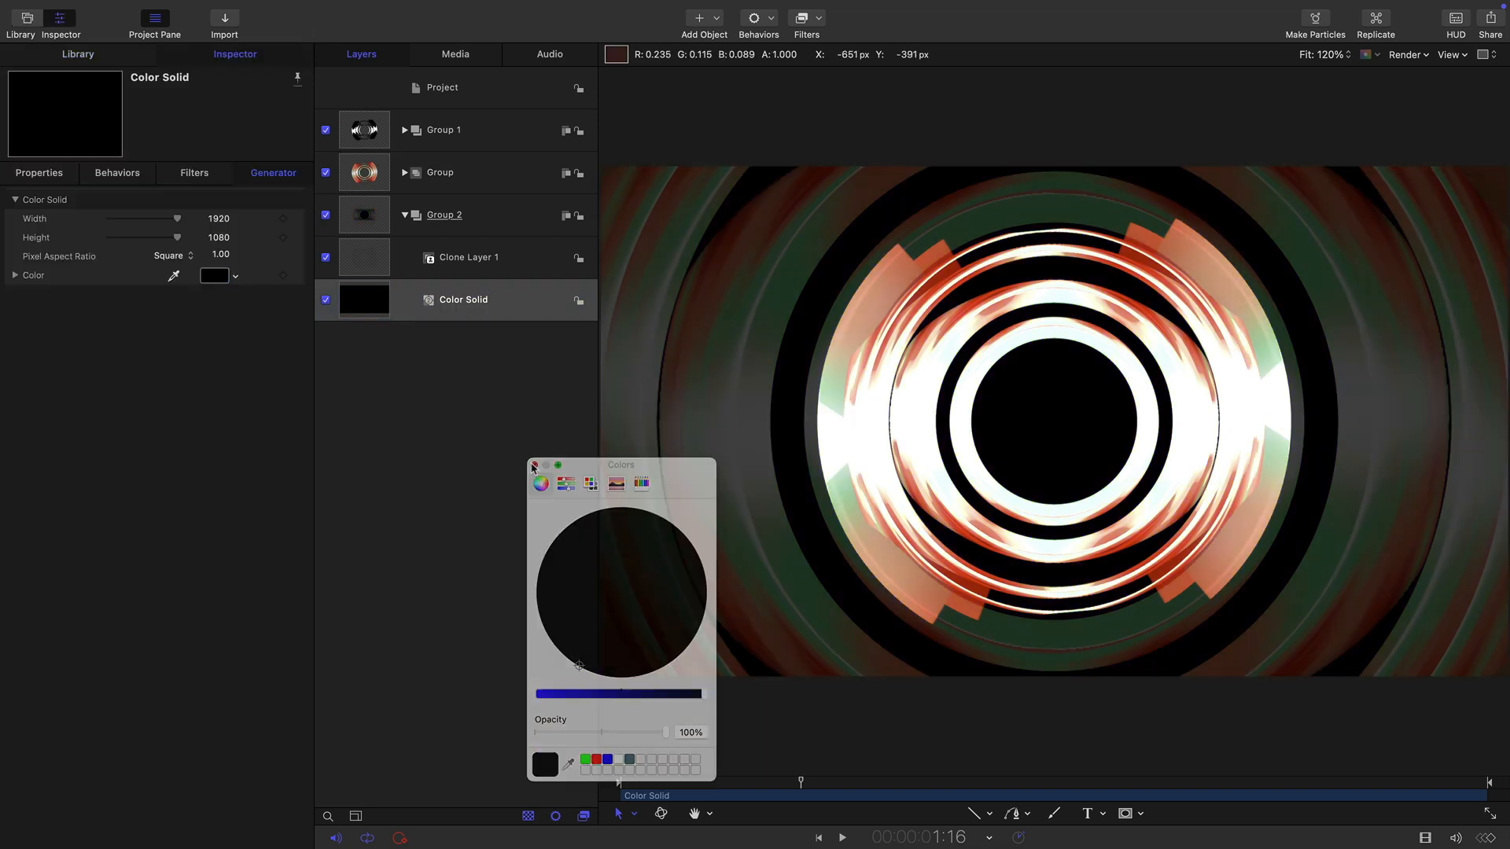
click(469, 257)
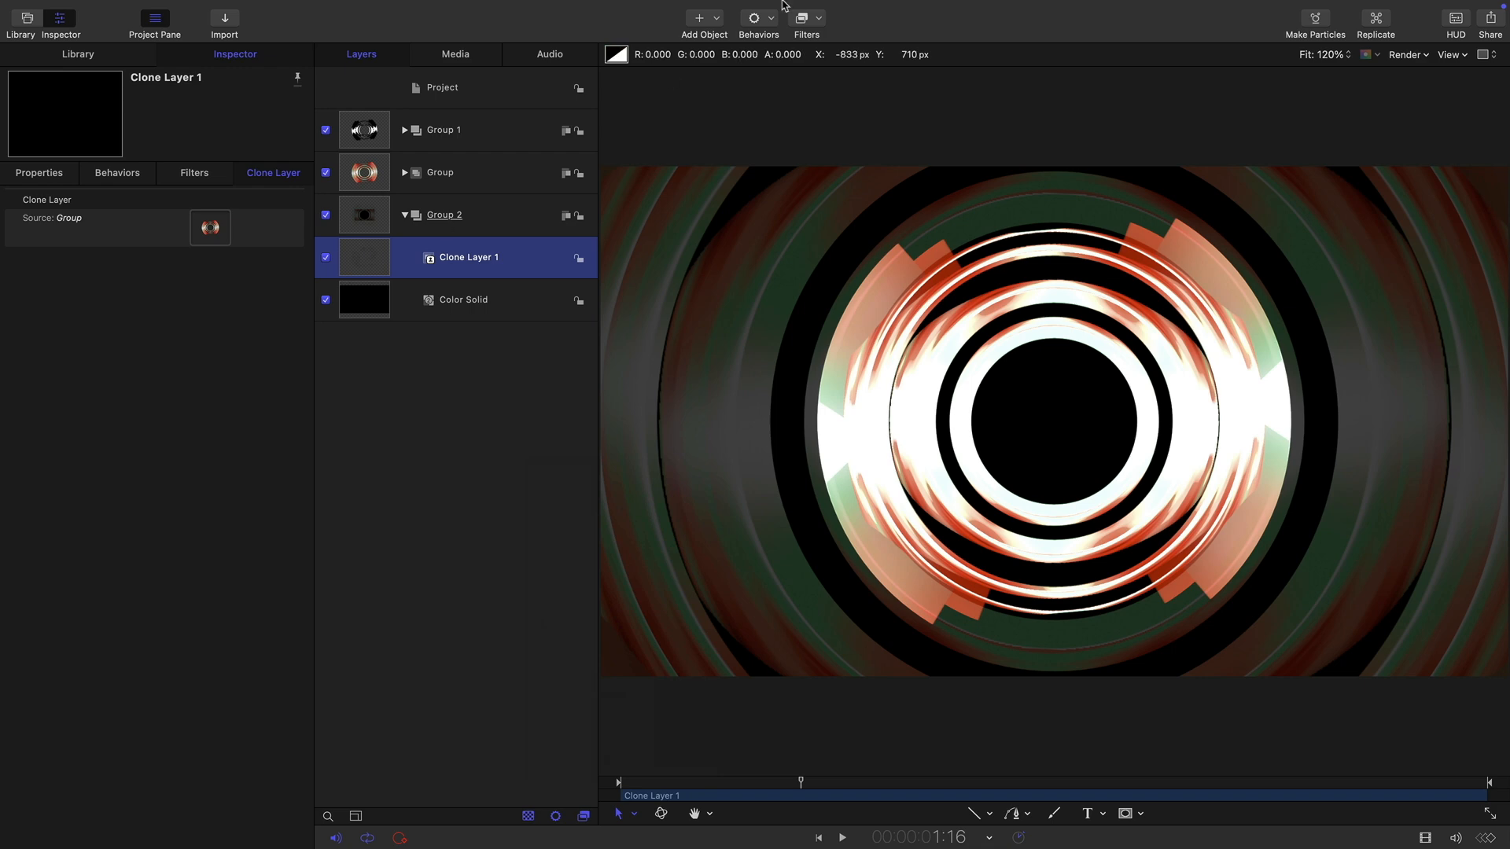
- Add a Lens Flare generator to Group 2 and tint it pale green
click(698, 17)
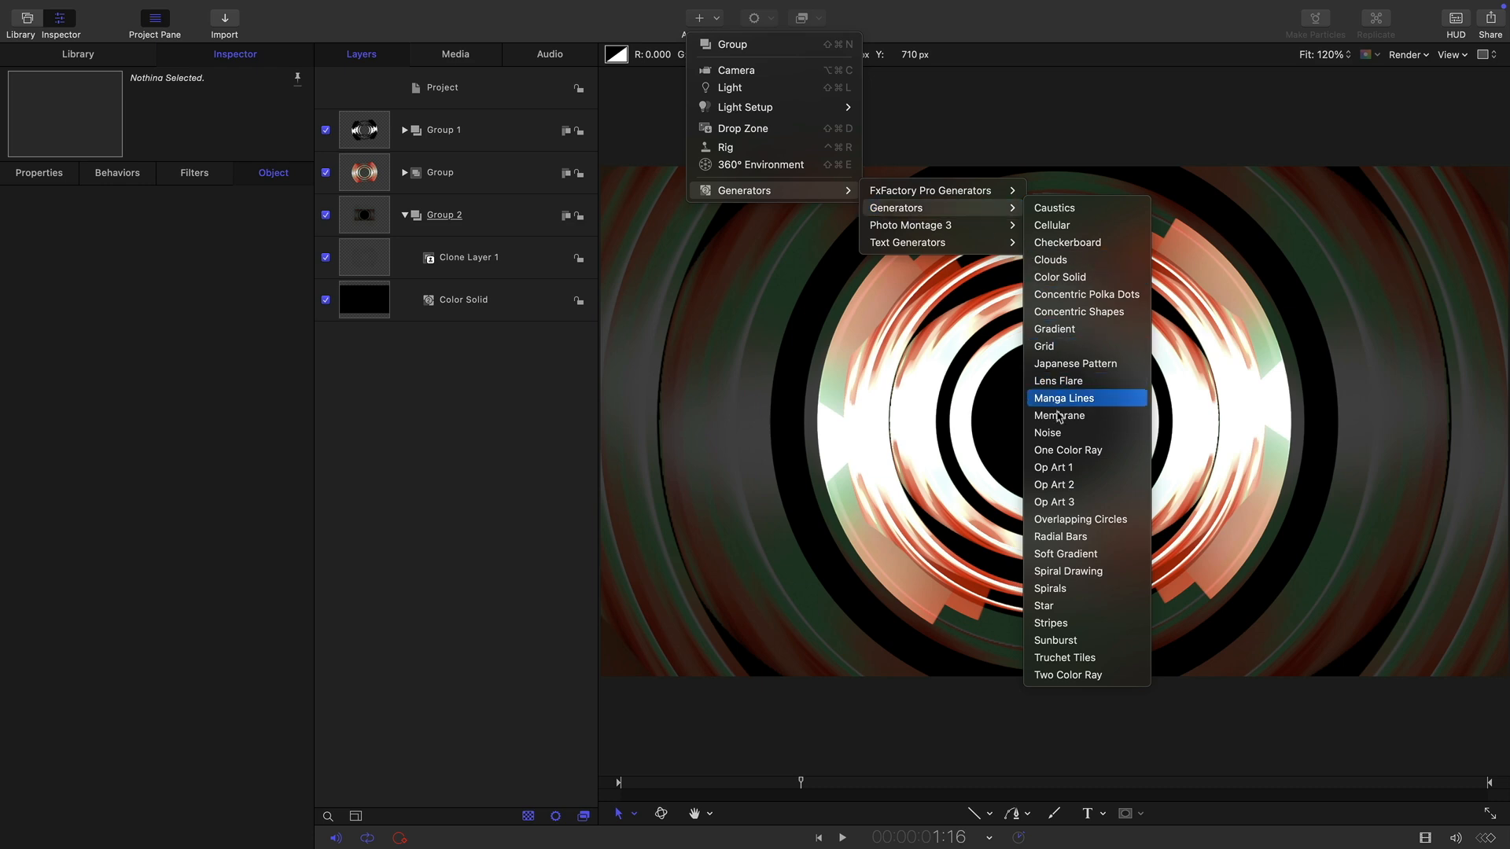
click(1056, 381)
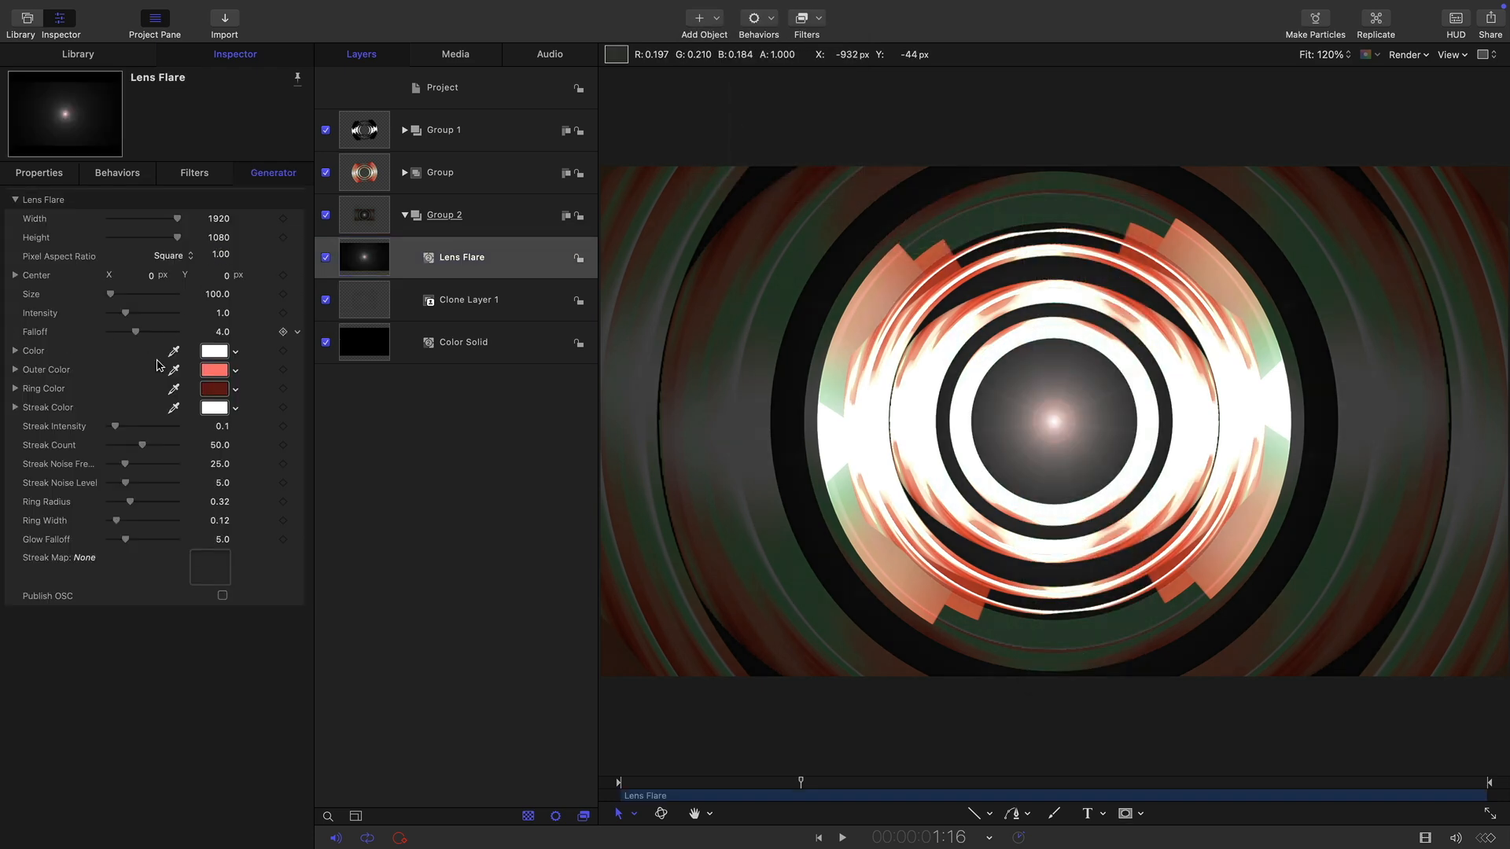
click(214, 350)
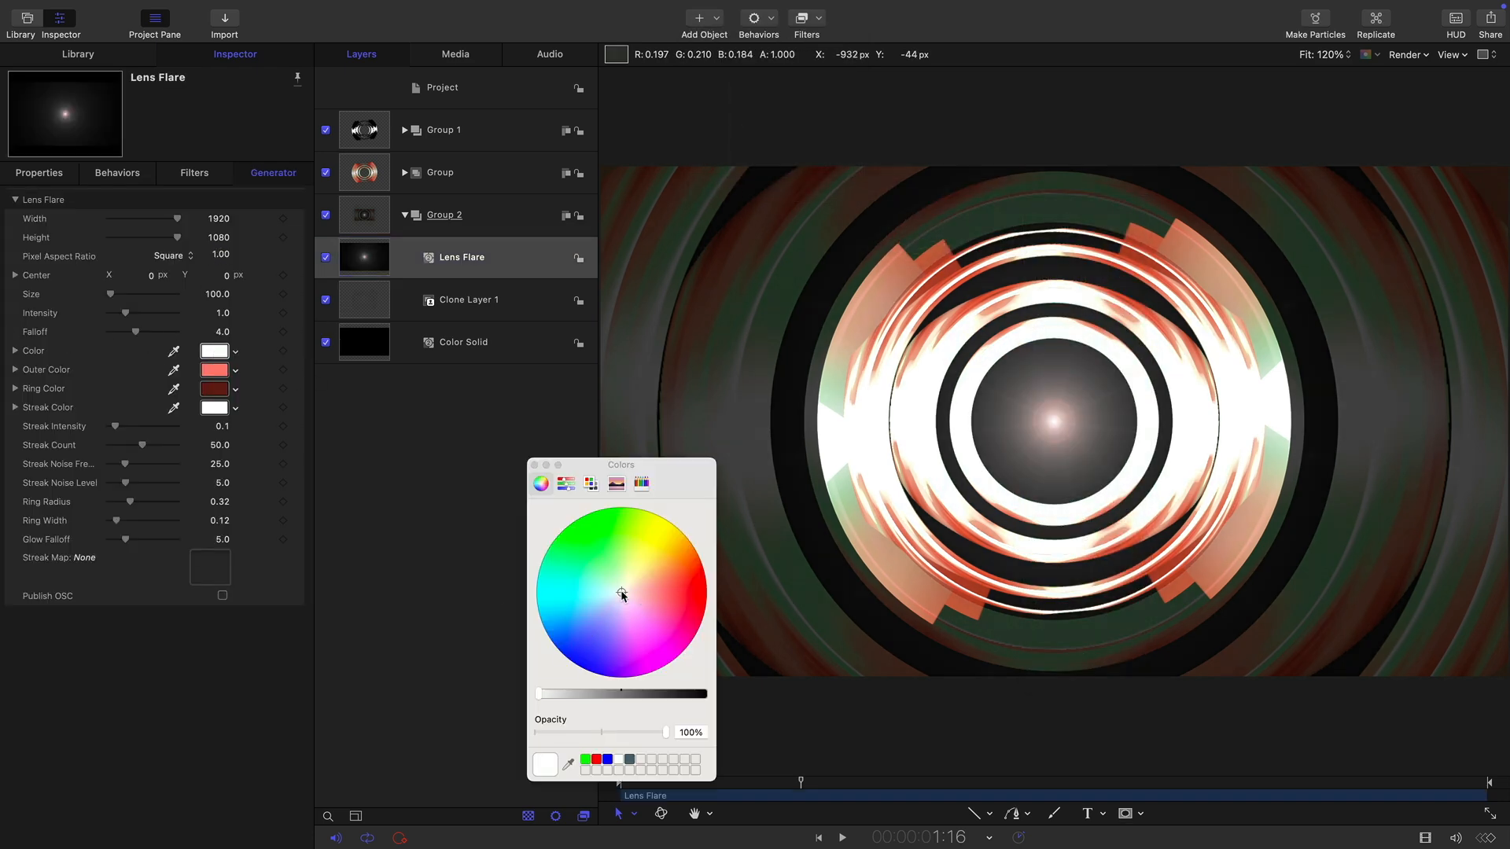
click(622, 583)
text(2)
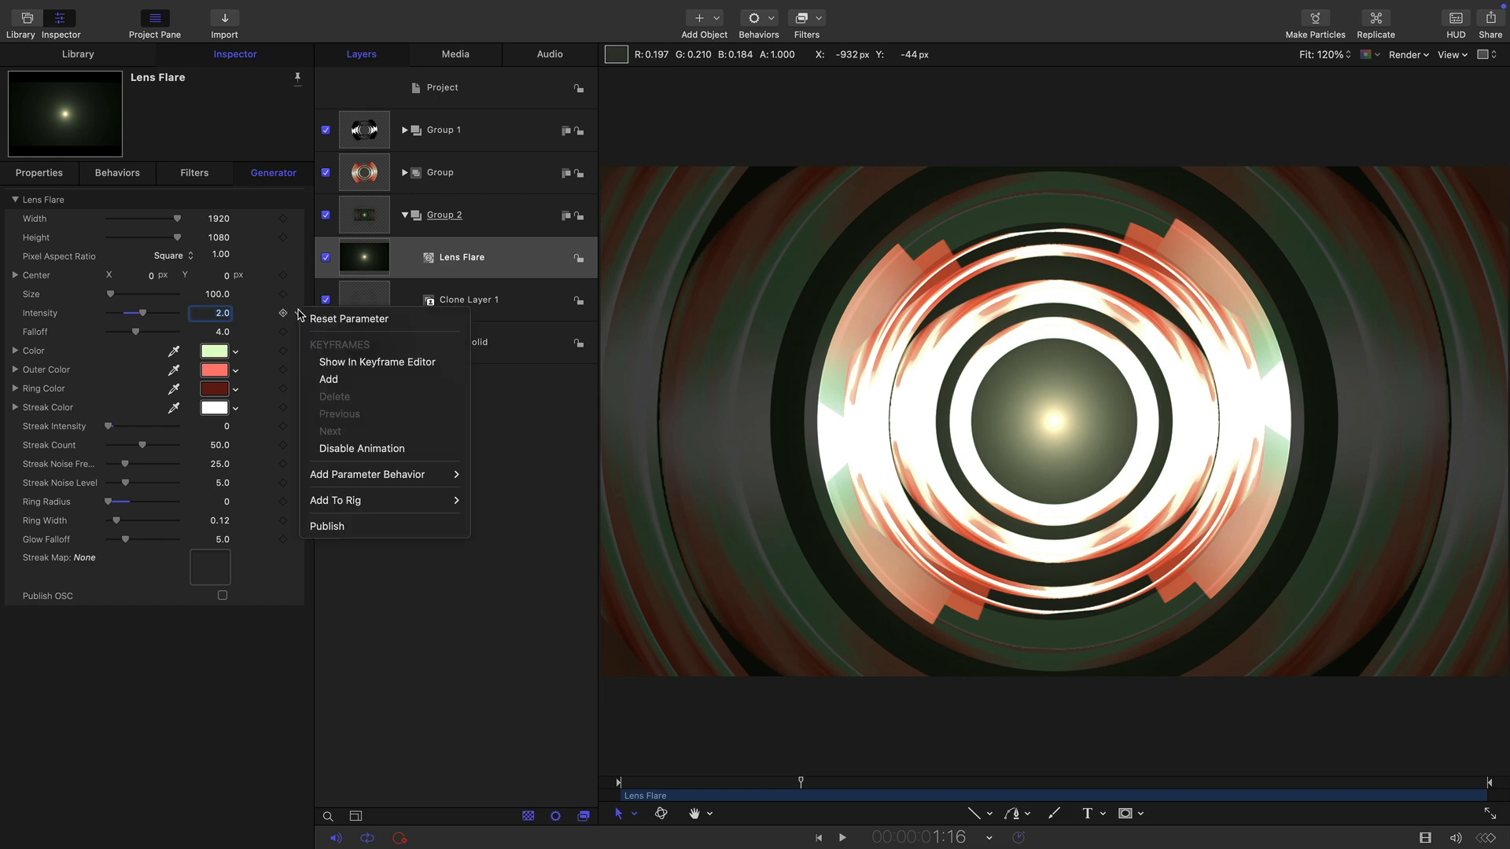
mouse_move(367, 473)
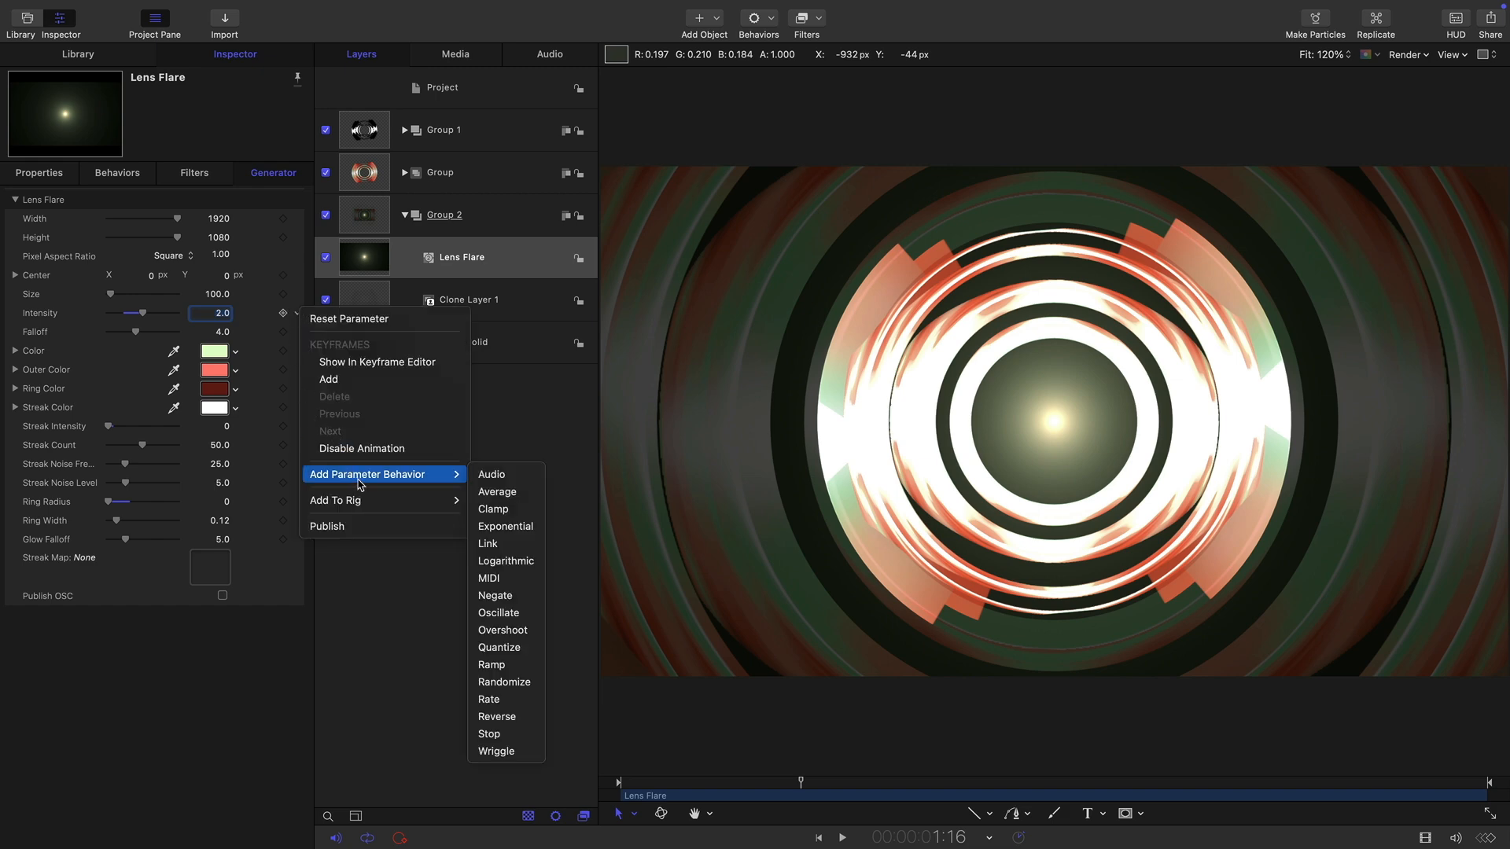
- Drive the flare's Intensity with an Audio behaviour: Output source, Smooth peaks, scale 2
click(491, 473)
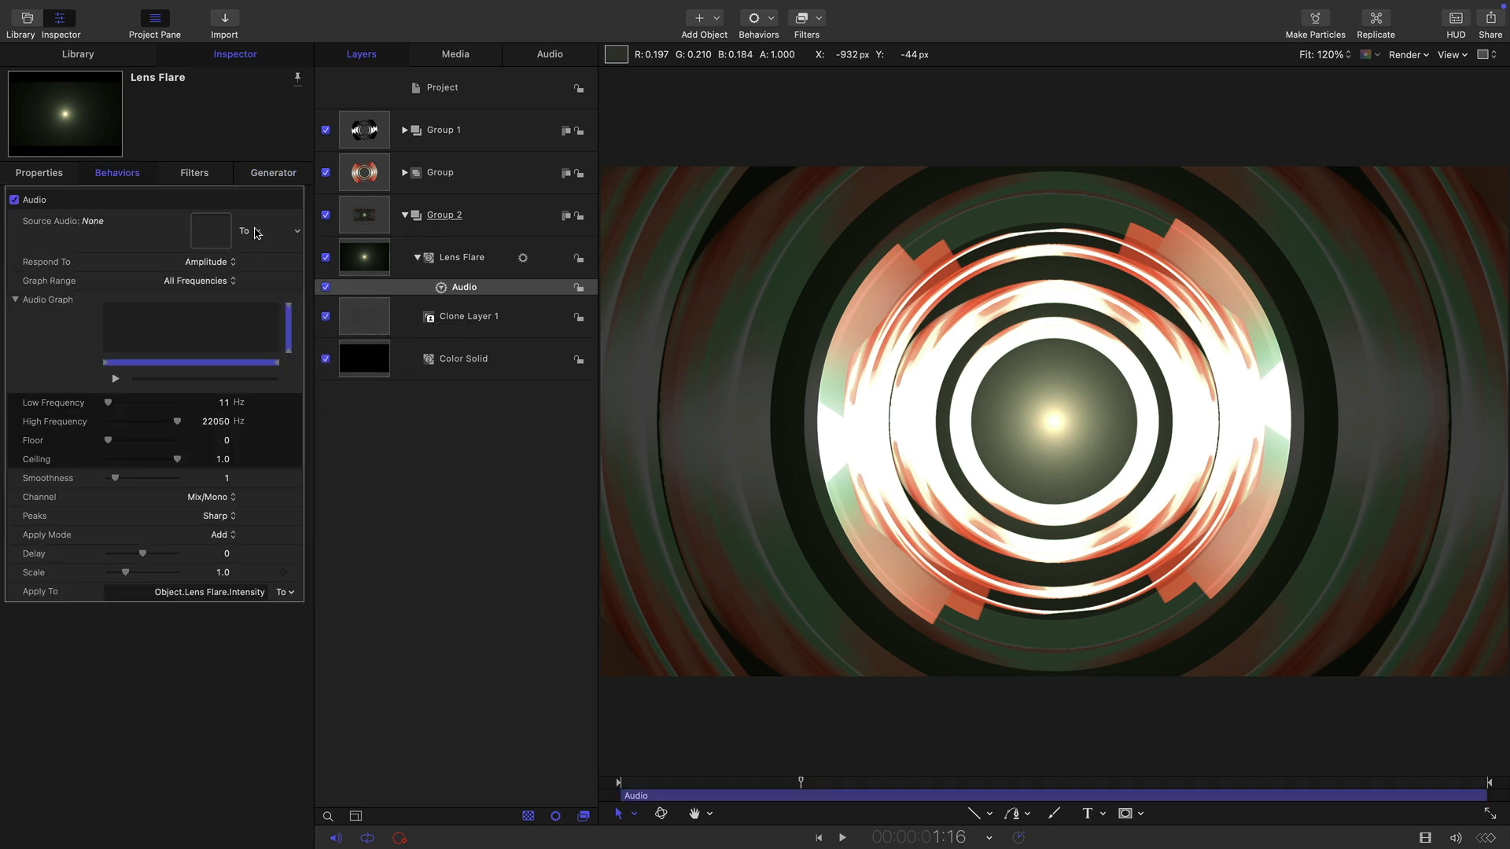
click(272, 232)
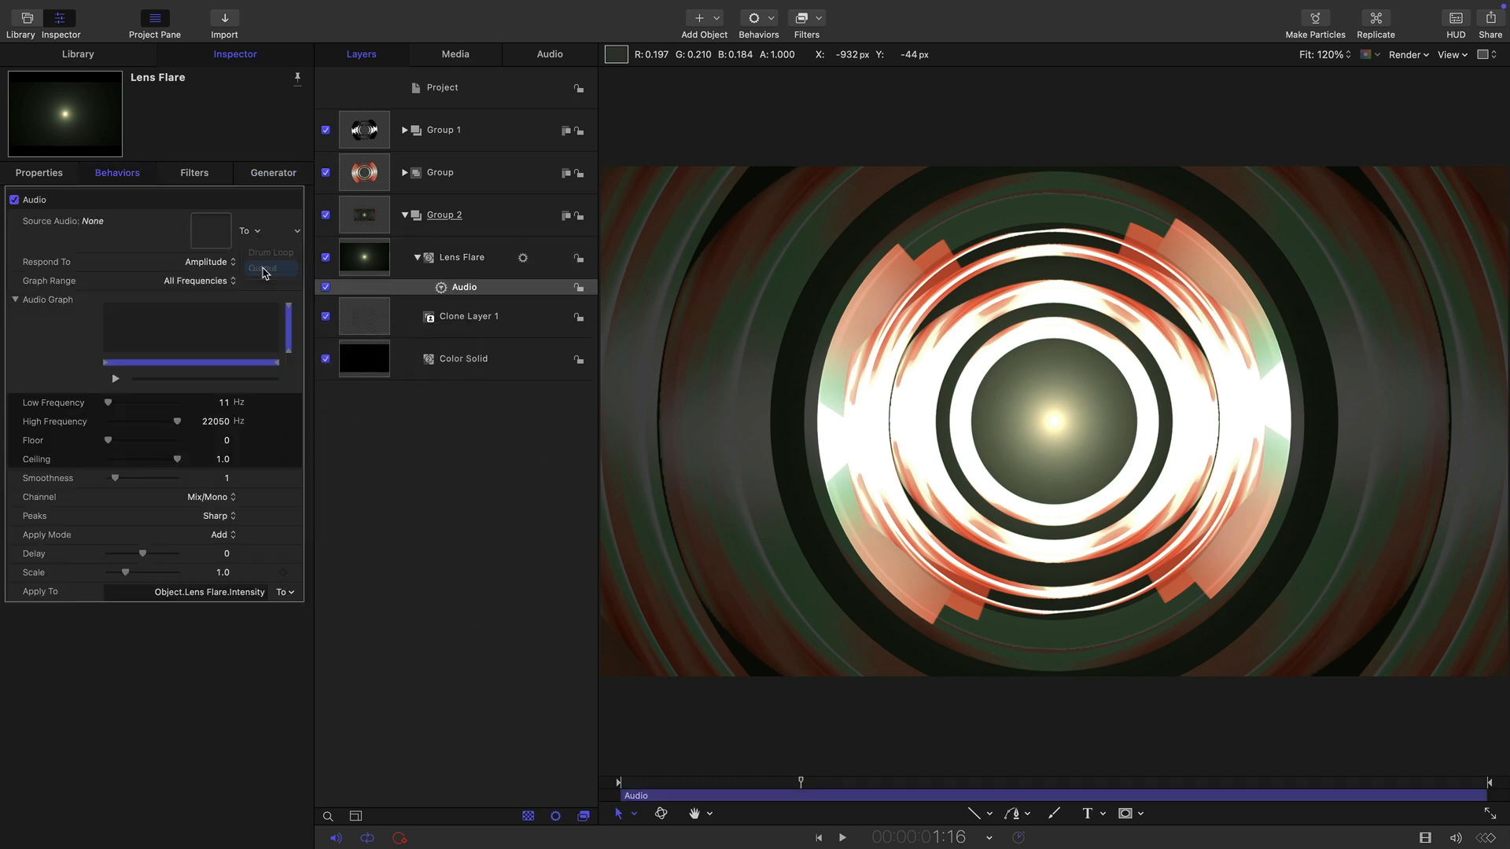
click(262, 267)
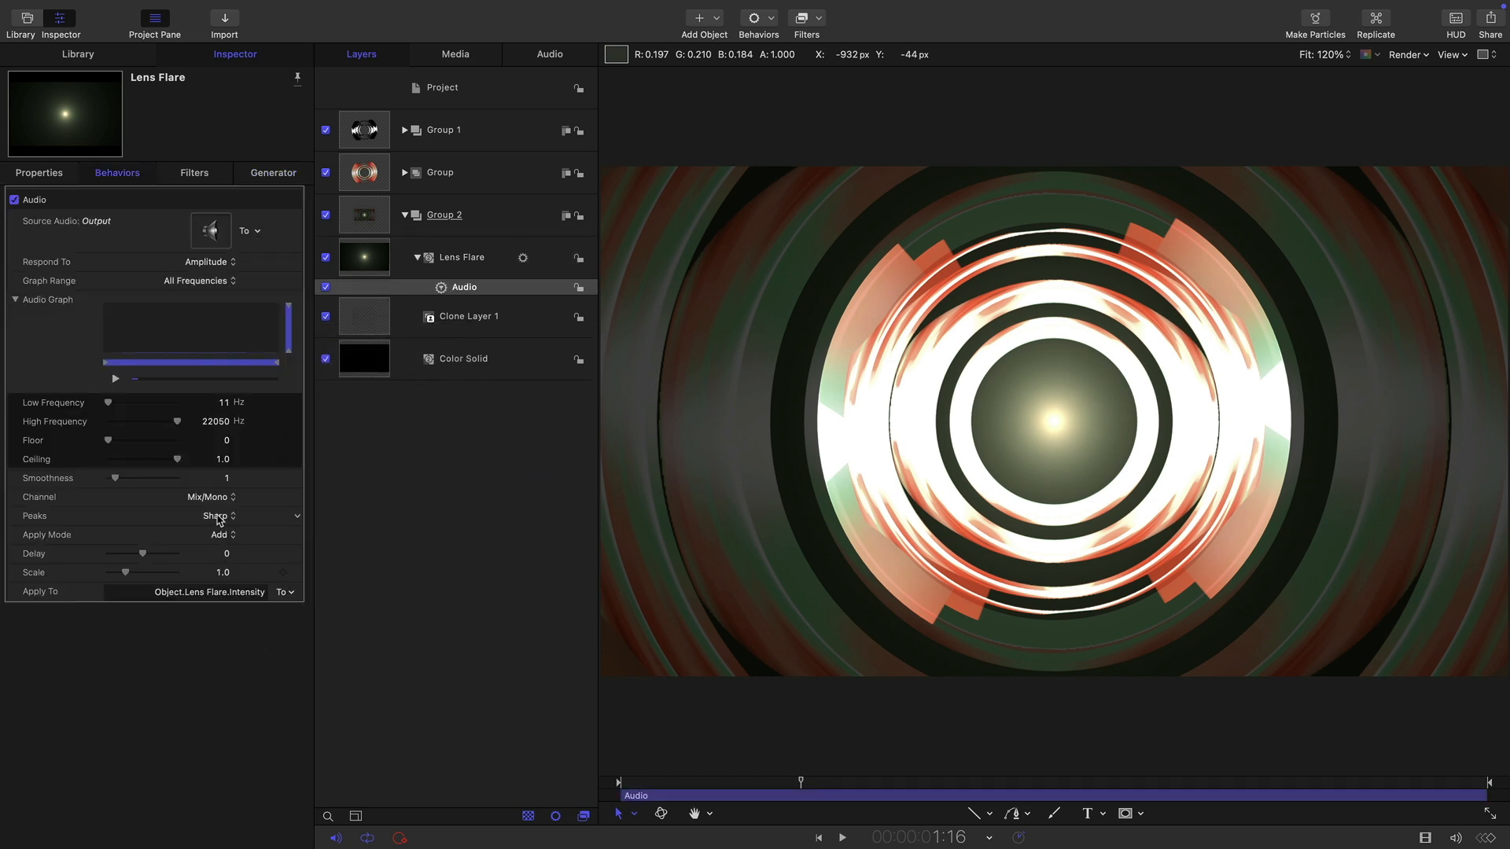
click(213, 515)
text(2)
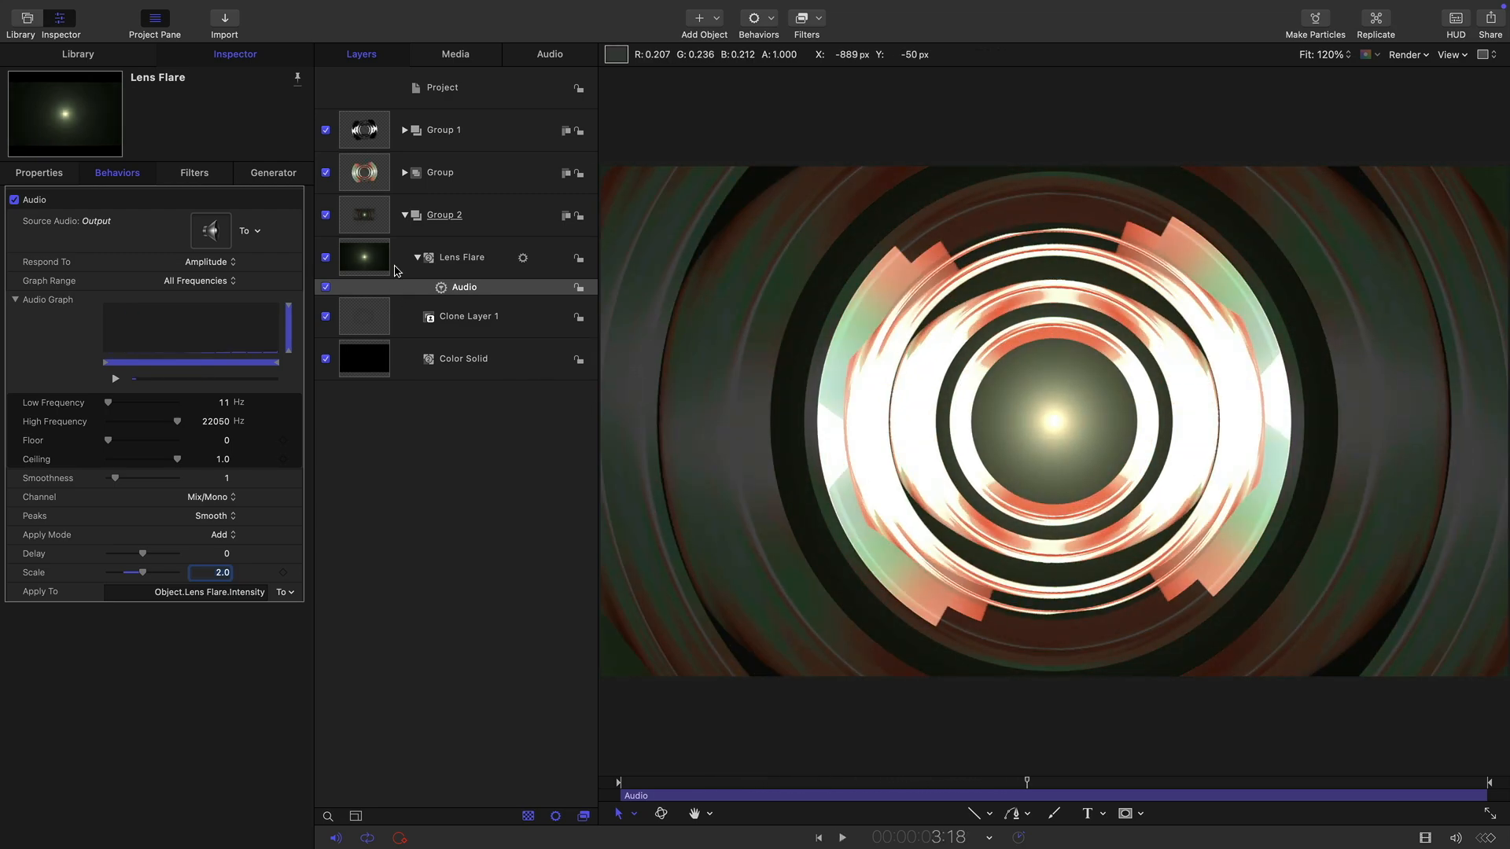
click(460, 257)
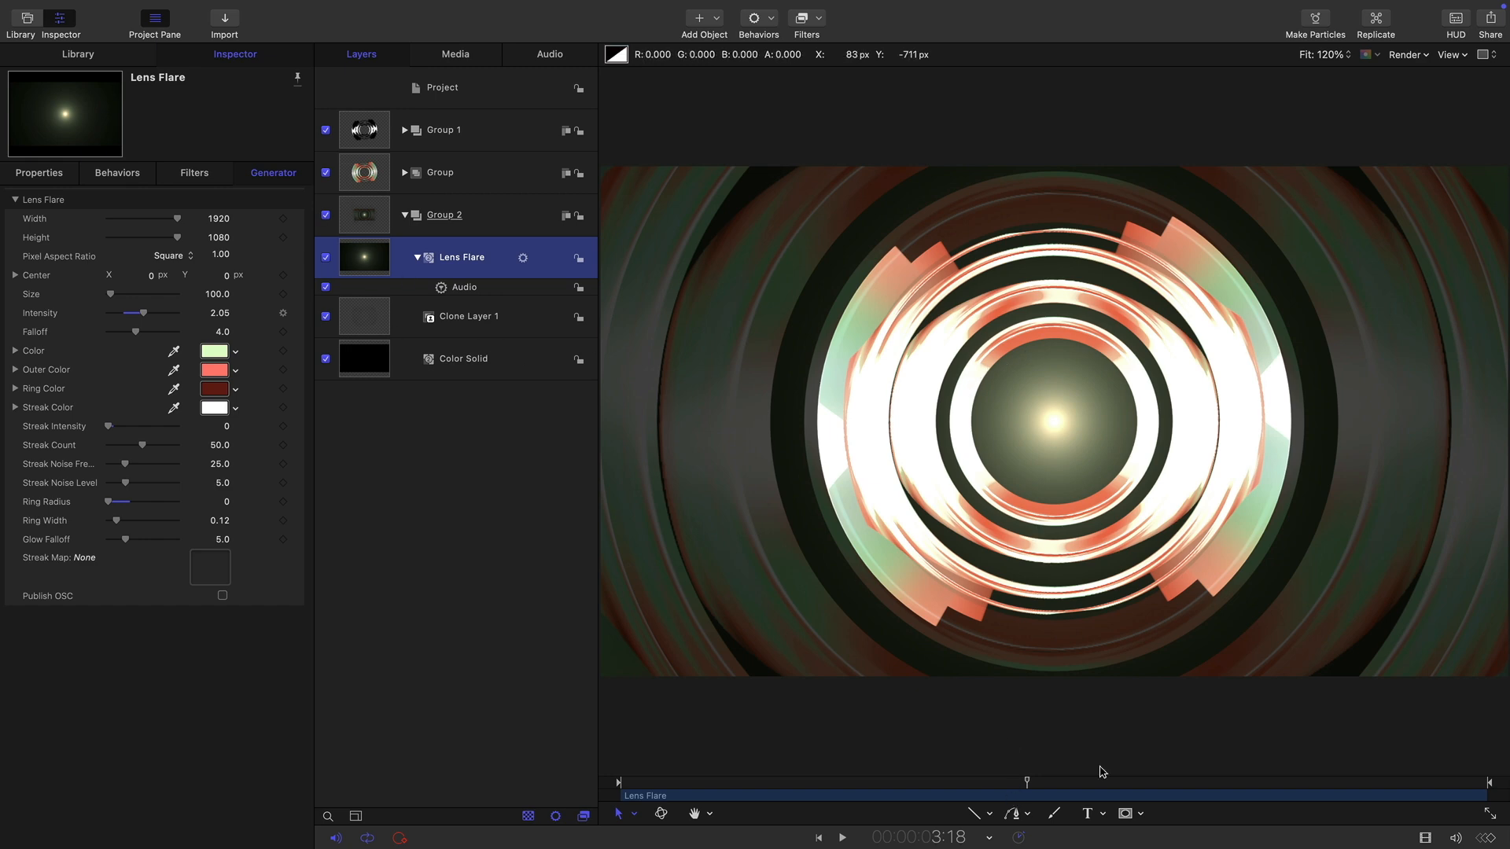
- Add a circle mask with radius 175 to the Lens Flare, then reselect the flare layer
click(1125, 814)
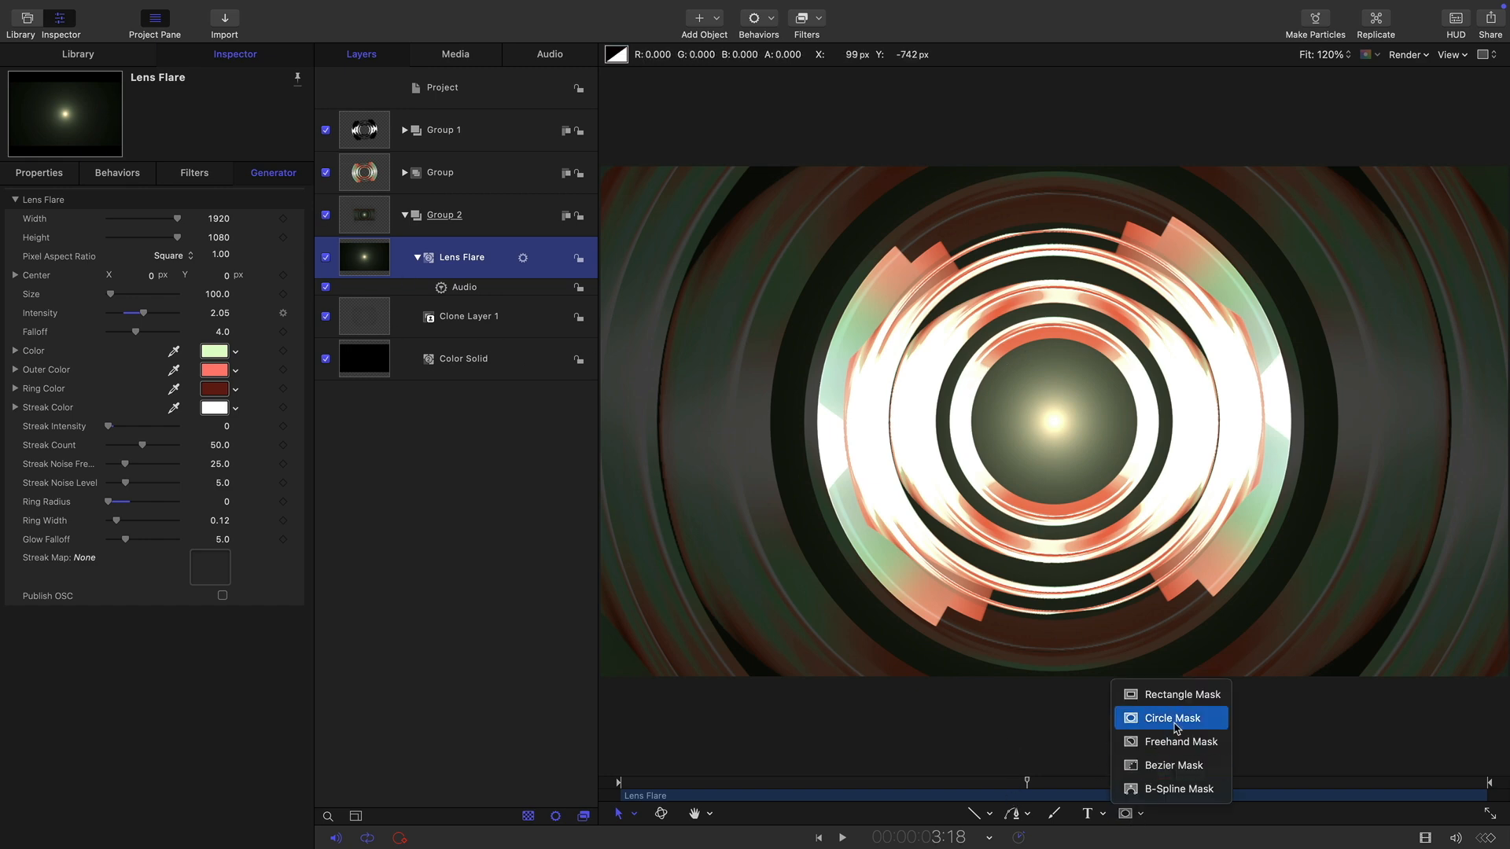
click(1172, 717)
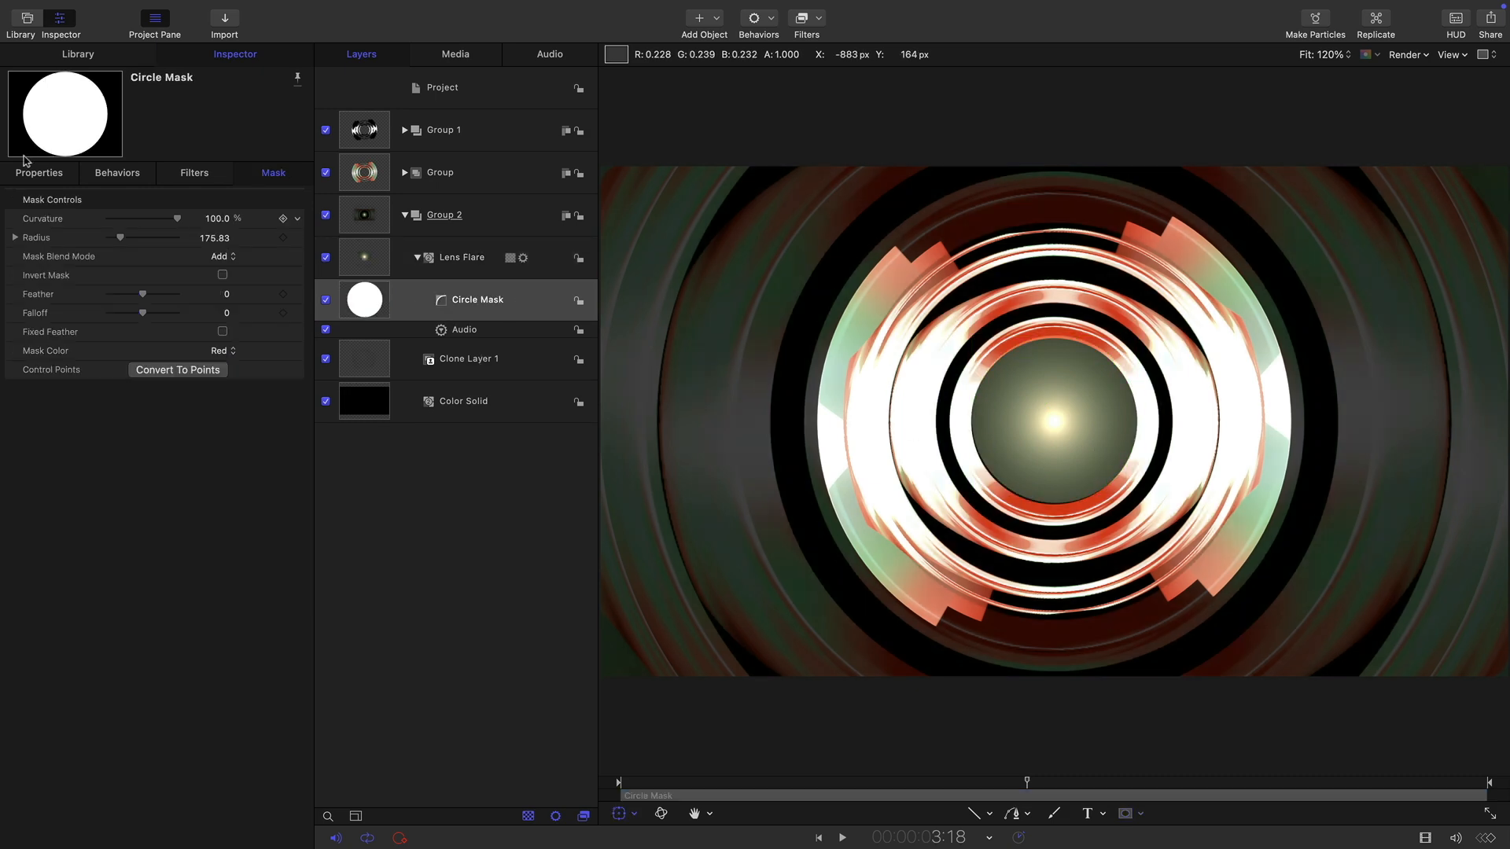
click(38, 173)
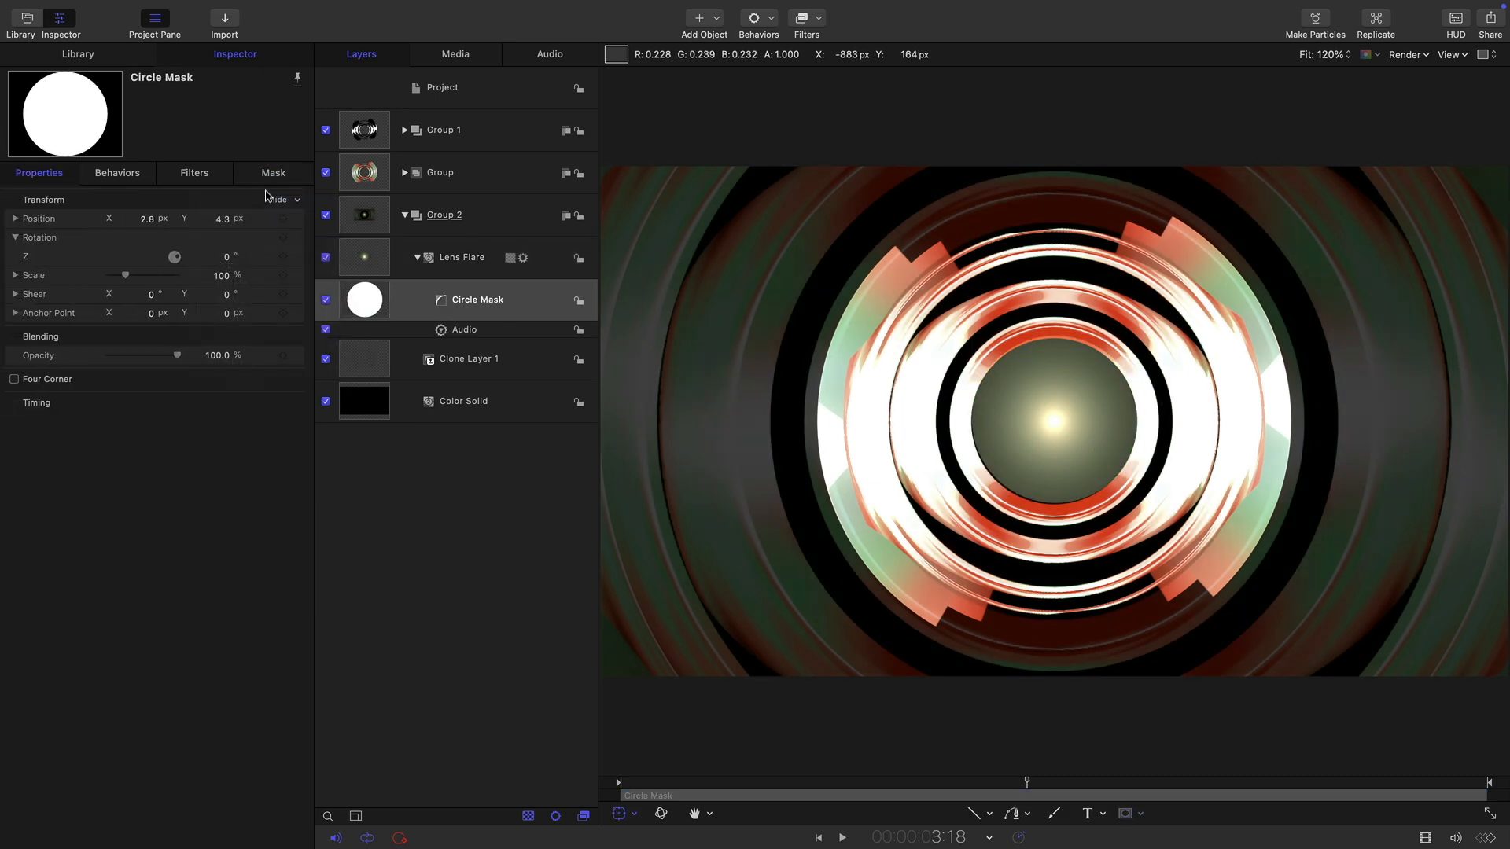
click(273, 172)
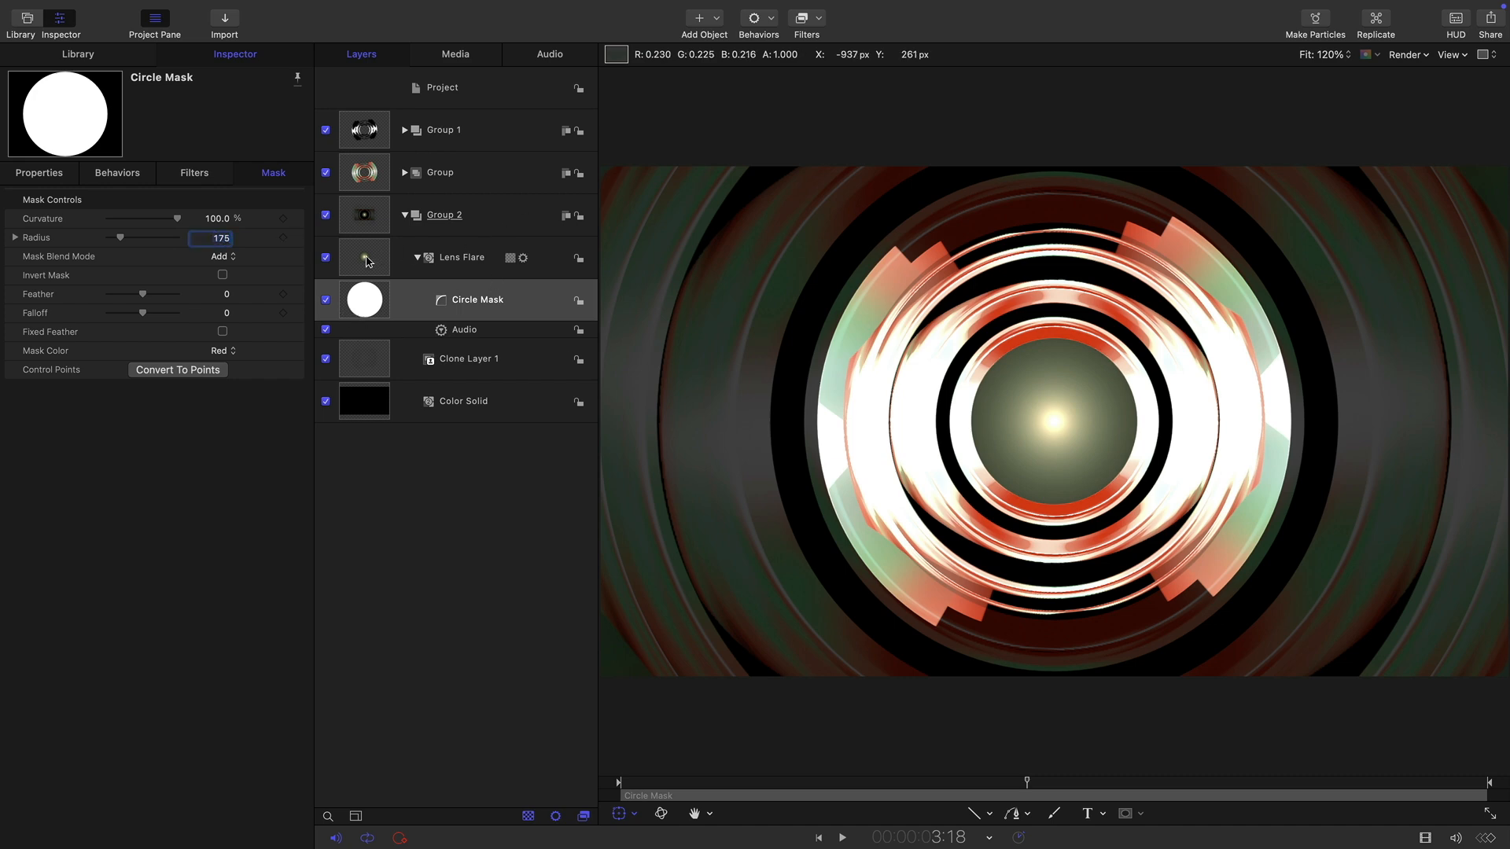
click(462, 257)
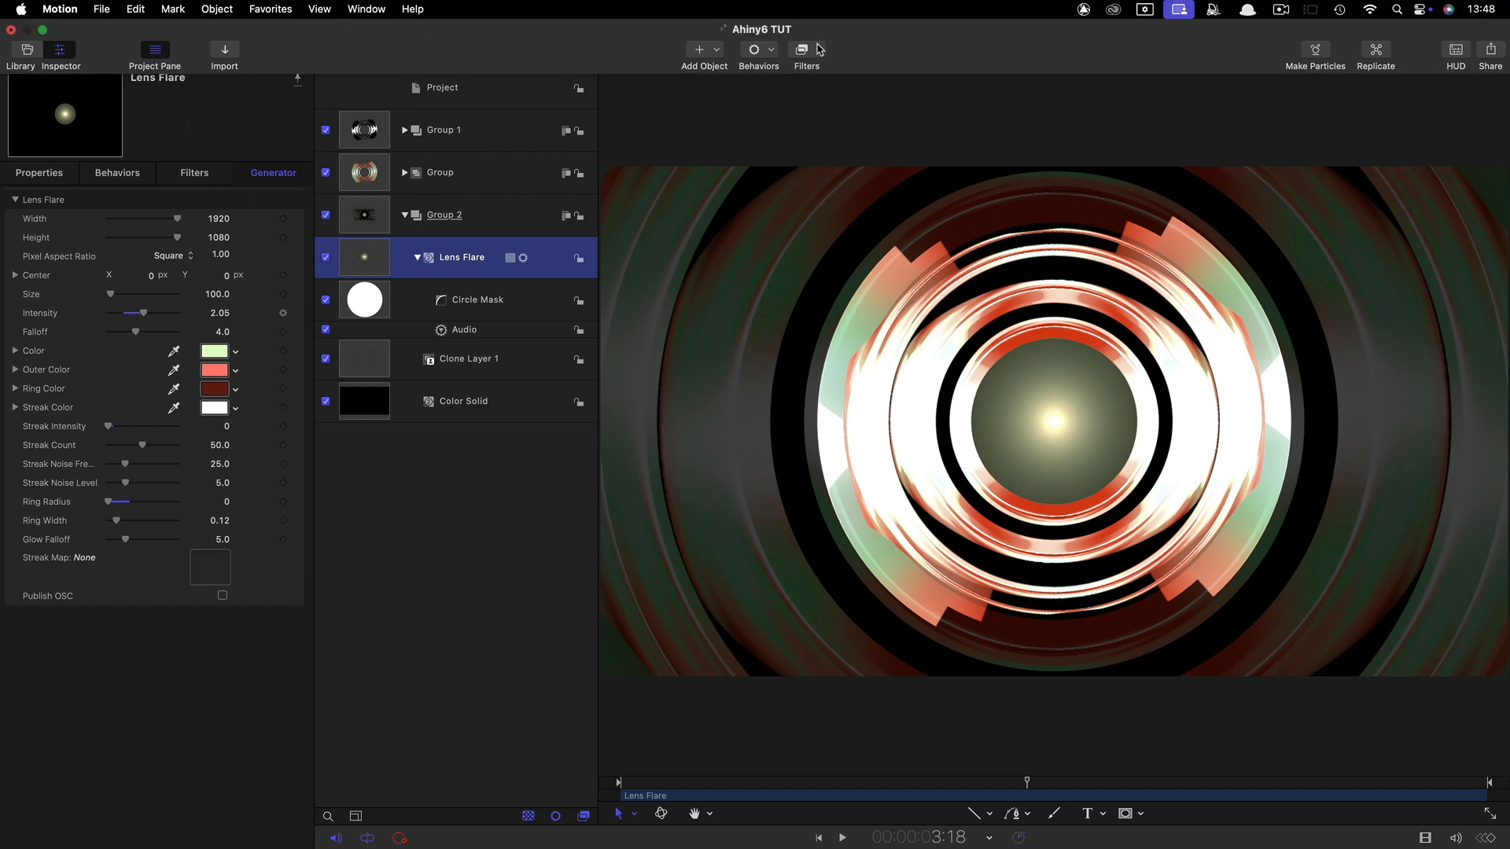
- Apply Insect Eye to the lens flare, preview playback, and set the Audio behaviour scale to 4
click(803, 48)
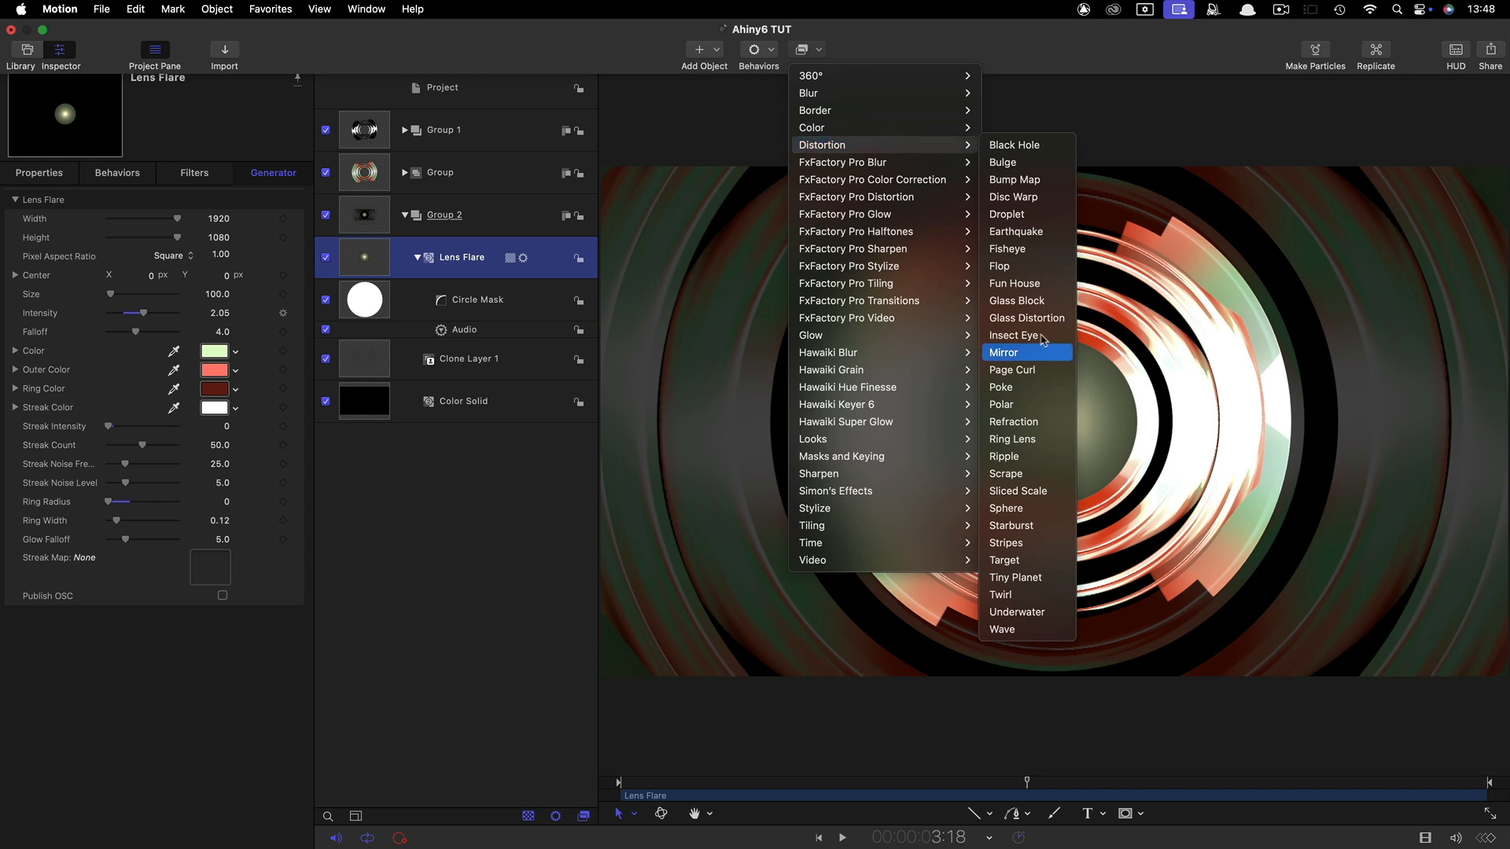
click(1011, 335)
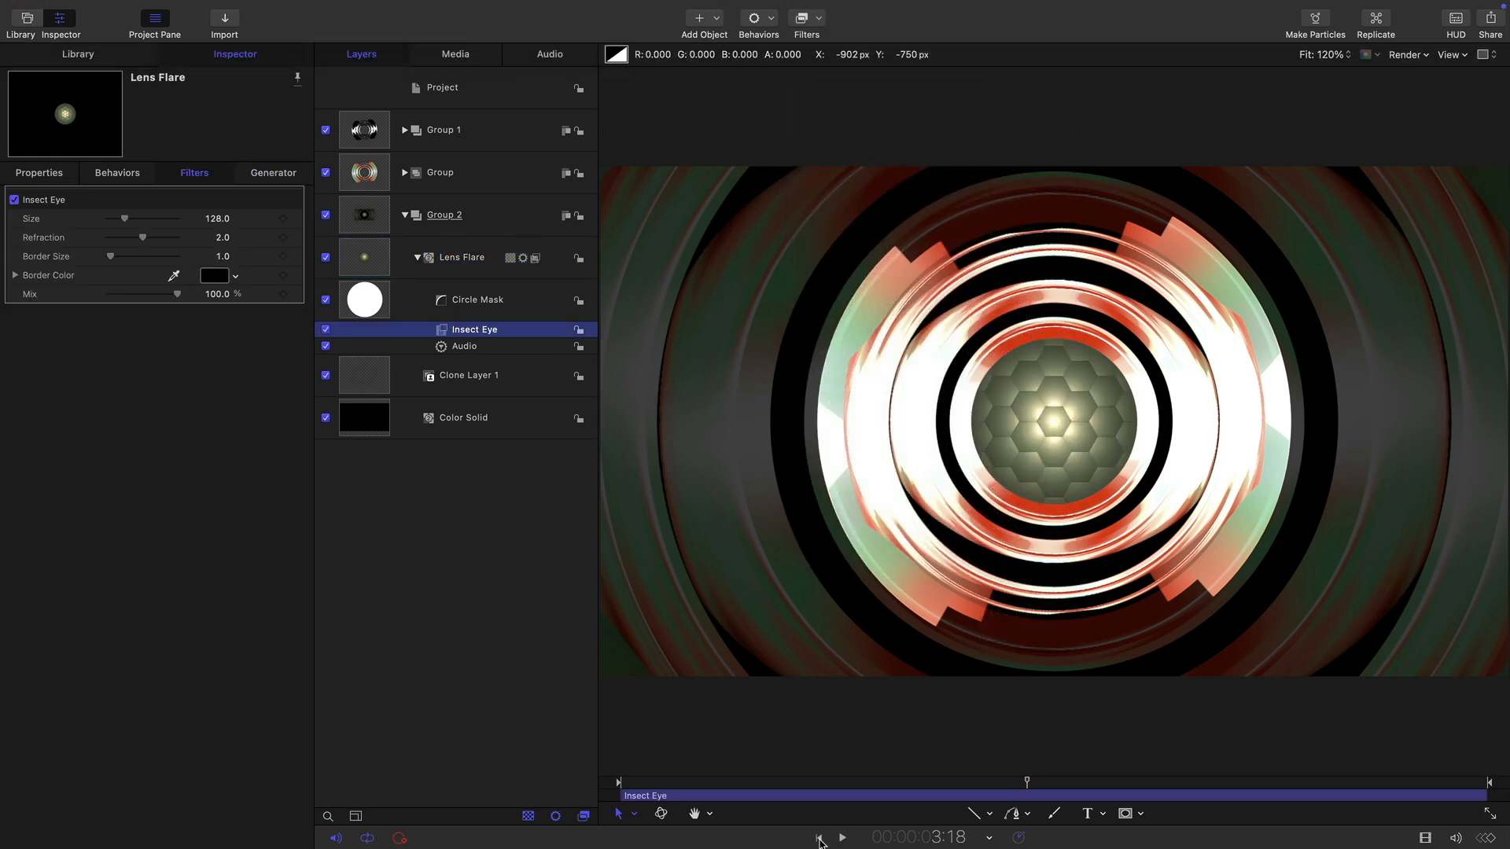
click(841, 837)
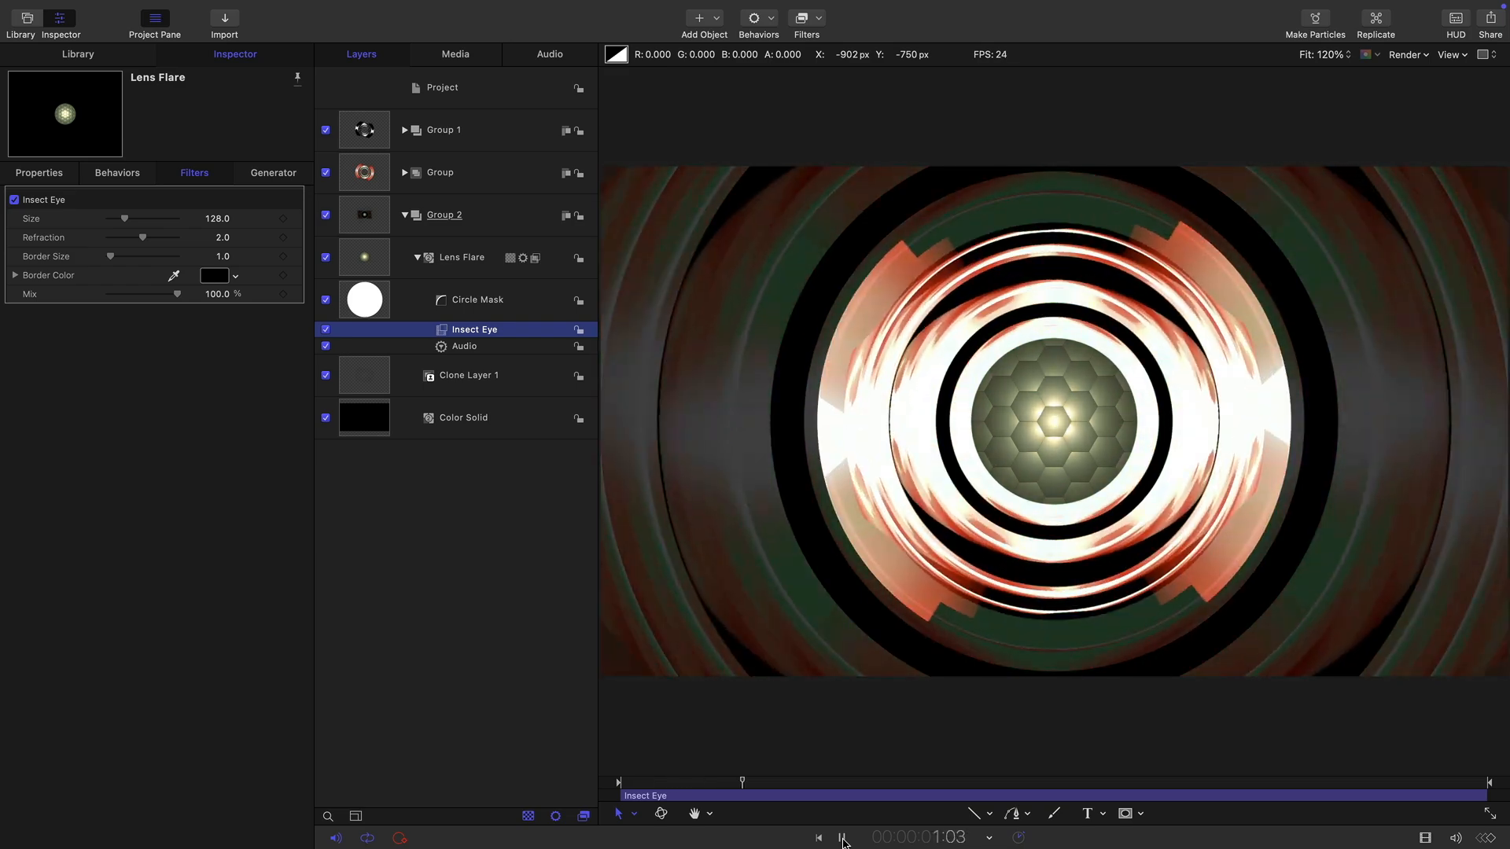
click(840, 837)
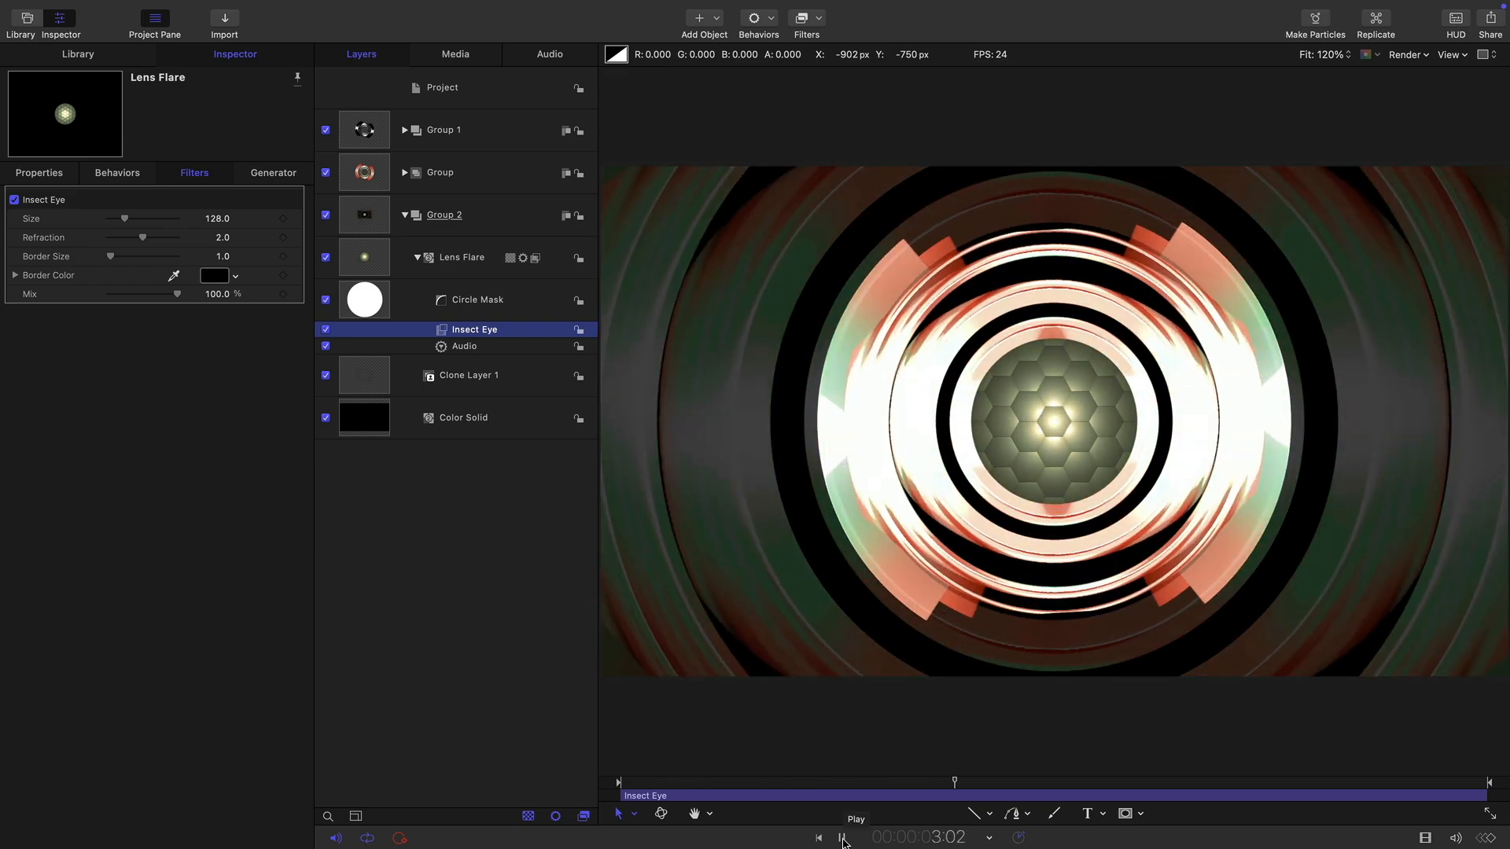
click(841, 837)
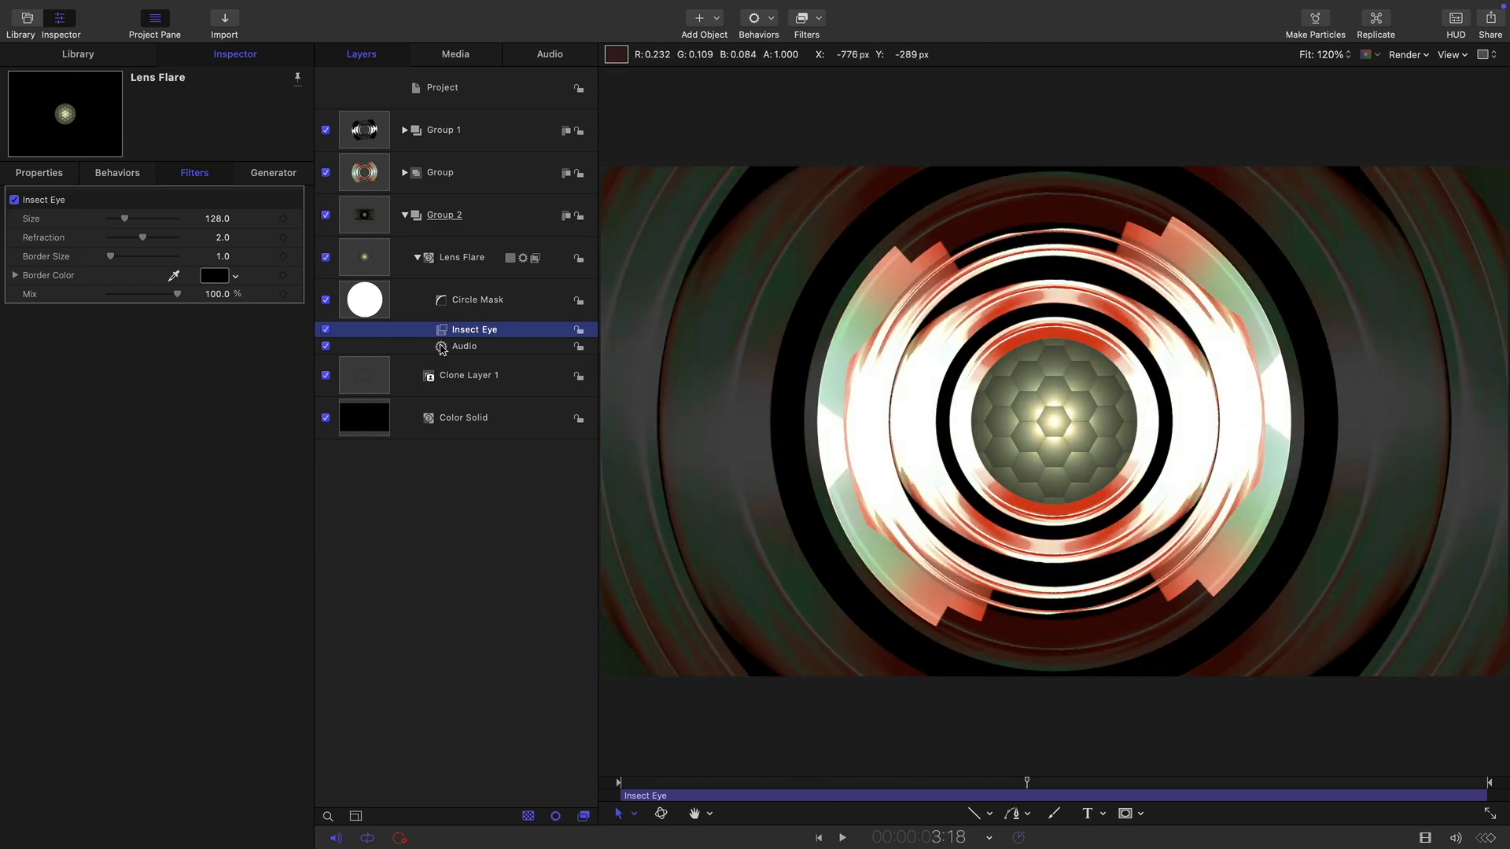
click(464, 346)
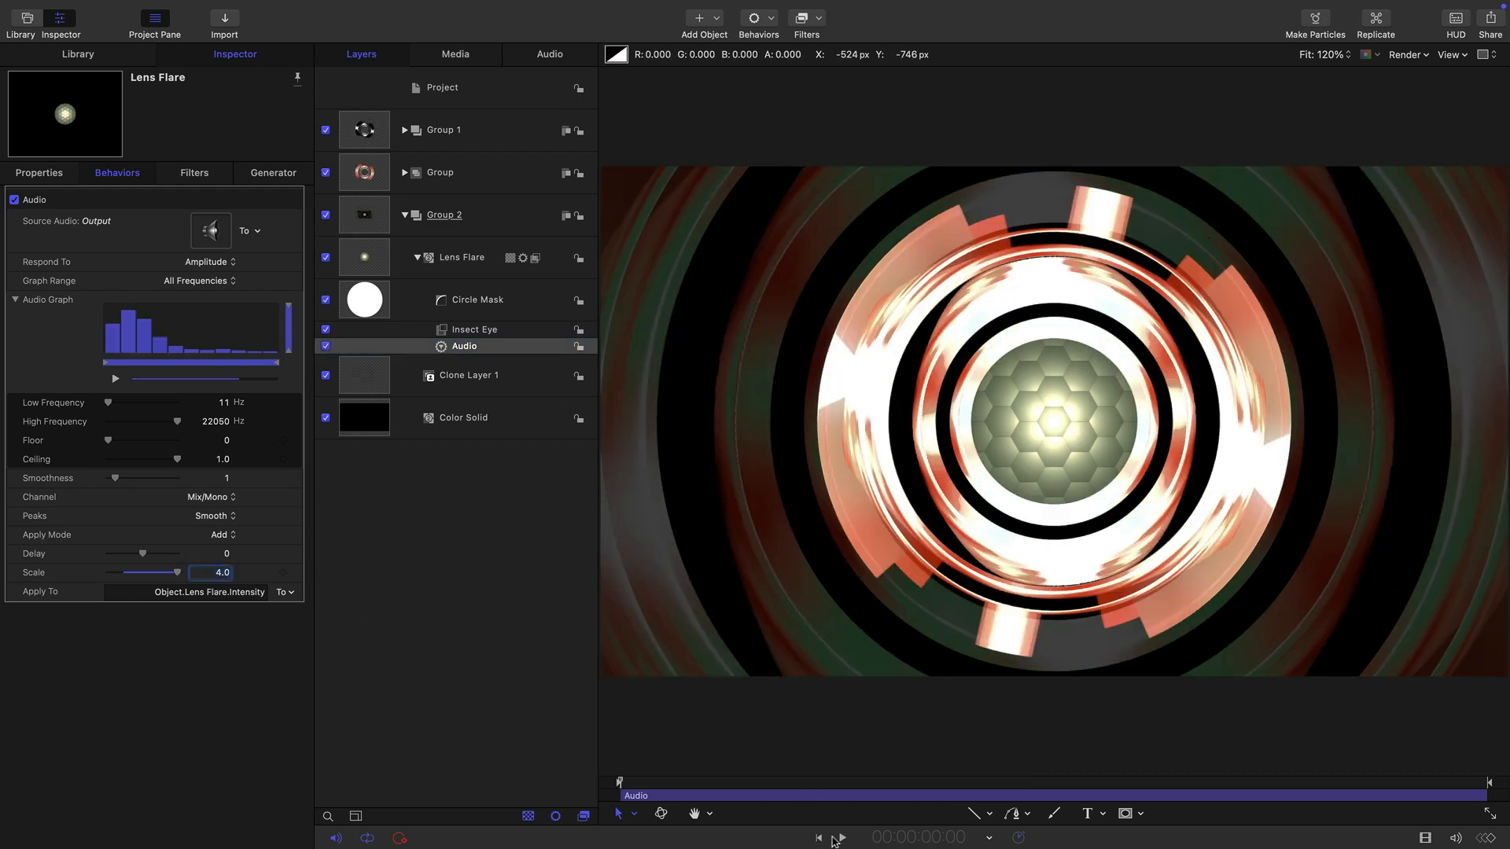
- Set the Lens Flare size to 600 and play to preview its audio pulse
click(839, 837)
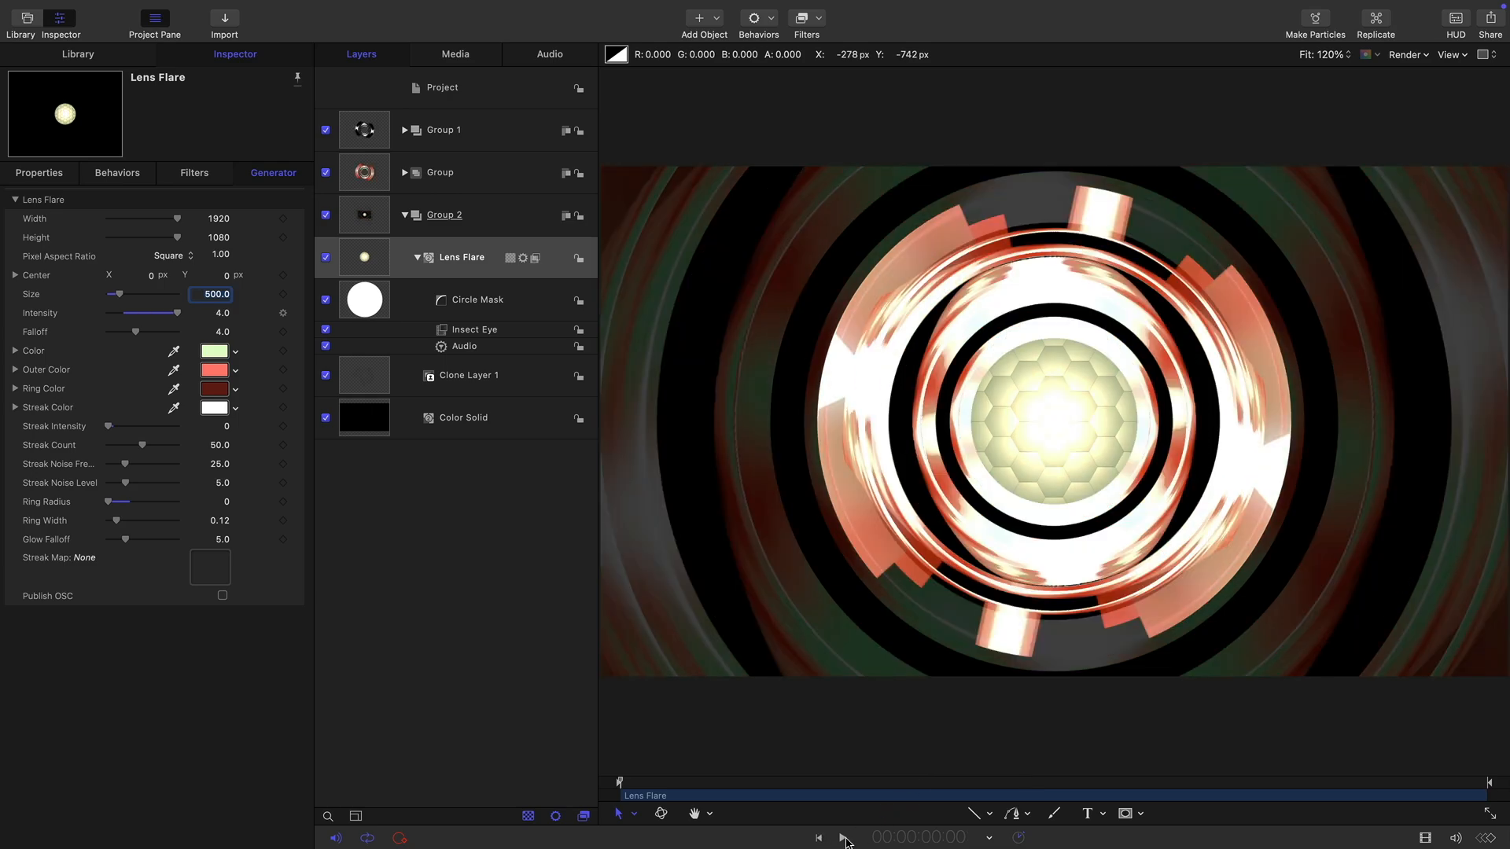
click(845, 837)
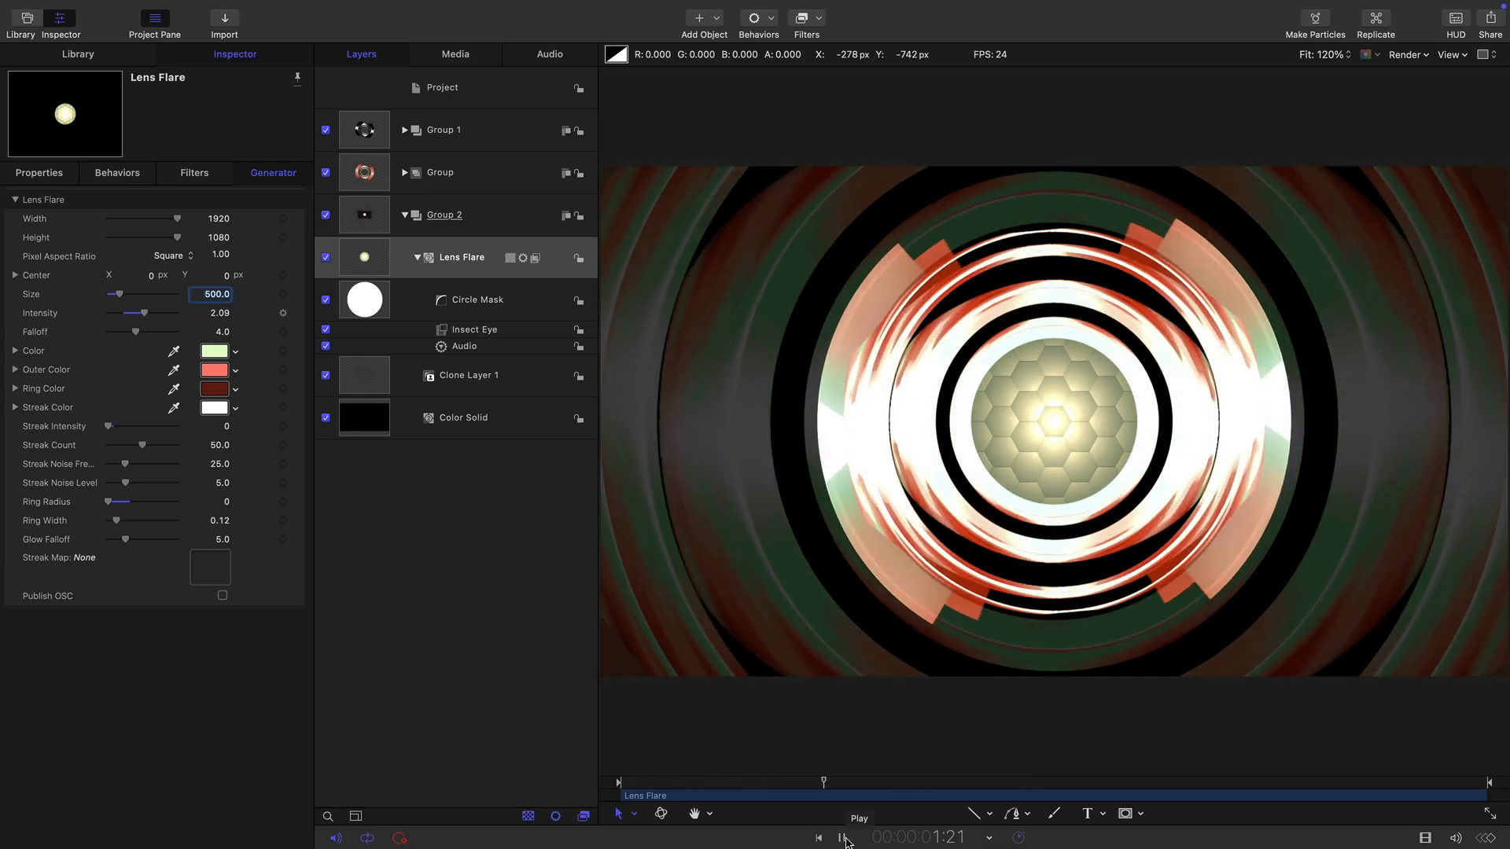
click(841, 838)
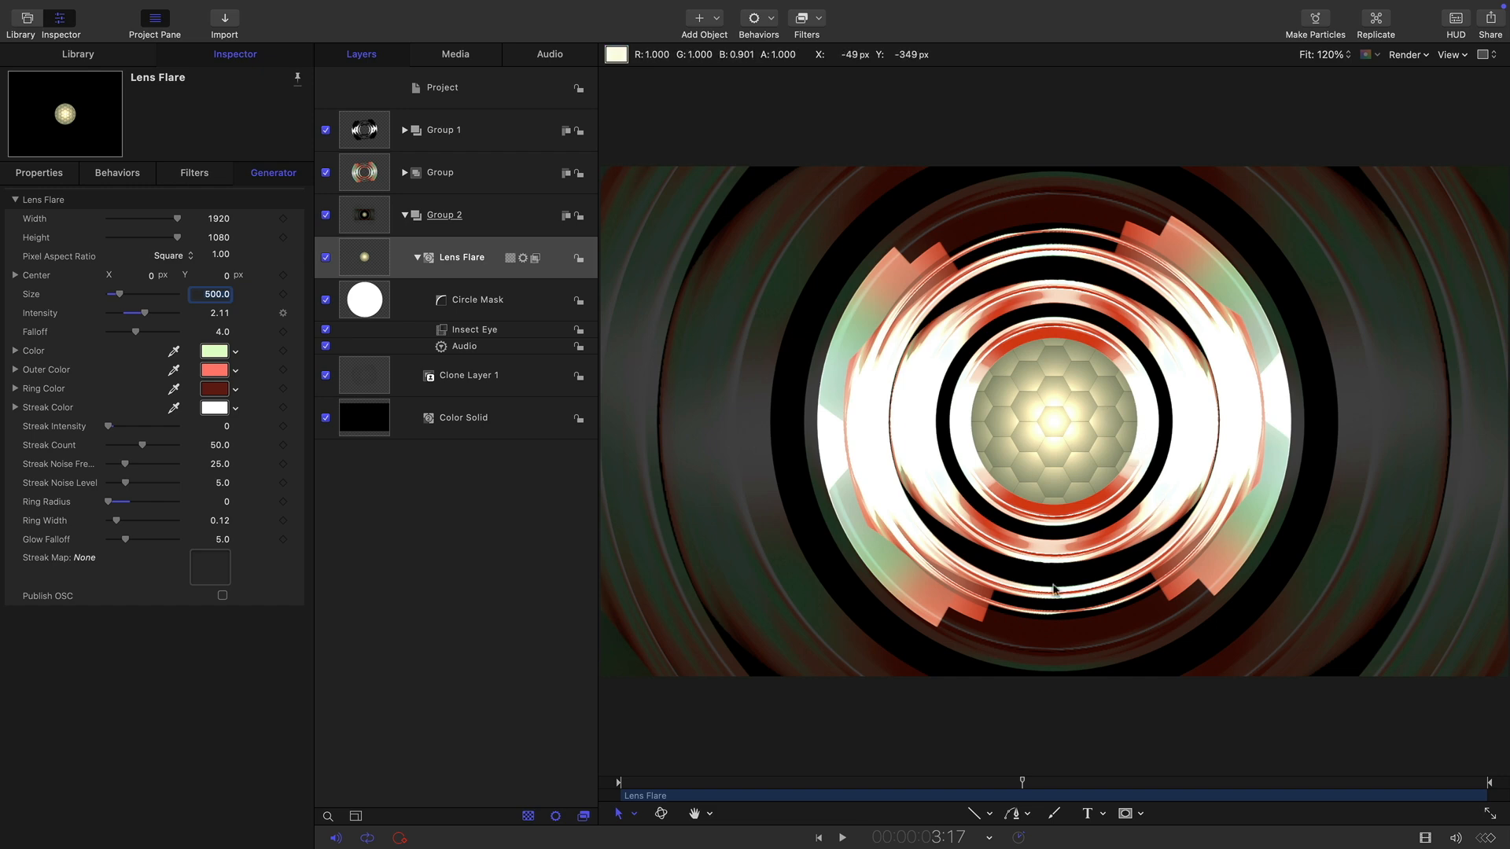
mouse_move(1038, 145)
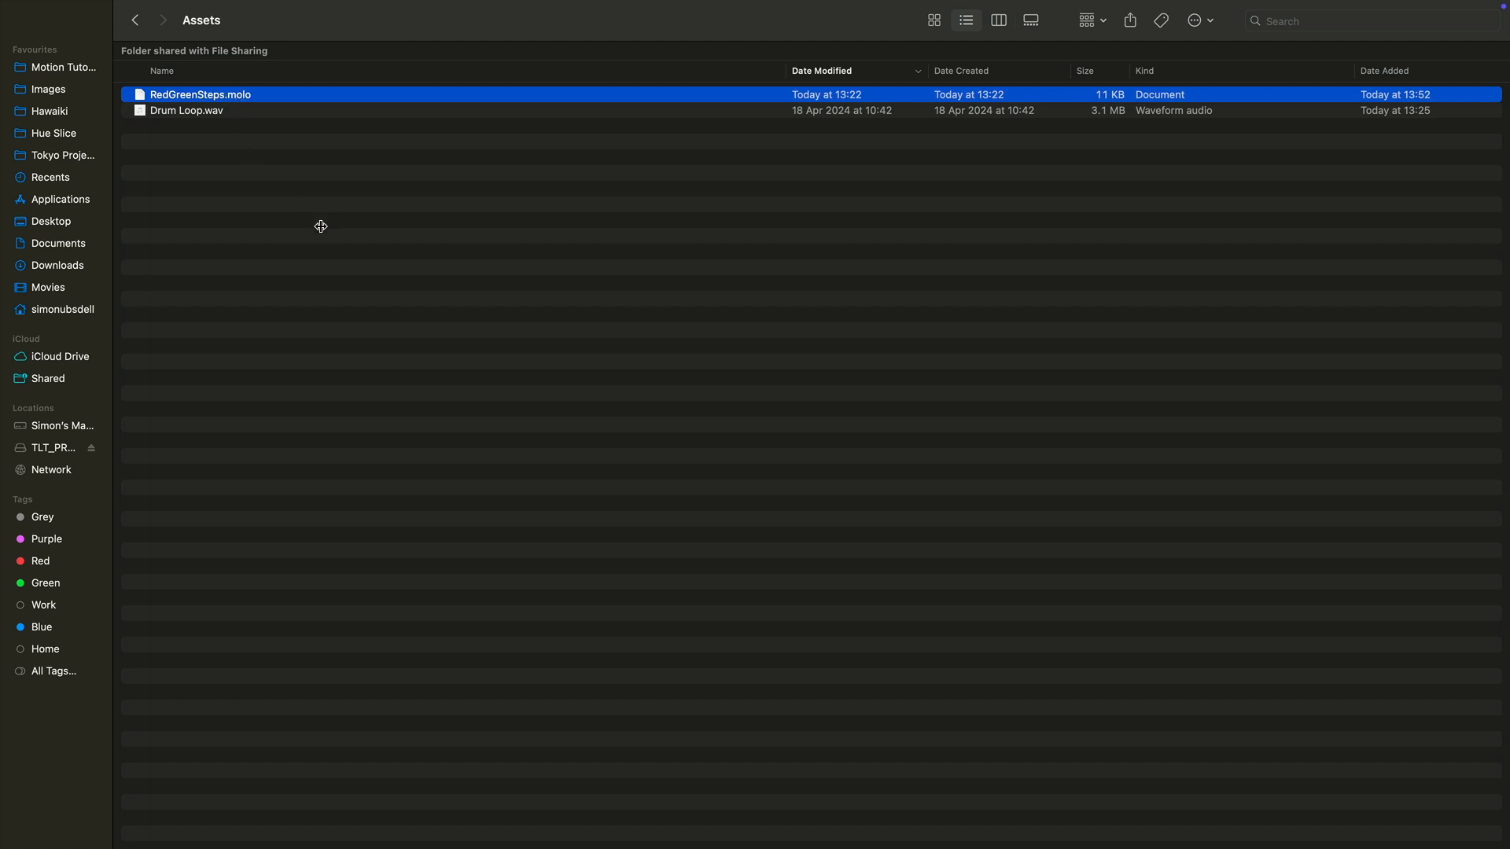
- Open the ~/Library folder in Finder via Go to Folder
click(205, 9)
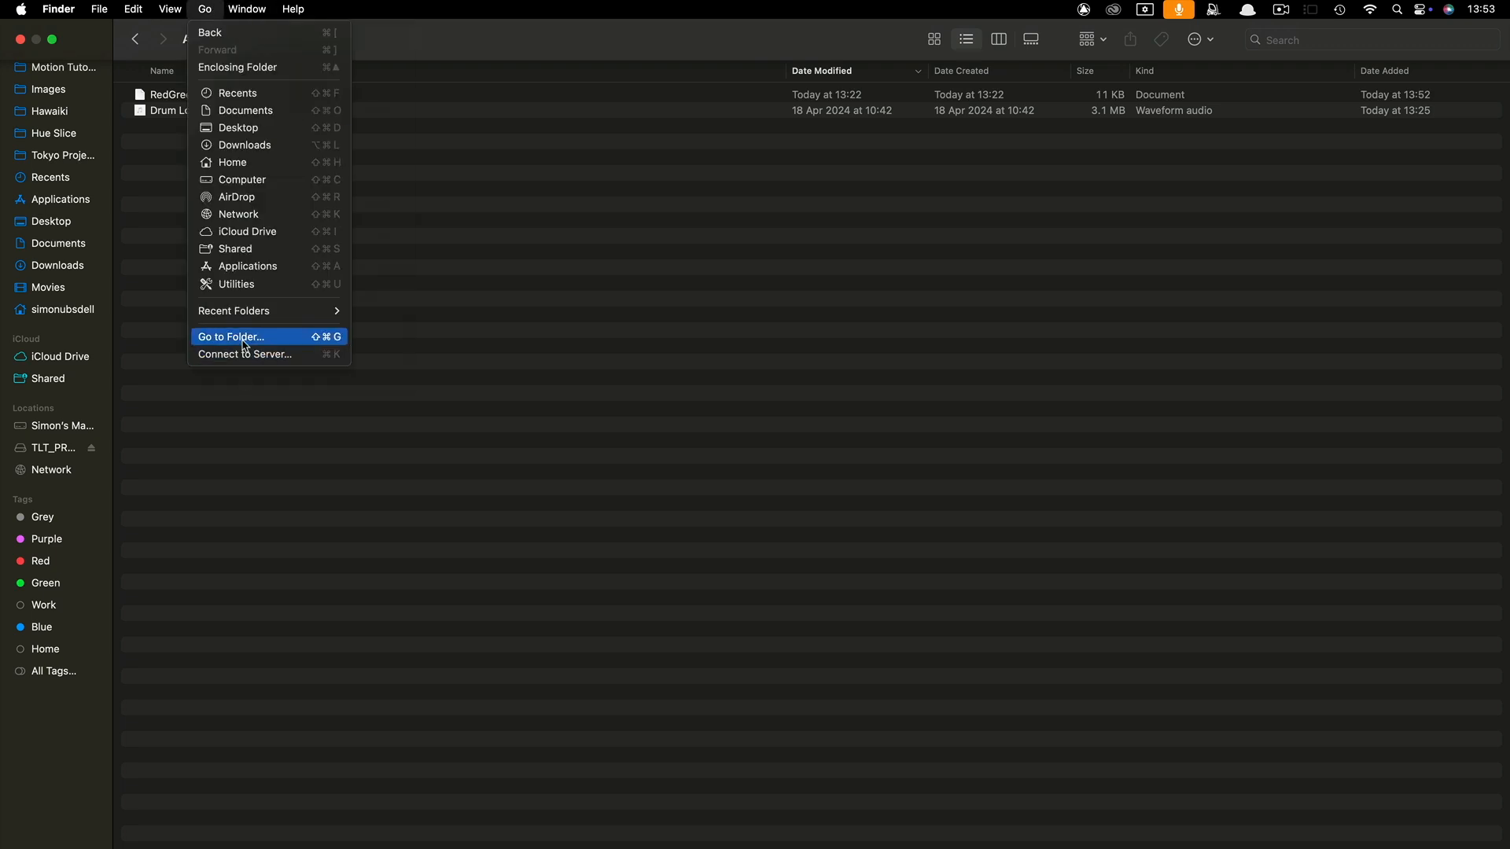
click(229, 338)
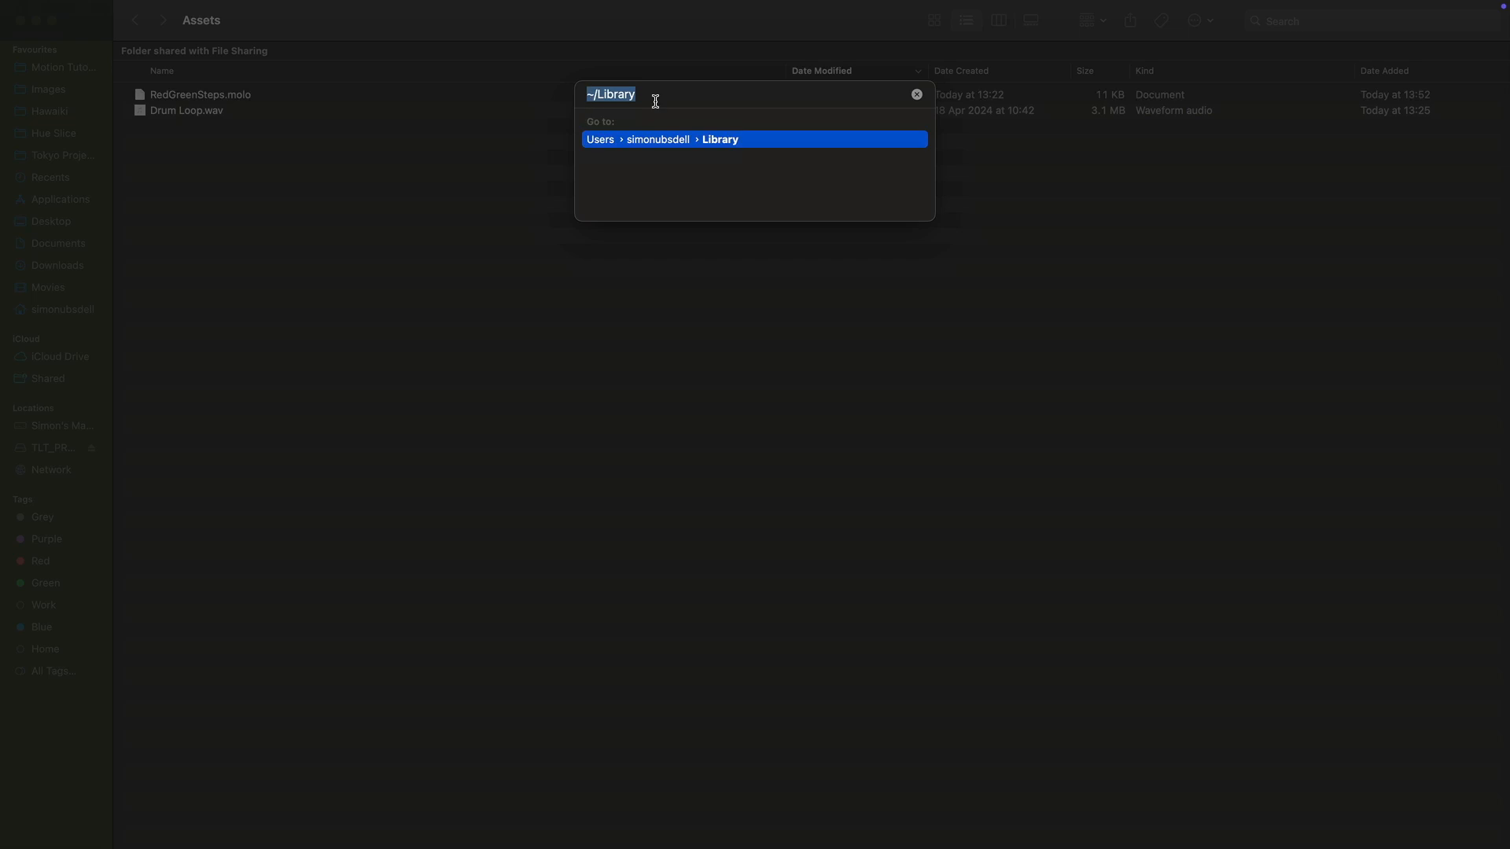
key(Escape)
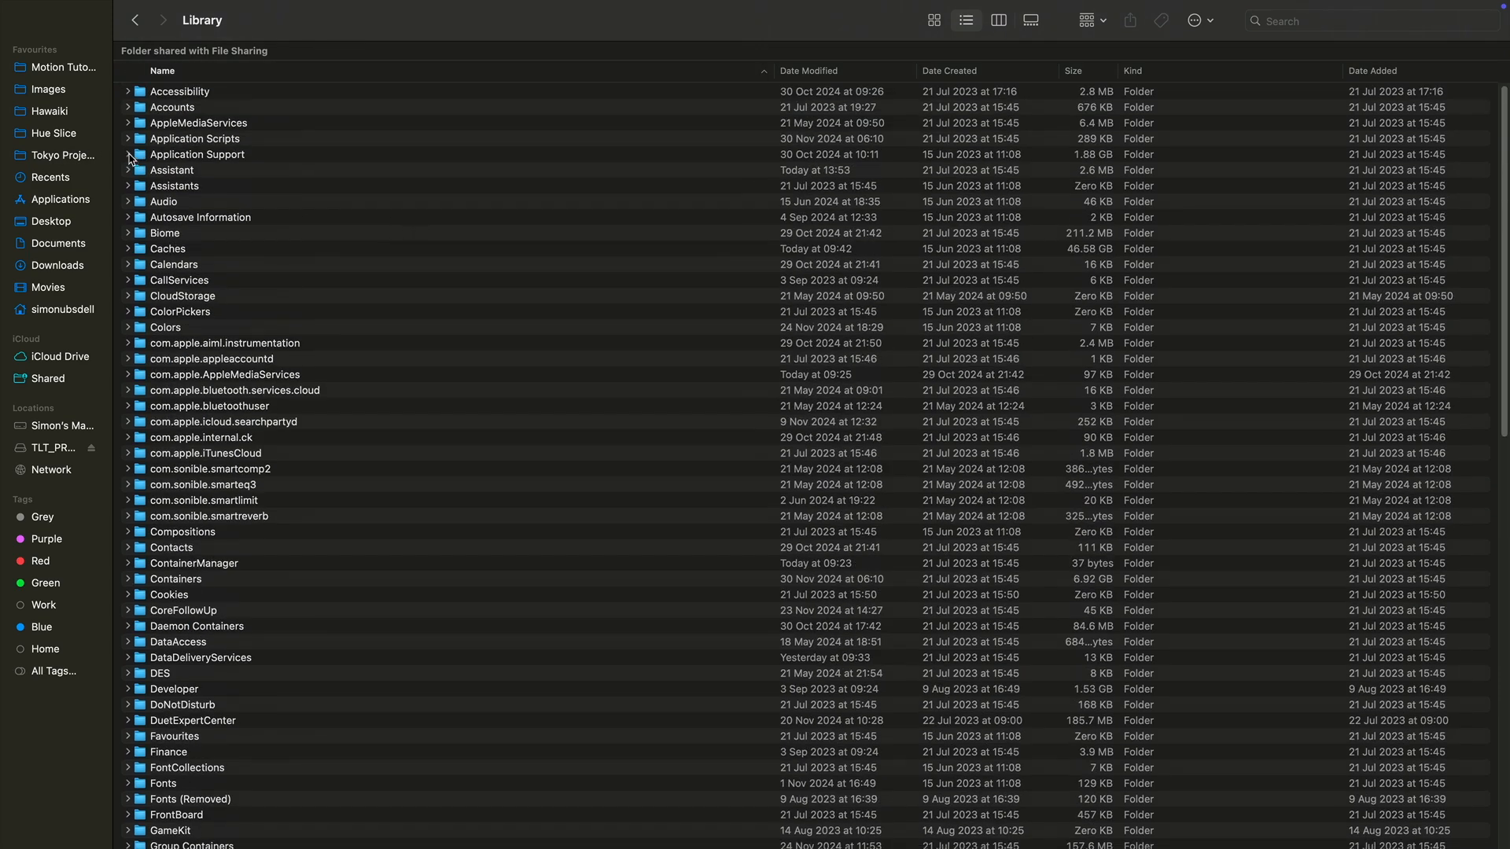
- Open Application Support > Motion > Library > Gradients and confirm the path in the window title
click(129, 158)
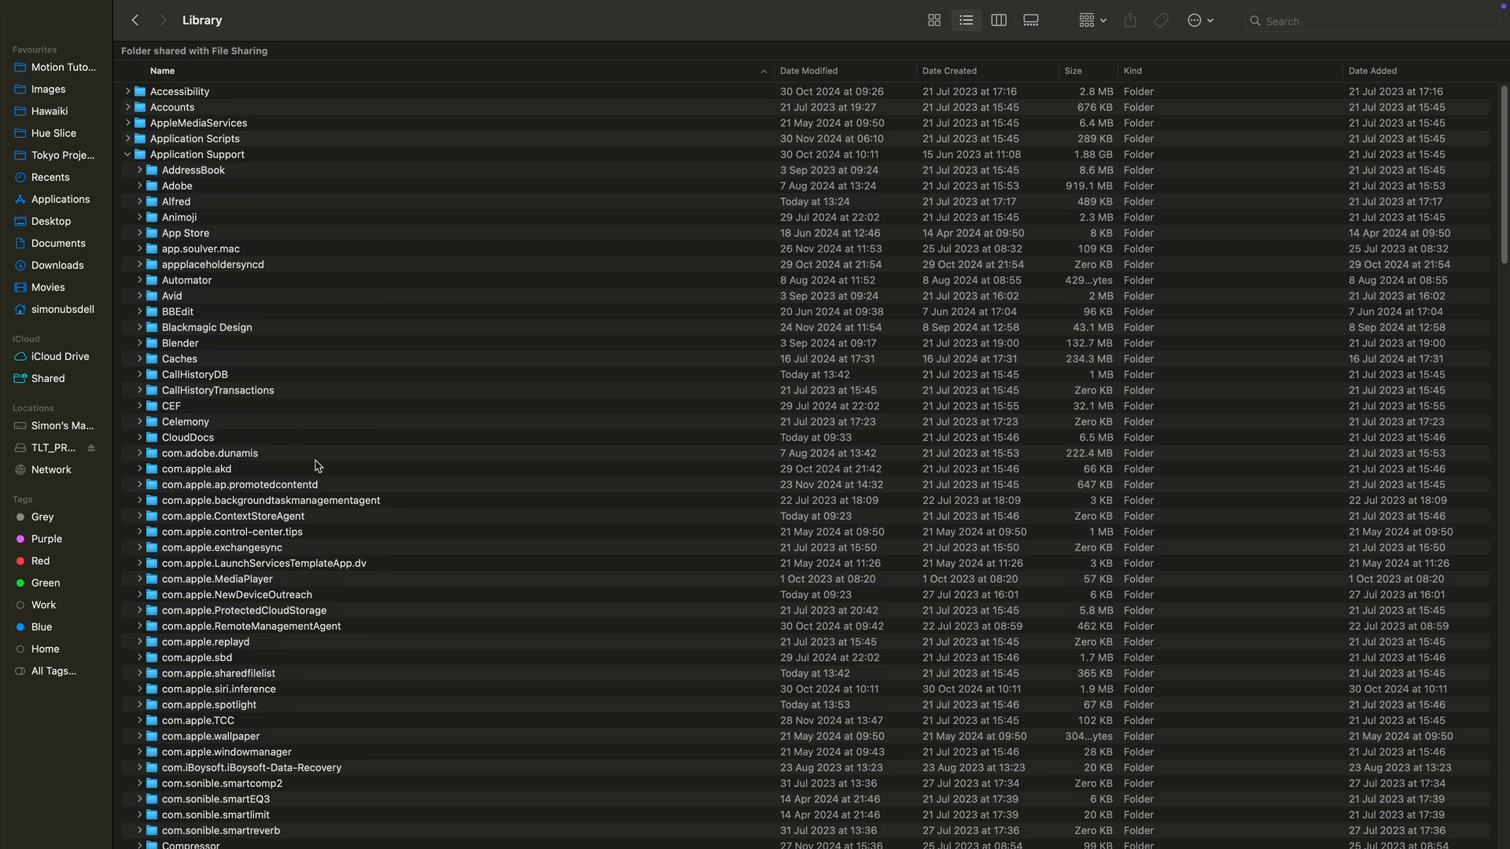
scroll(down, 3)
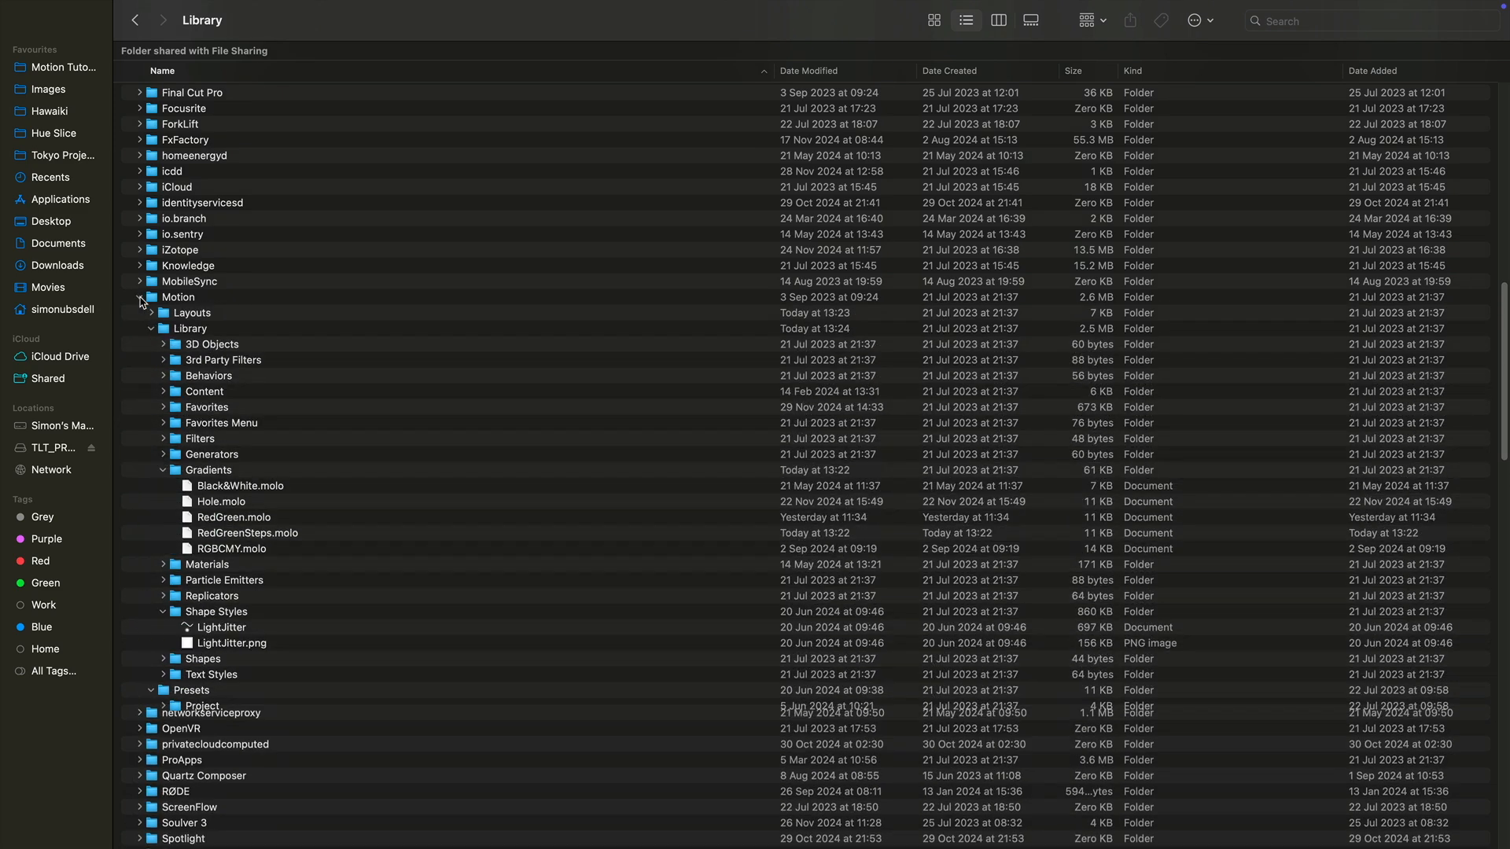
click(164, 470)
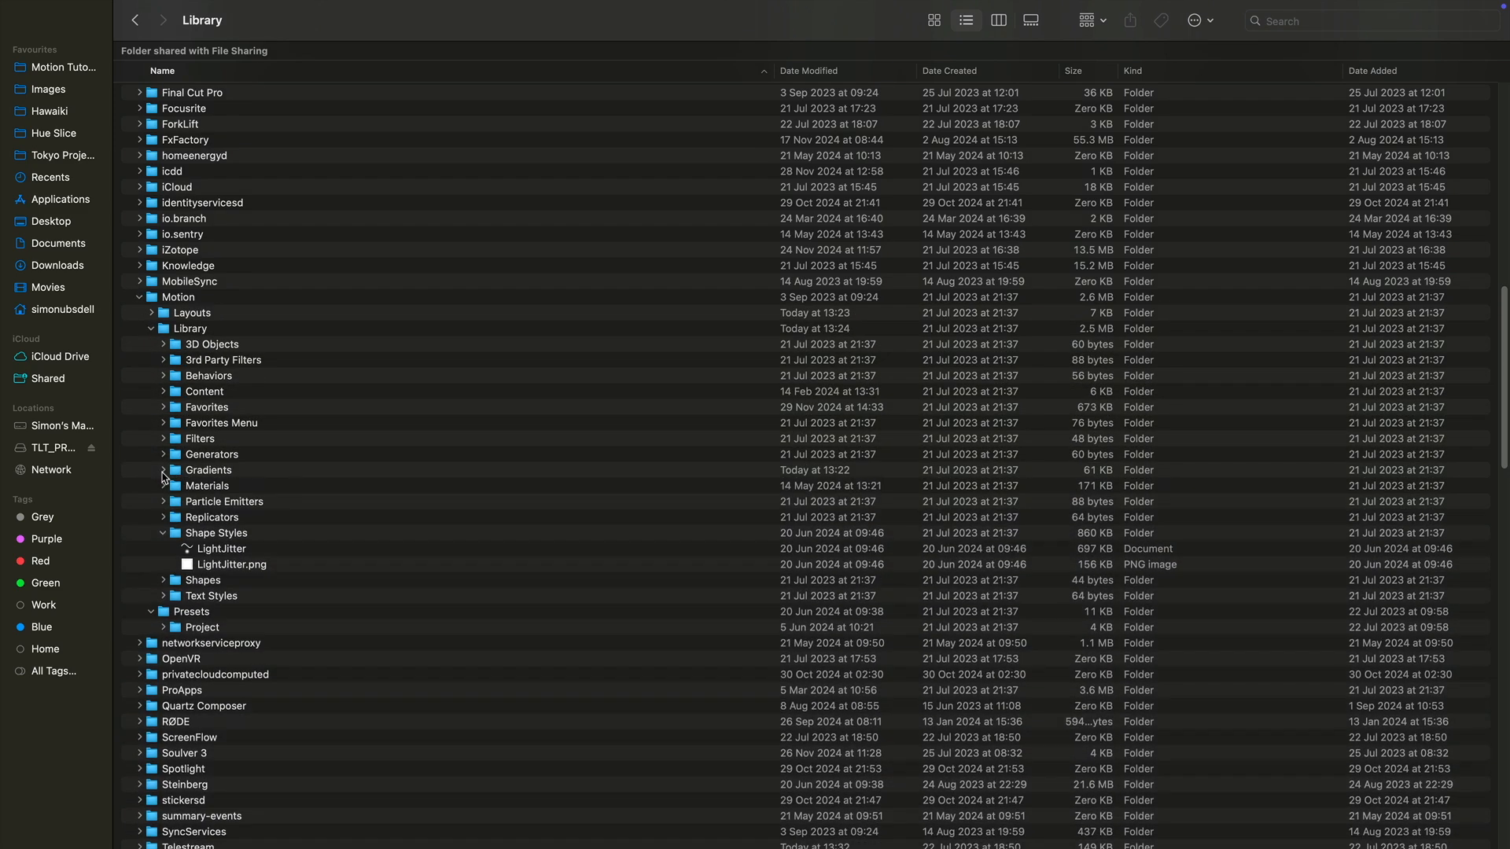
double_click(209, 469)
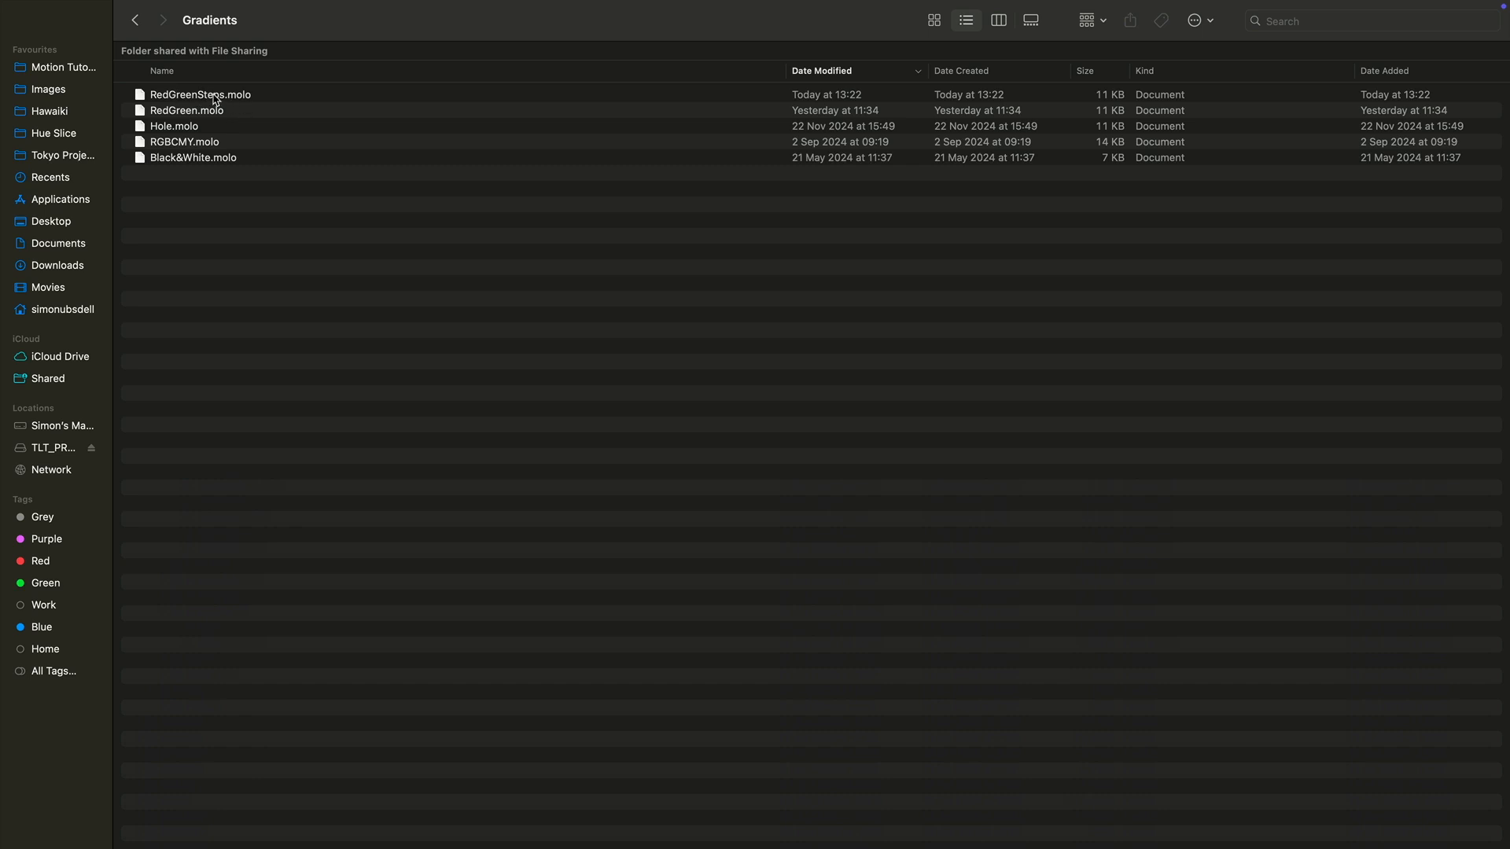
mouse_move(217, 102)
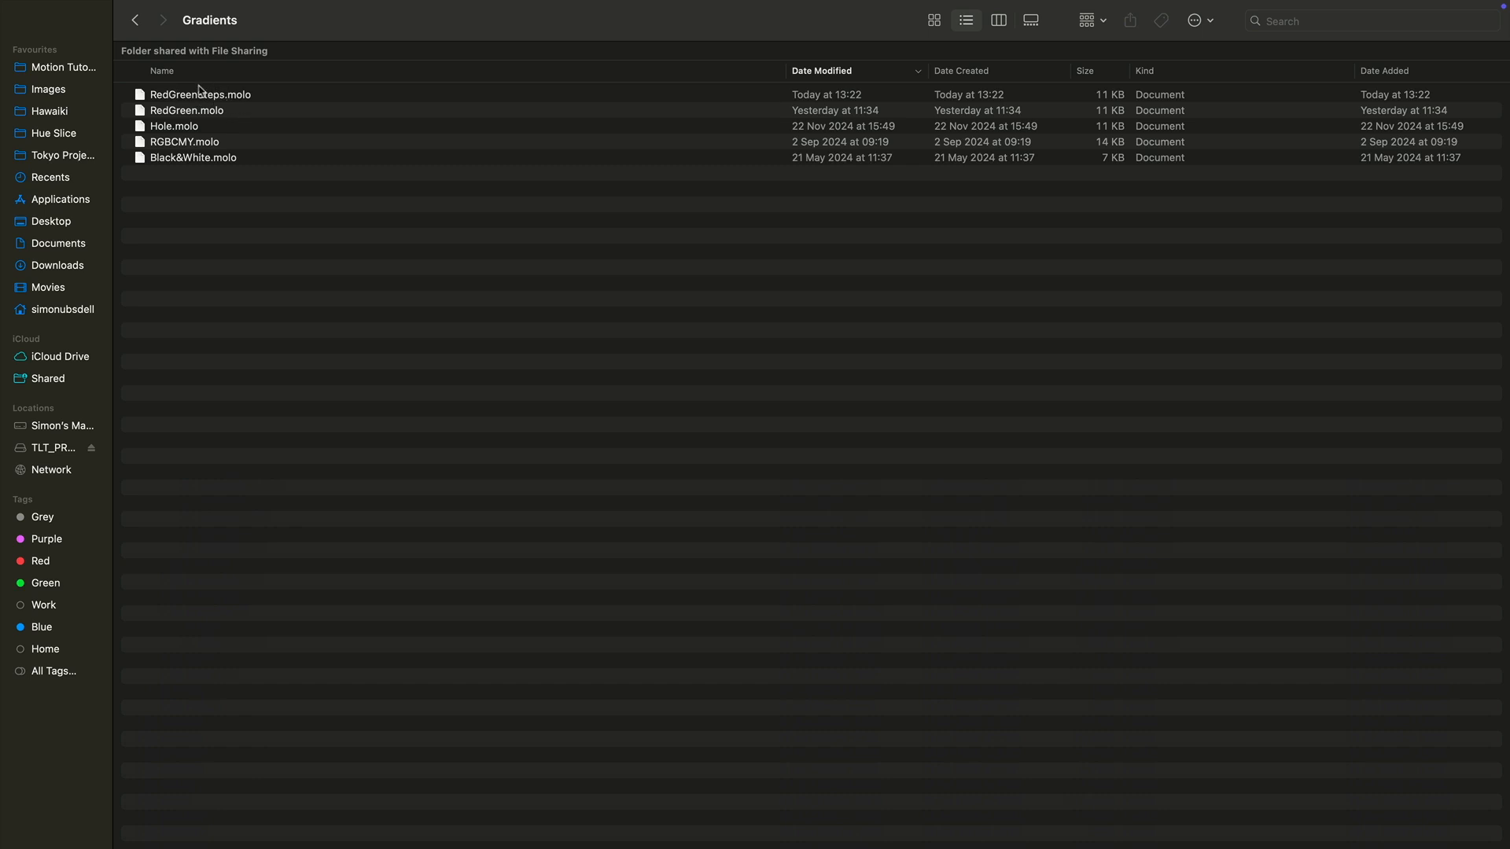
click(210, 19)
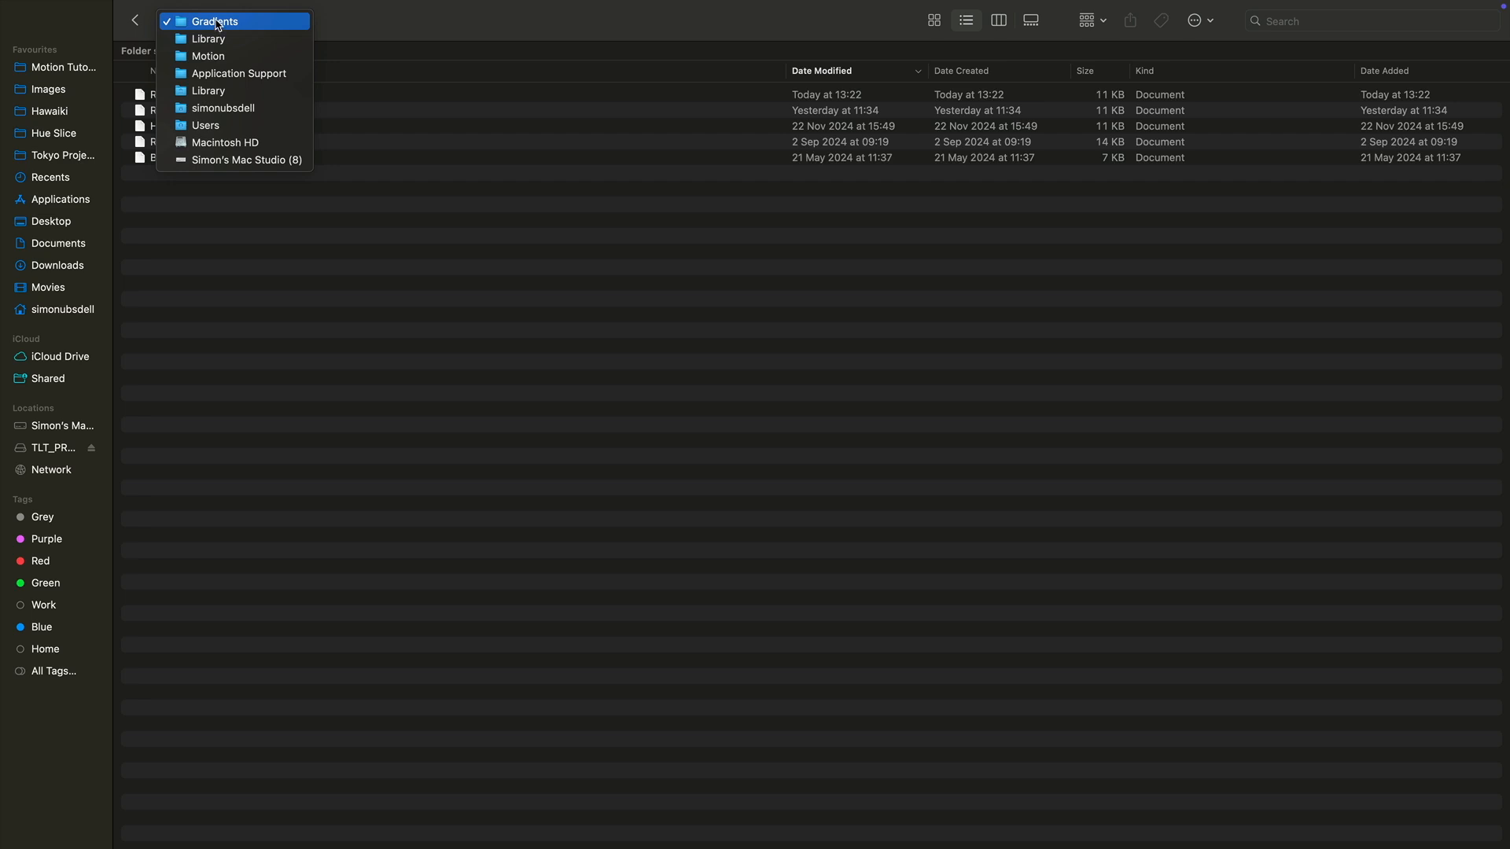
mouse_move(228, 107)
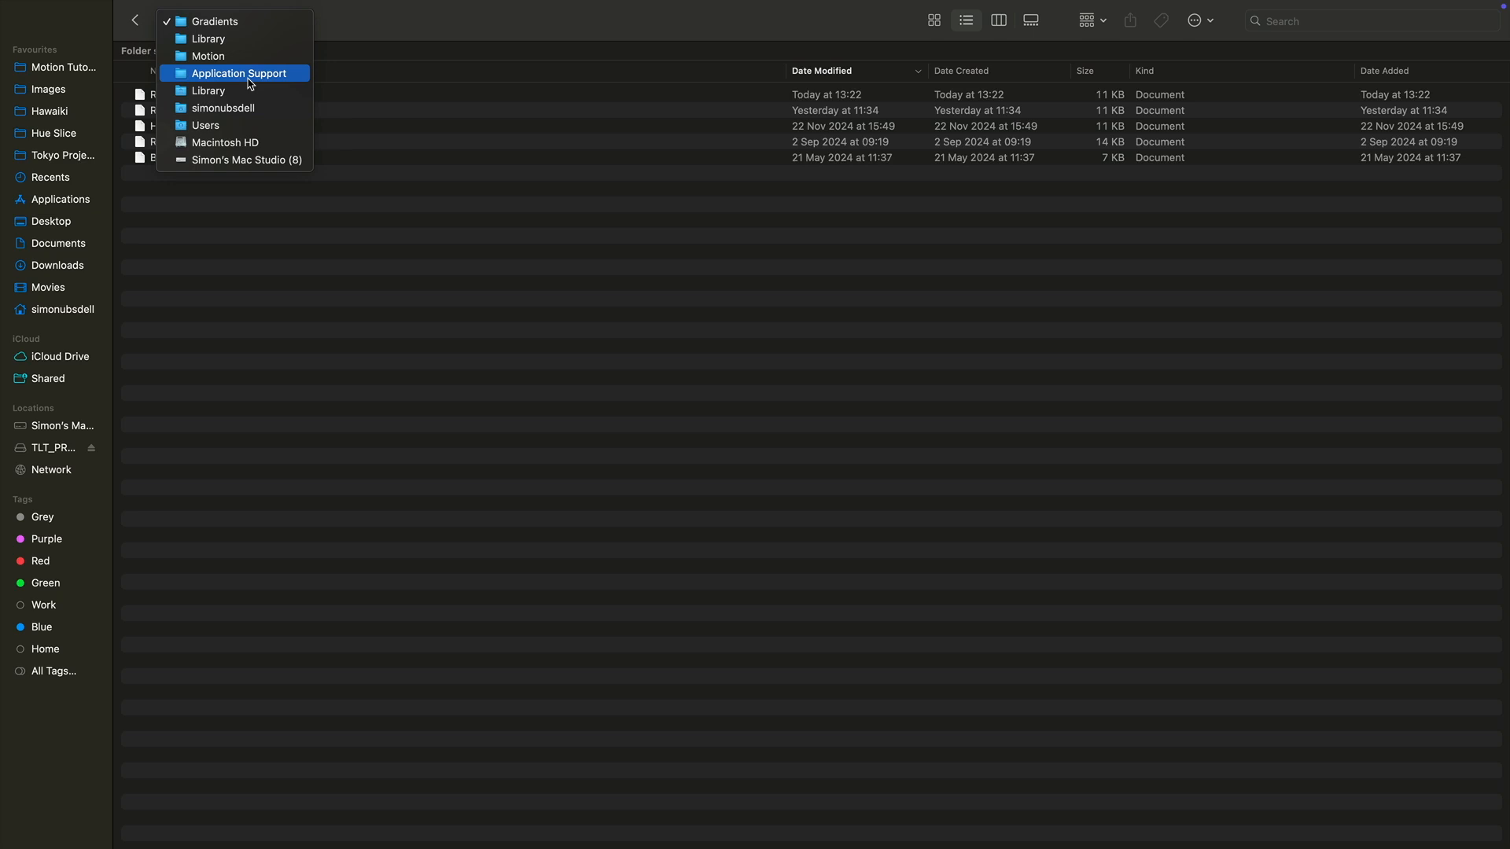
mouse_move(222, 39)
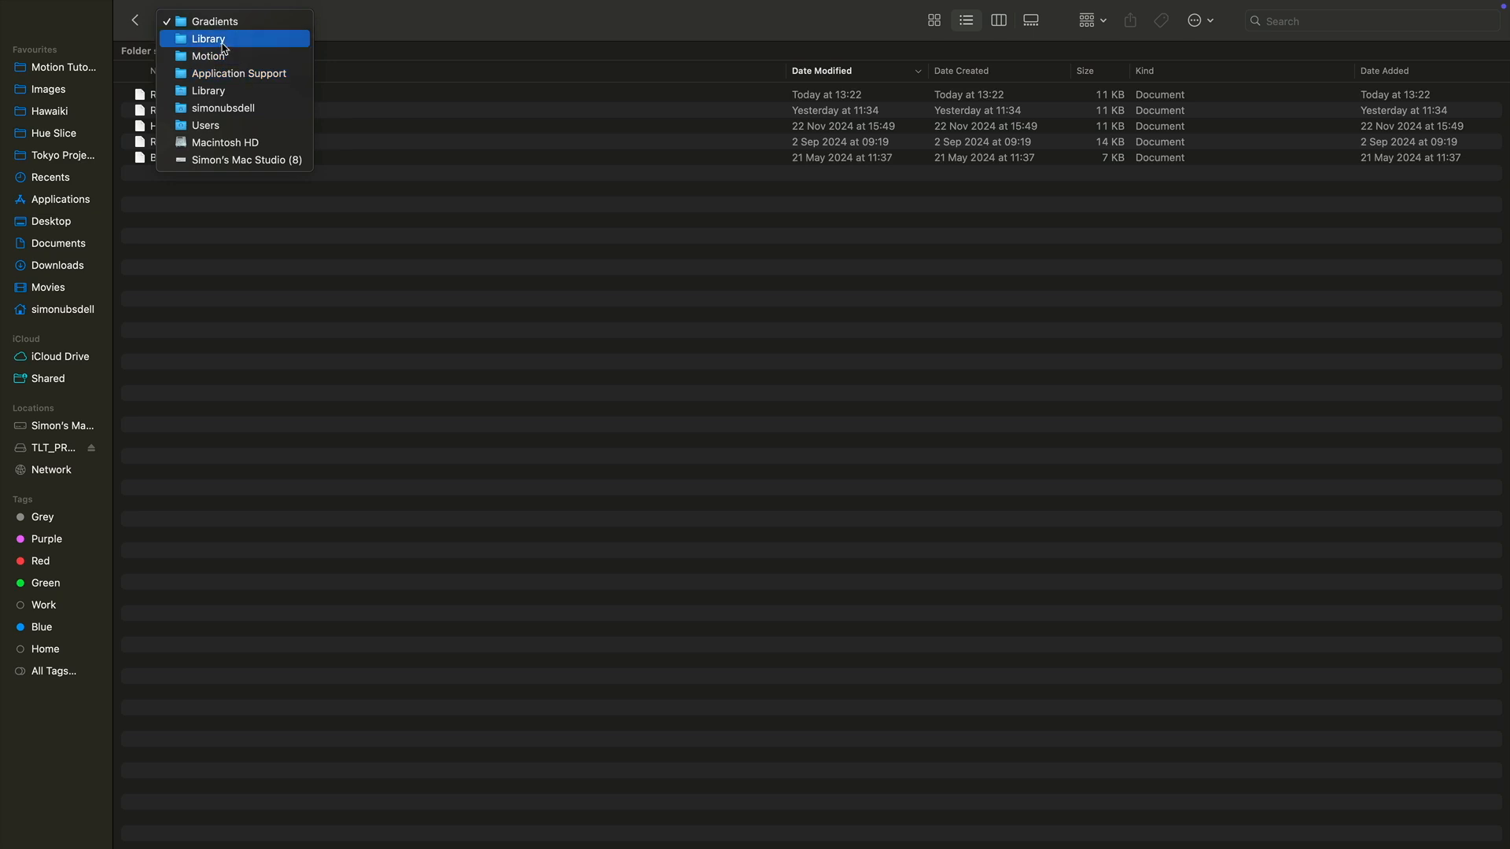
mouse_move(214, 21)
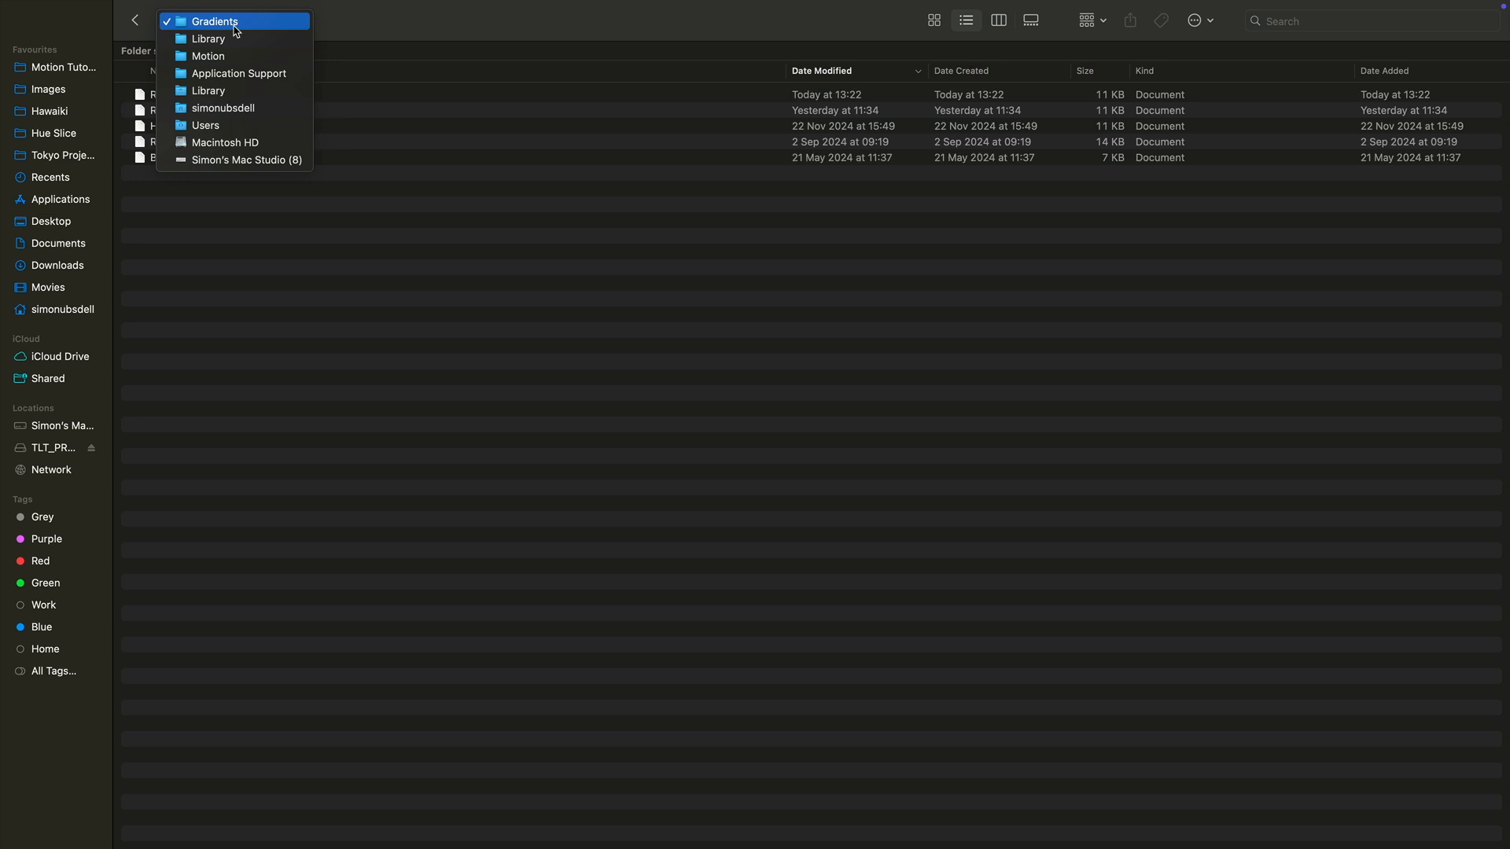
click(214, 21)
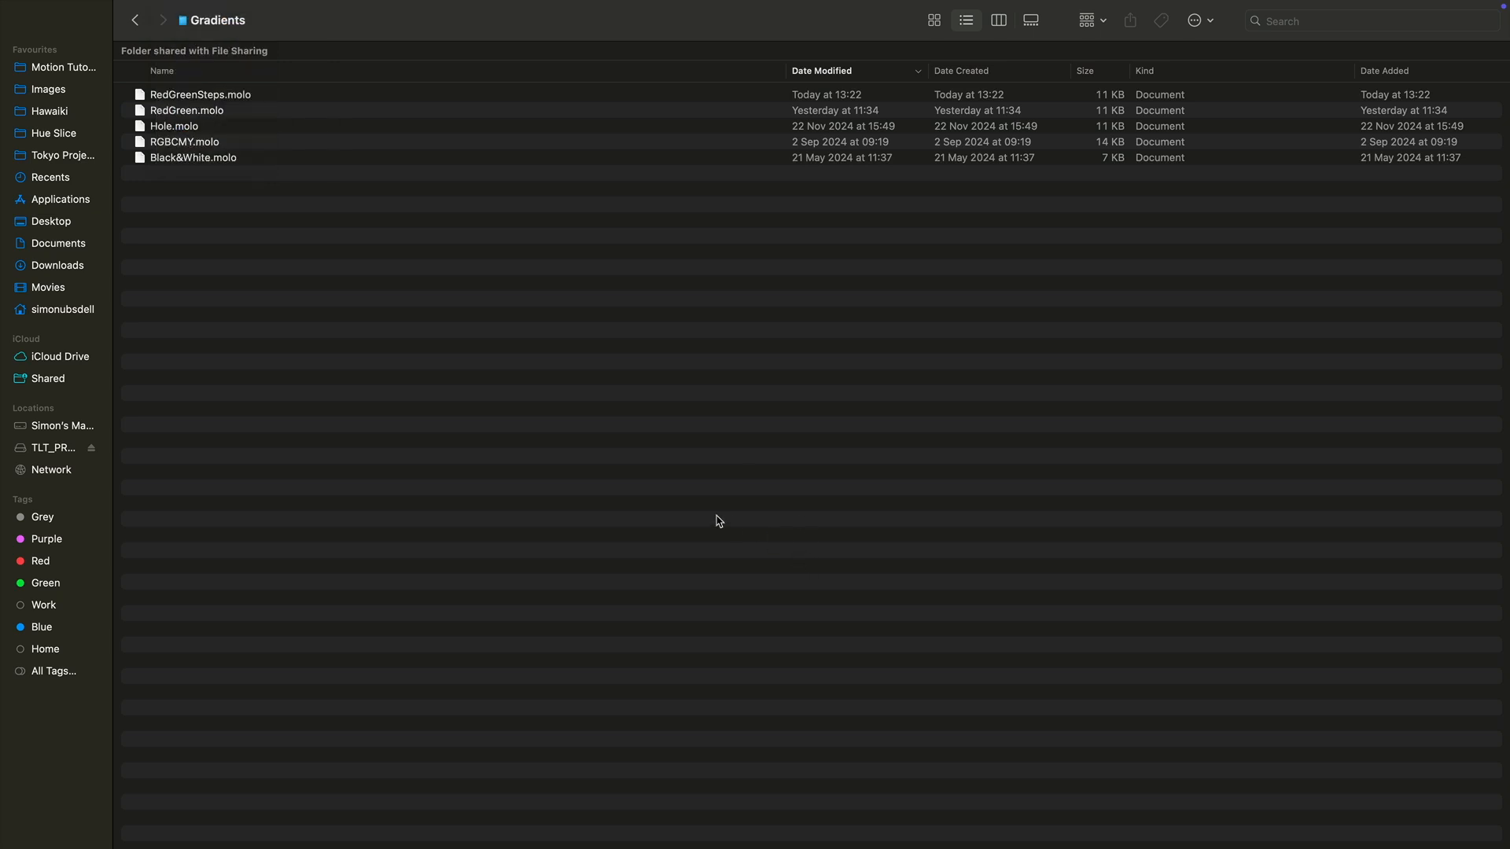